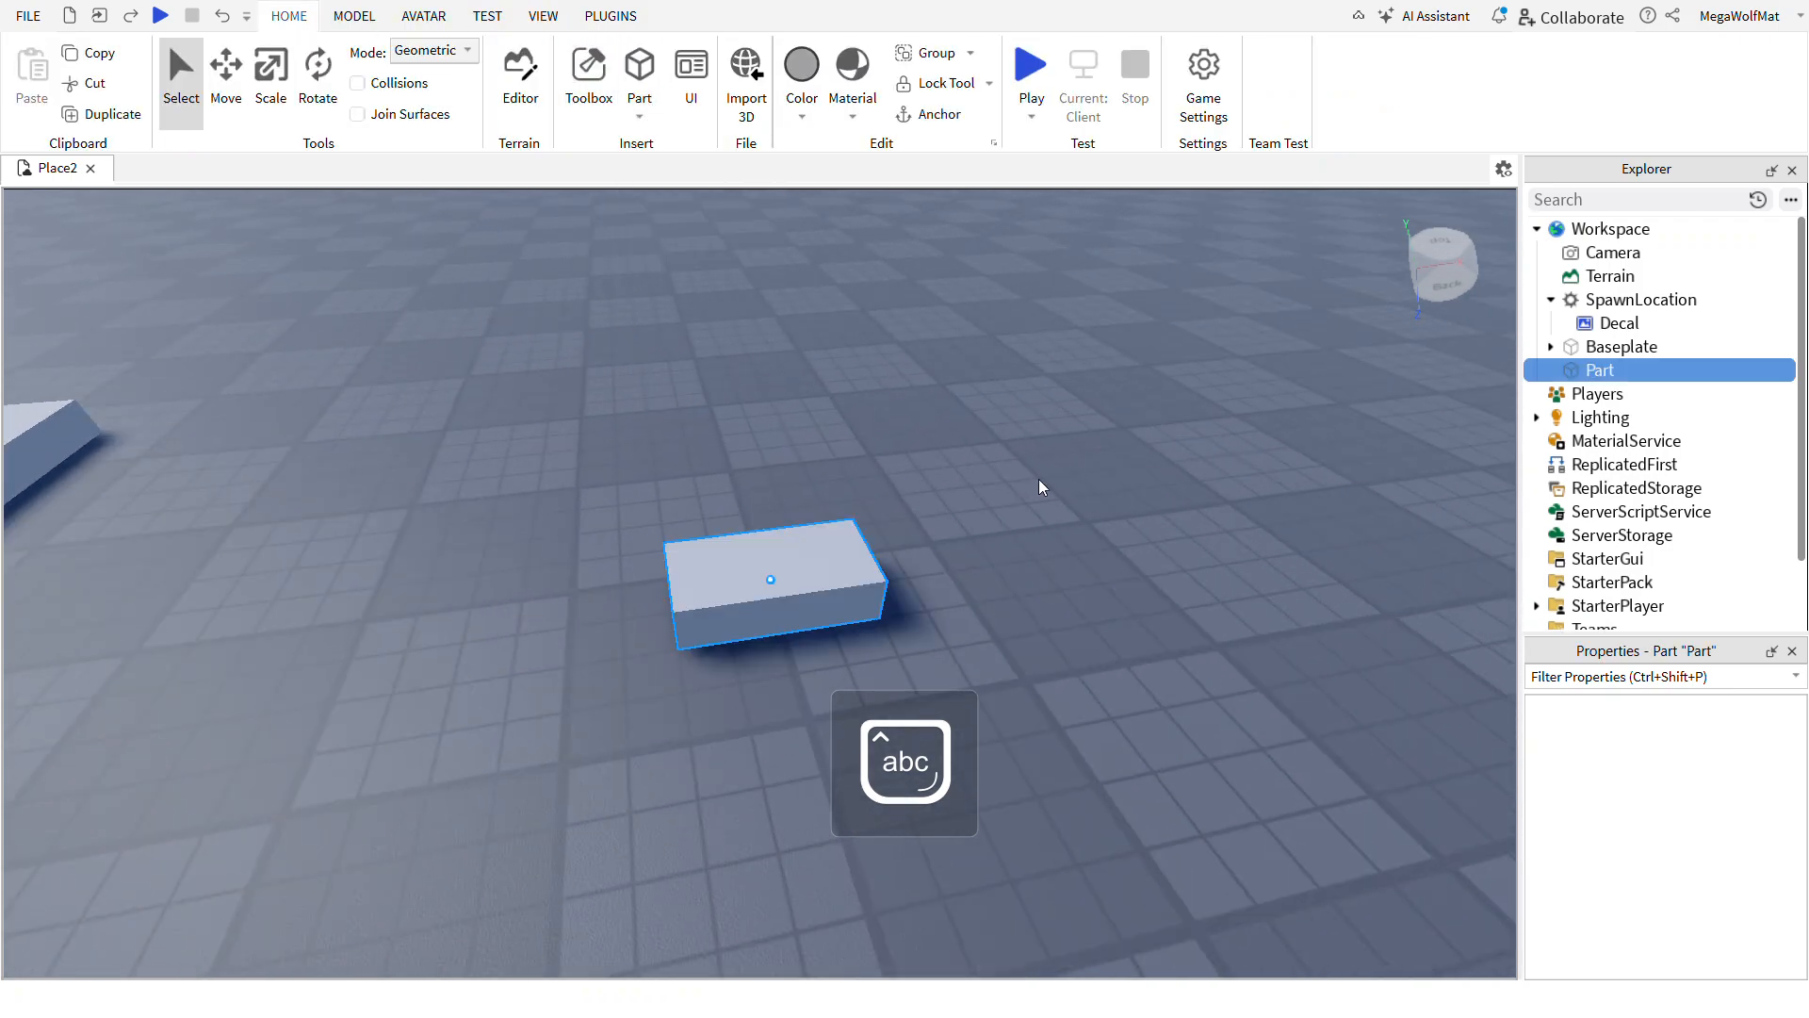
- Stretch the base Part into a long flat chassis, add block Parts and colour one bar hot pink
left_click(269, 70)
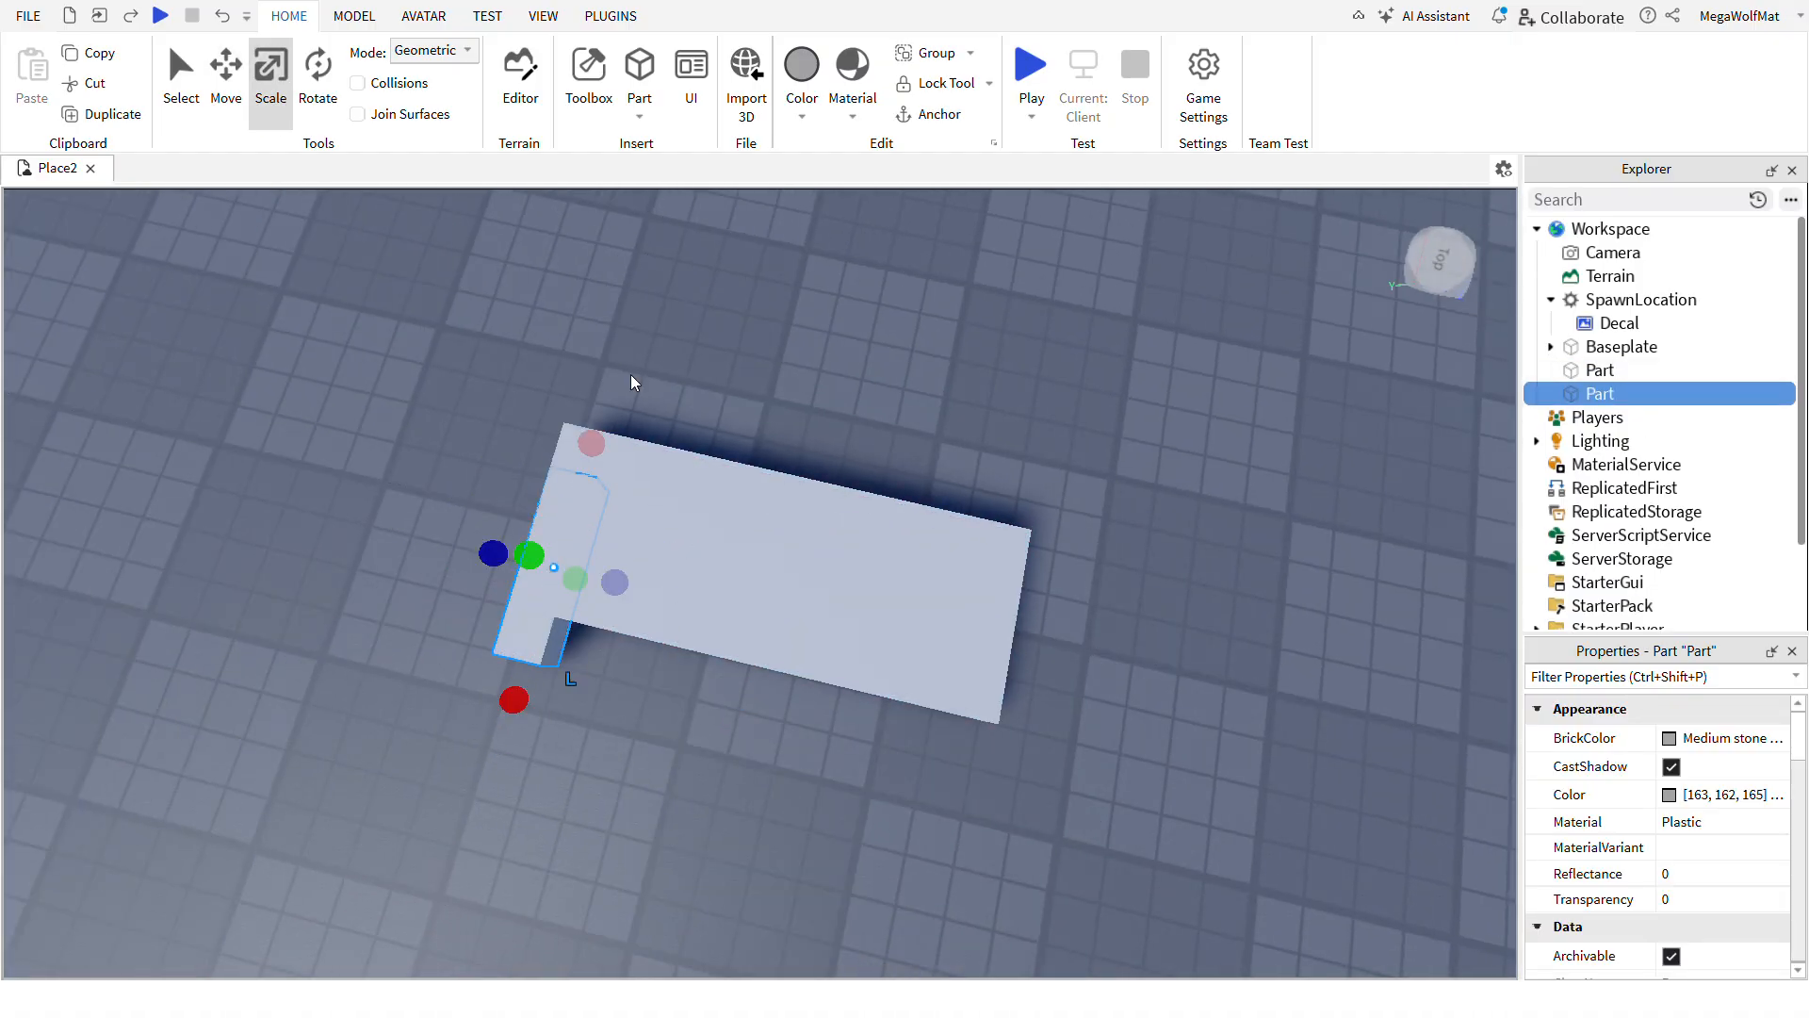
left_click(224, 70)
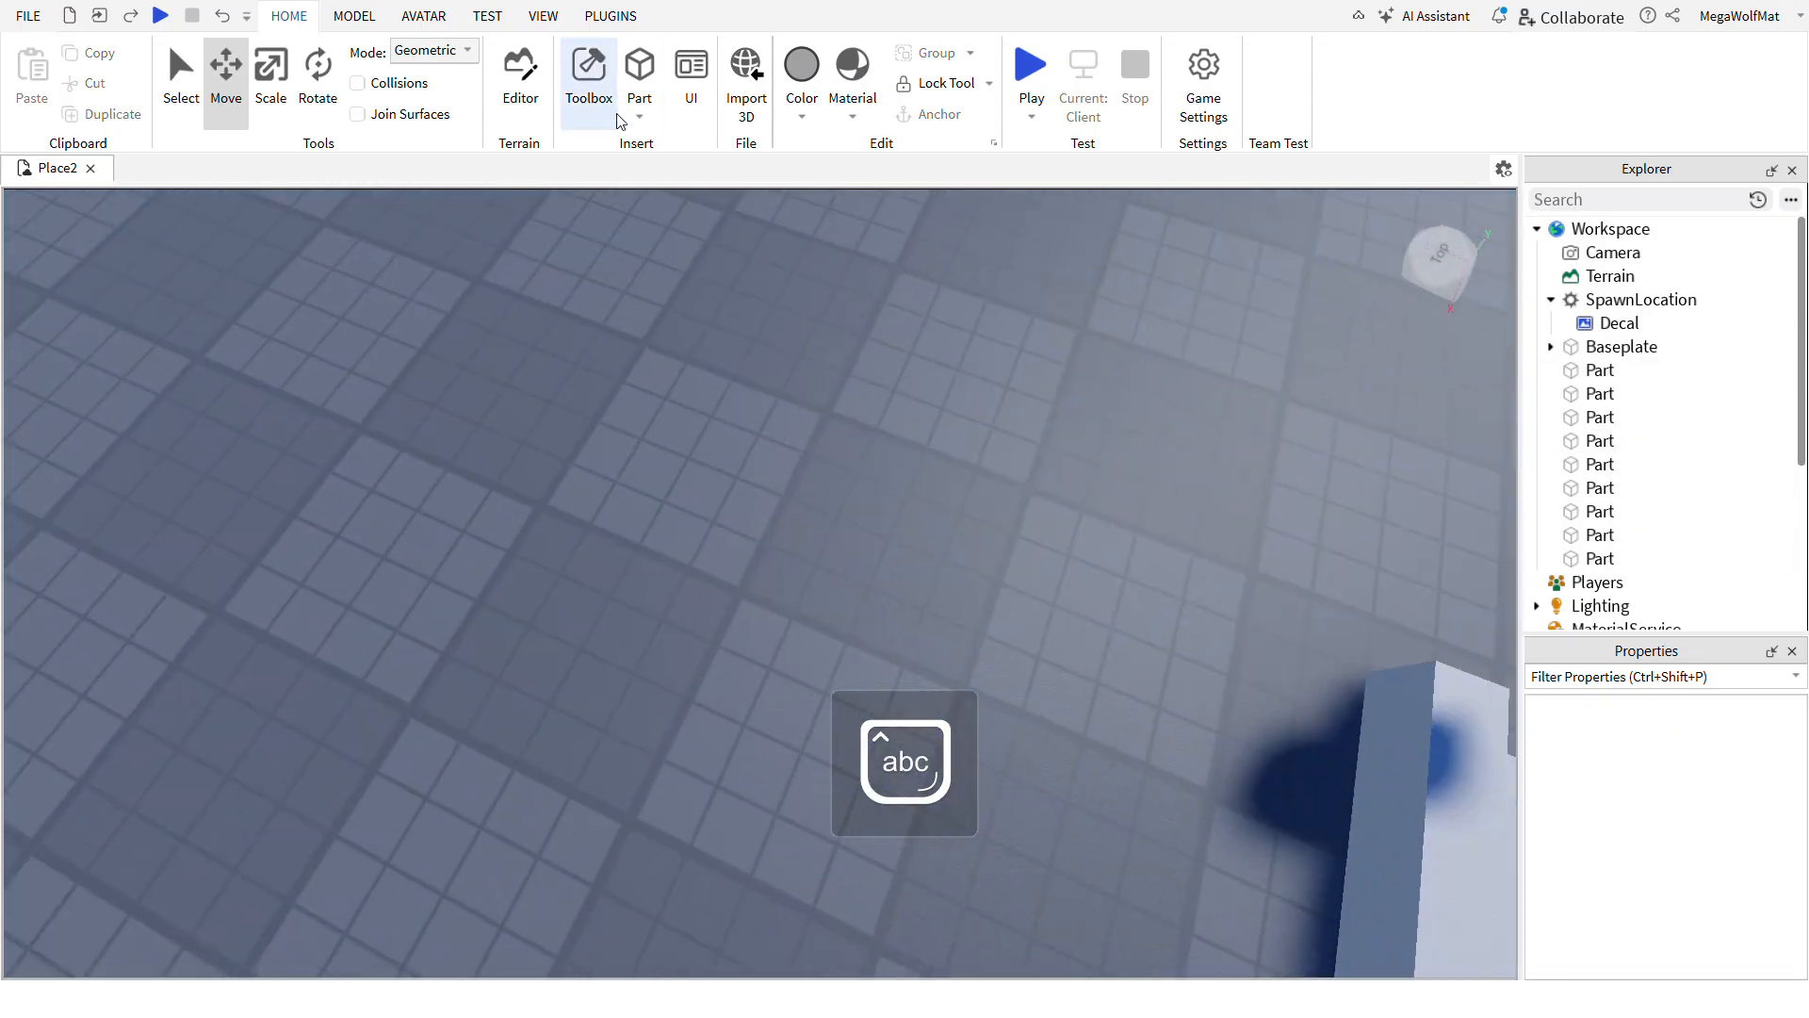
left_click(801, 66)
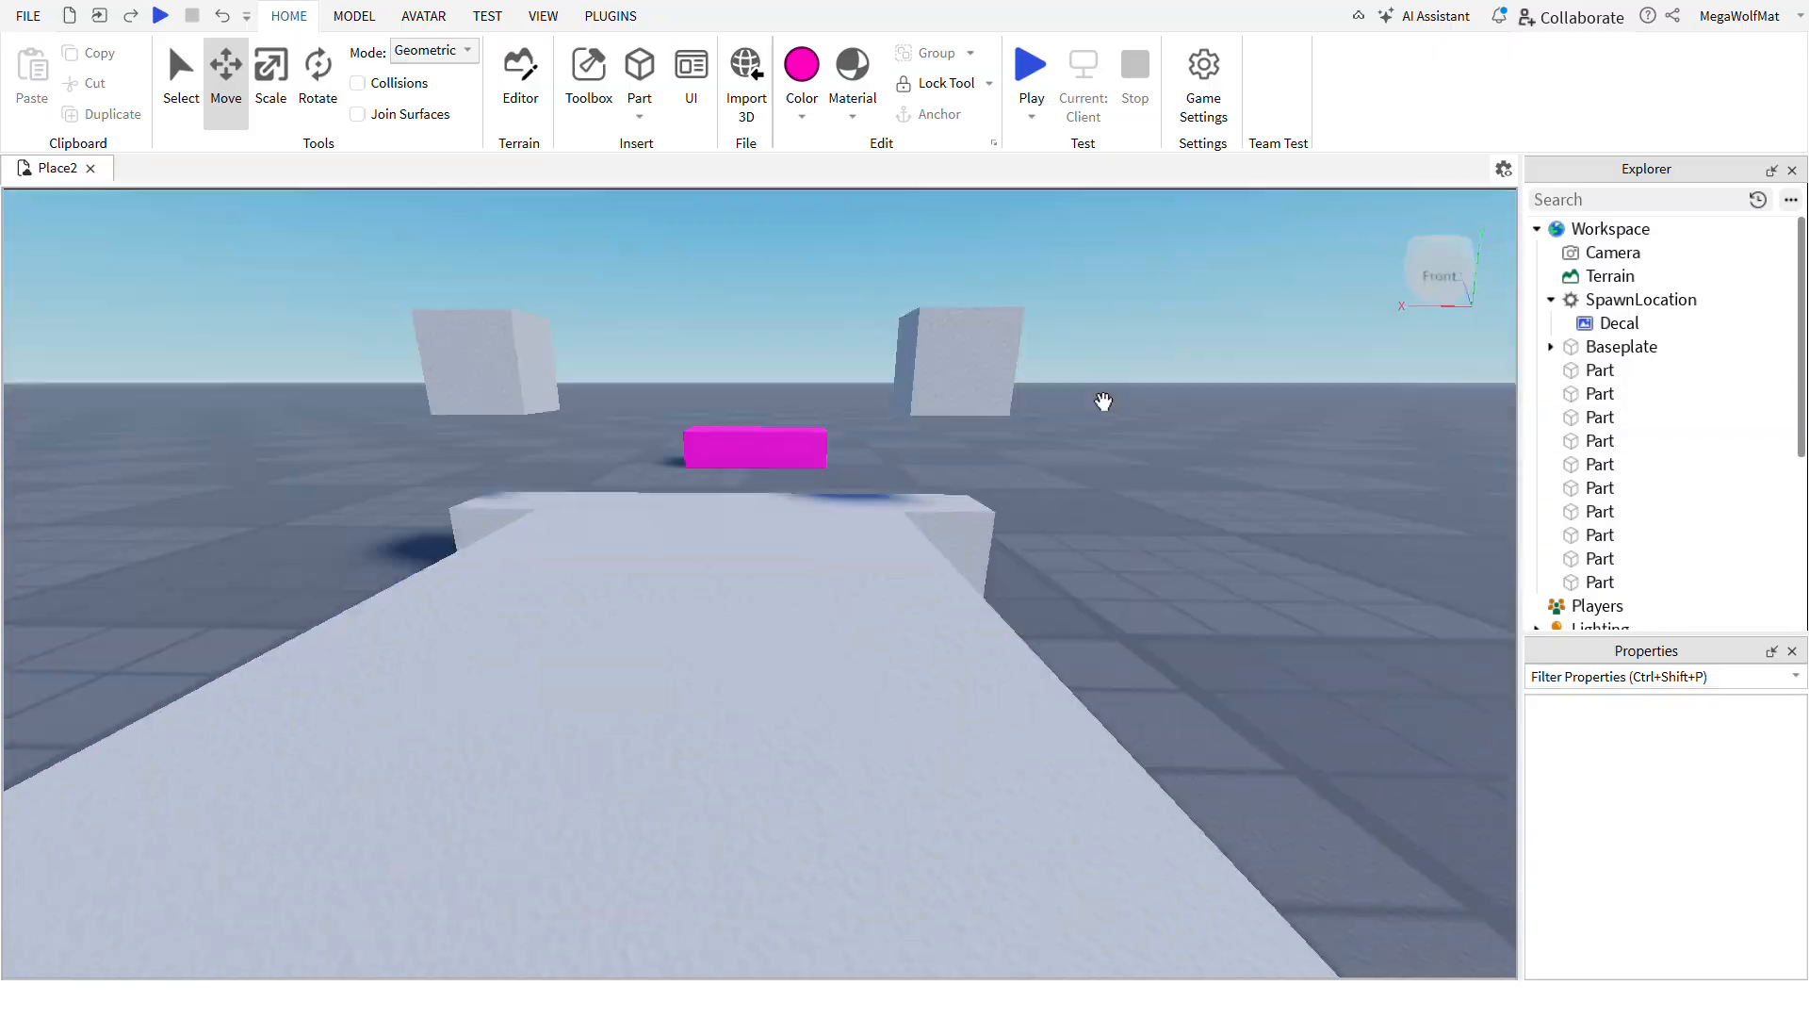
left_click(756, 449)
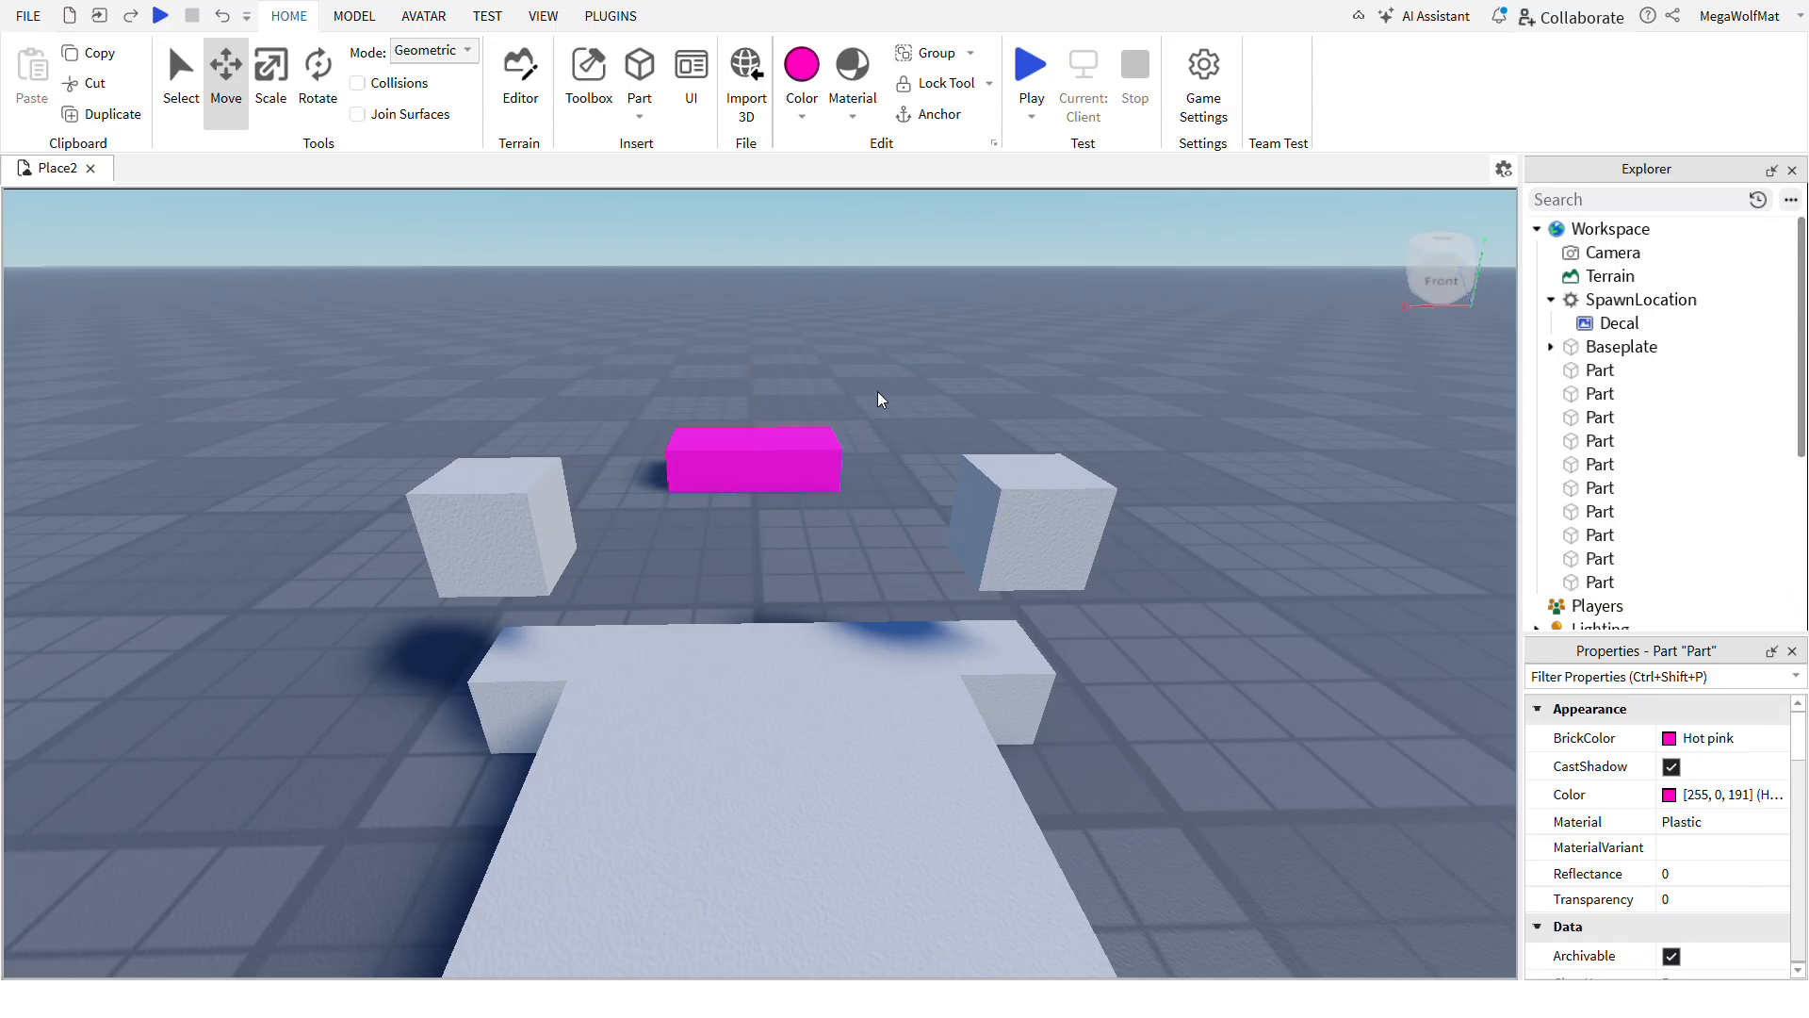
- Add black Cylinder parts rotated upright as wheels at the chassis corners
left_click(750, 458)
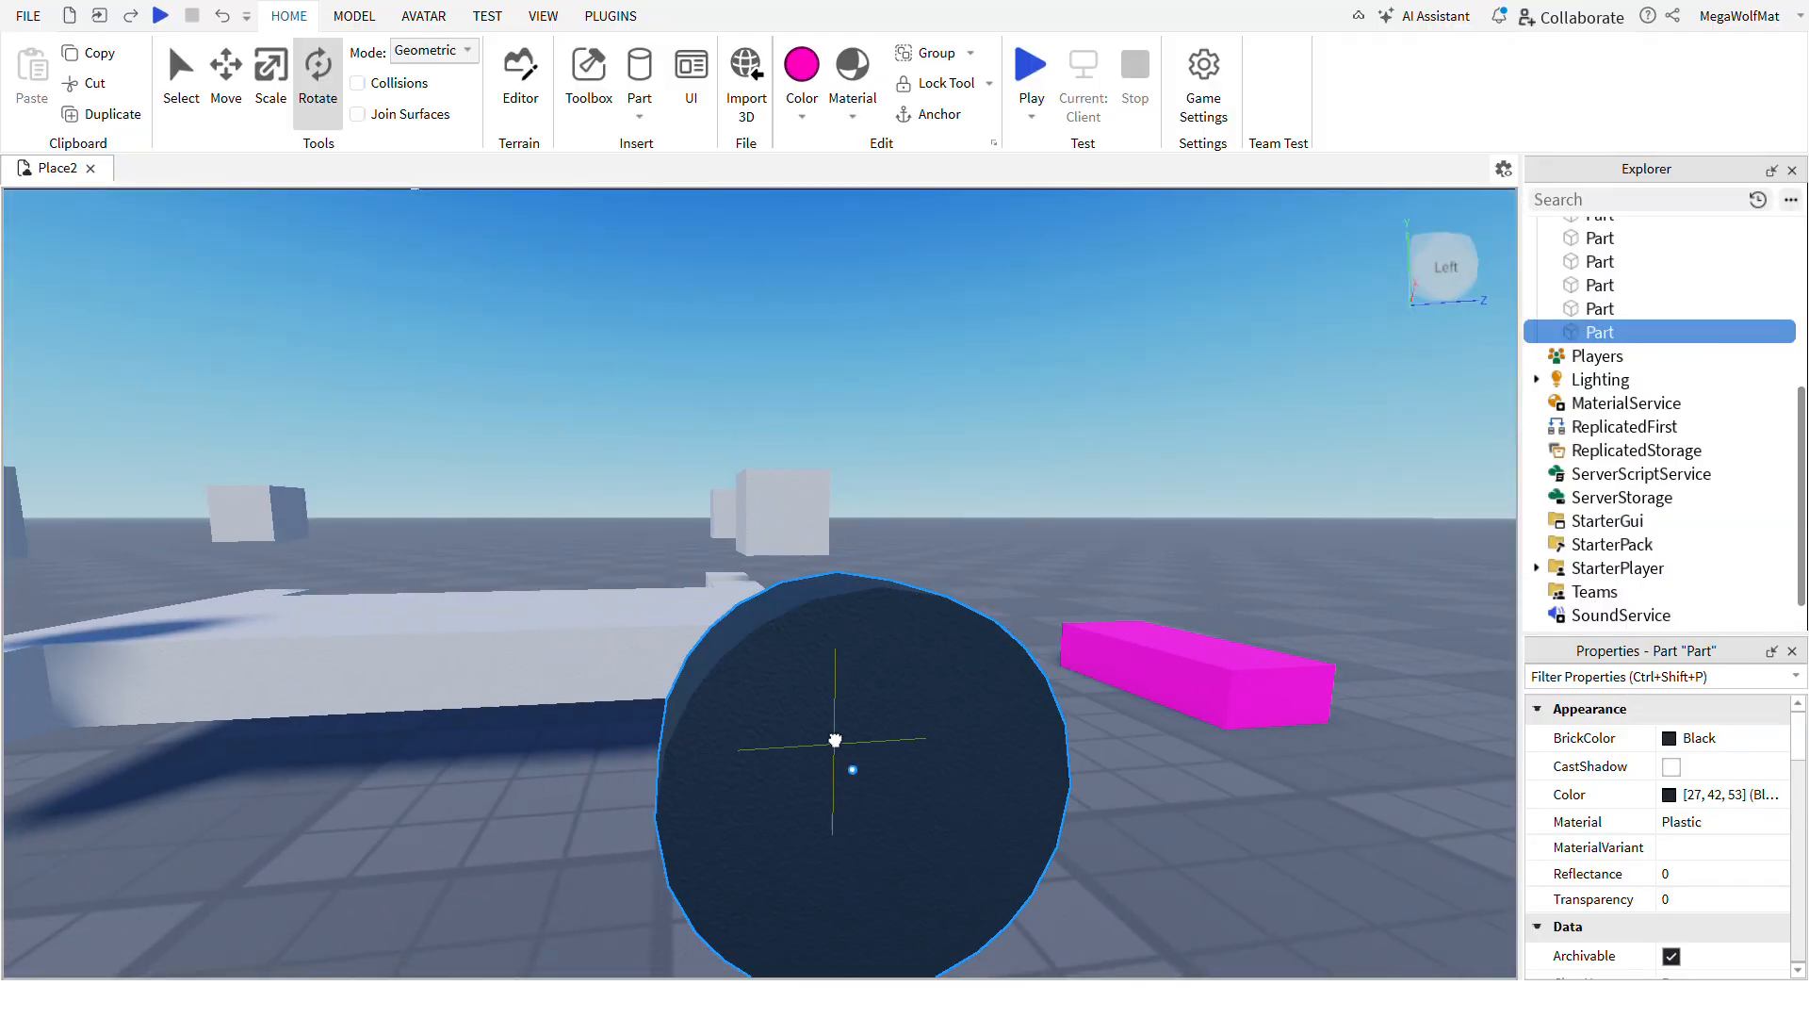
left_click(226, 70)
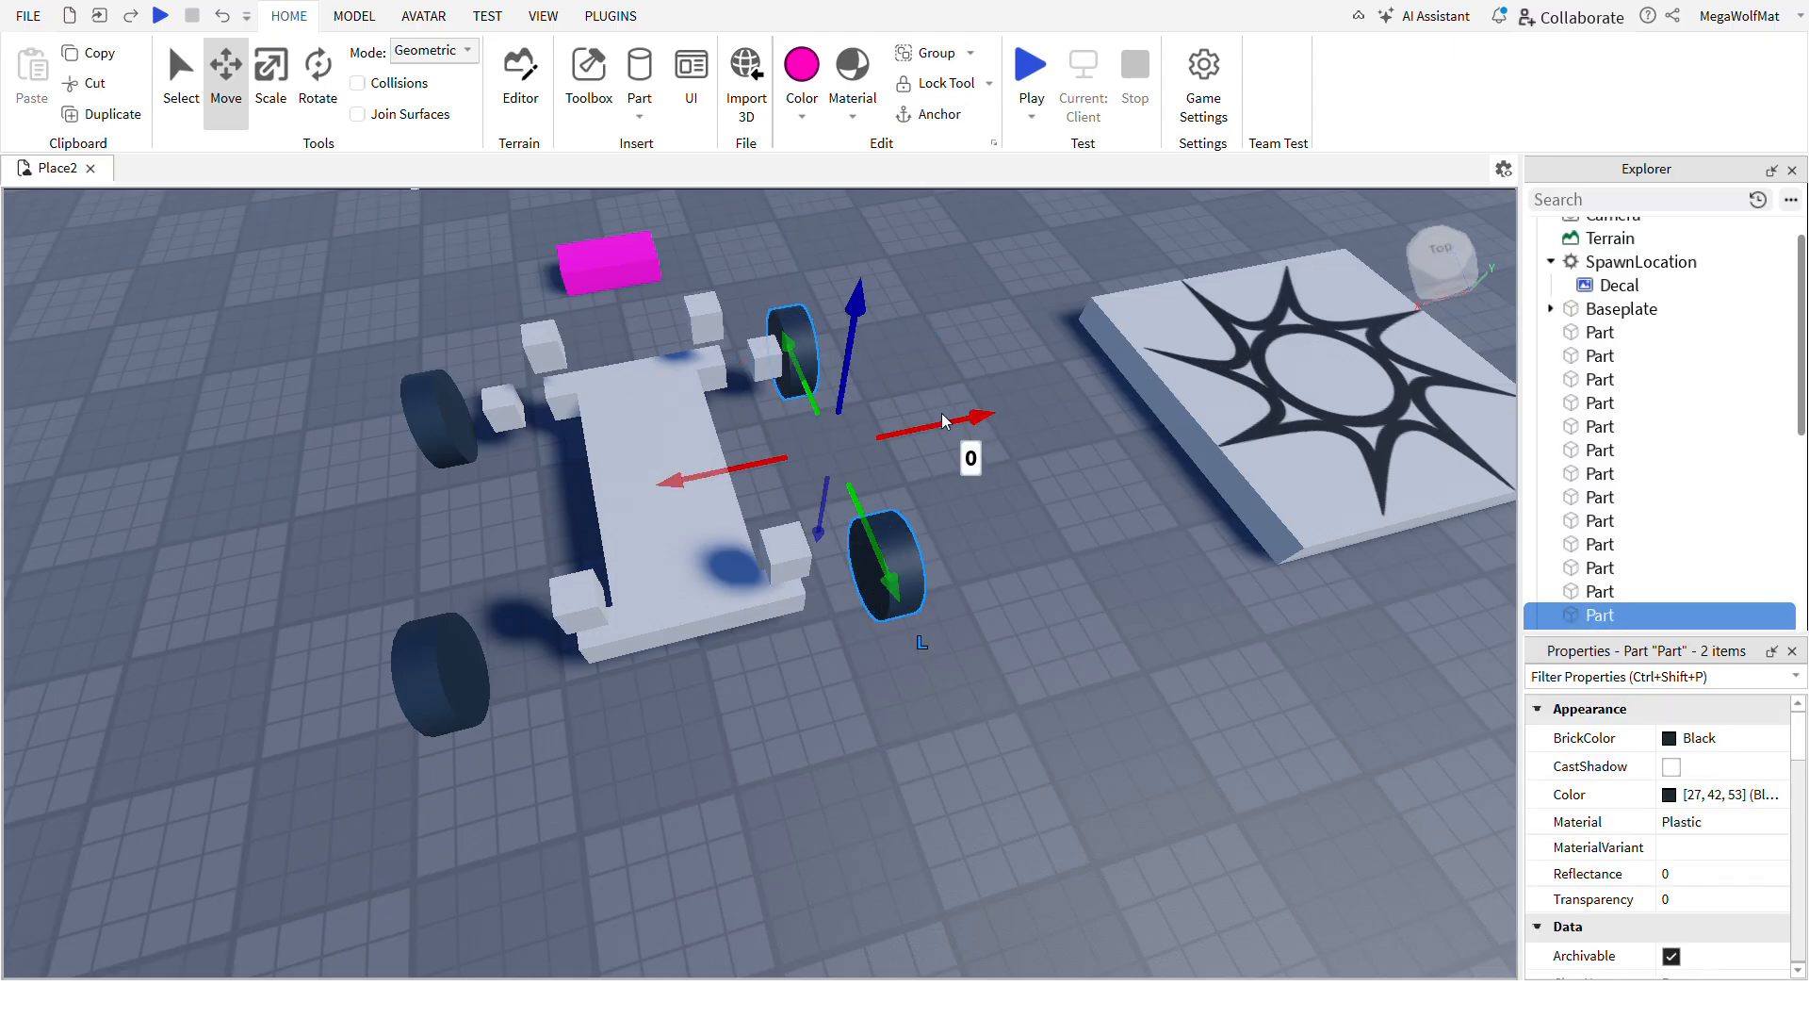
- Join the chassis blocks to the blocks above them with Spring constraints from the Model tools
left_click(352, 15)
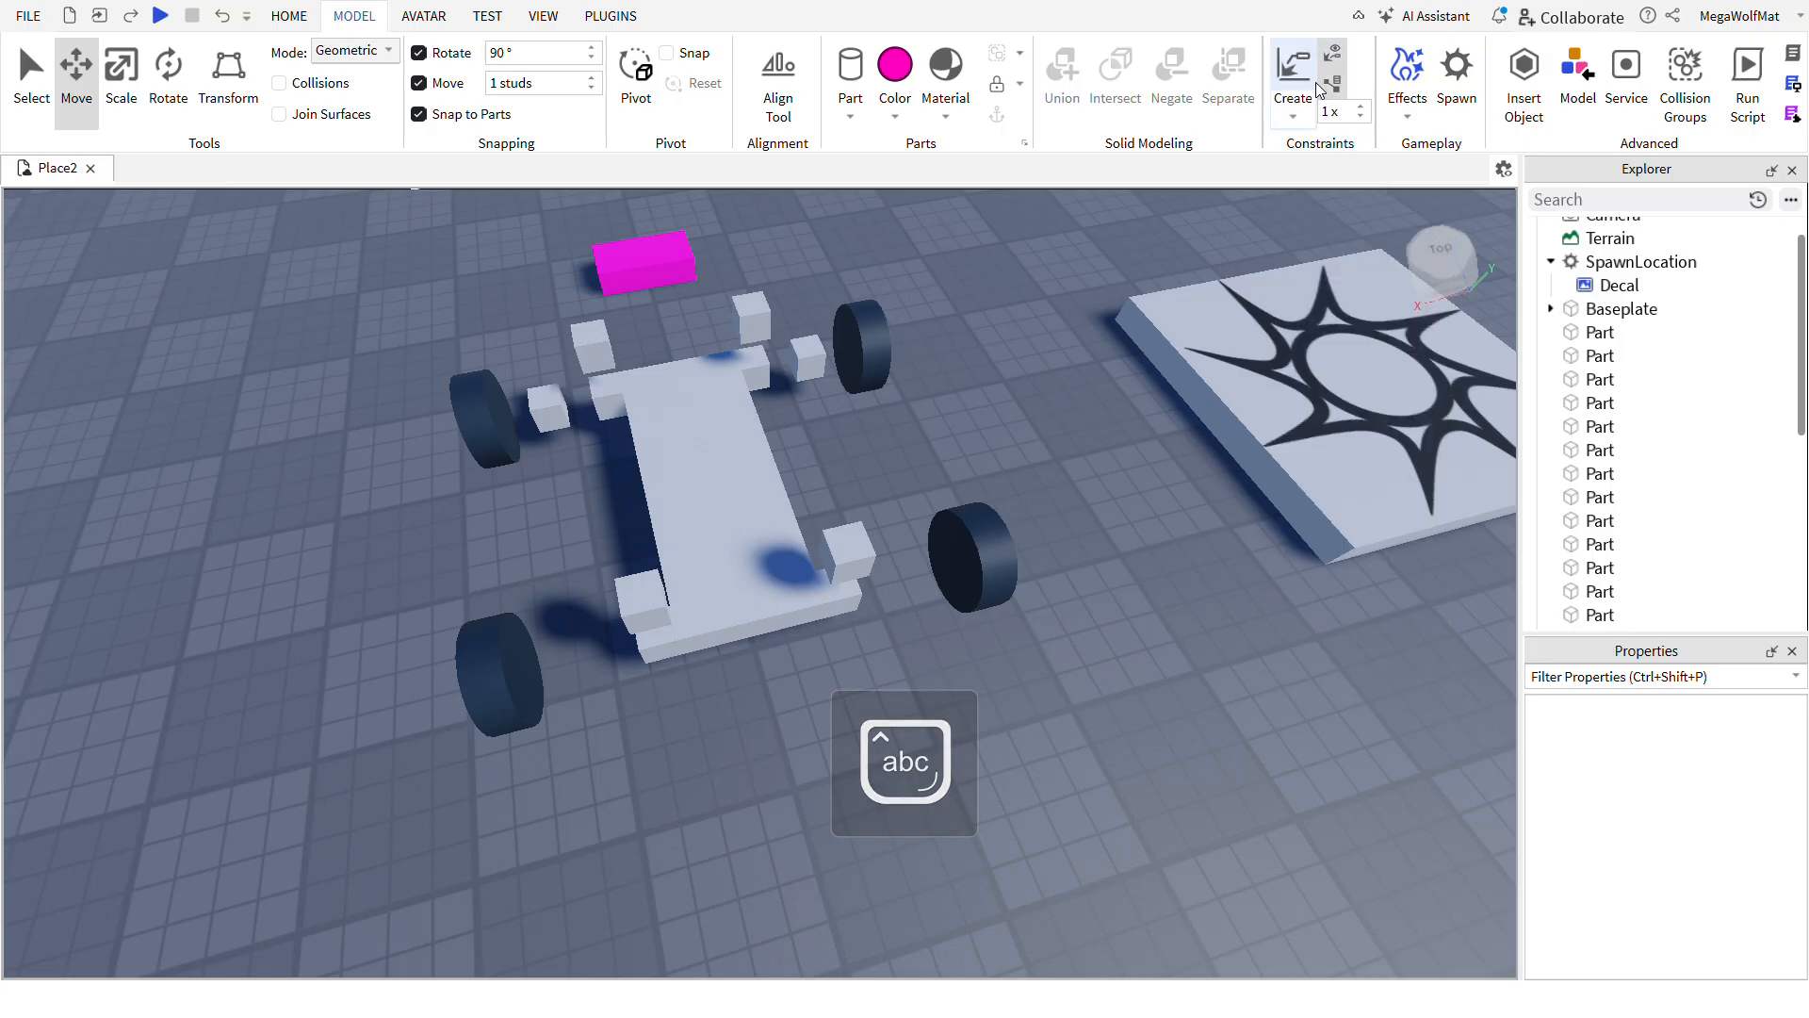
mouse_move(1289, 68)
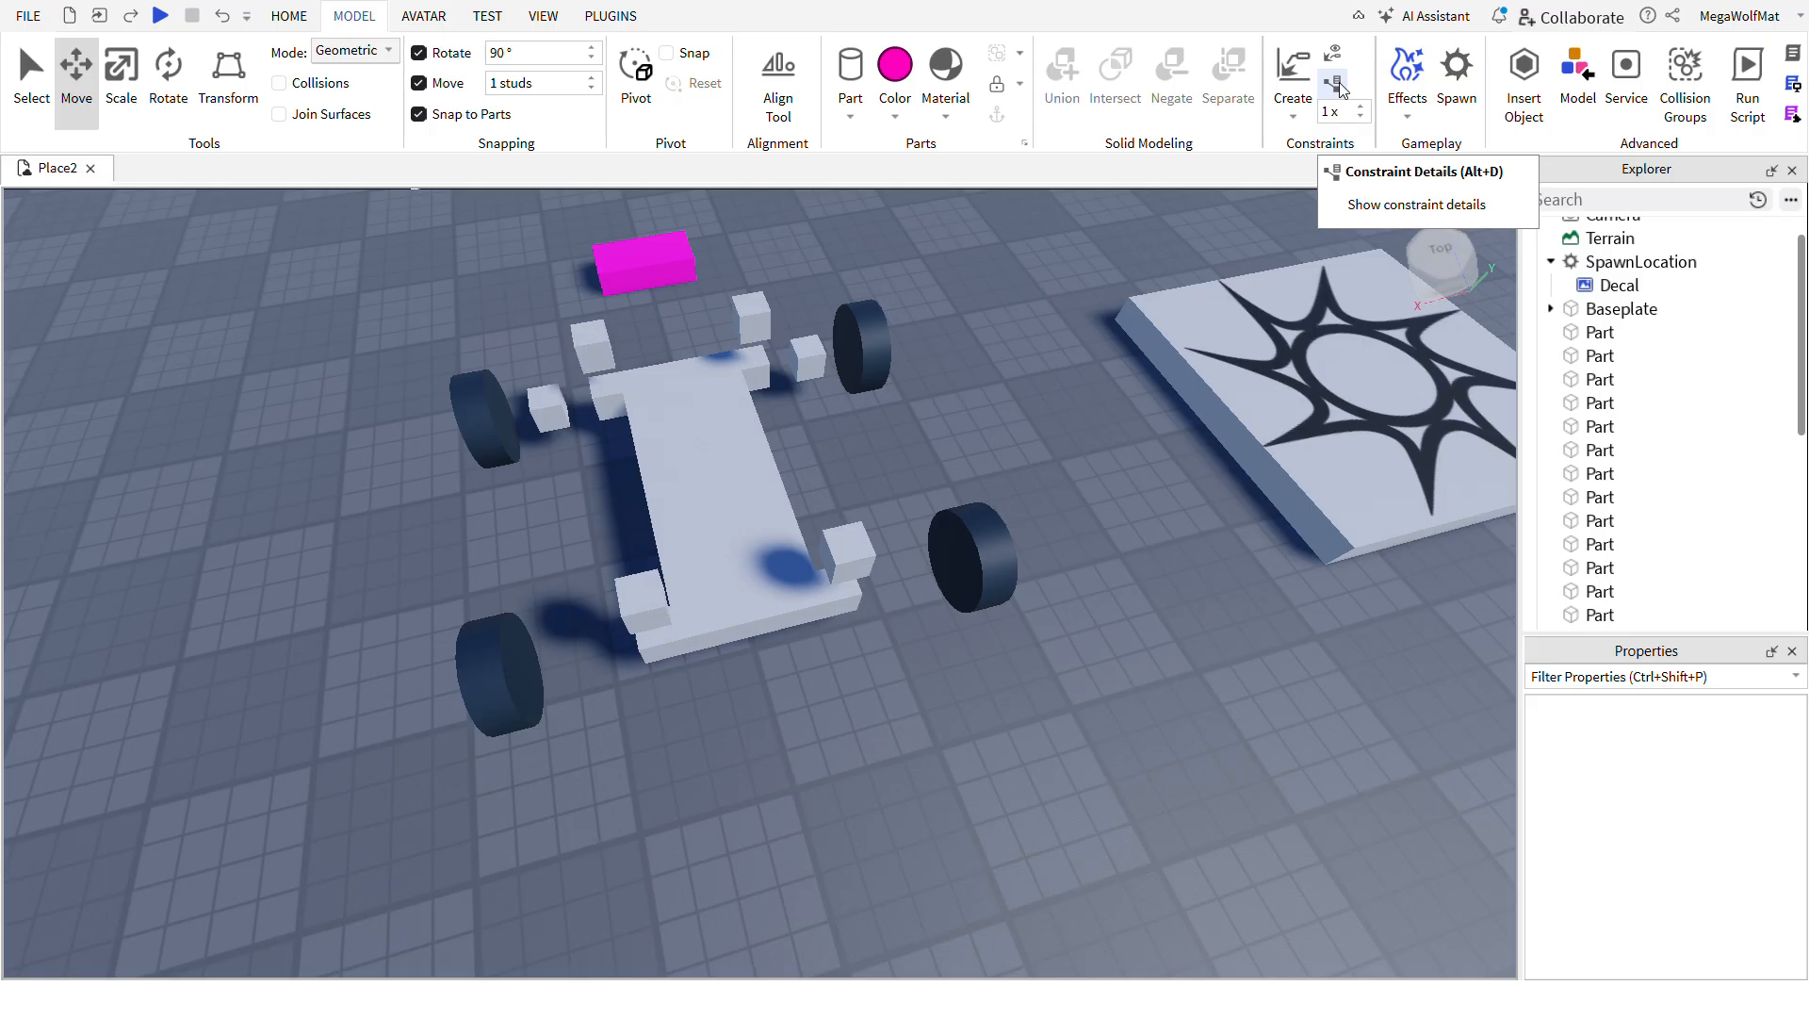
mouse_move(1129, 418)
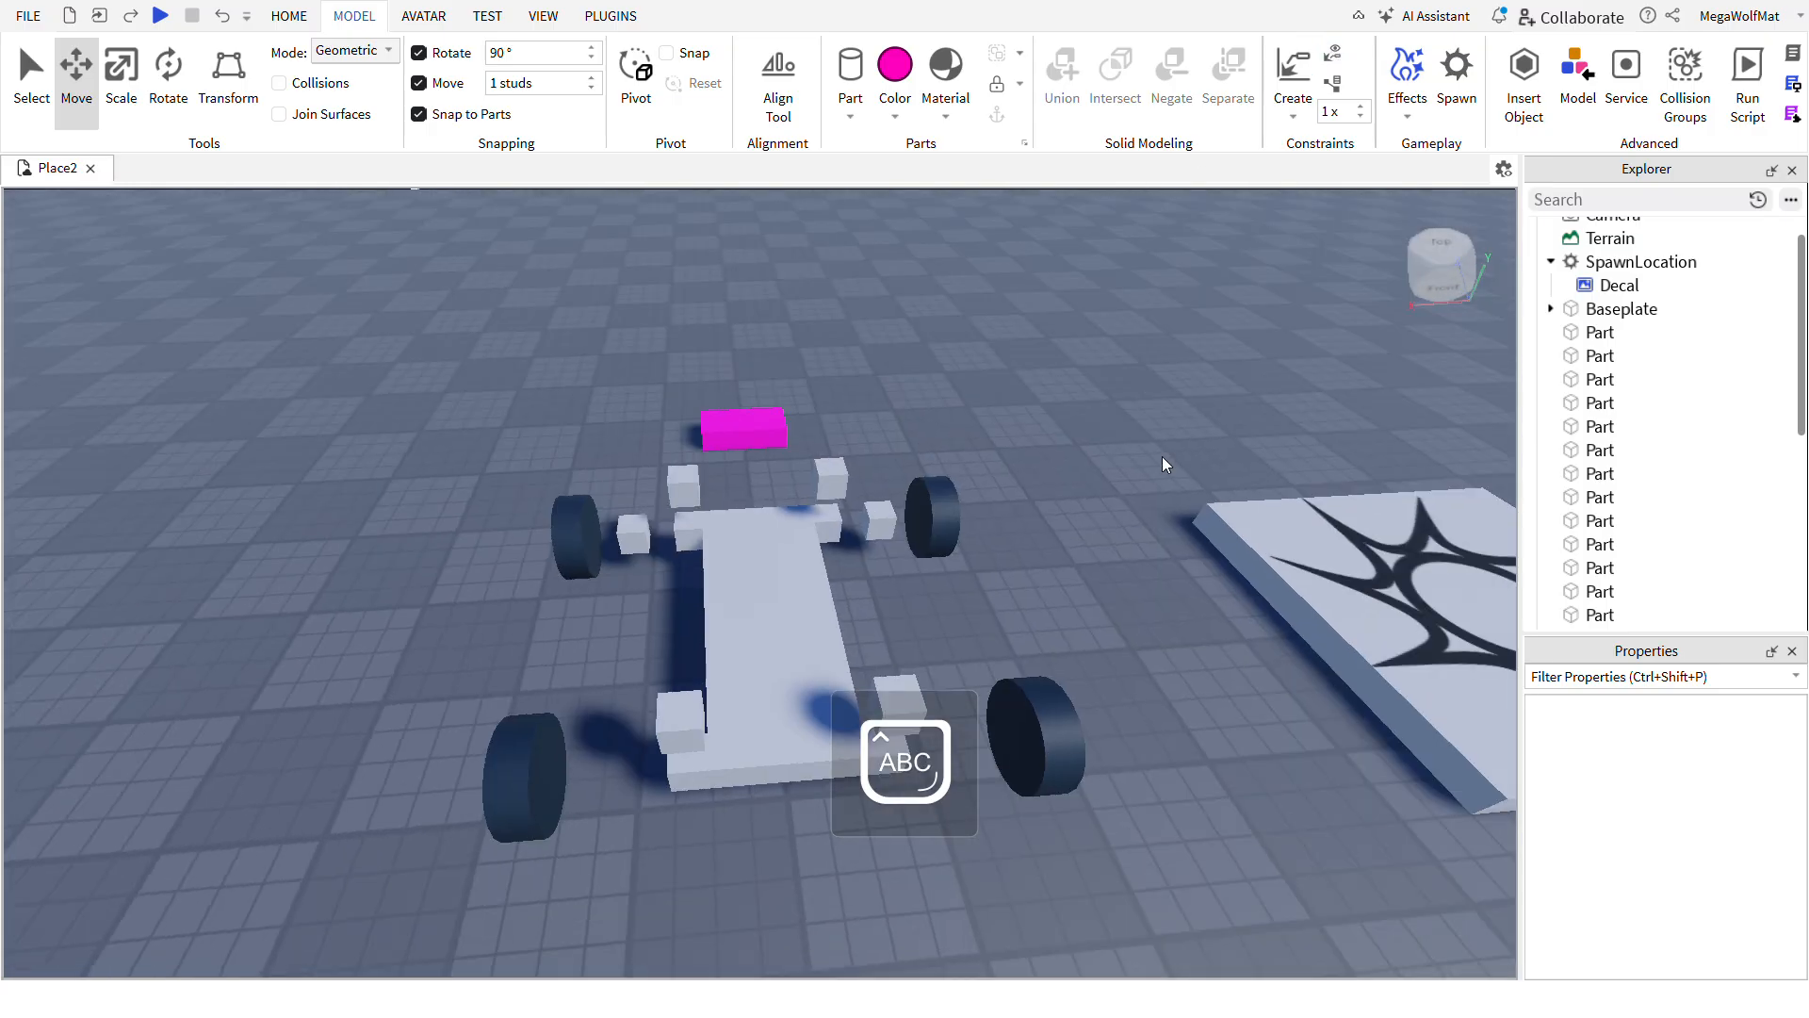
left_click(1289, 71)
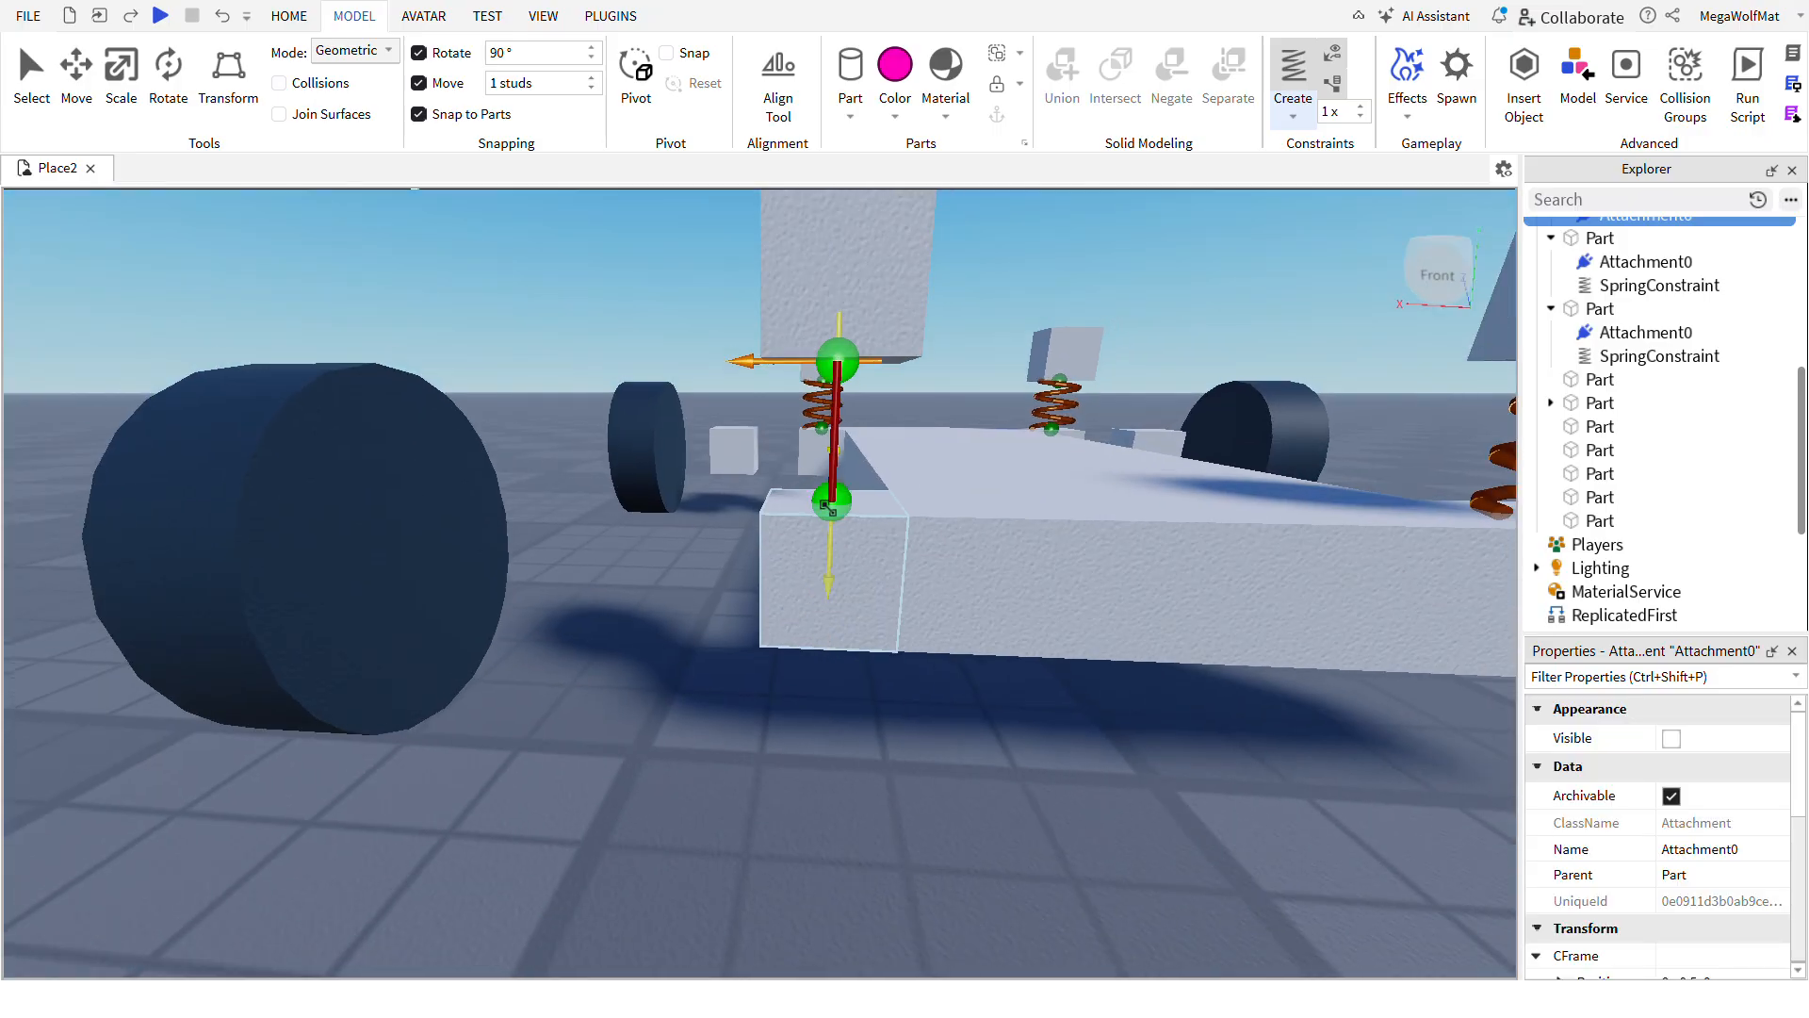
- Add Prismatic constraints alongside the springs, then switch constraint creation to Hinge
left_click(1289, 77)
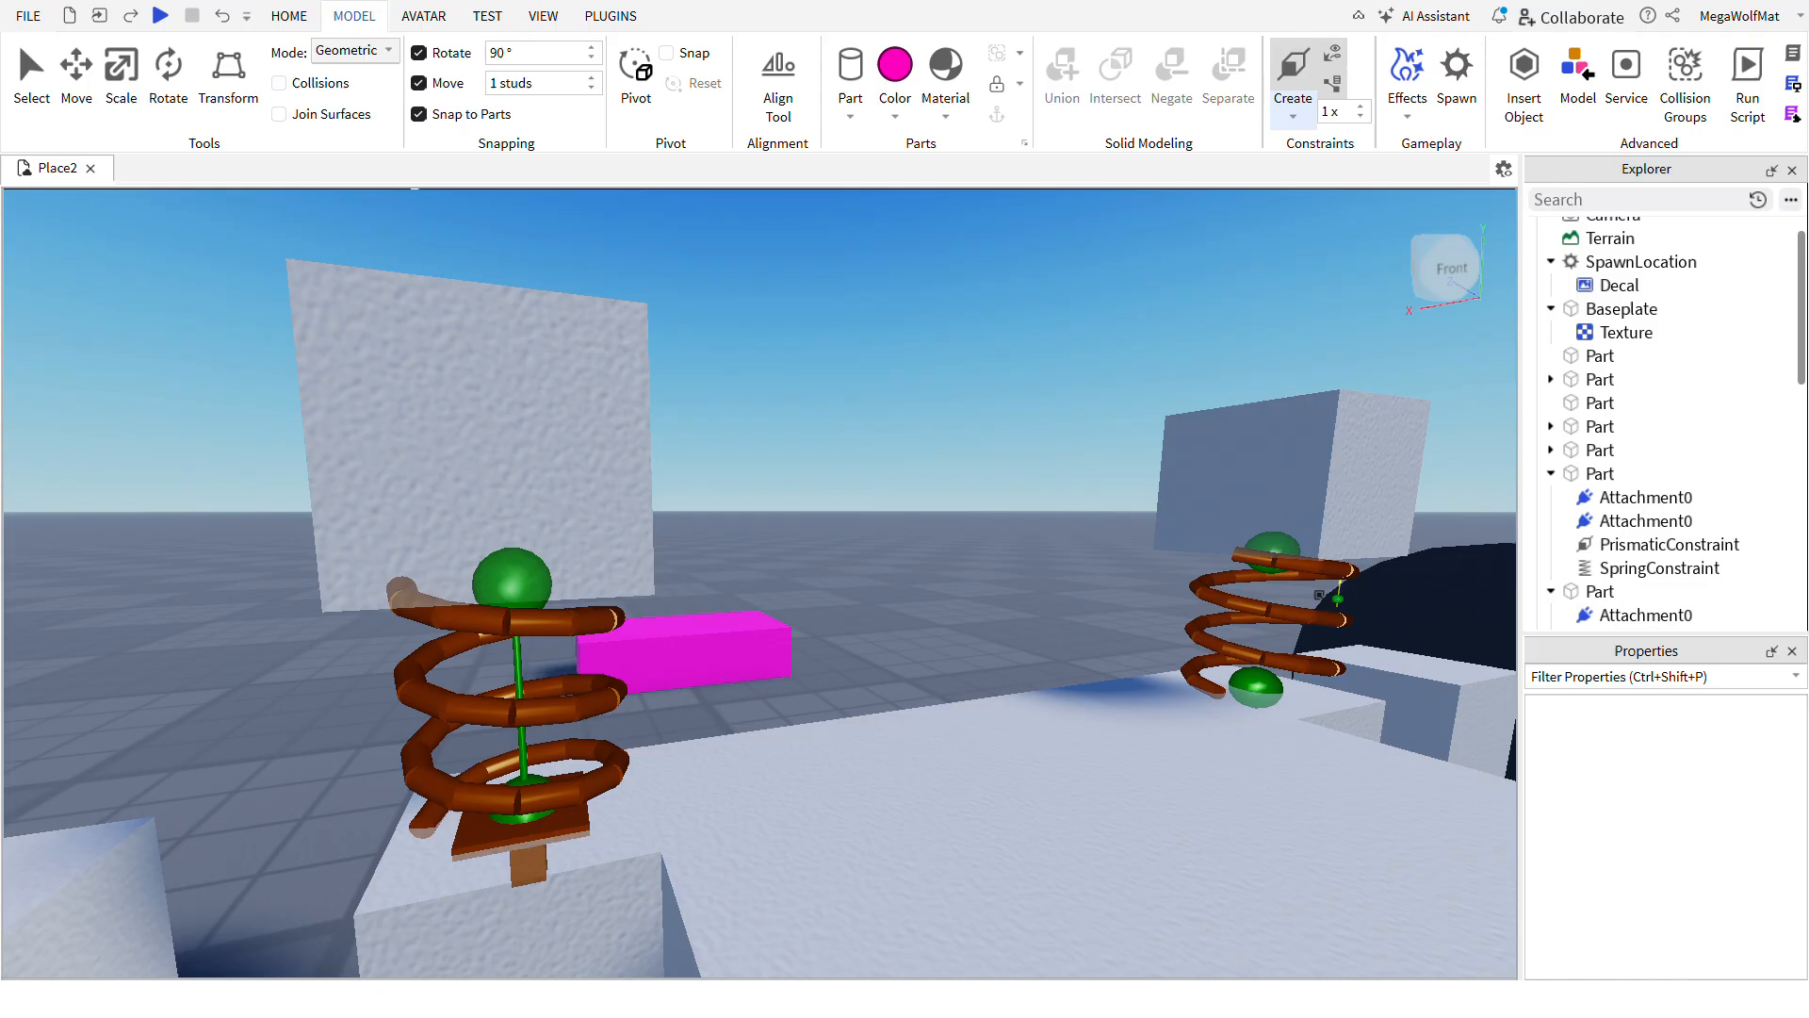
left_click(1632, 331)
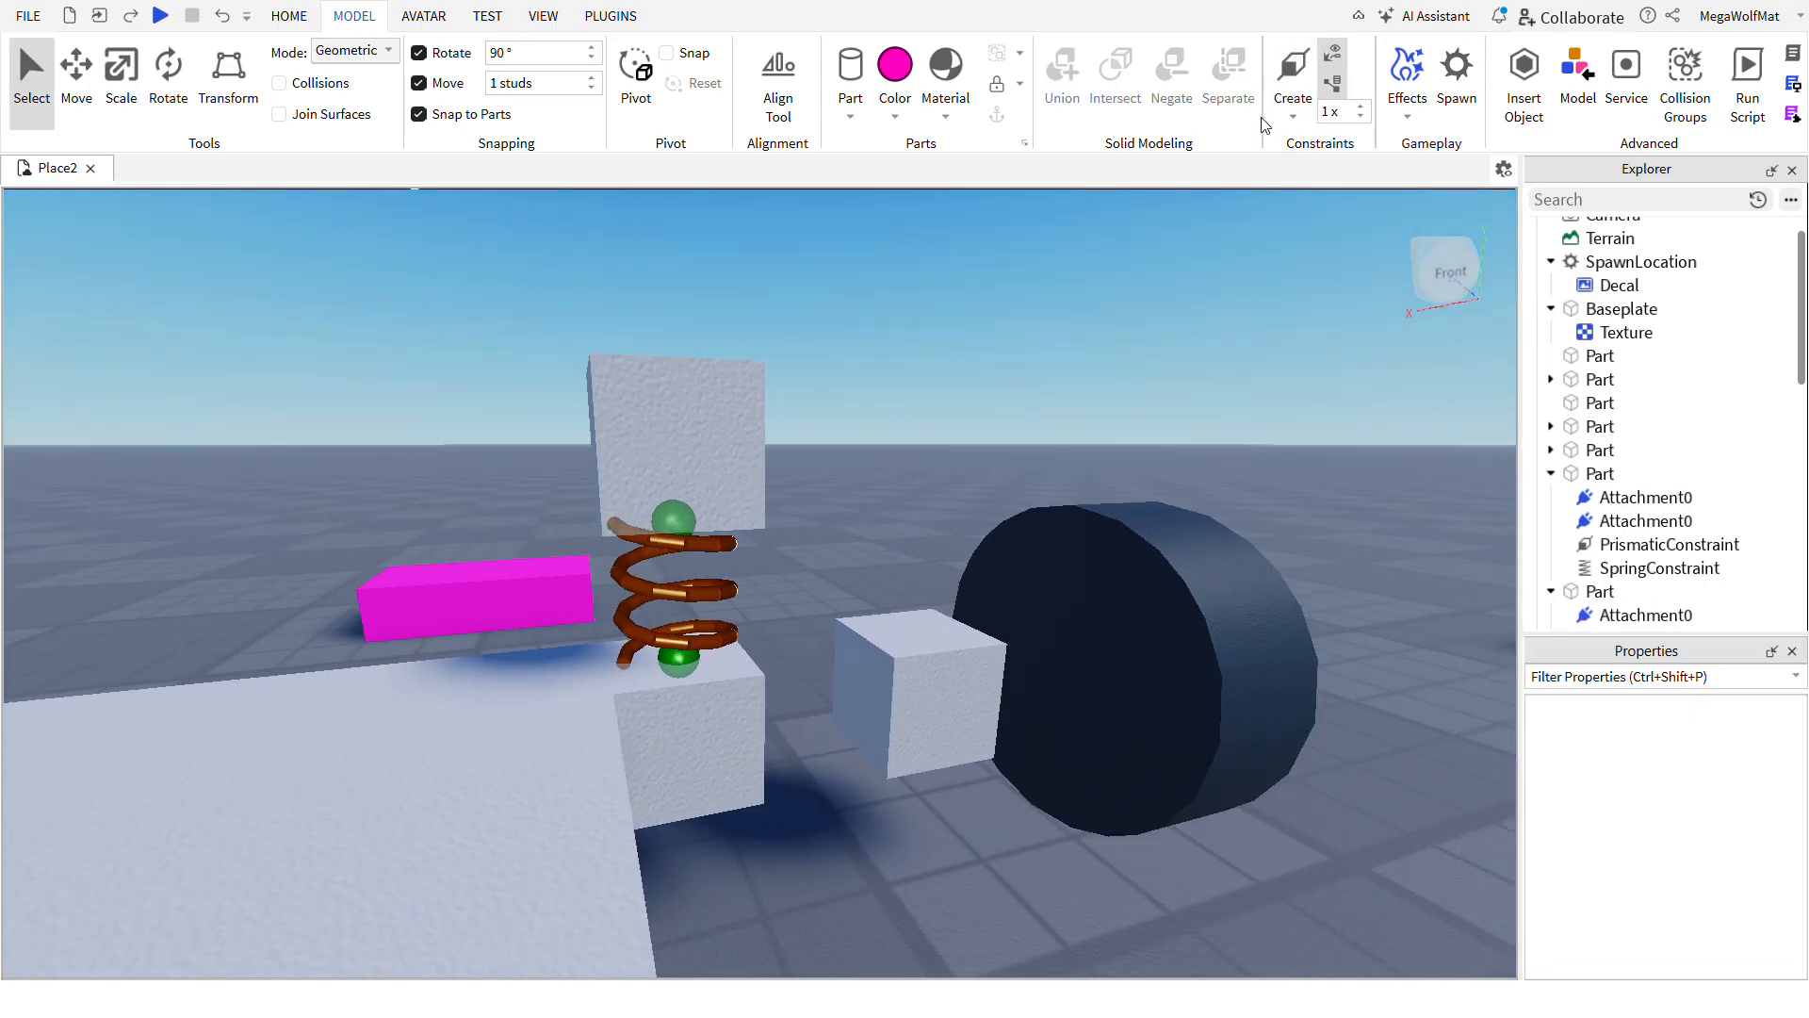
left_click(1632, 332)
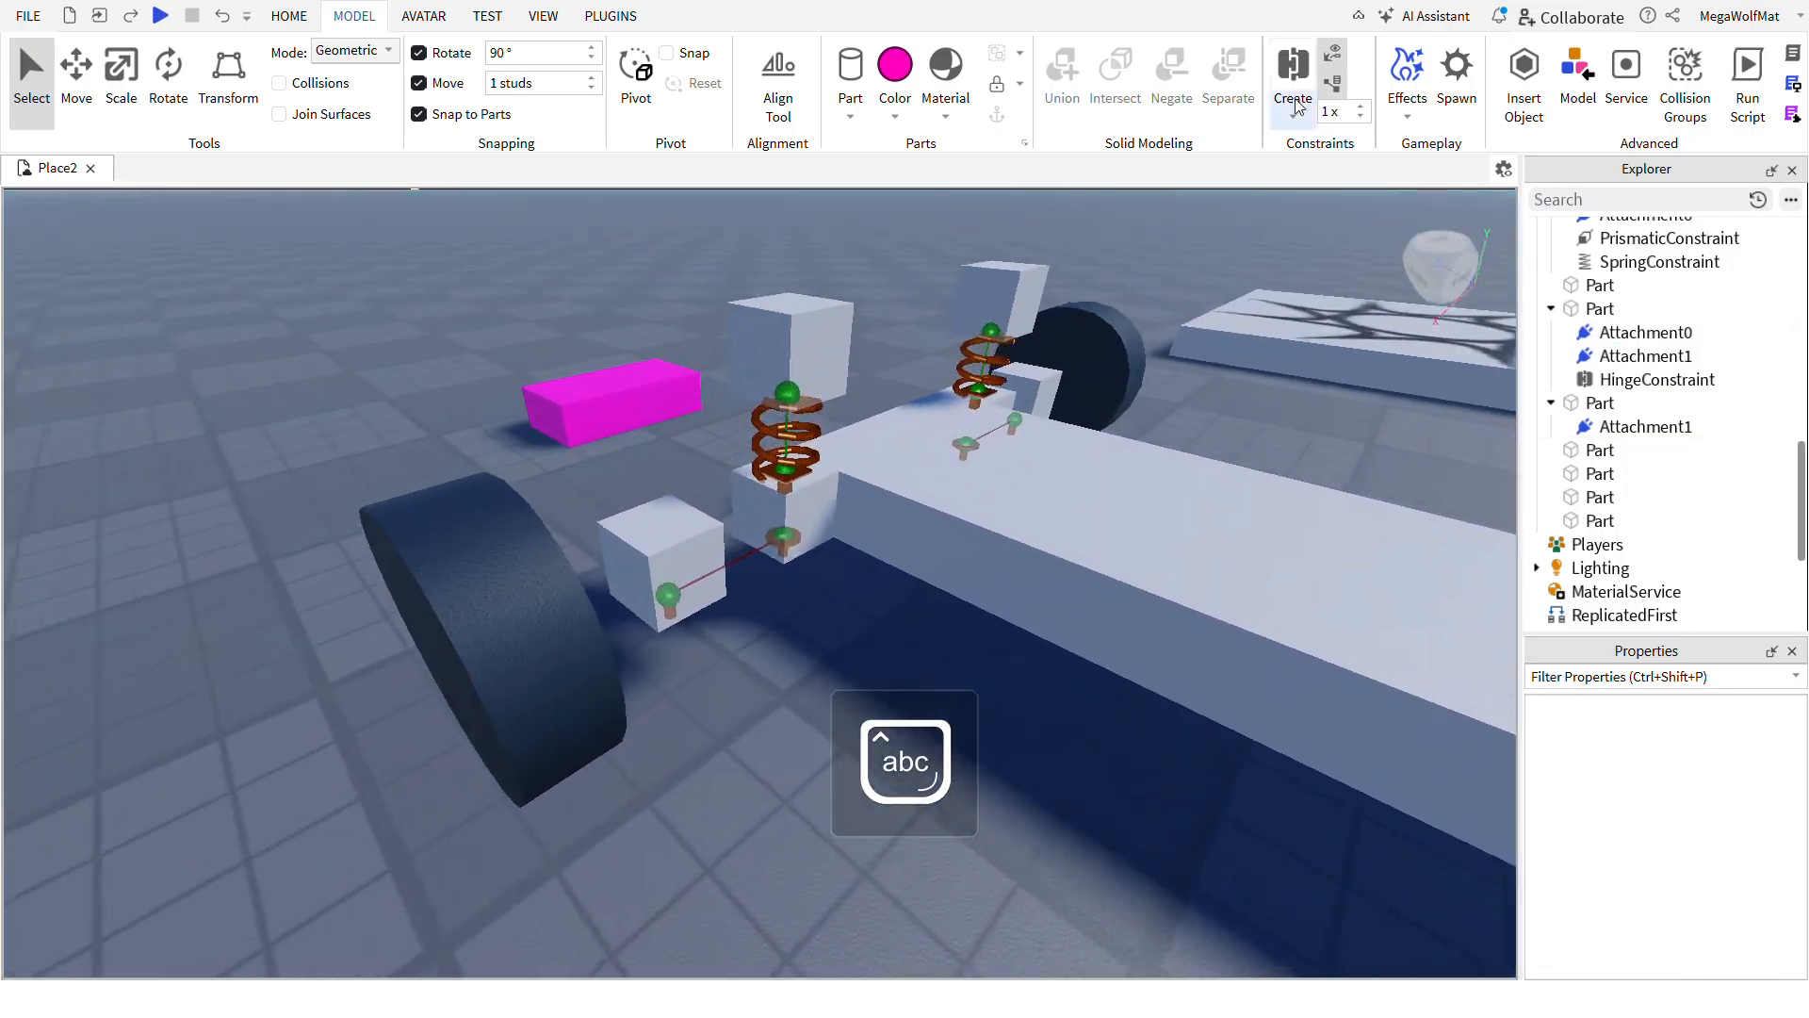
- Hinge each remaining steering block to the chassis and each wheel to its hub block
left_click(1639, 425)
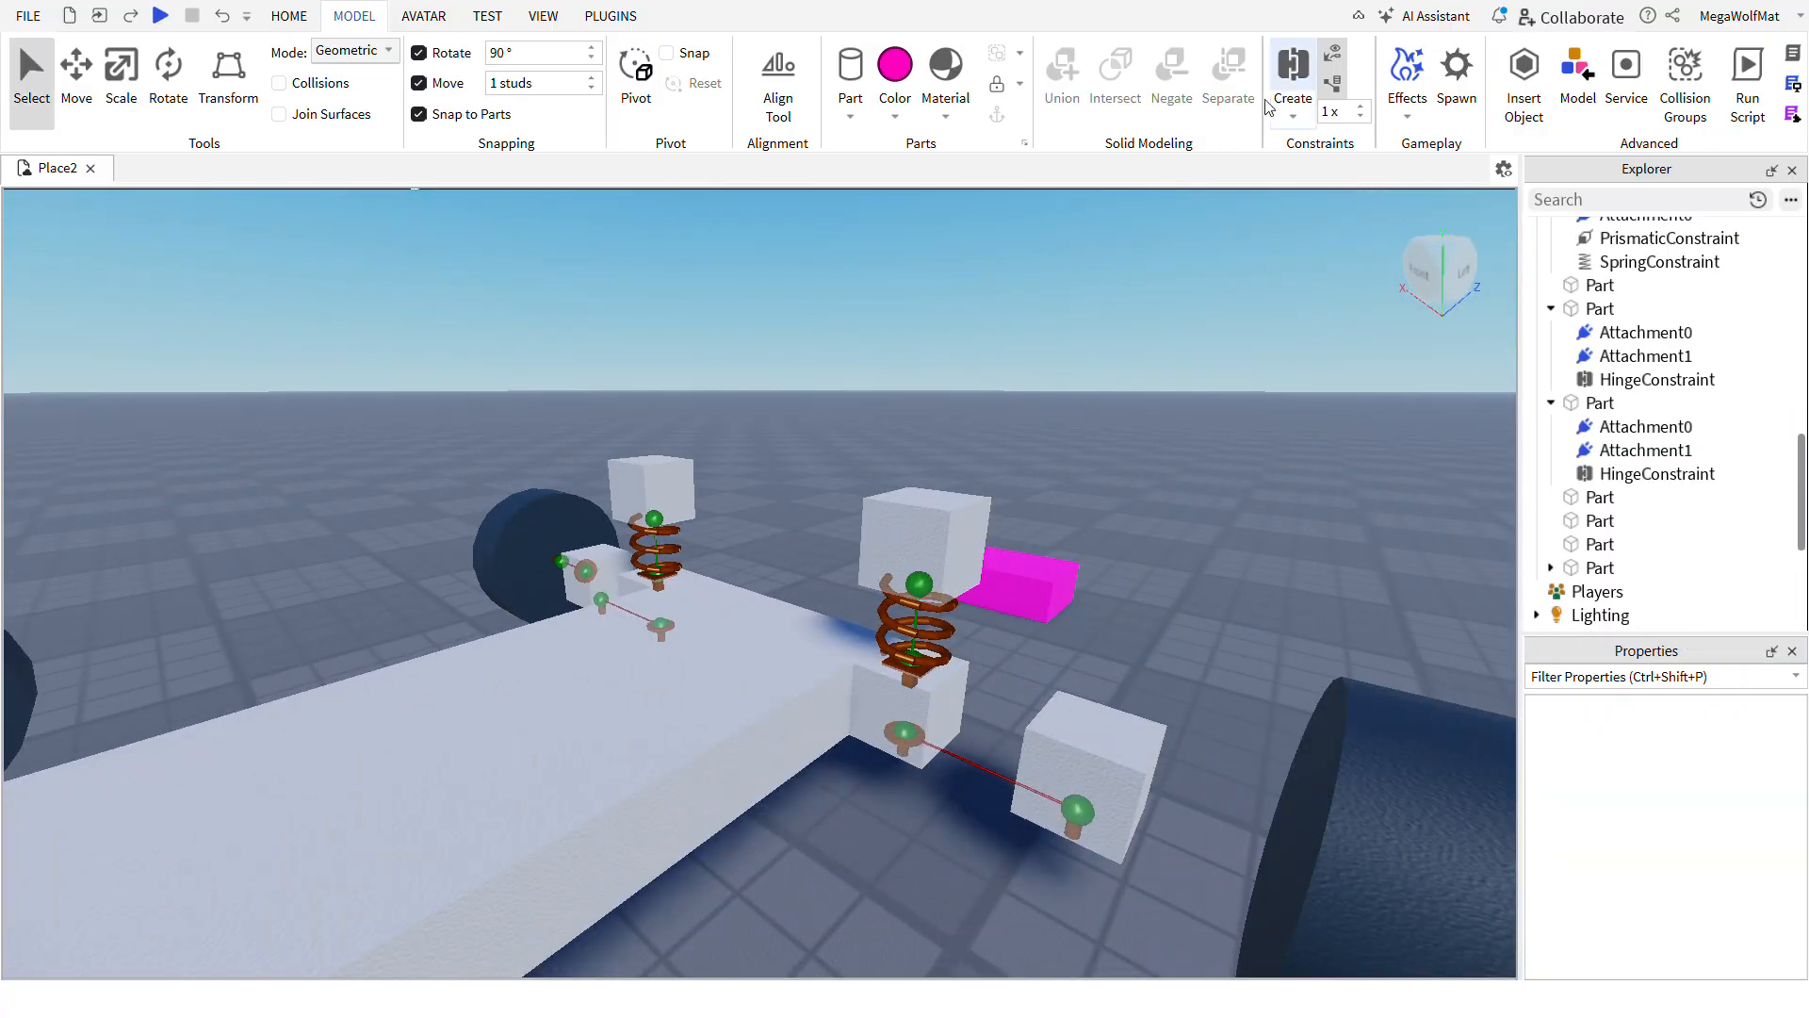
left_click(1634, 331)
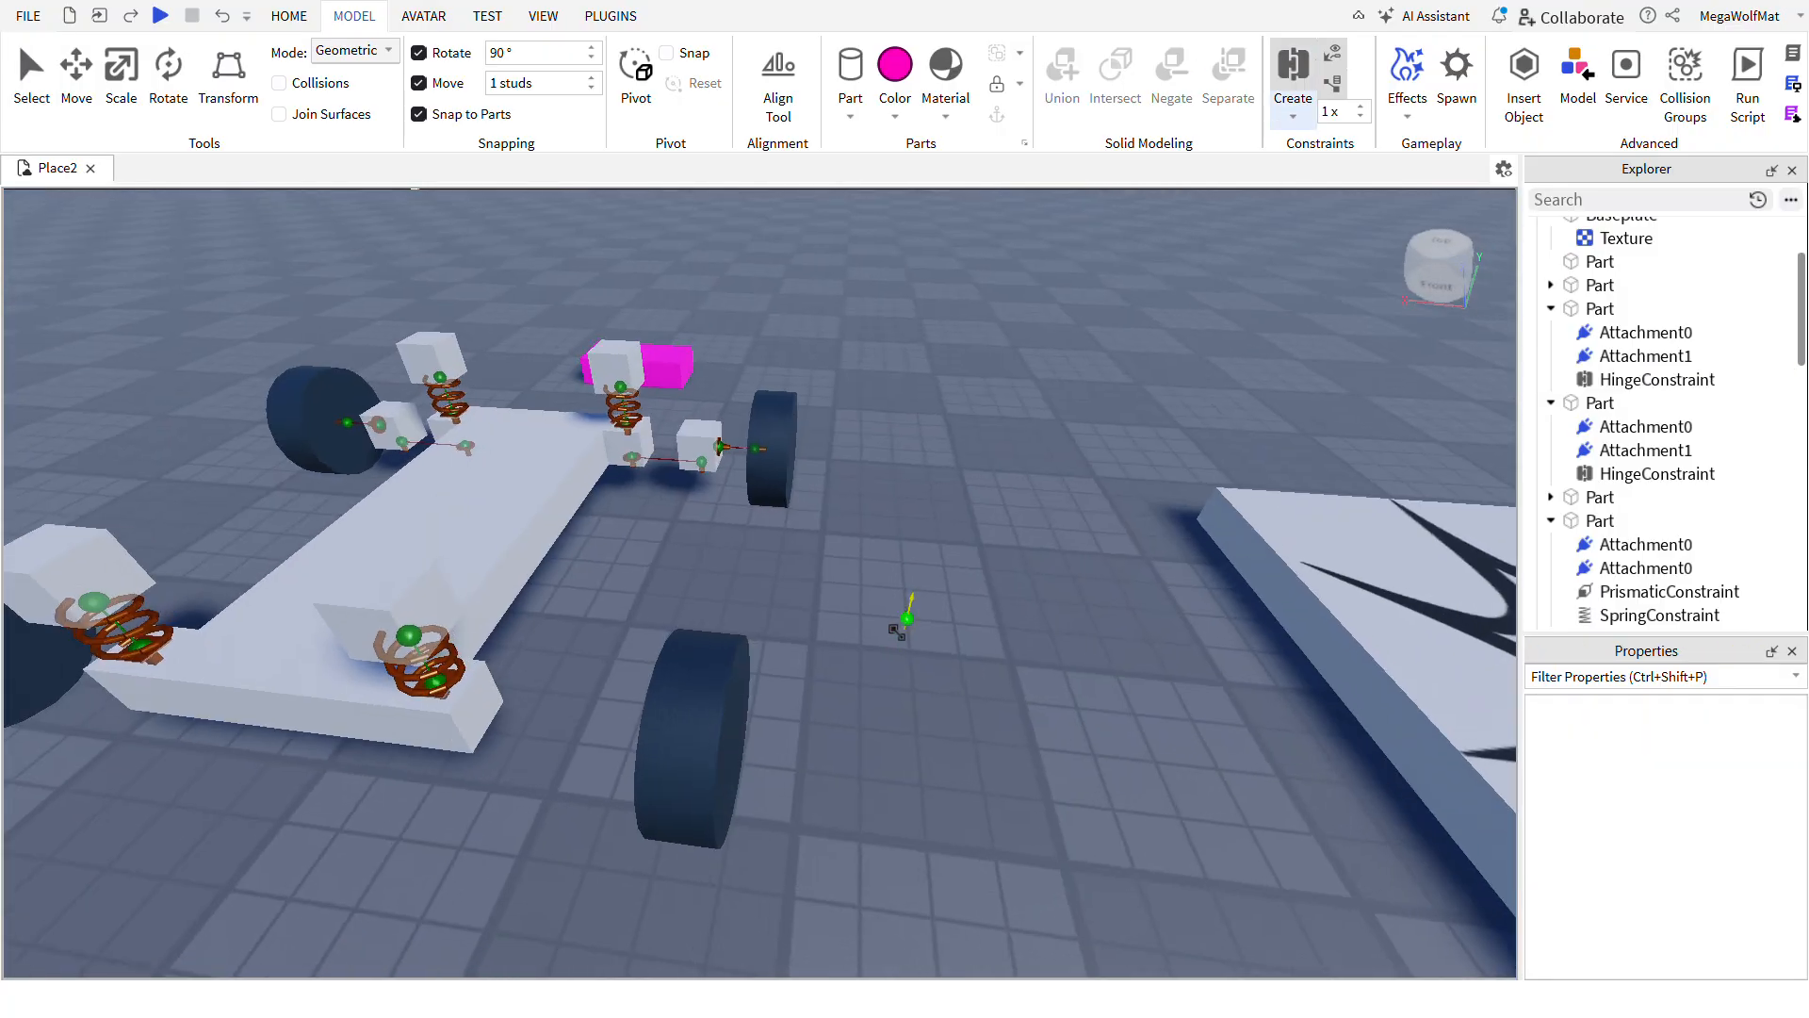
left_click(1653, 307)
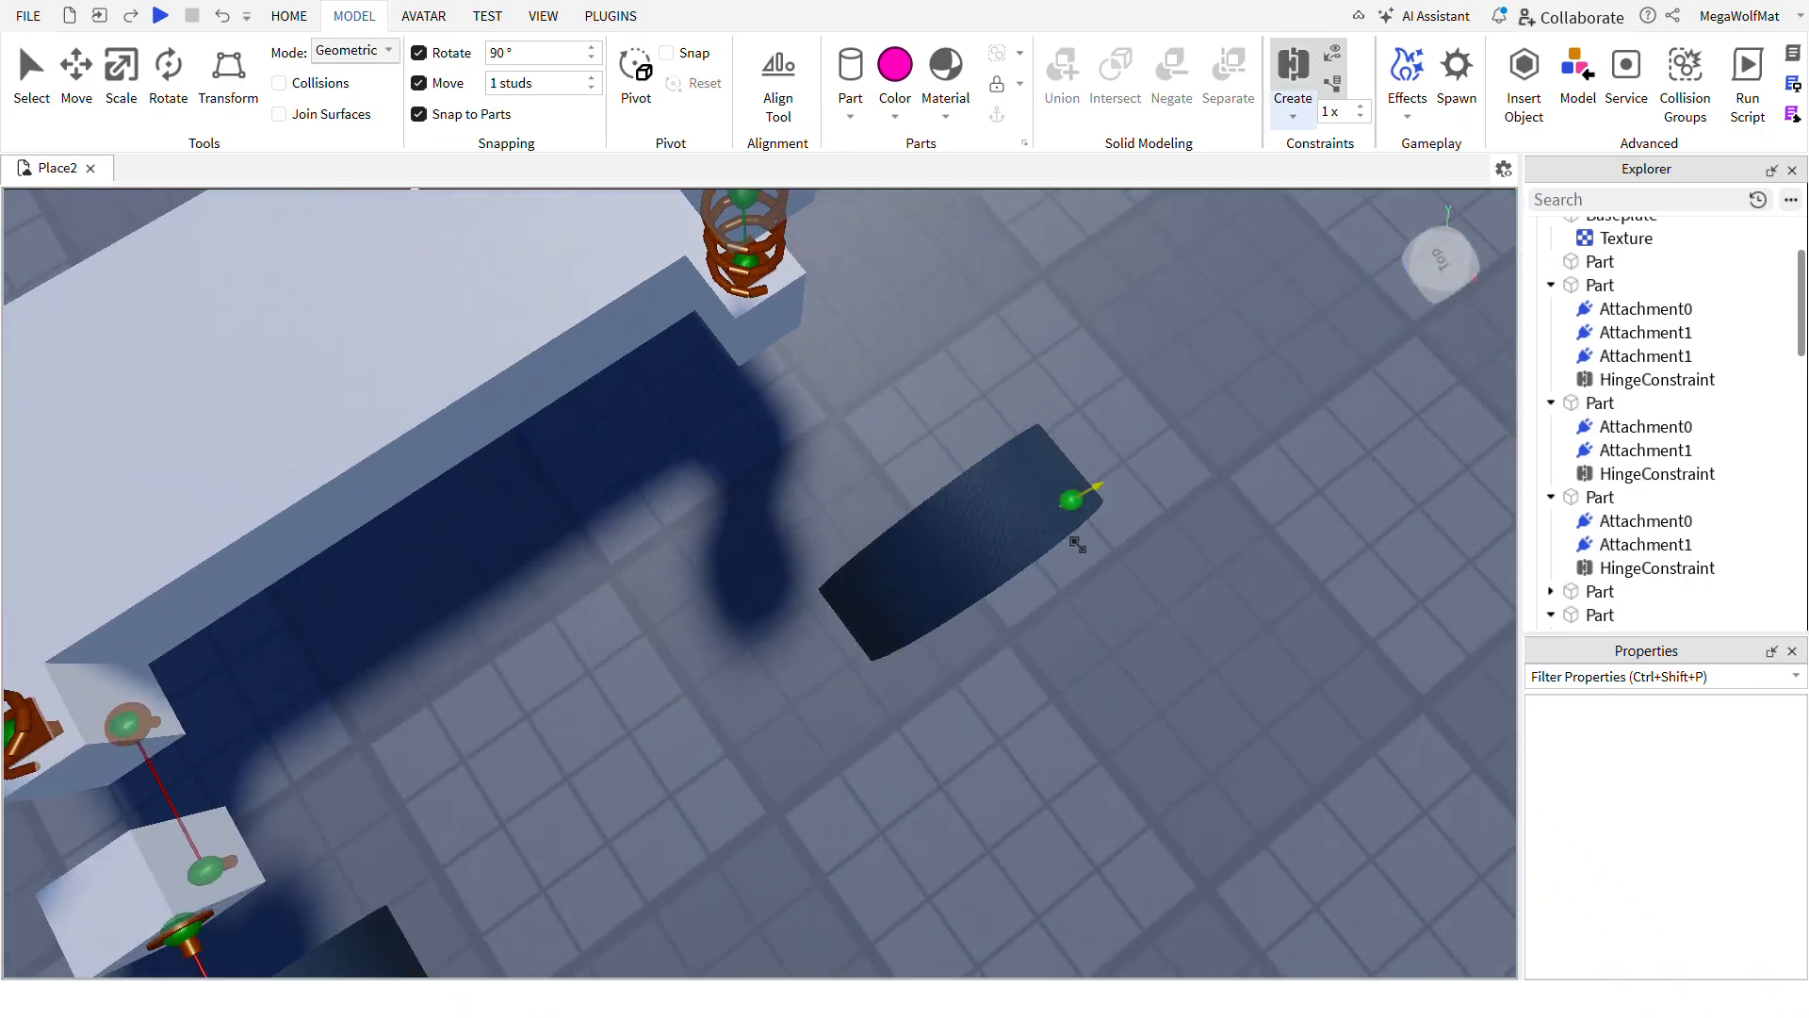
left_click(1063, 497)
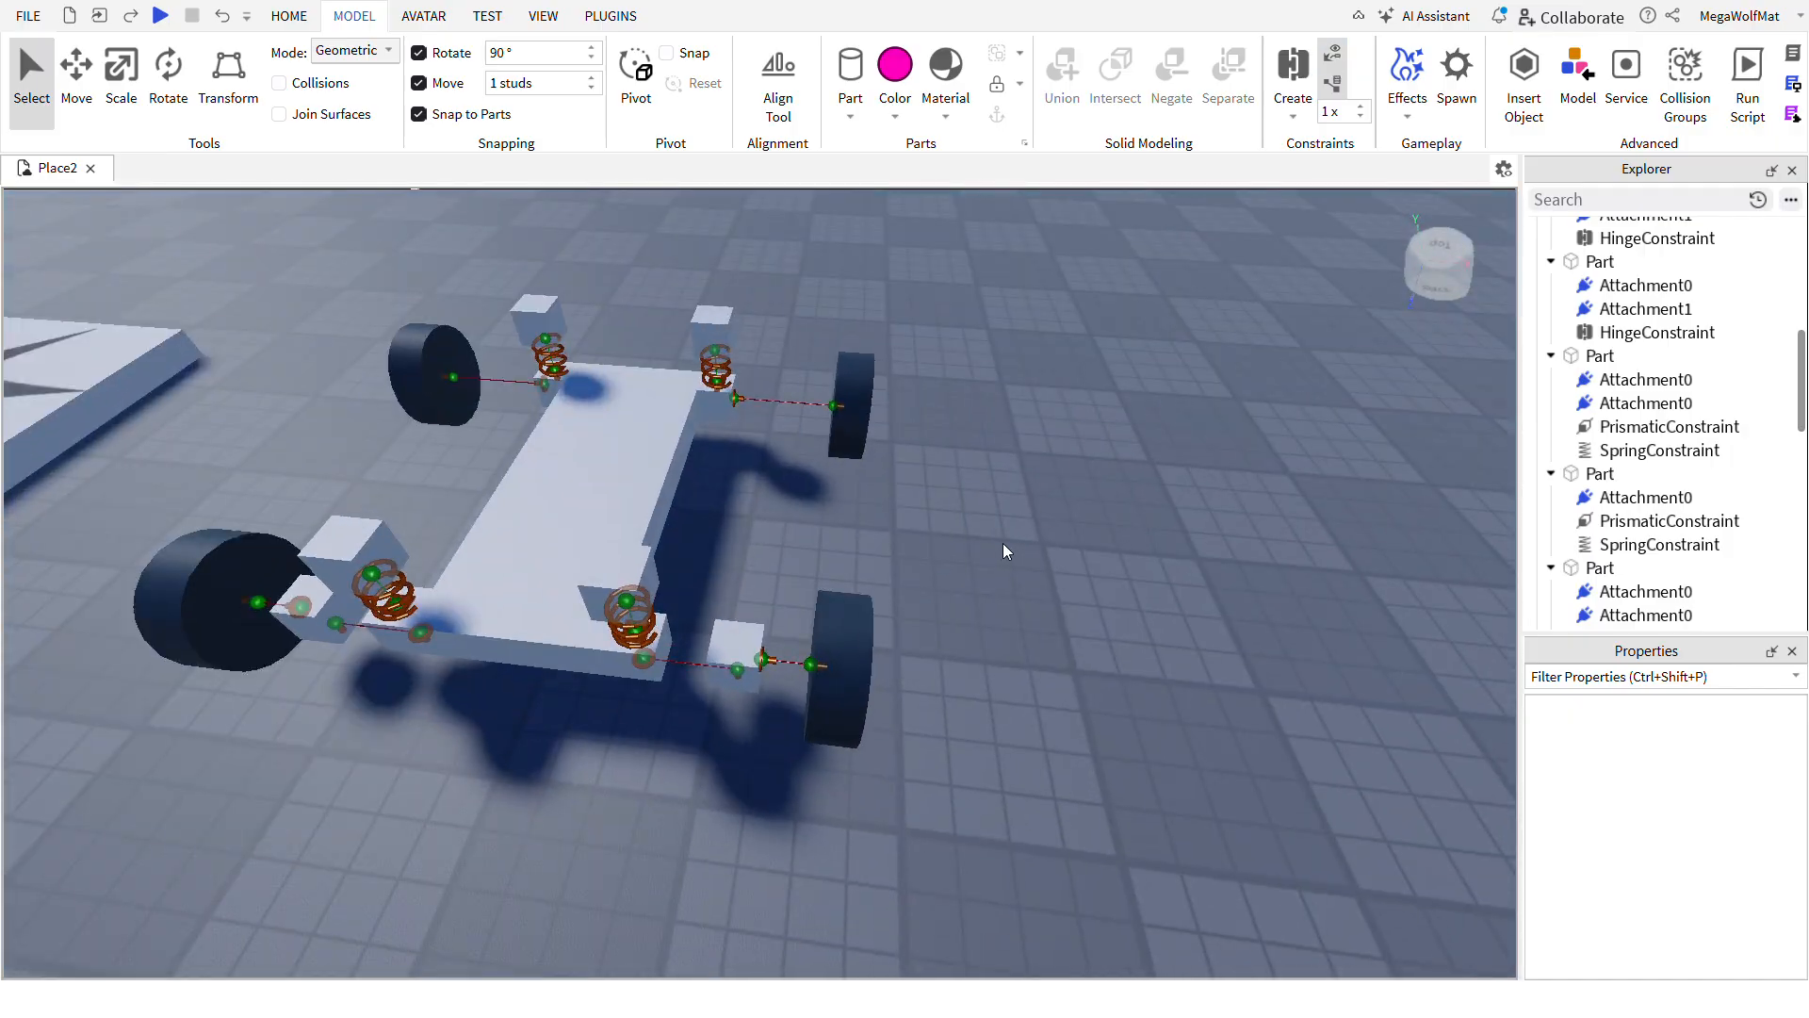
- Insert a VehicleSeat, rotate it to face forward on the chassis, and hinge the last wheel
type("veg")
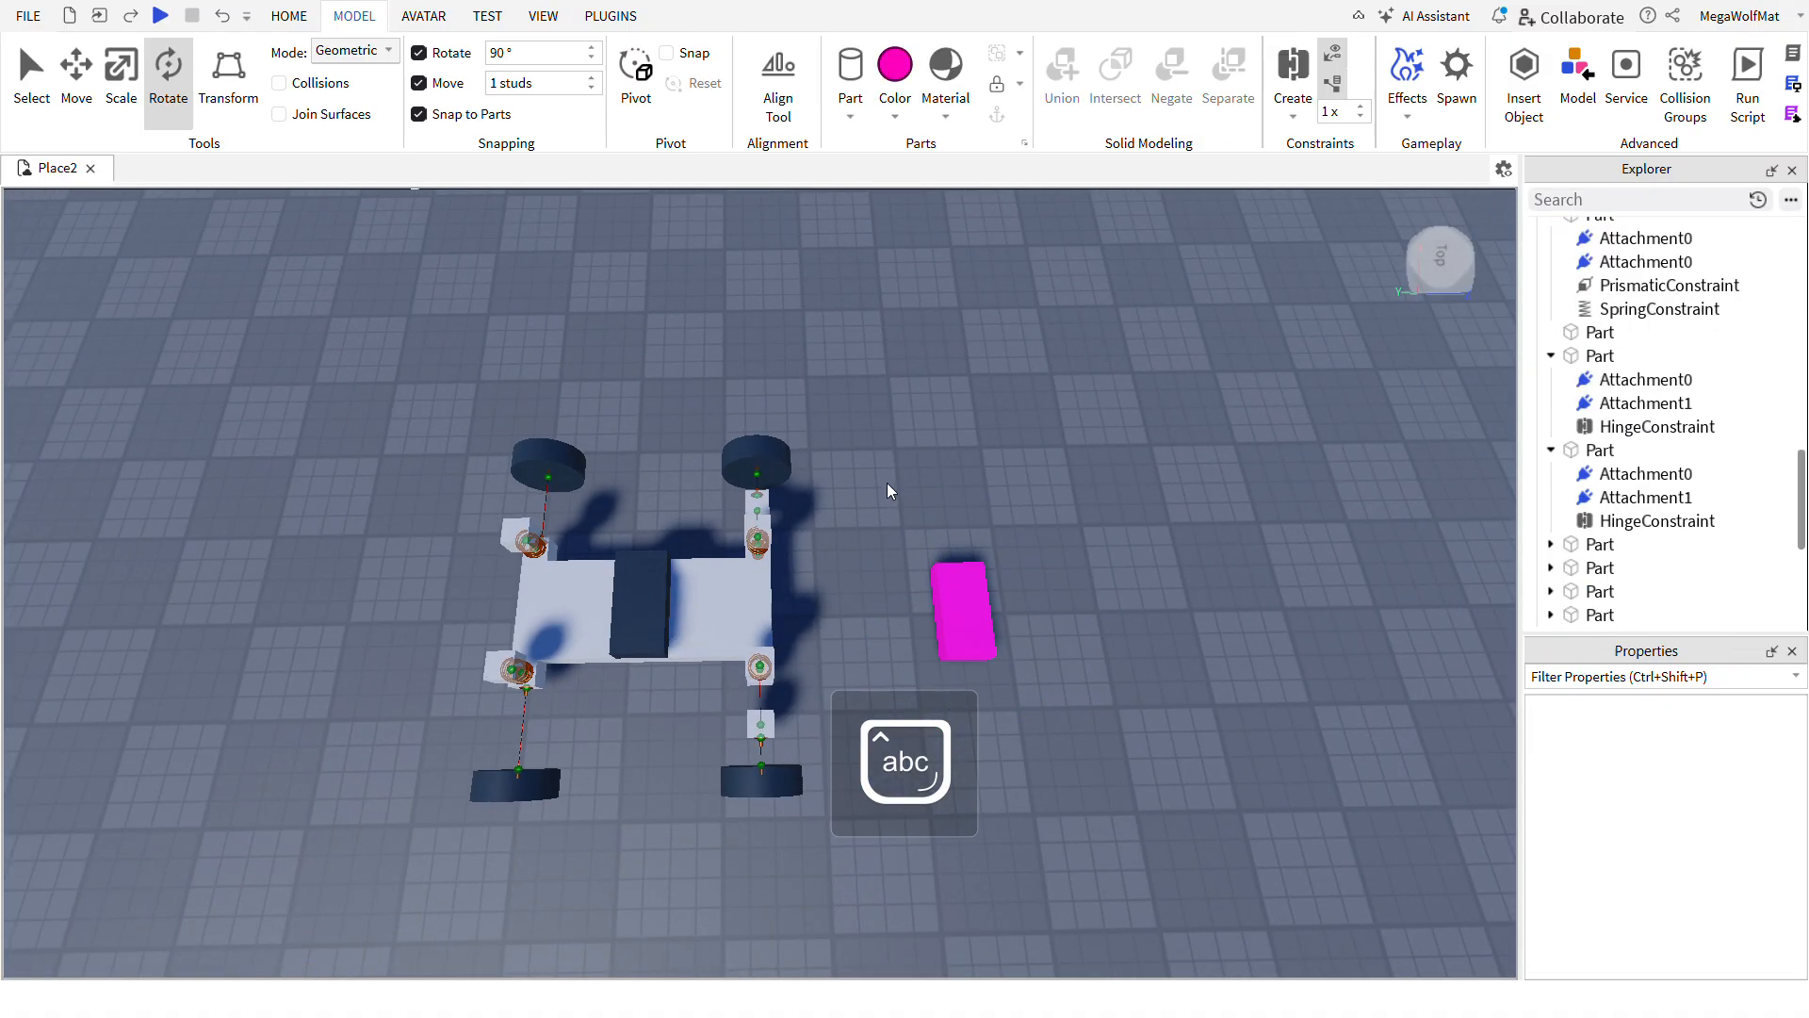
left_click_drag(888, 490, 980, 604)
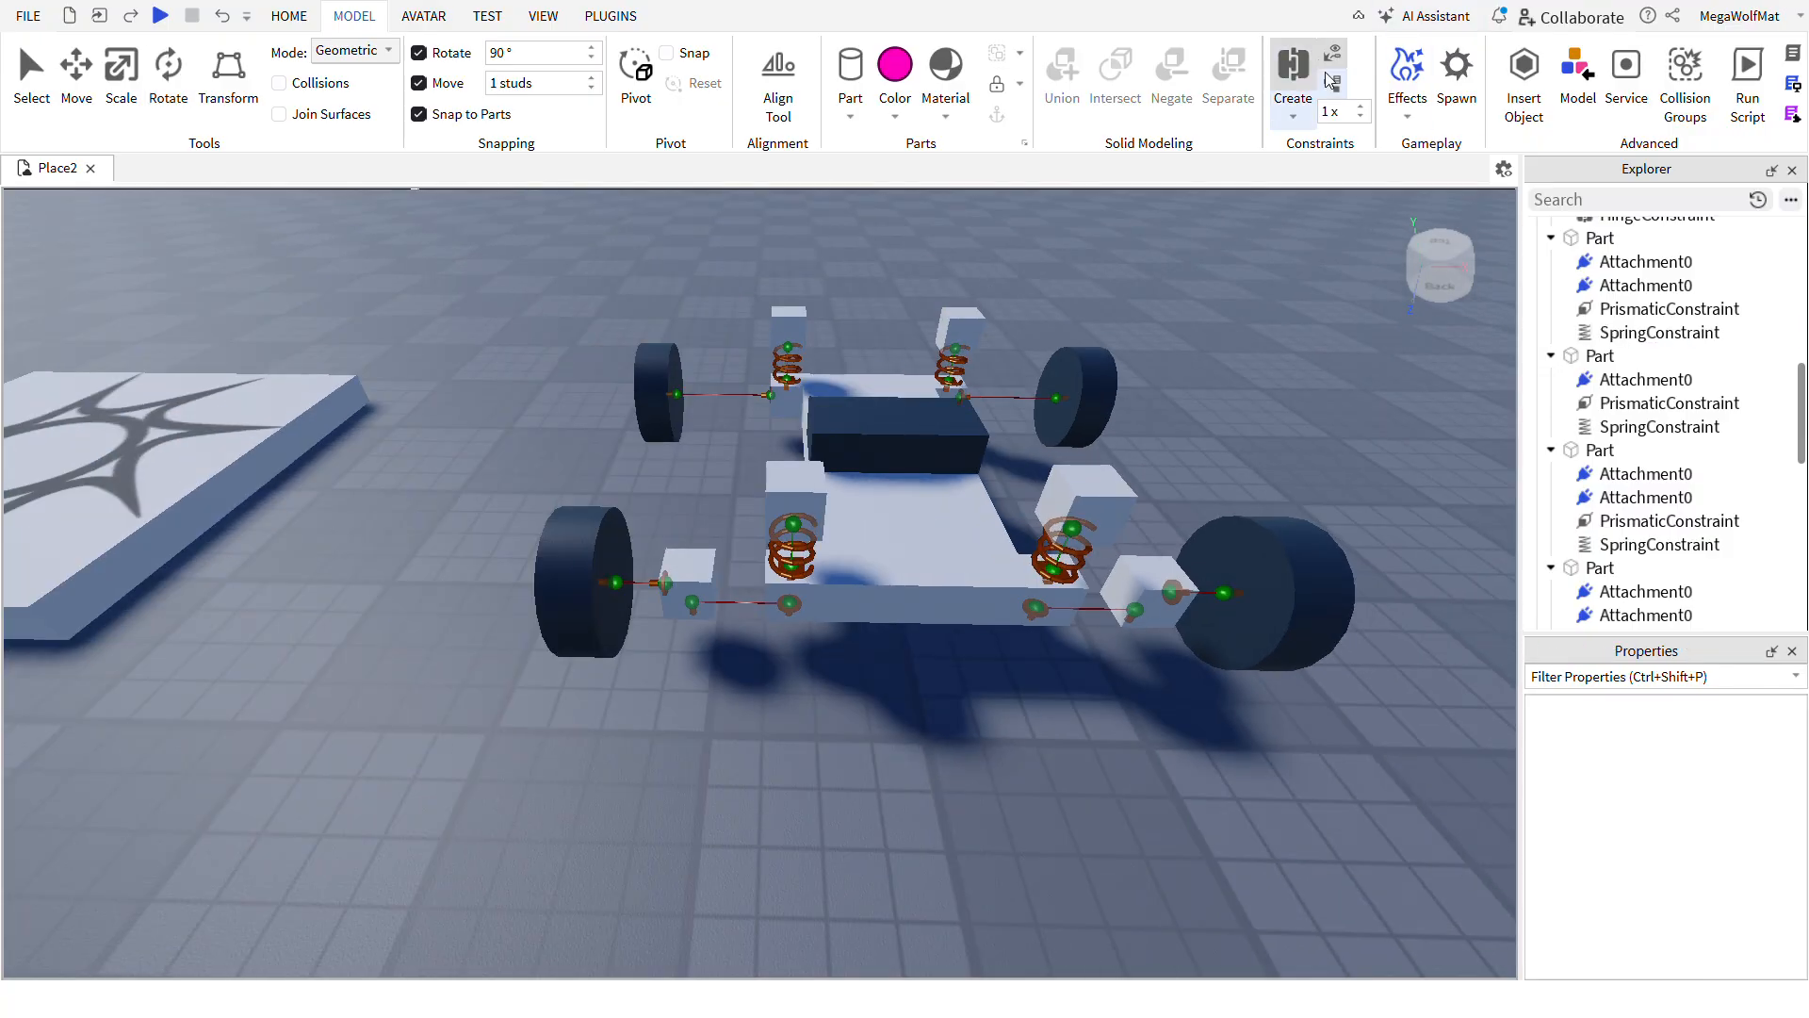
left_click(1655, 331)
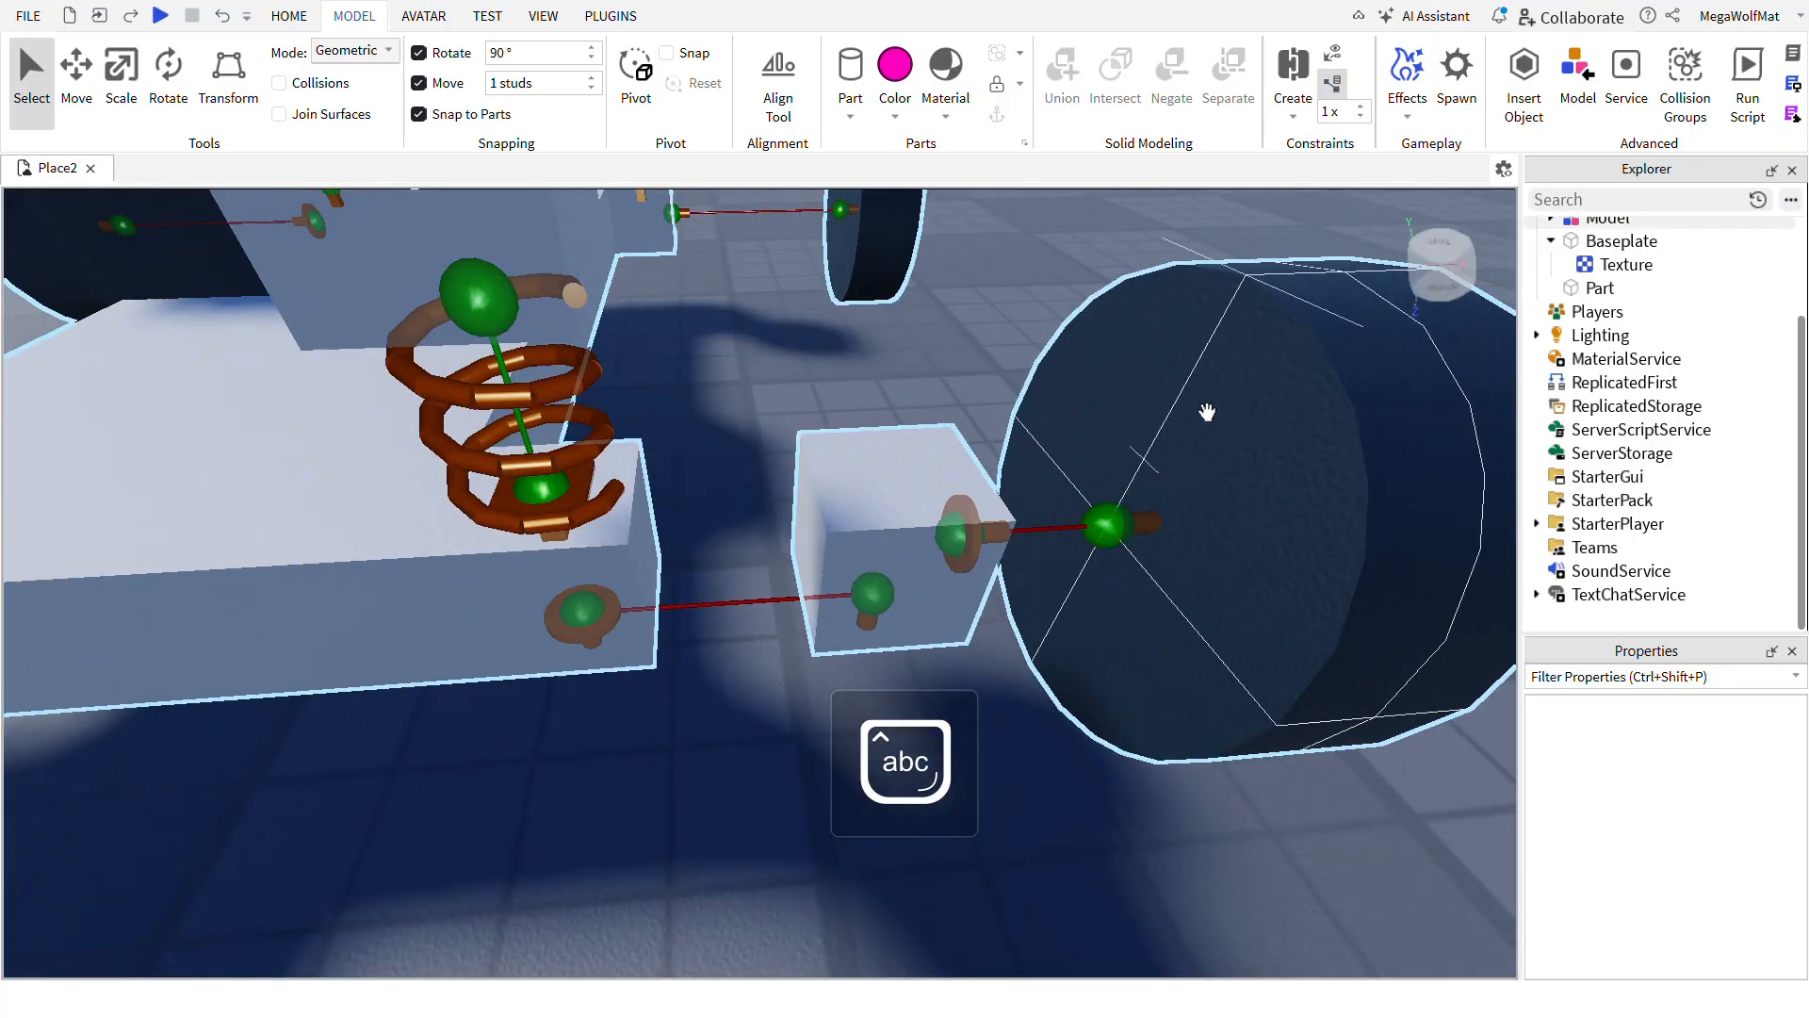
- Group the car's objects into a model and rename its new folder to Constraints
left_click(1673, 332)
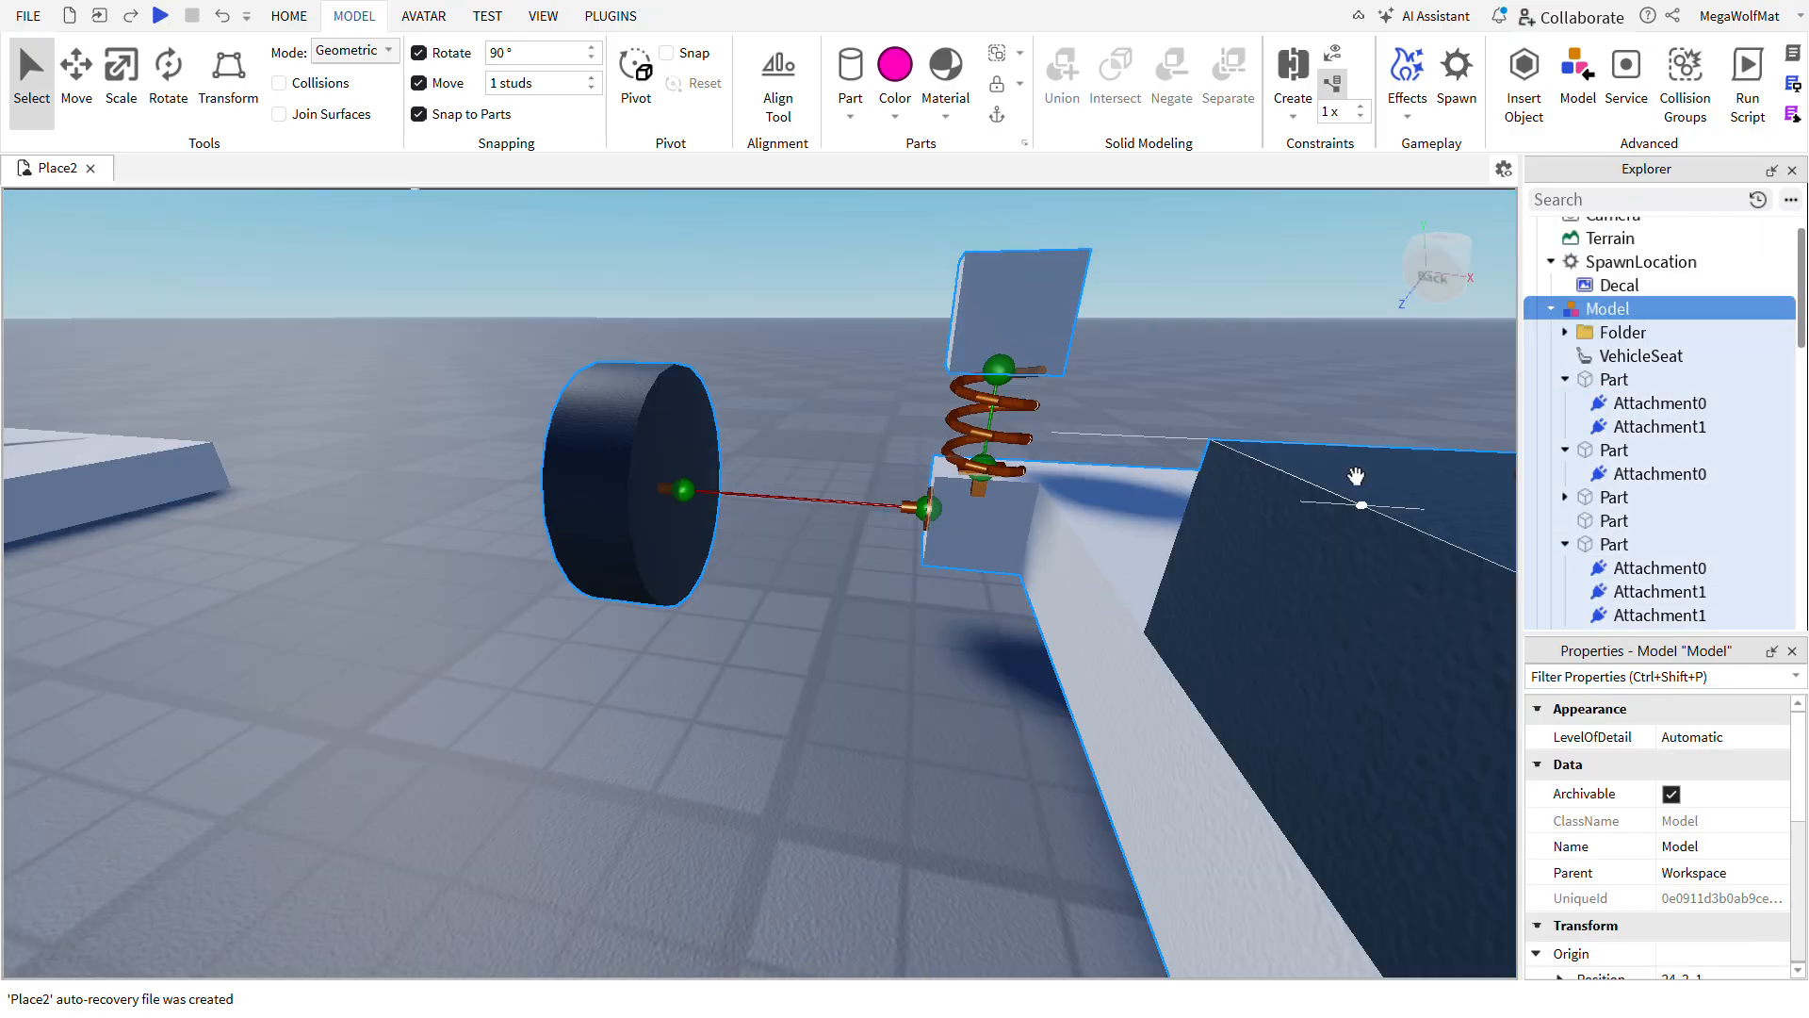
right_click(1622, 332)
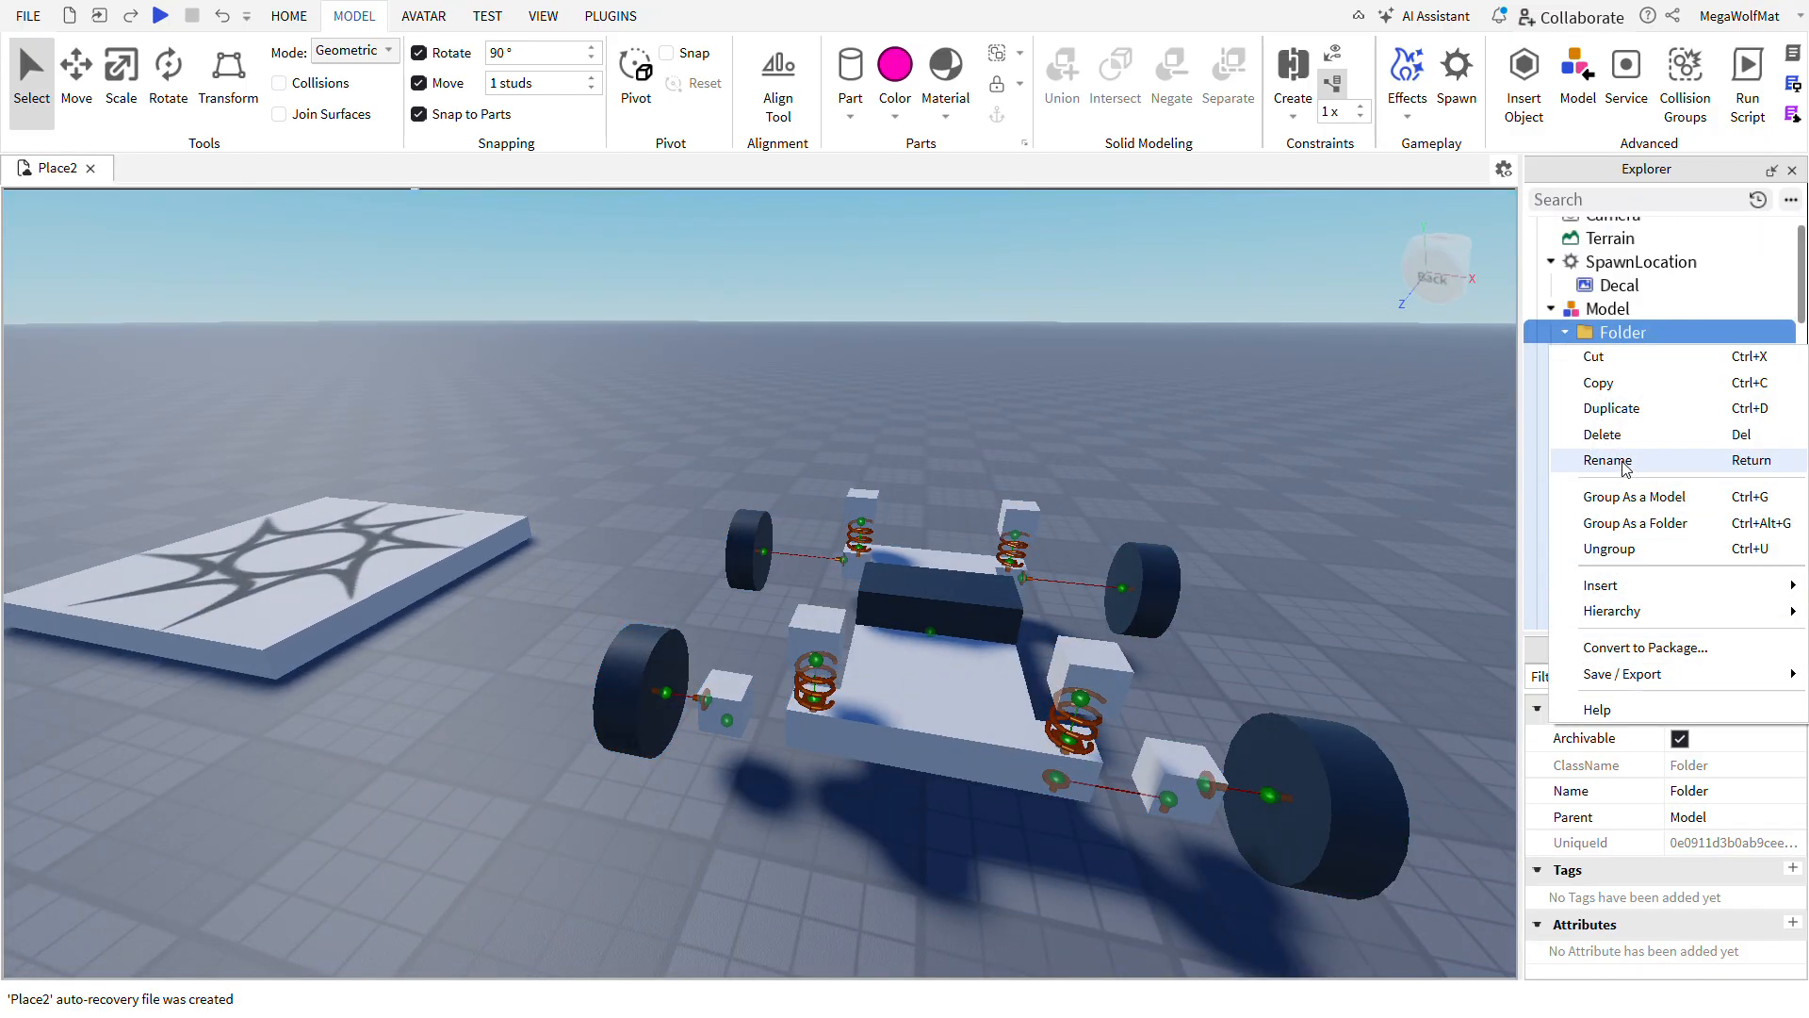
left_click(1611, 460)
type("Constraints")
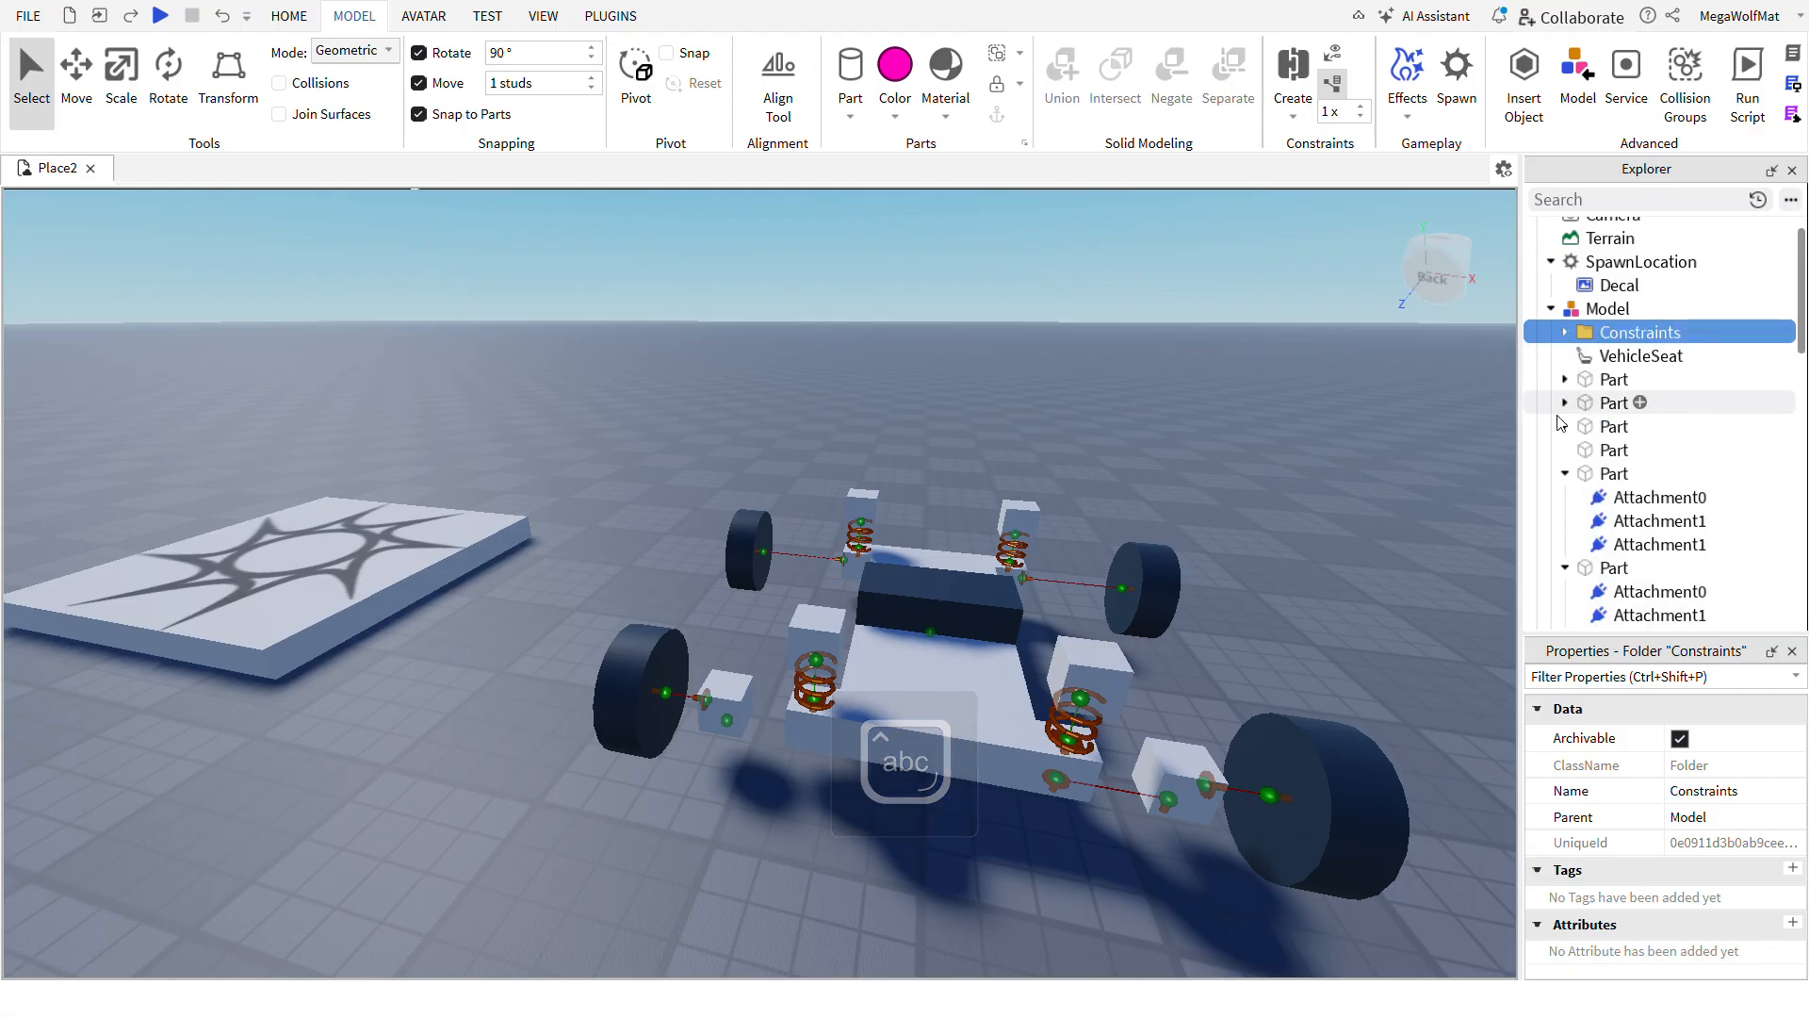
- Create a second folder and move the chassis and other car parts into it
left_click(1615, 449)
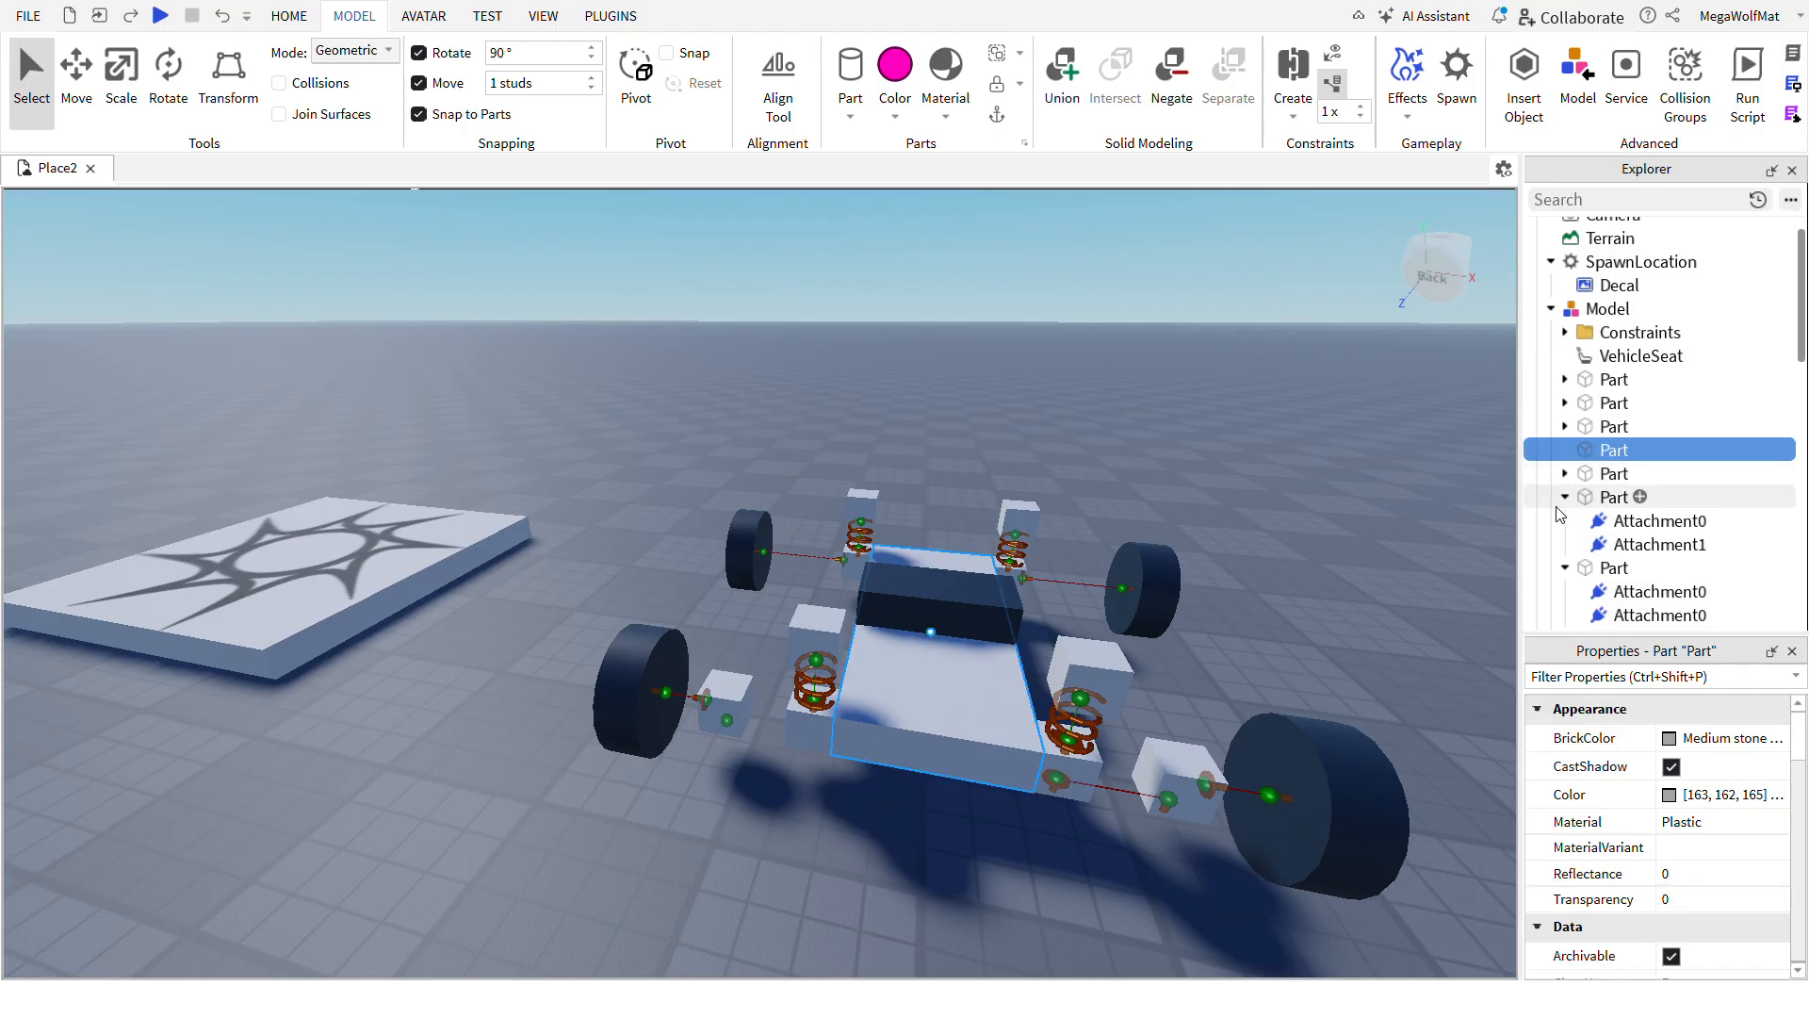
left_click(1566, 495)
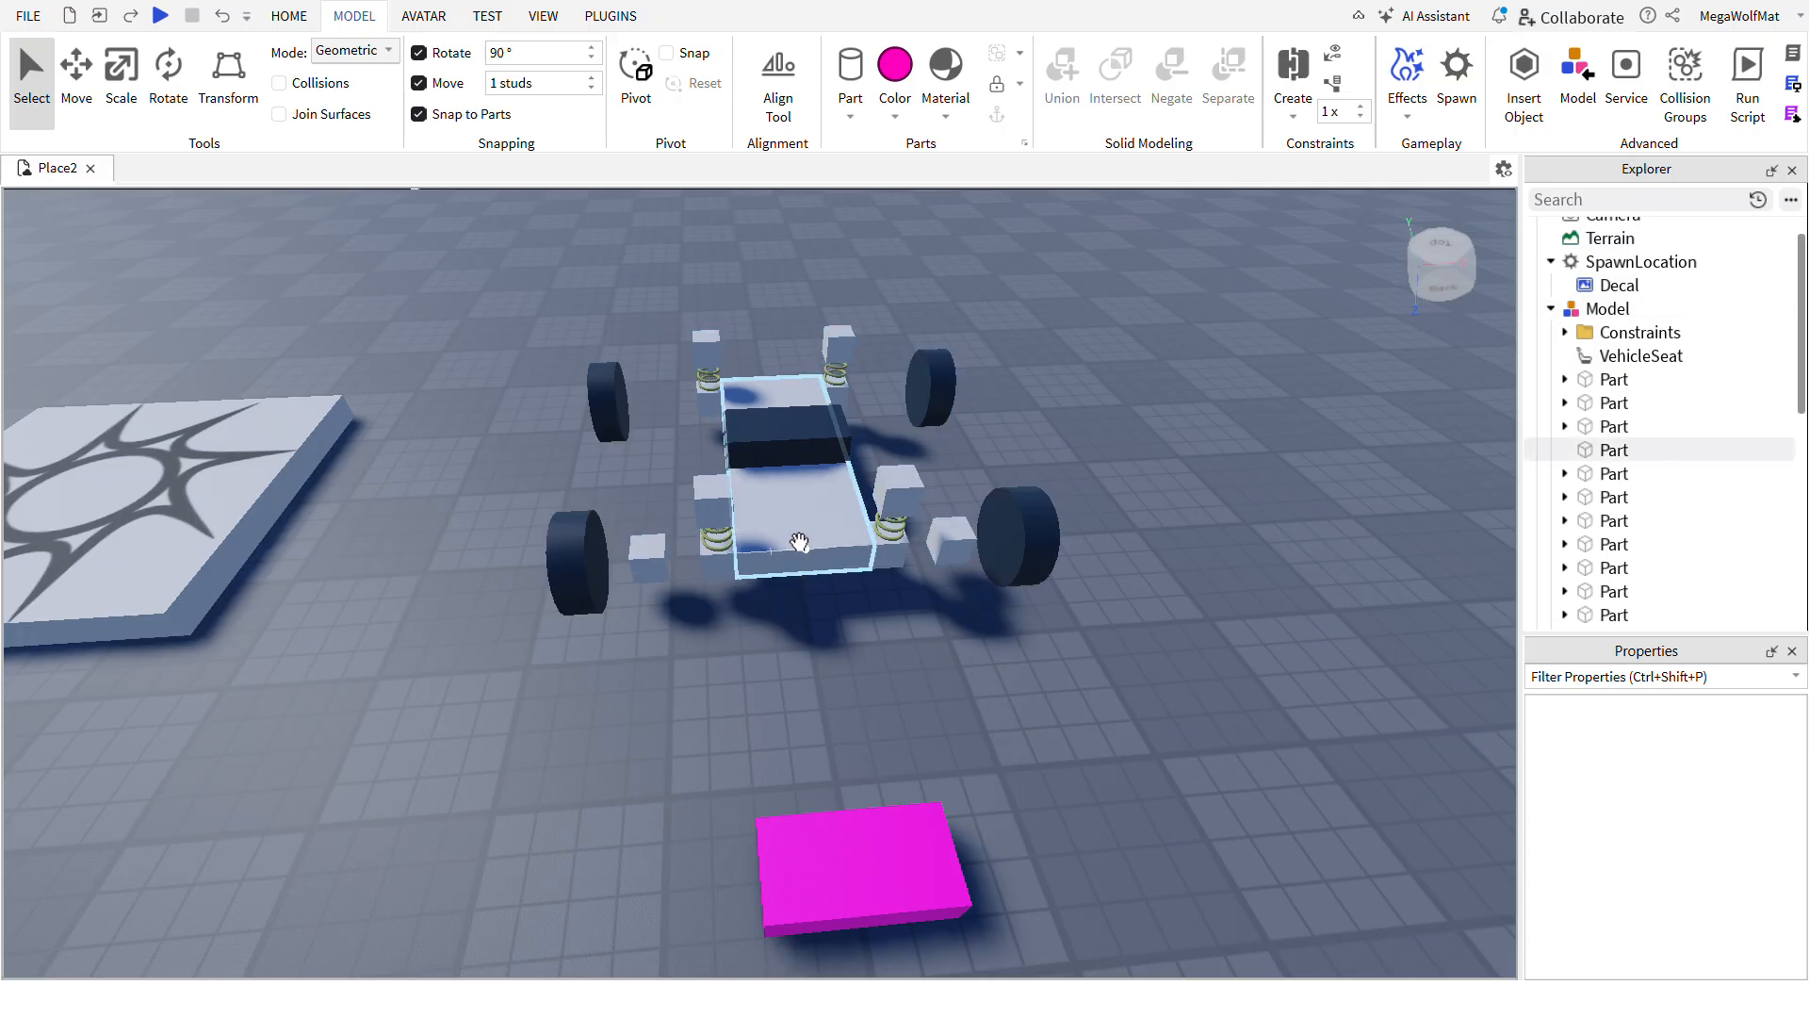
left_click_drag(796, 542, 809, 609)
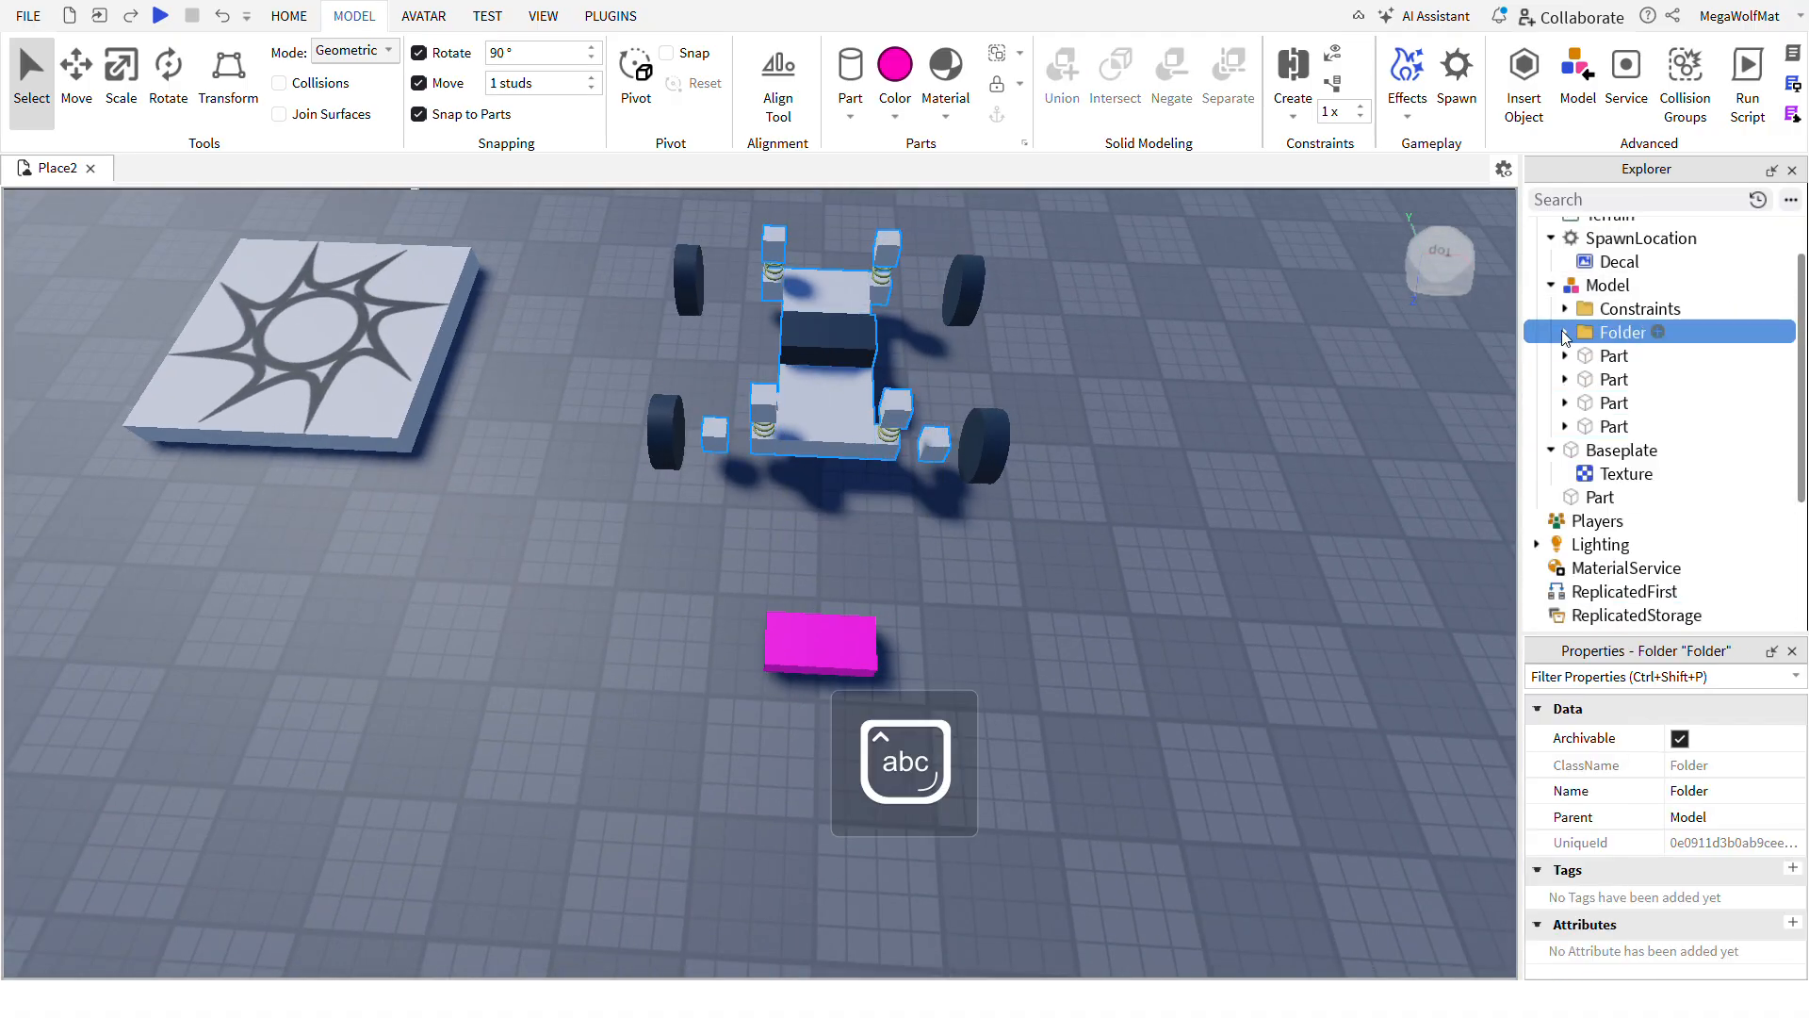
- Rename the second folder to Parts and weld the blocks and seat to the chassis
left_click(1566, 332)
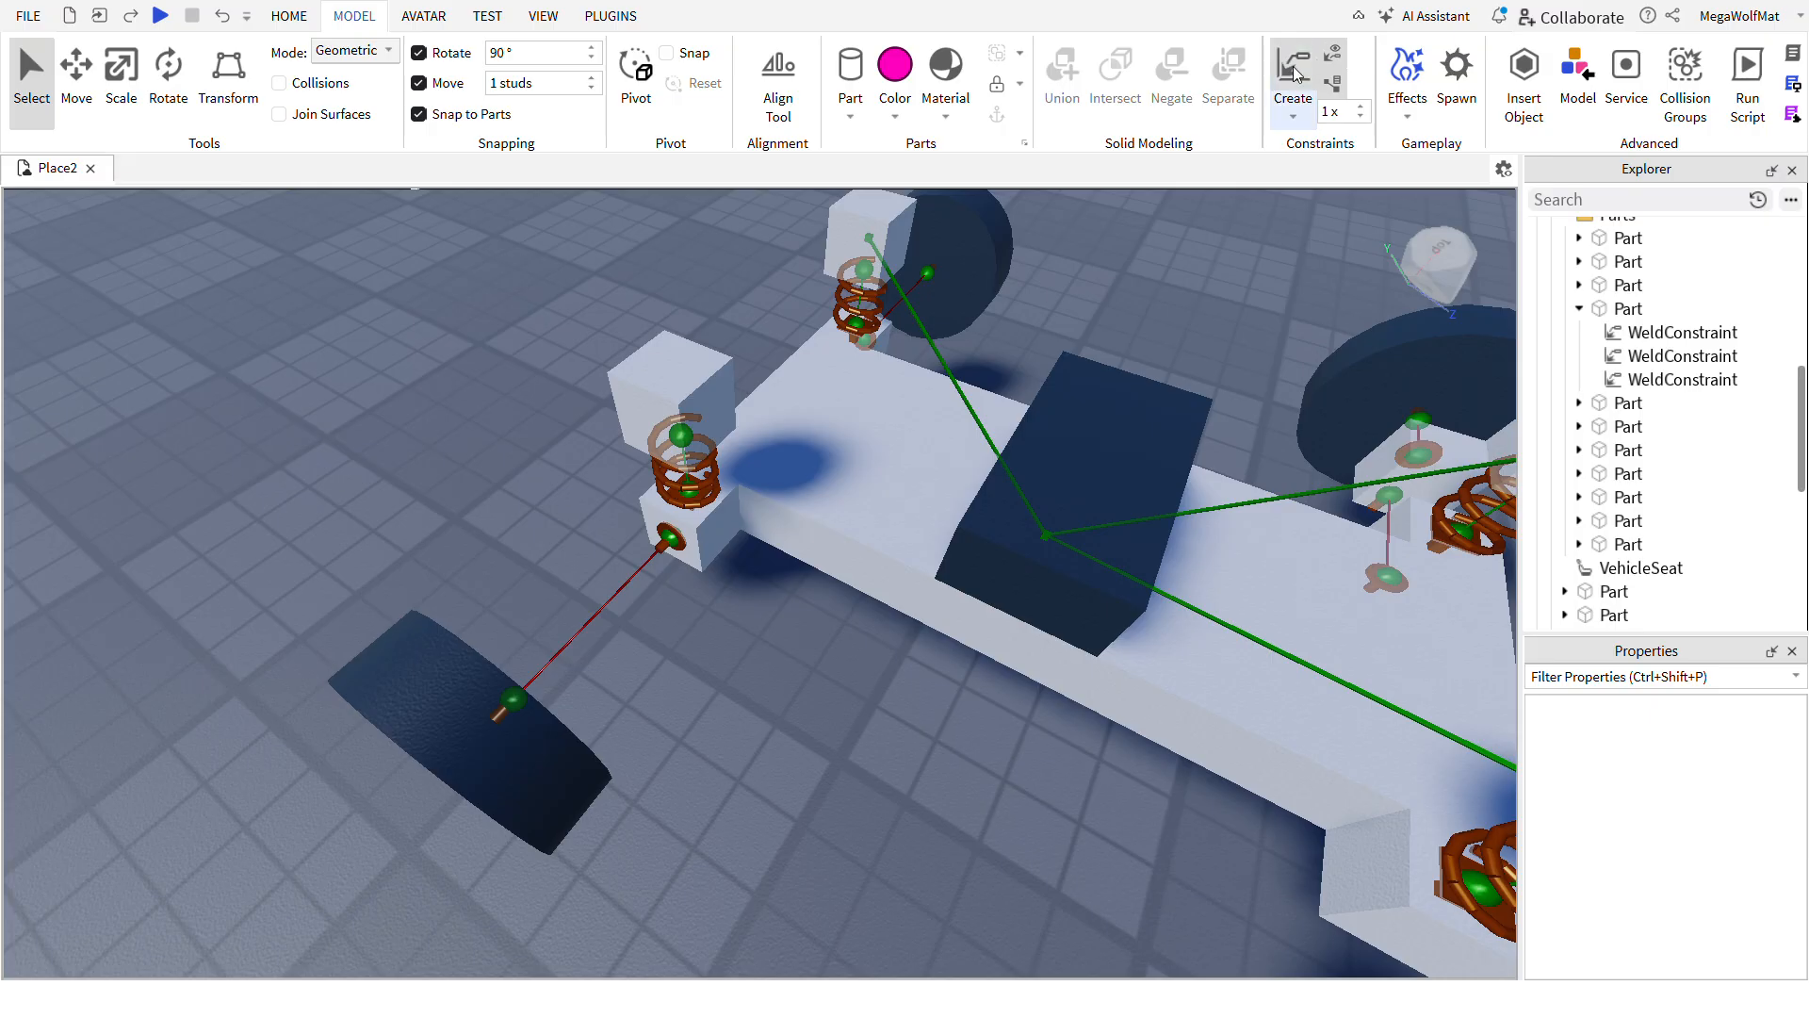
left_click(1606, 332)
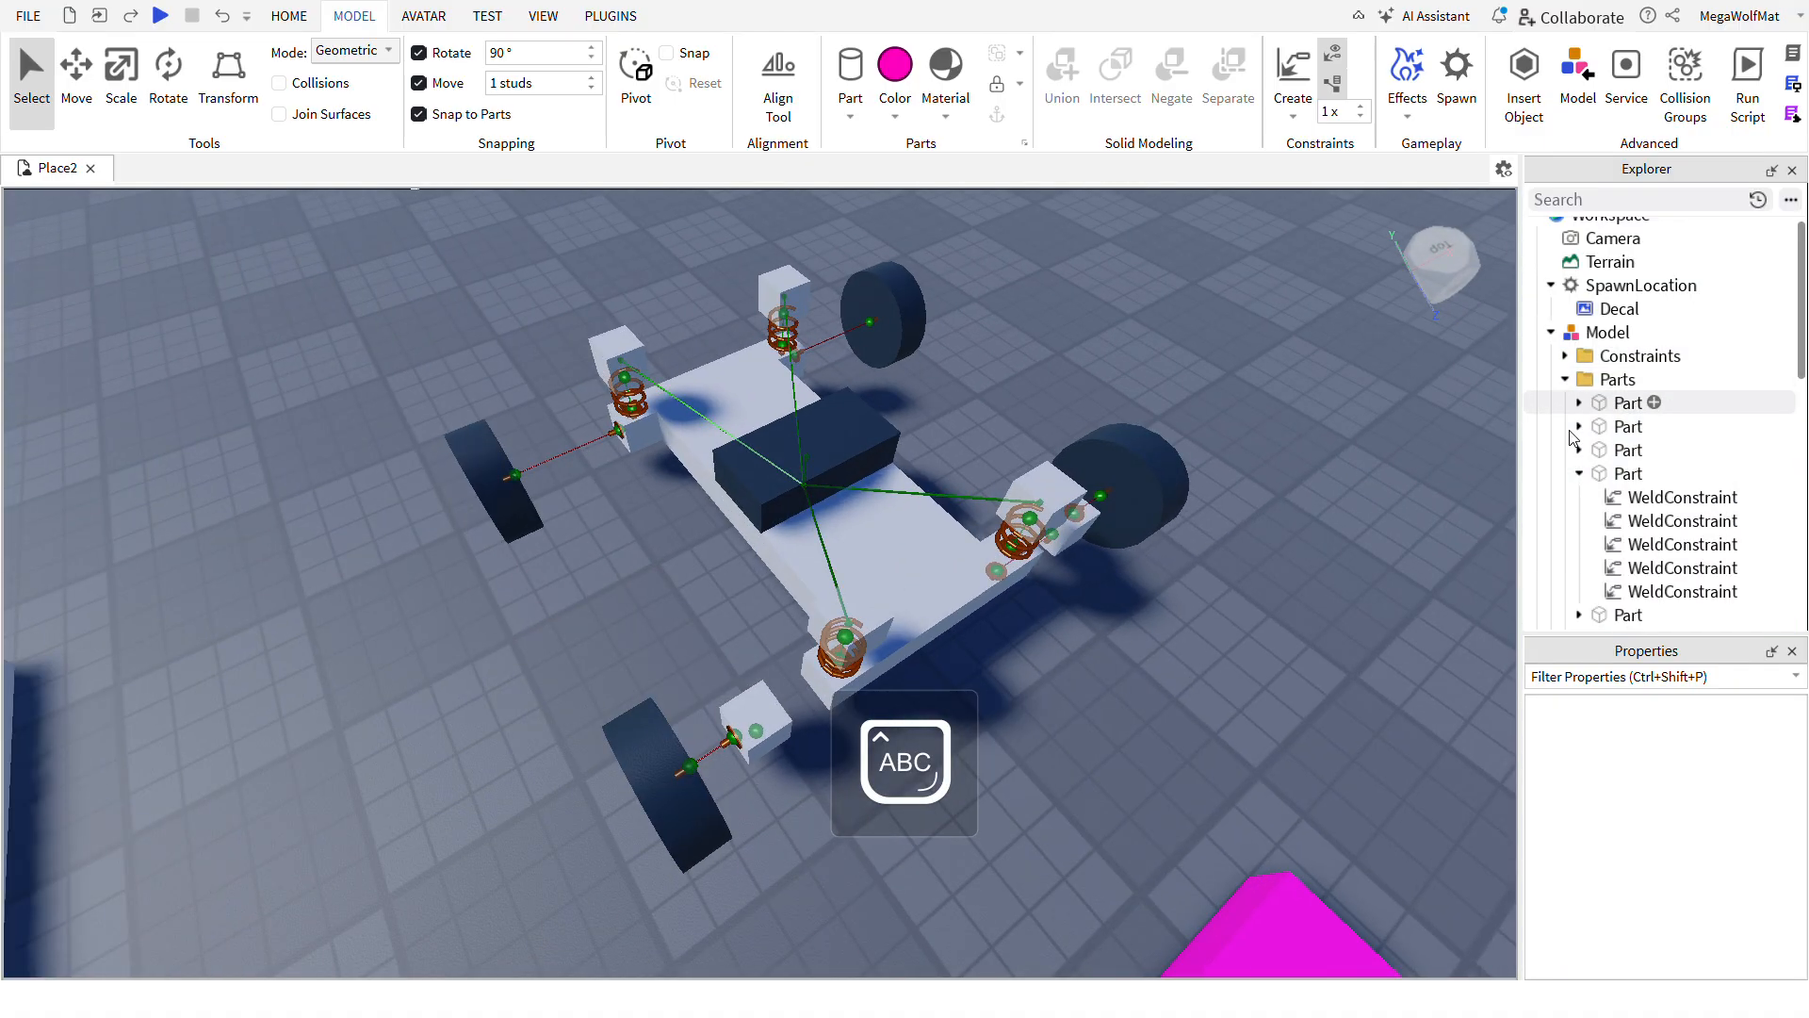
left_click(1641, 355)
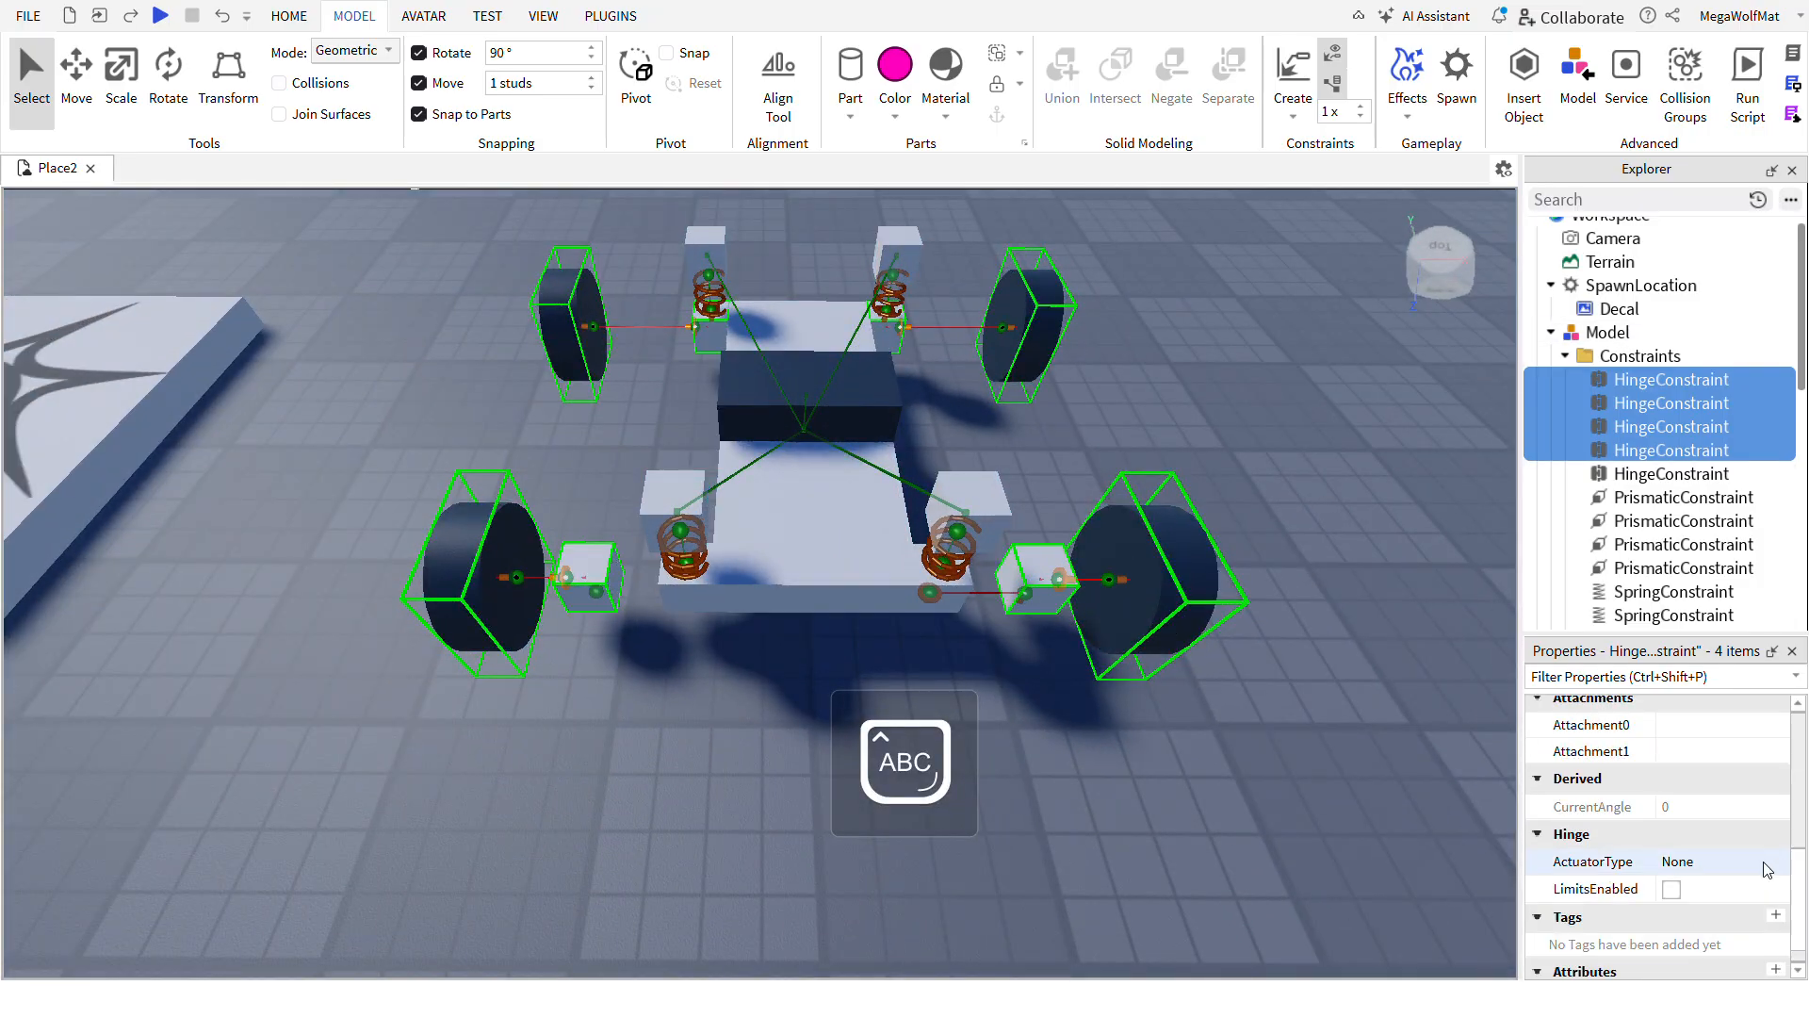
left_click(1719, 861)
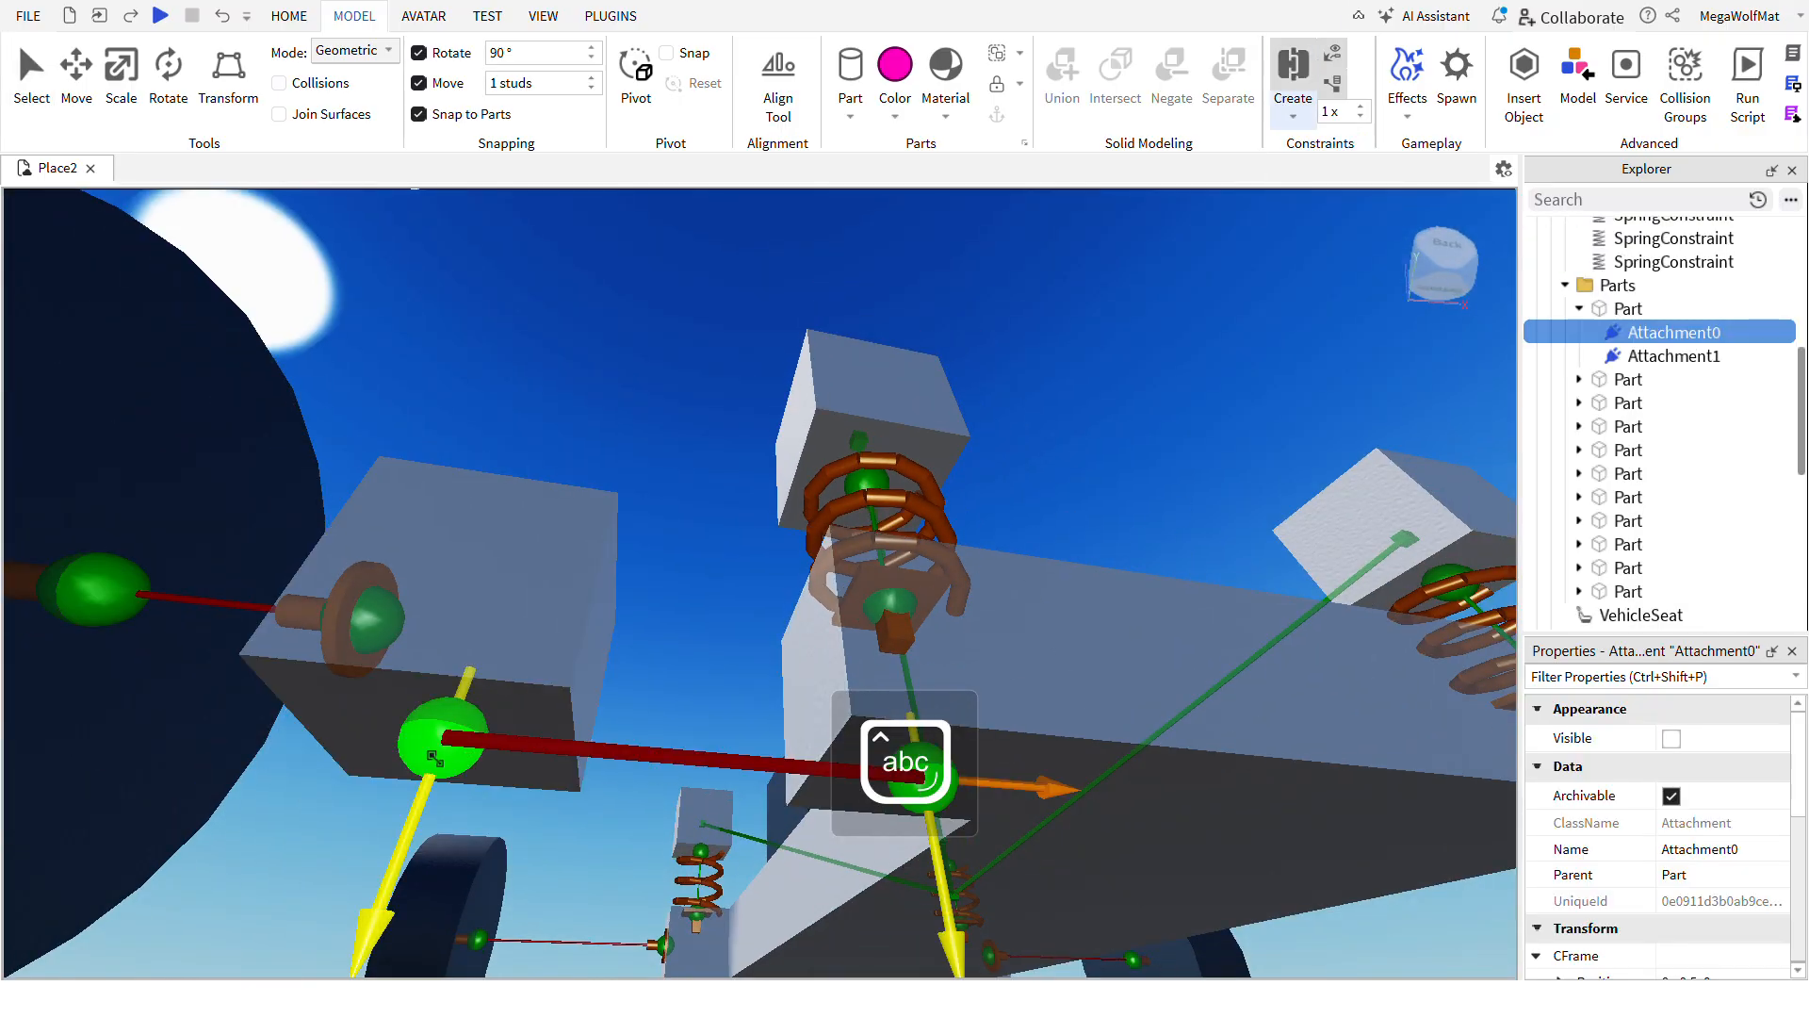
left_click(1685, 378)
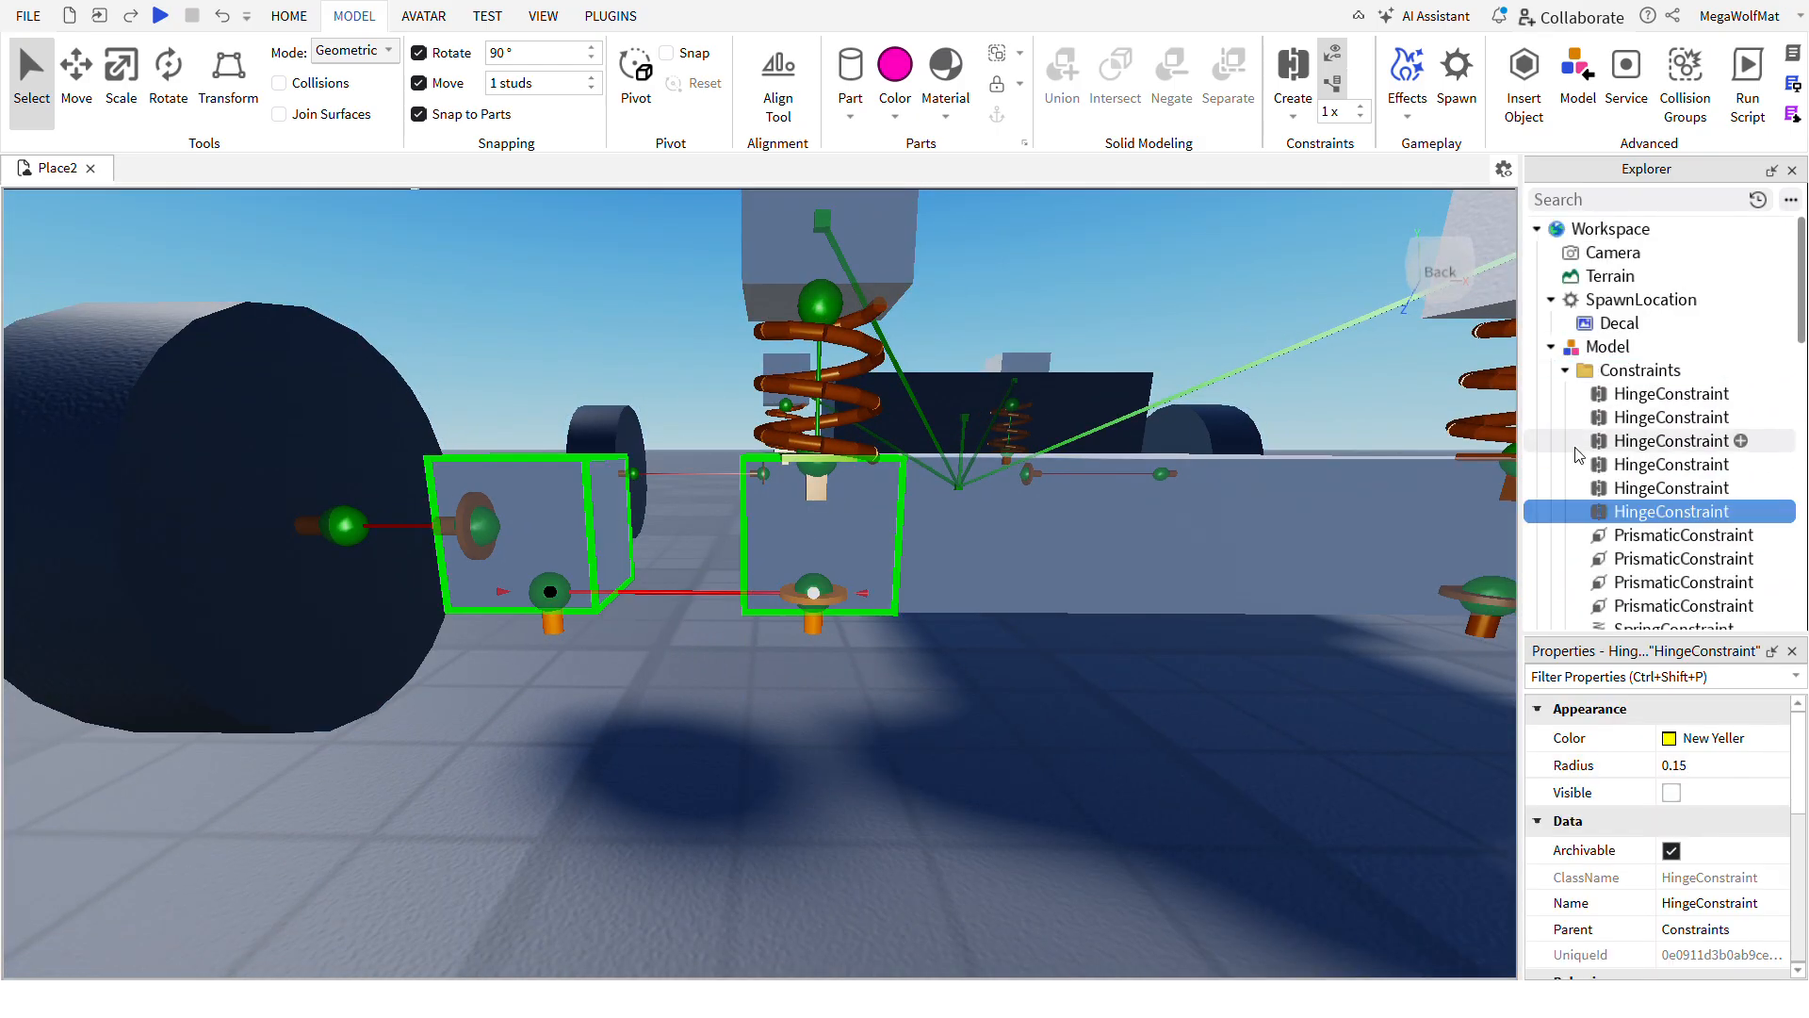
left_click(1608, 275)
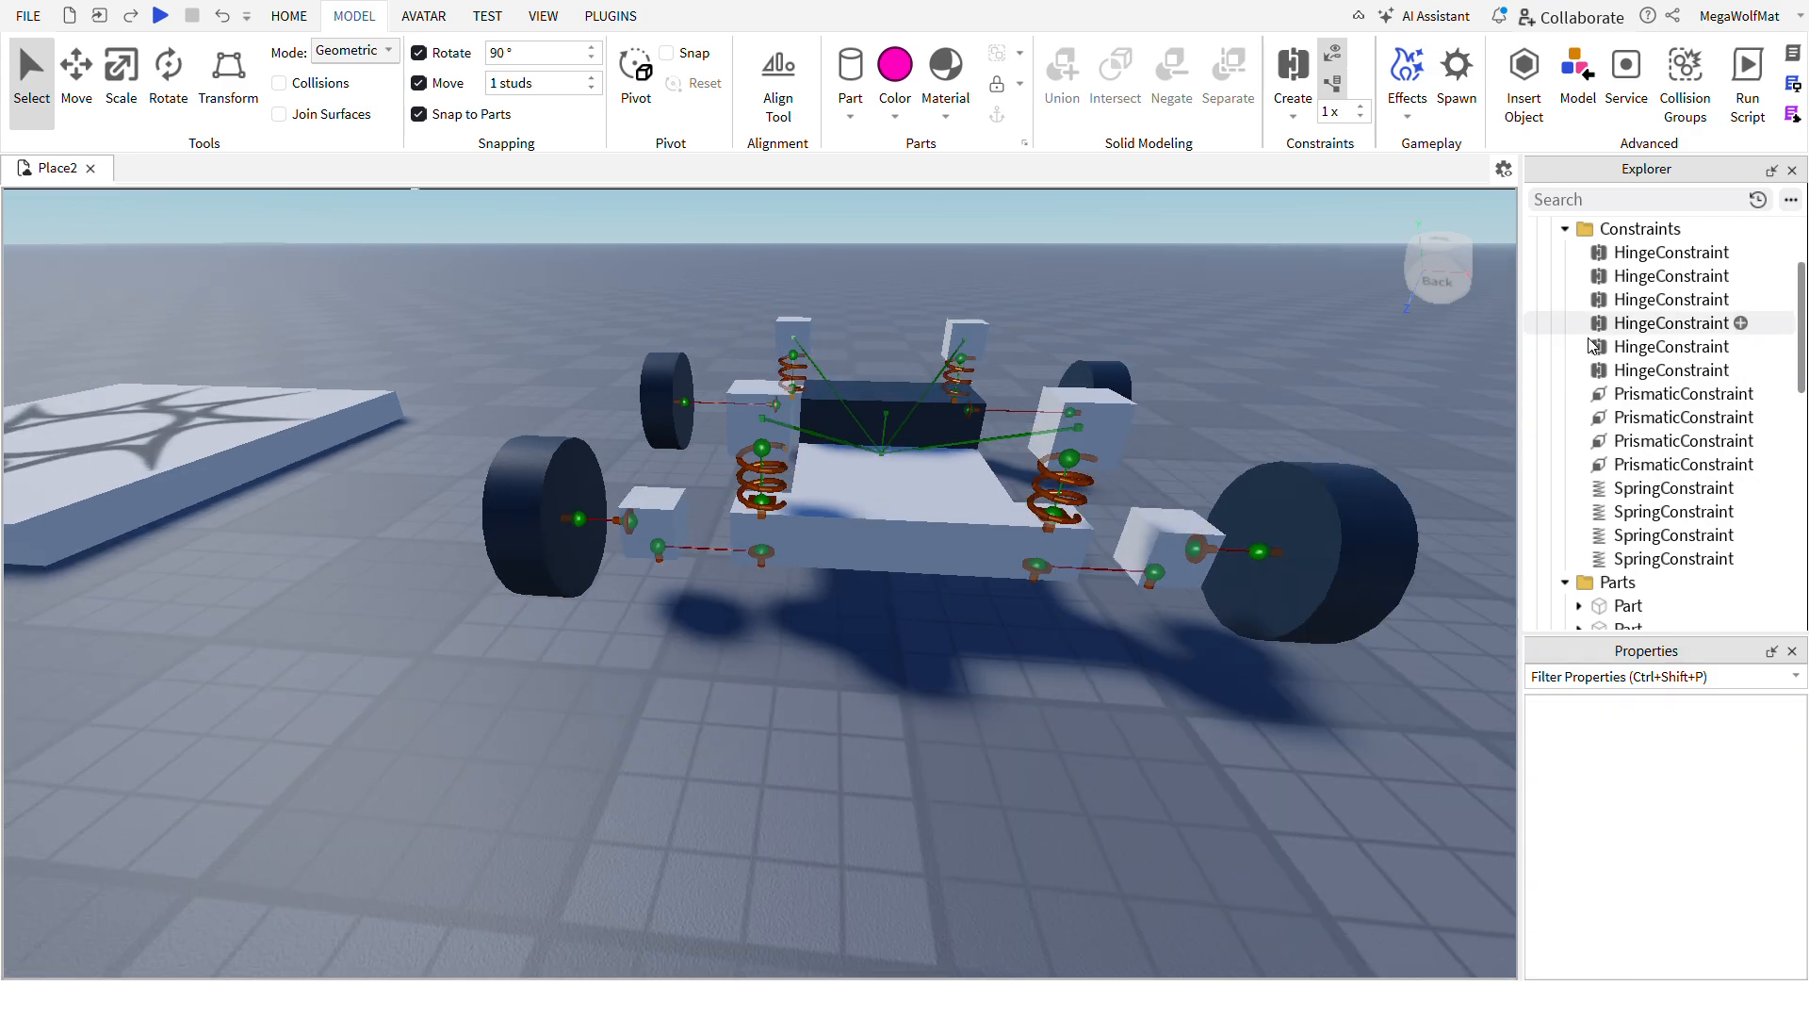
- Rename the chassis model in the Explorer to Car
left_click(1608, 346)
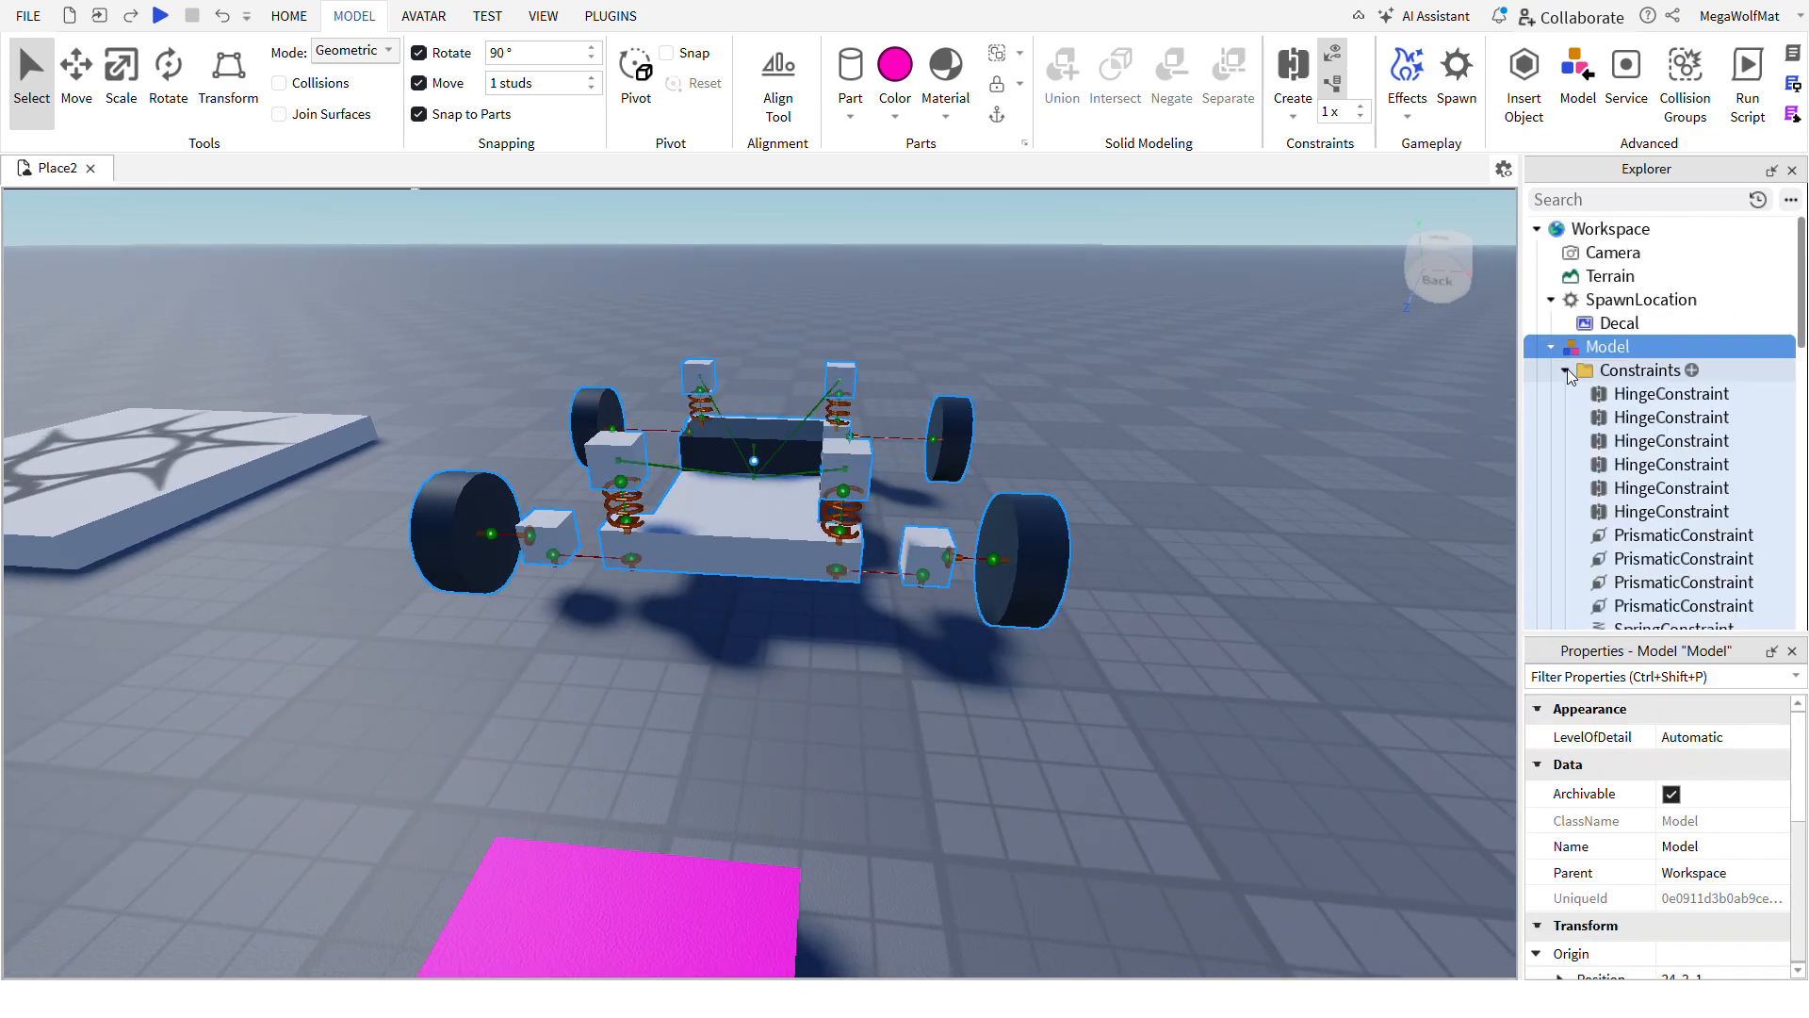
double_click(1608, 347)
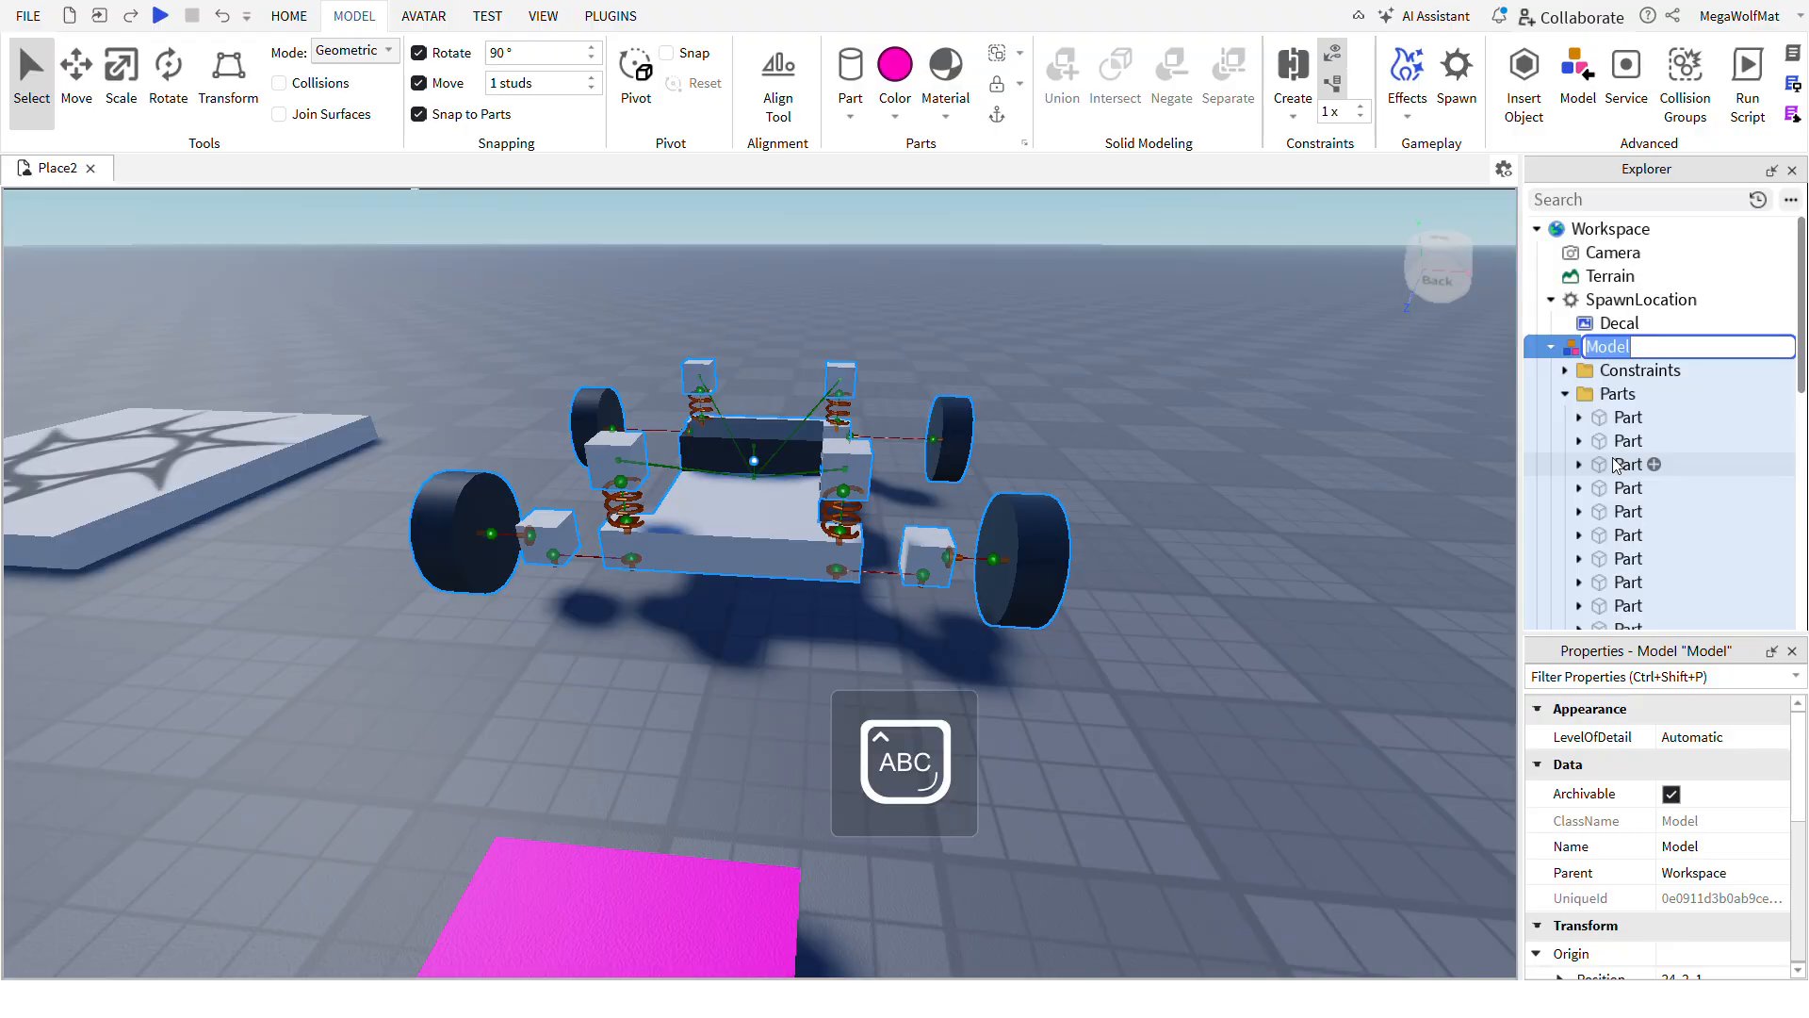
type("Cart")
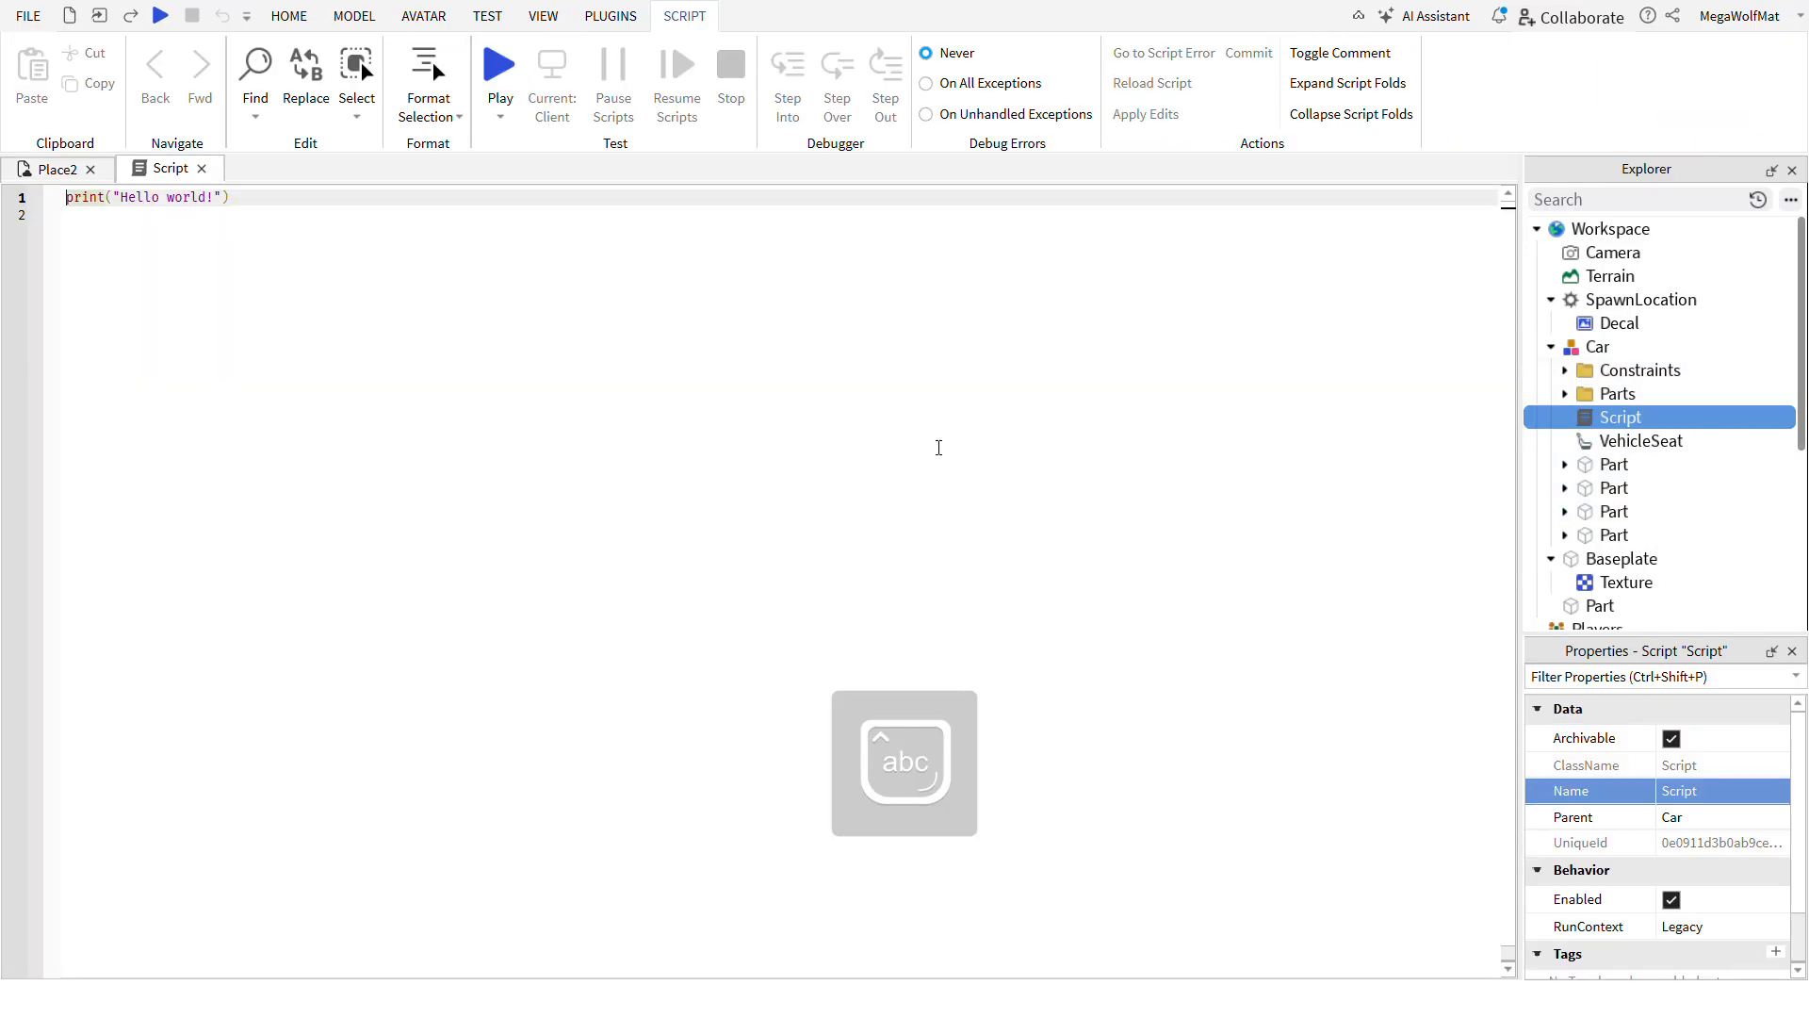
- Write the script's locals for car, constraints and seat, with speed = 200 and steer = 35
type("local car = script.Parent")
type("local seat = car.VehicleSeat")
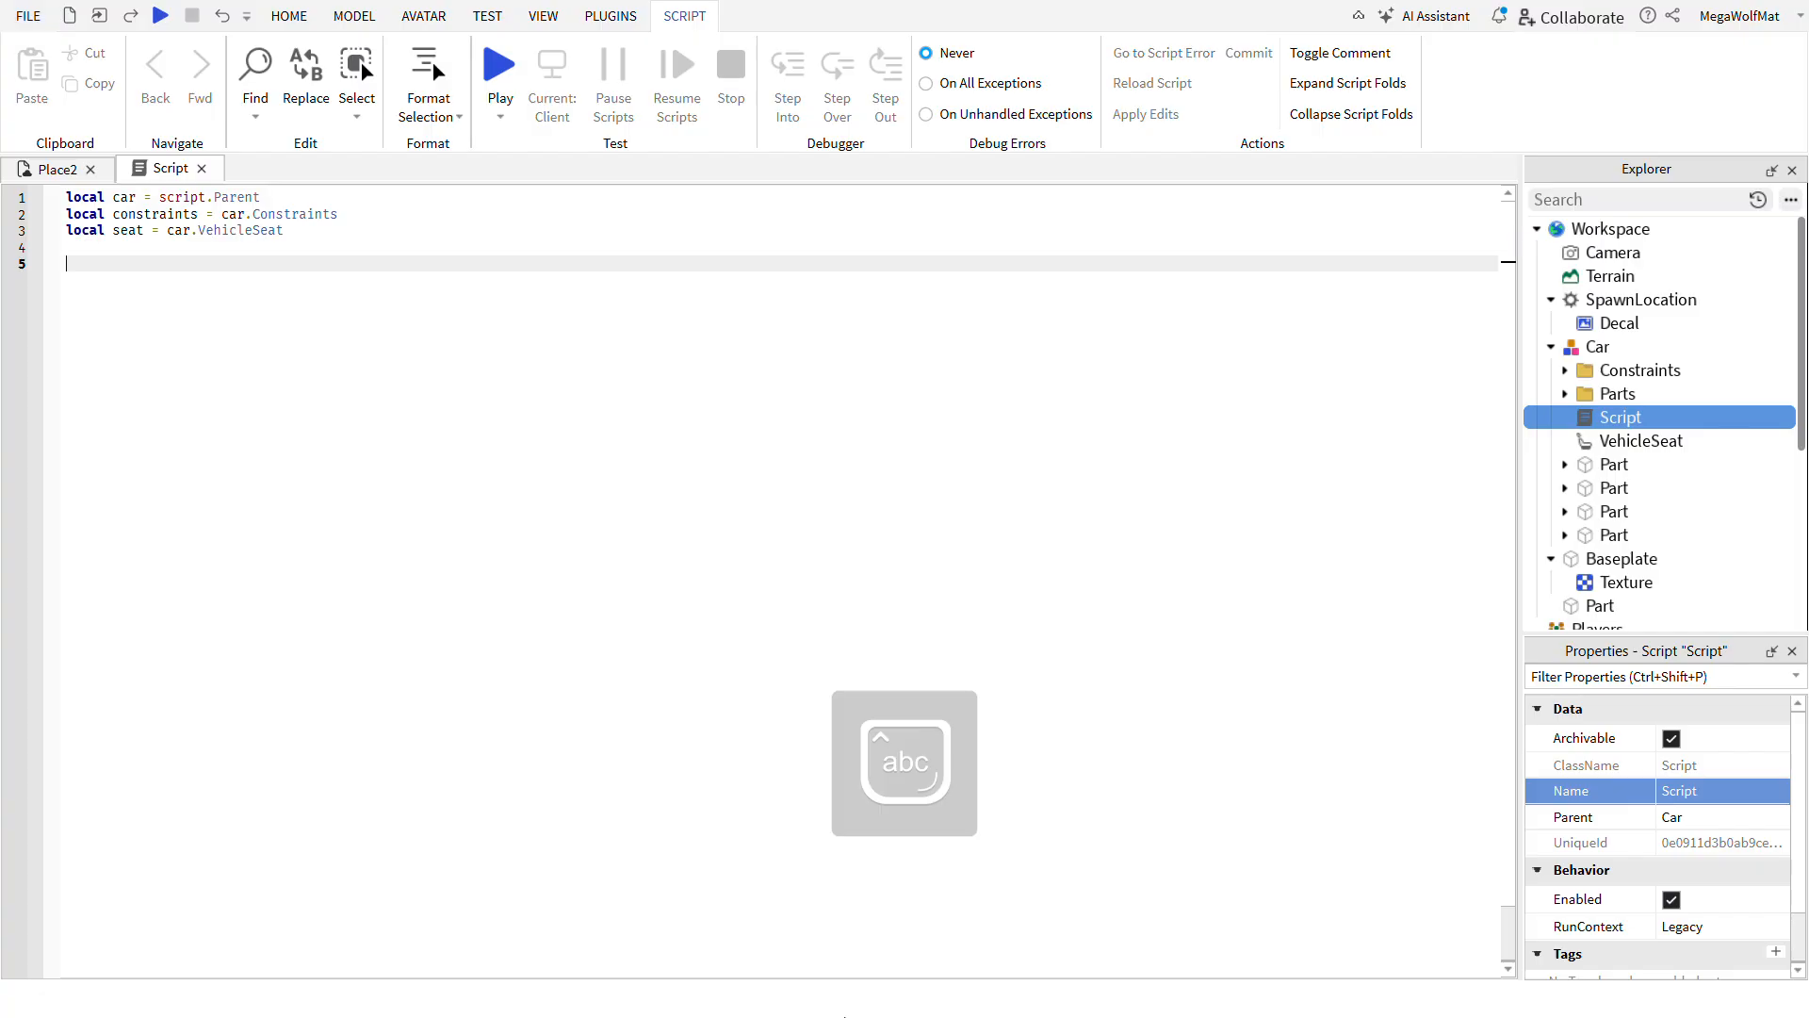
mouse_move(228, 317)
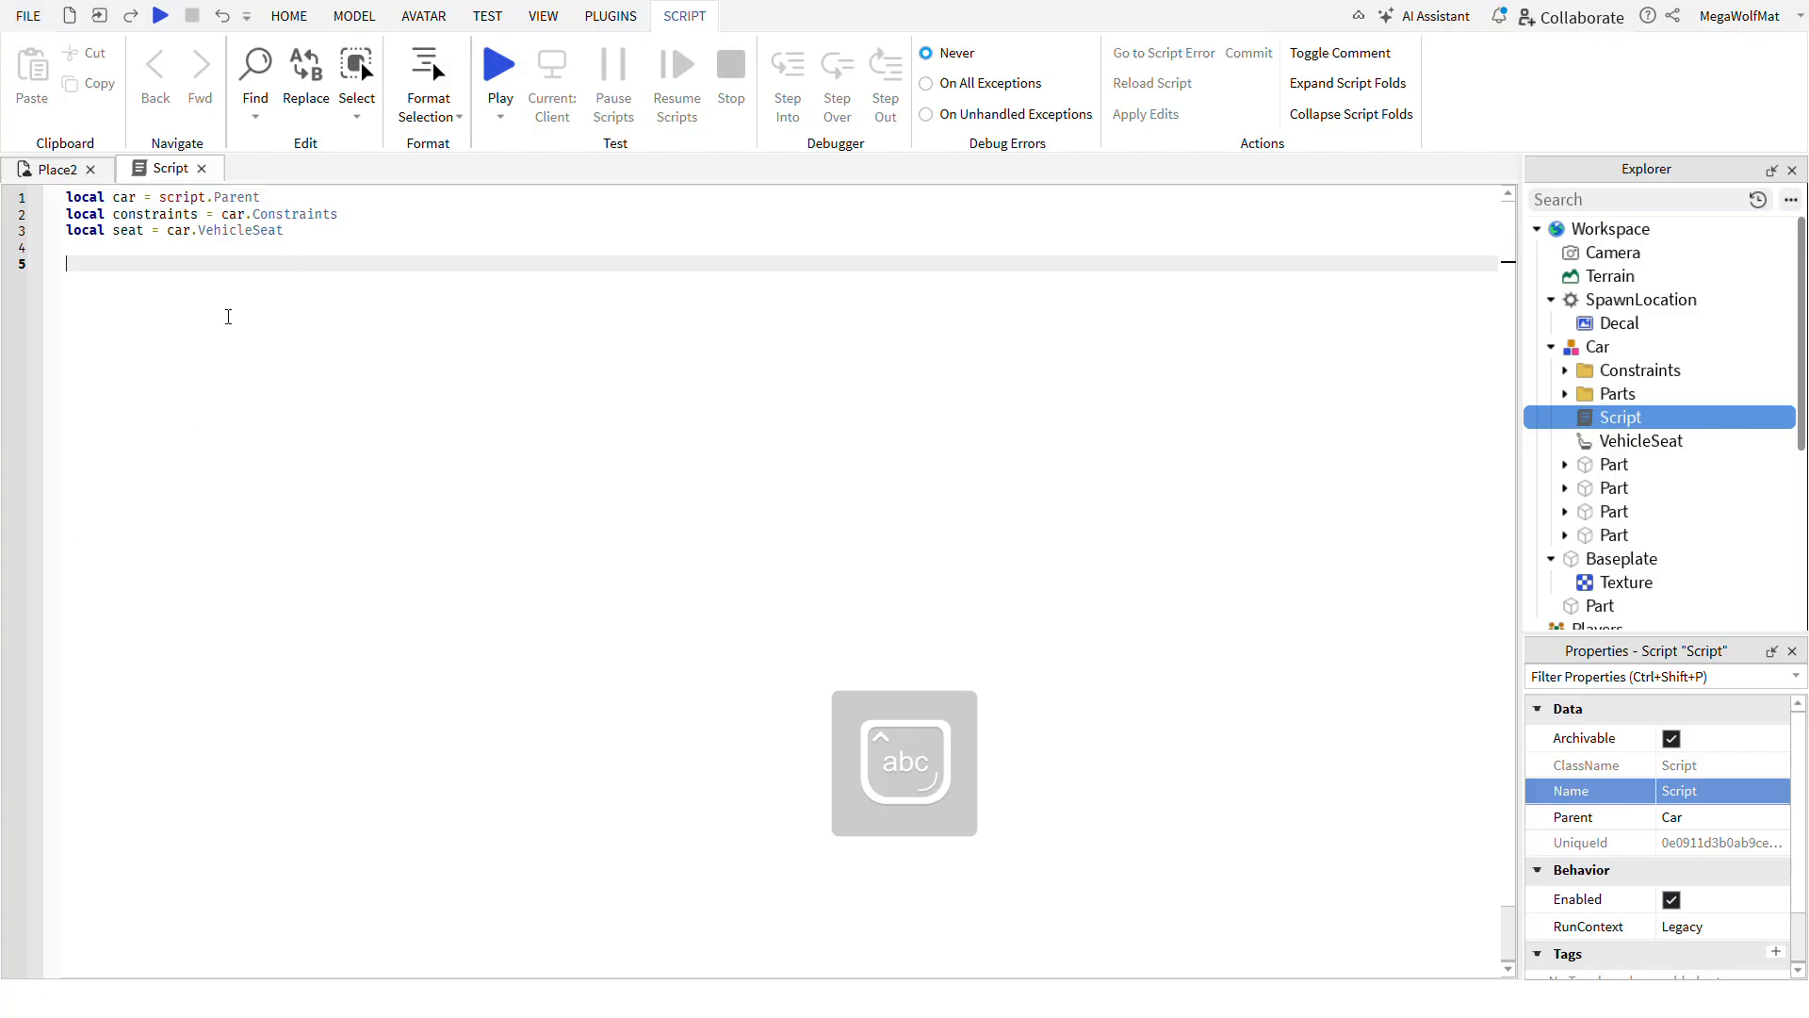
type("local s")
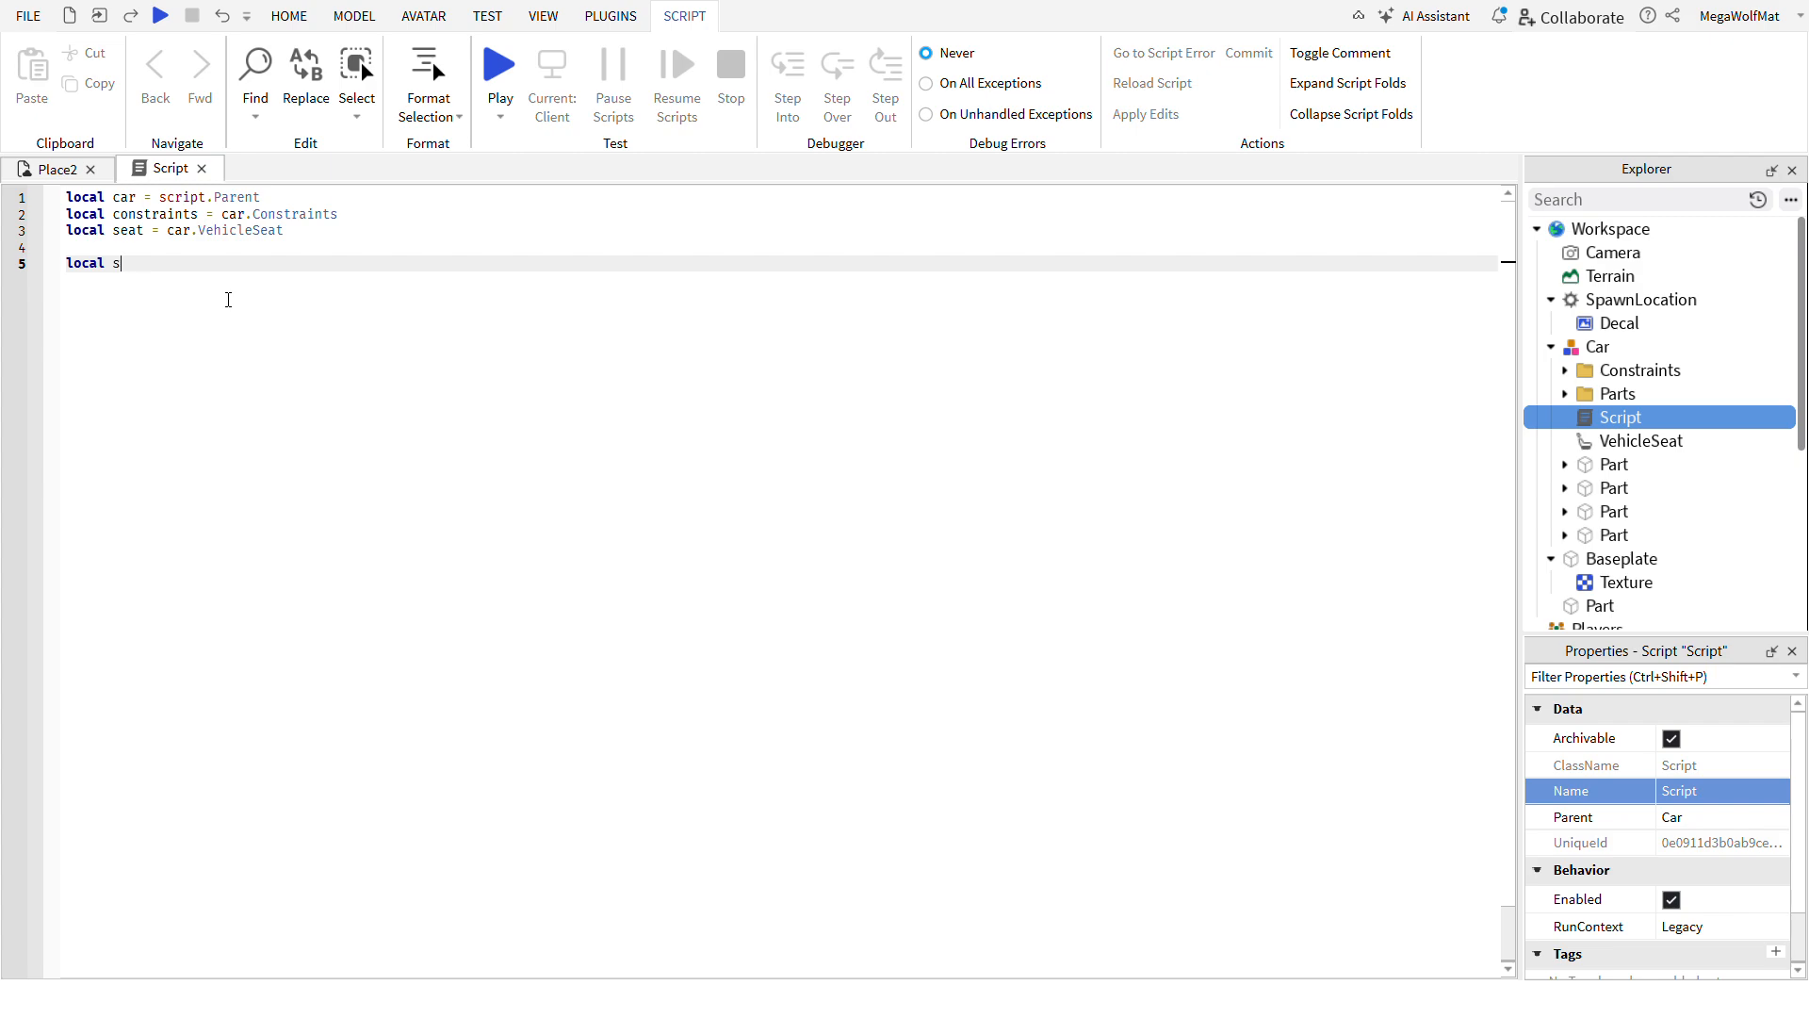
type("peed = 200")
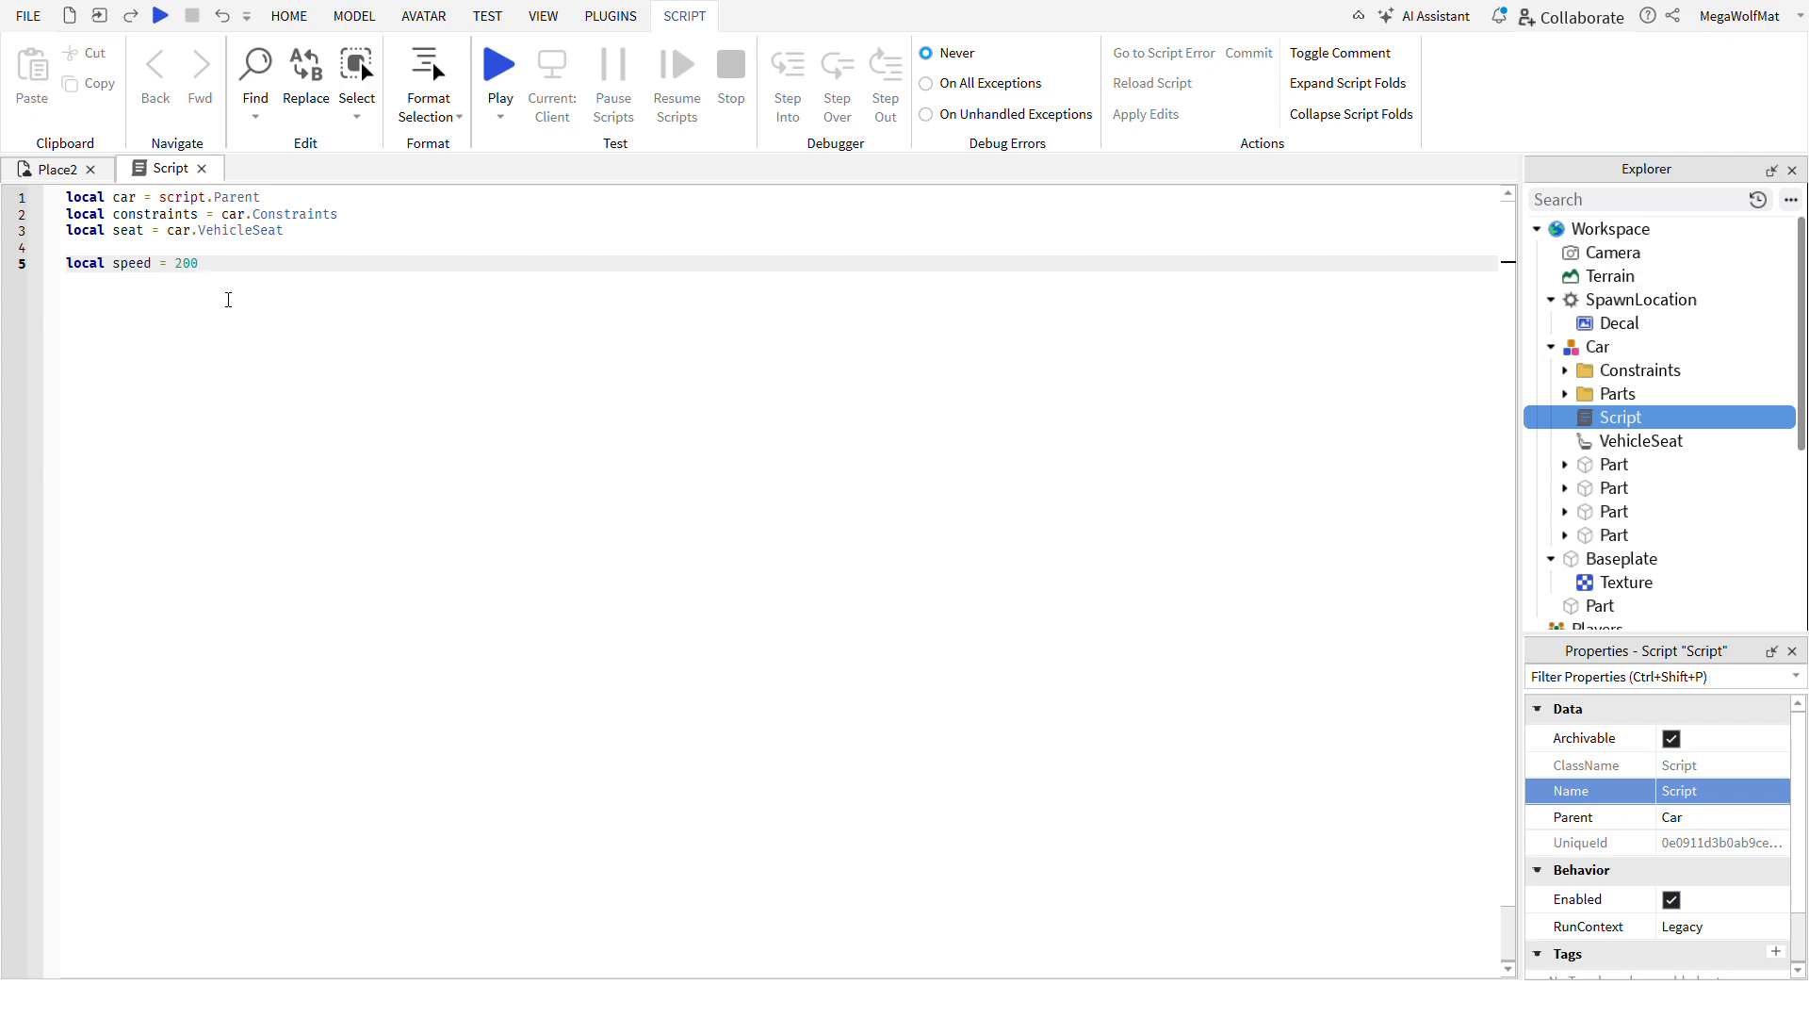
type("local steer")
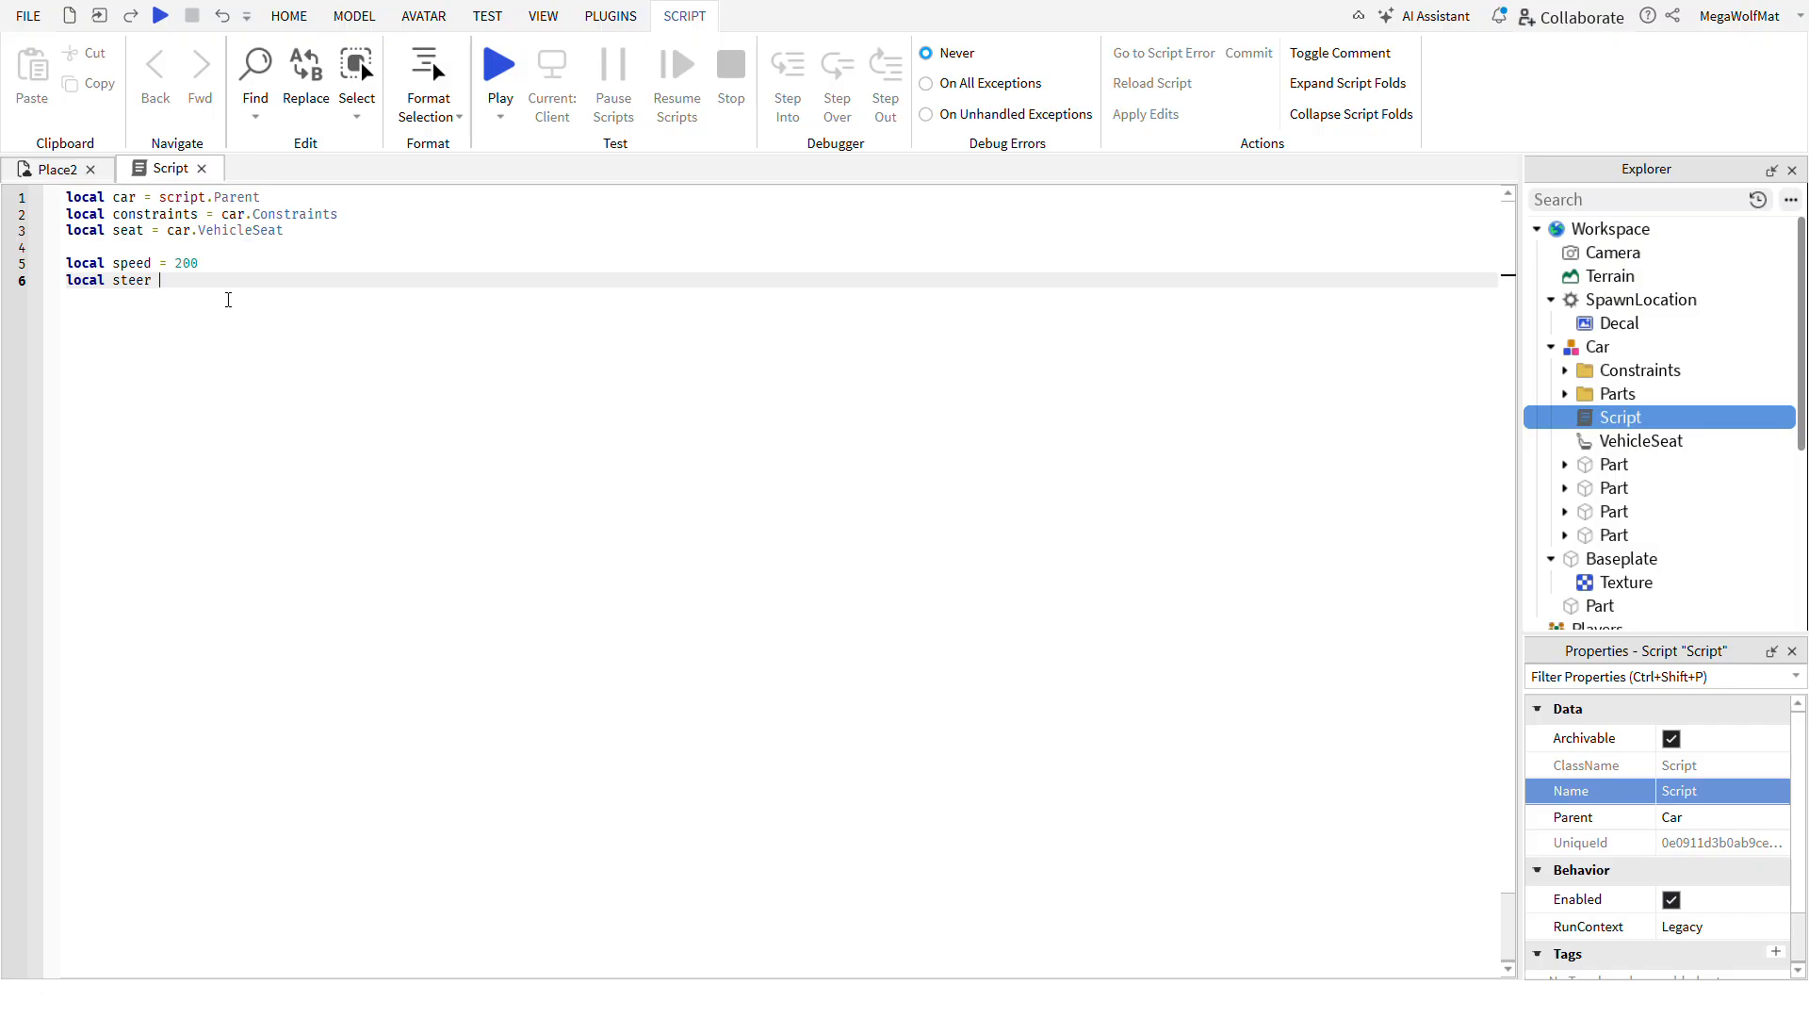
type("= 3")
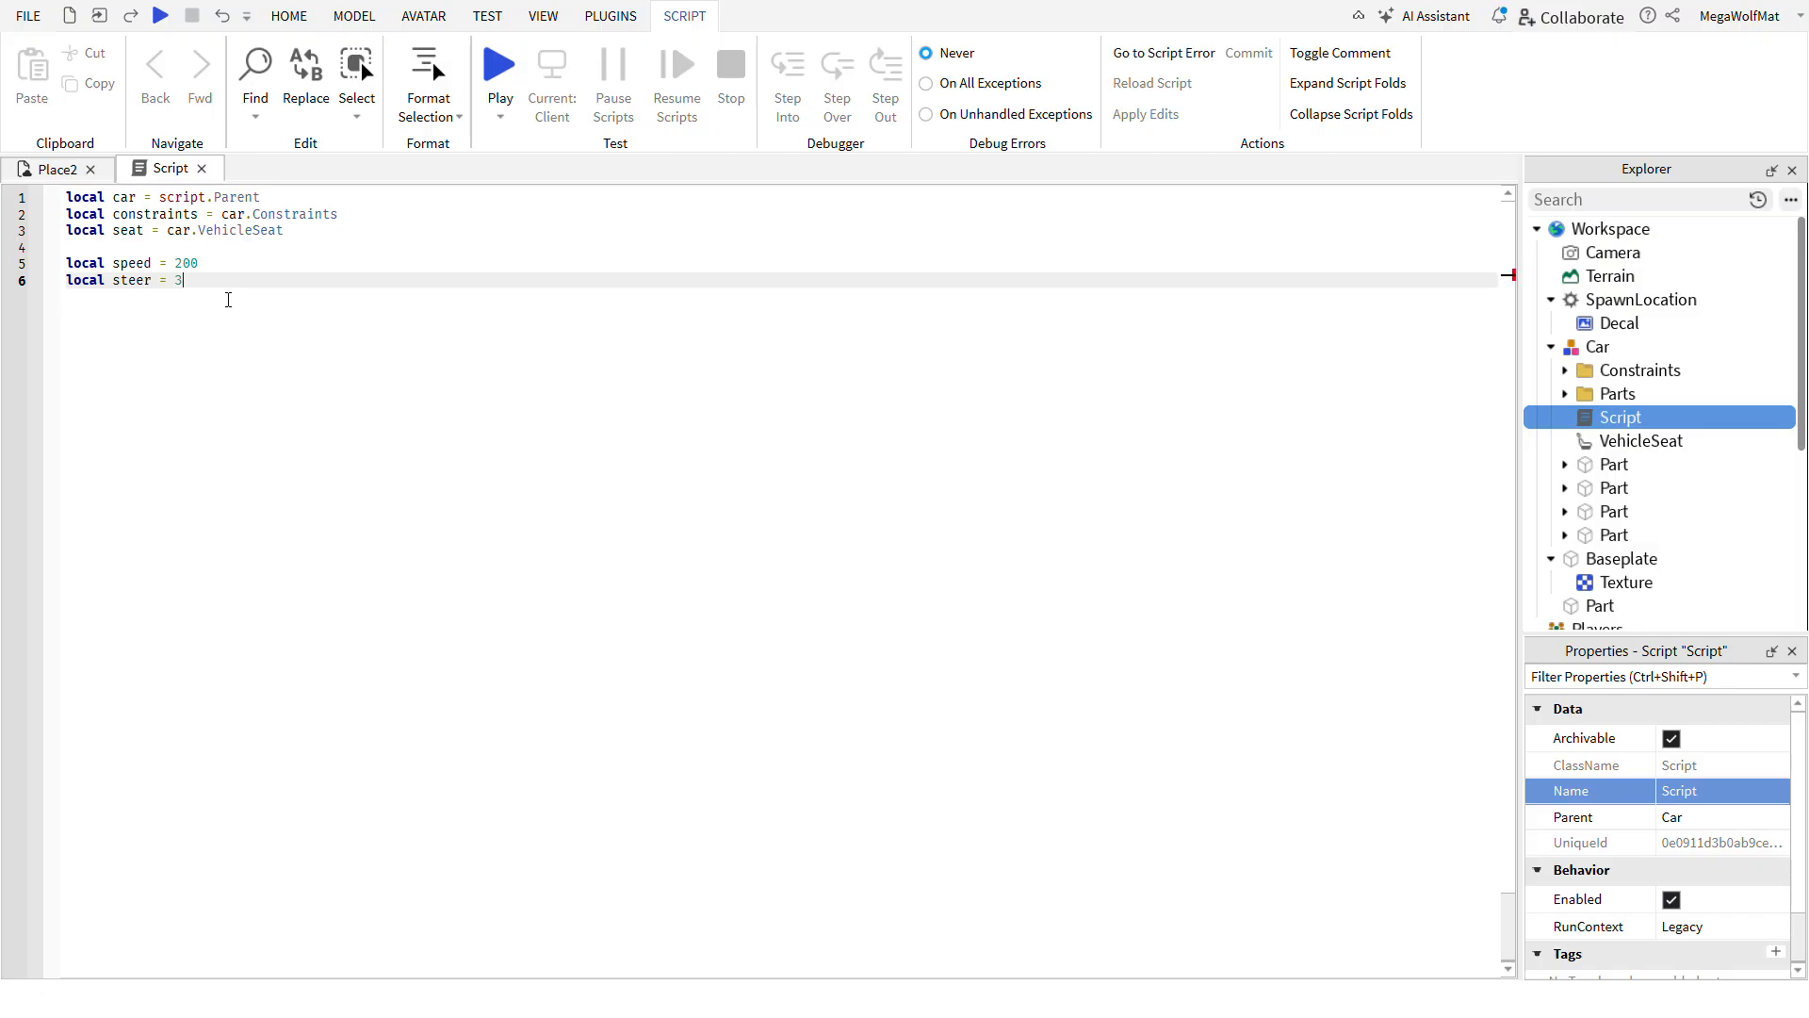
type("5")
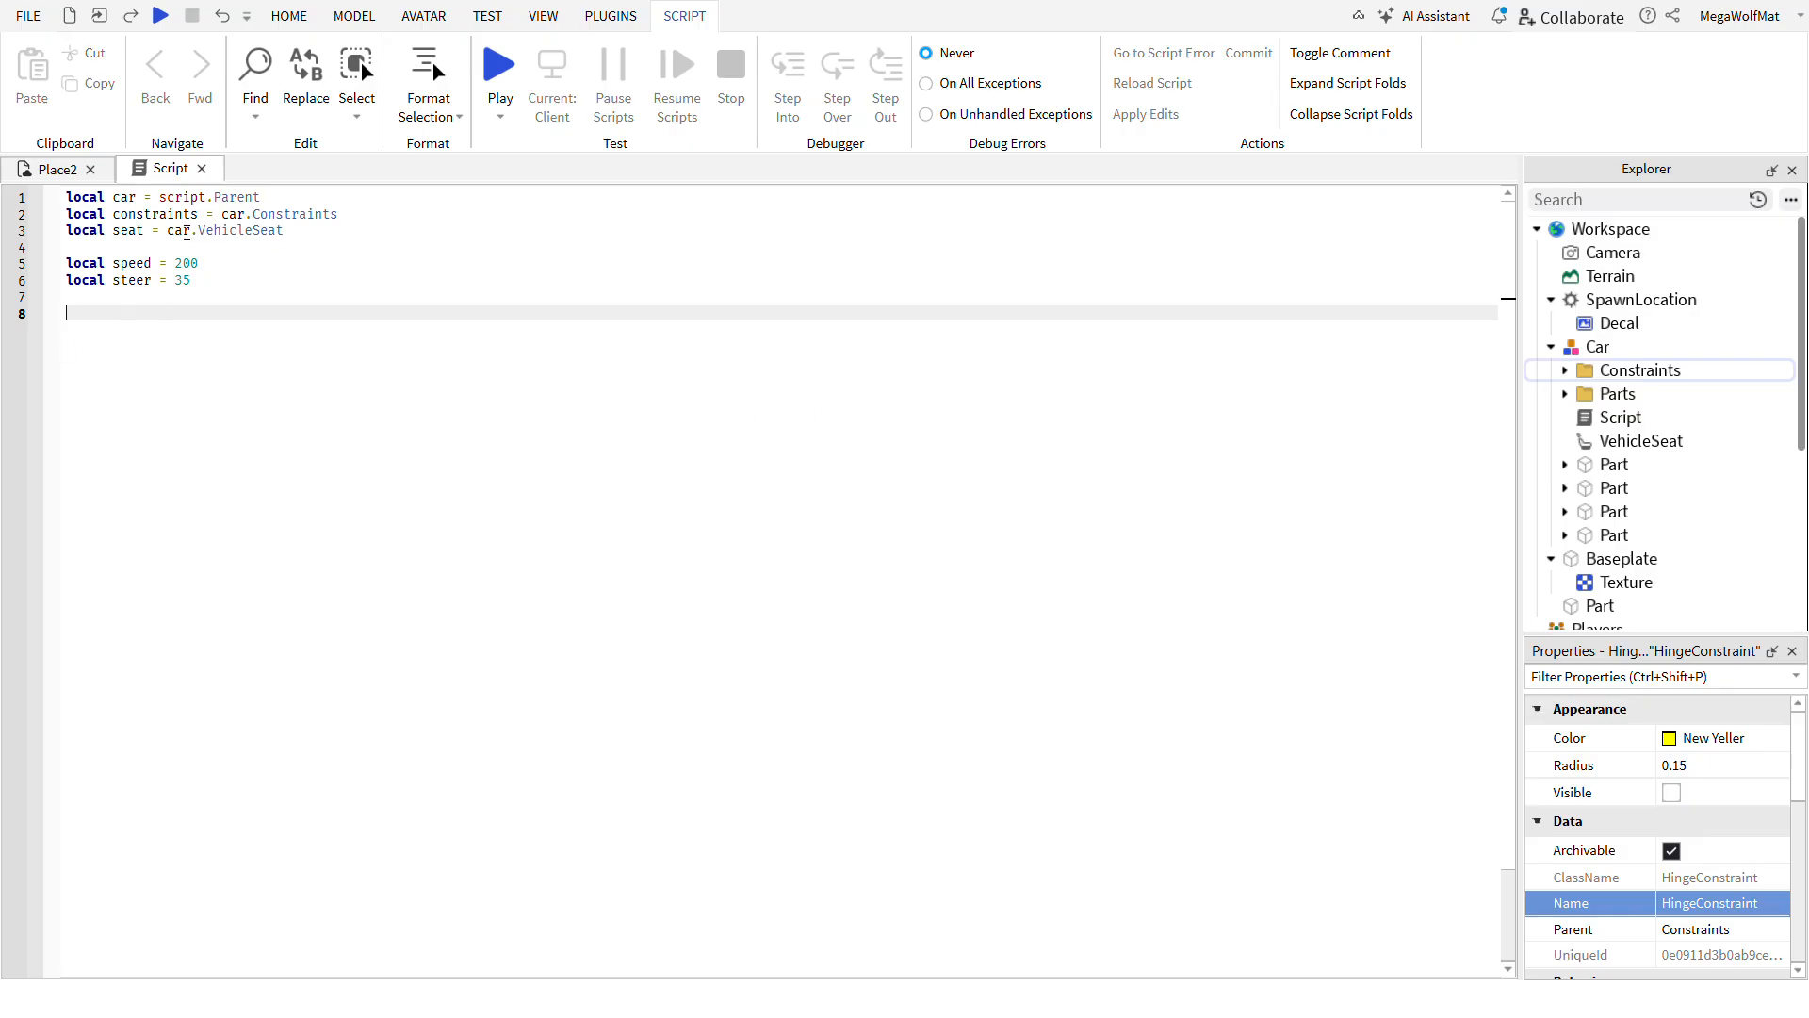
- Connect a function to seat:GetPropertyChangedSignal("ThrottleFloat") that sets Throttle.TargetAngle to ThrottleFloat * speed
type("s")
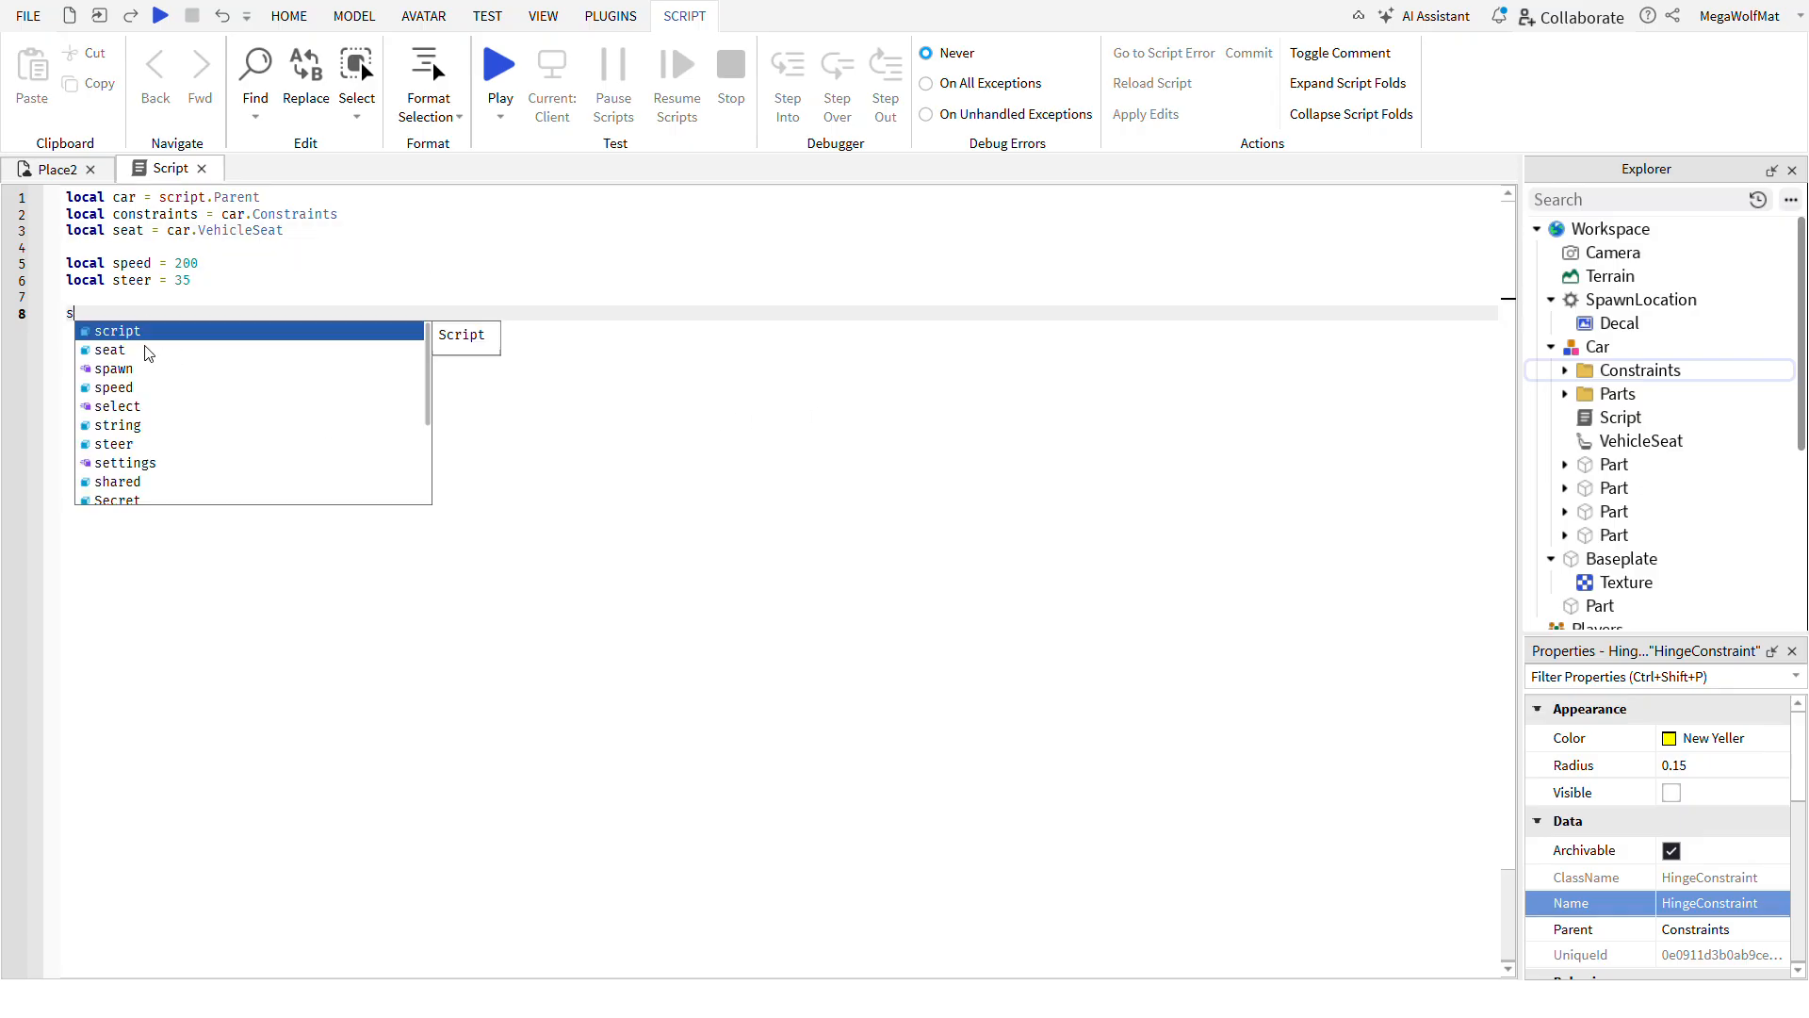
type("eat")
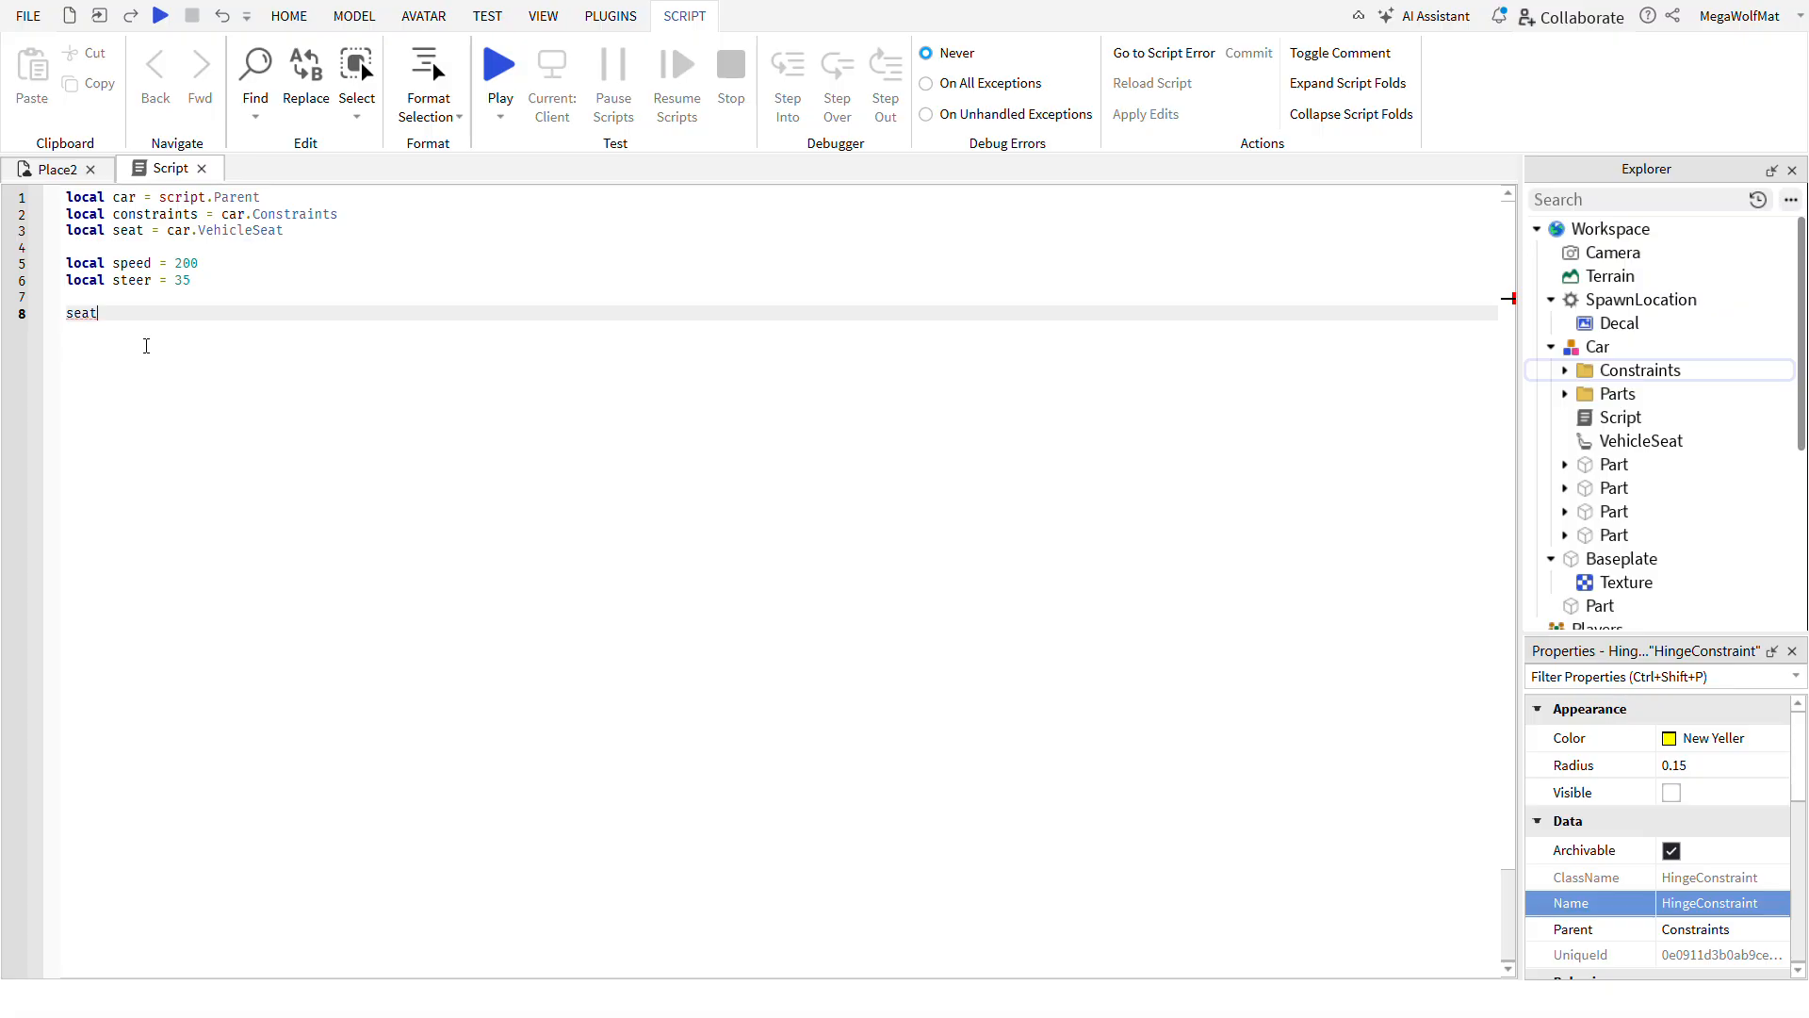
type(".C")
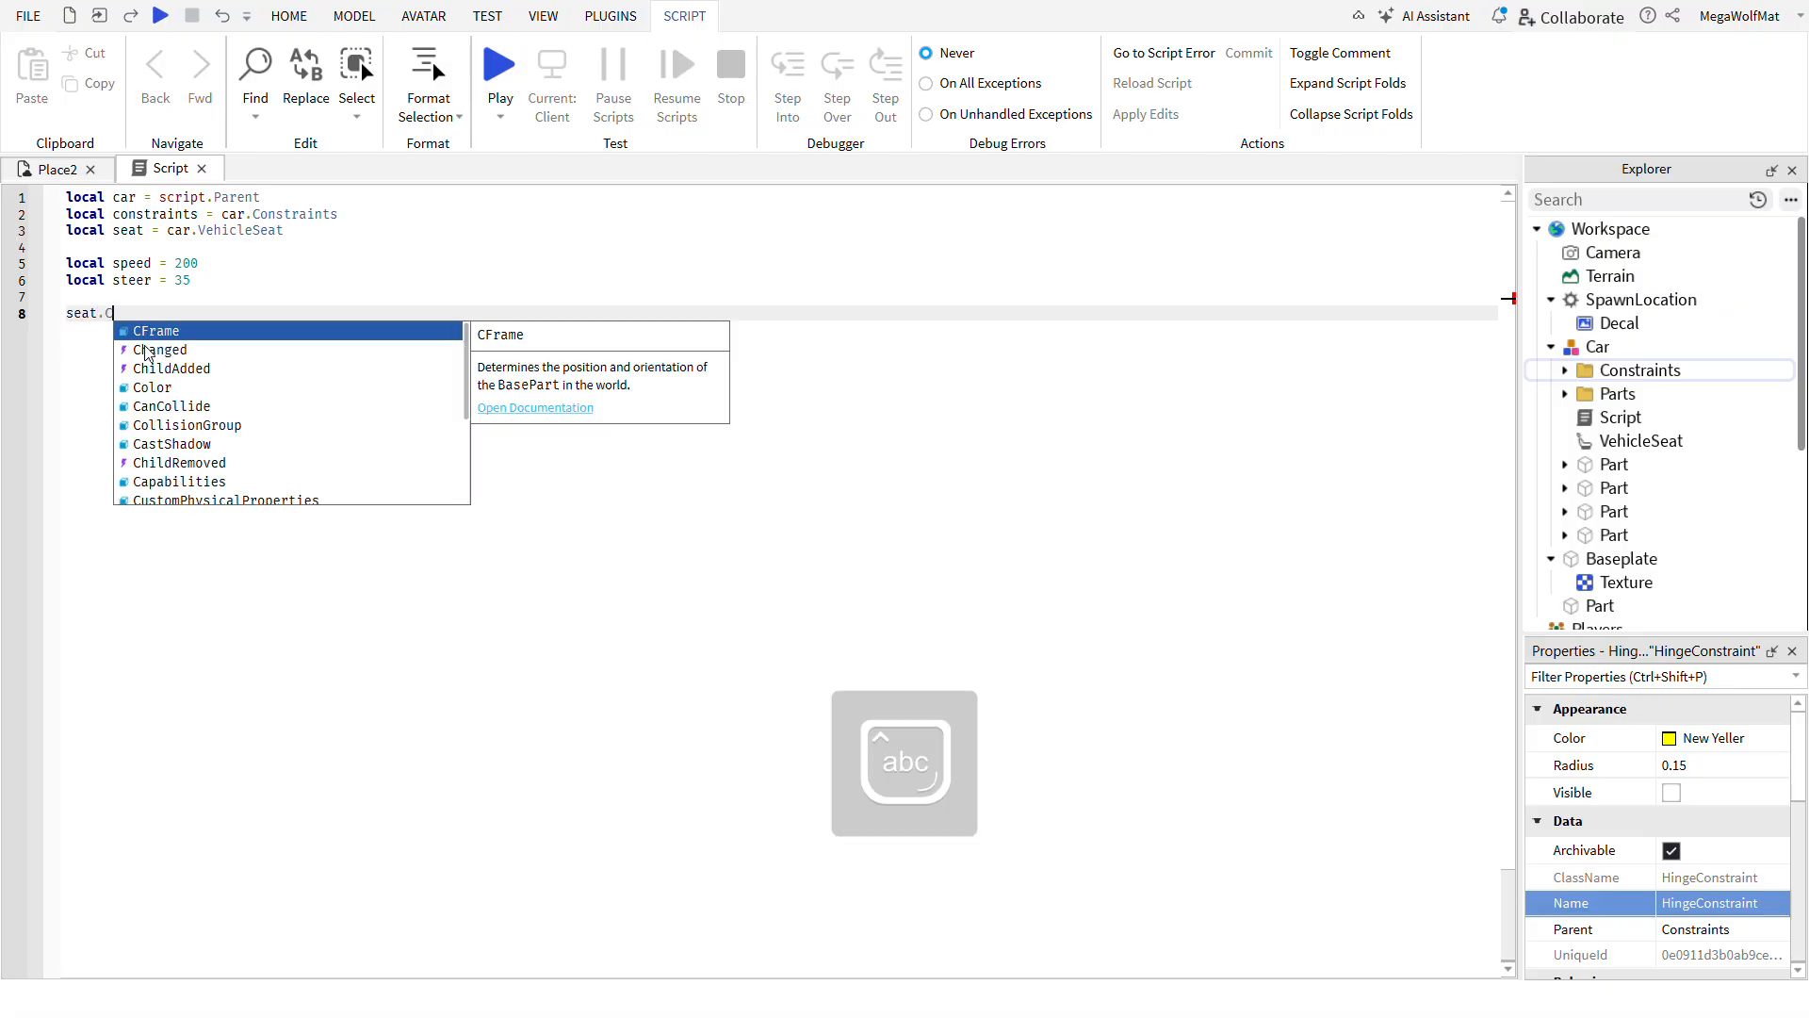
type(":G")
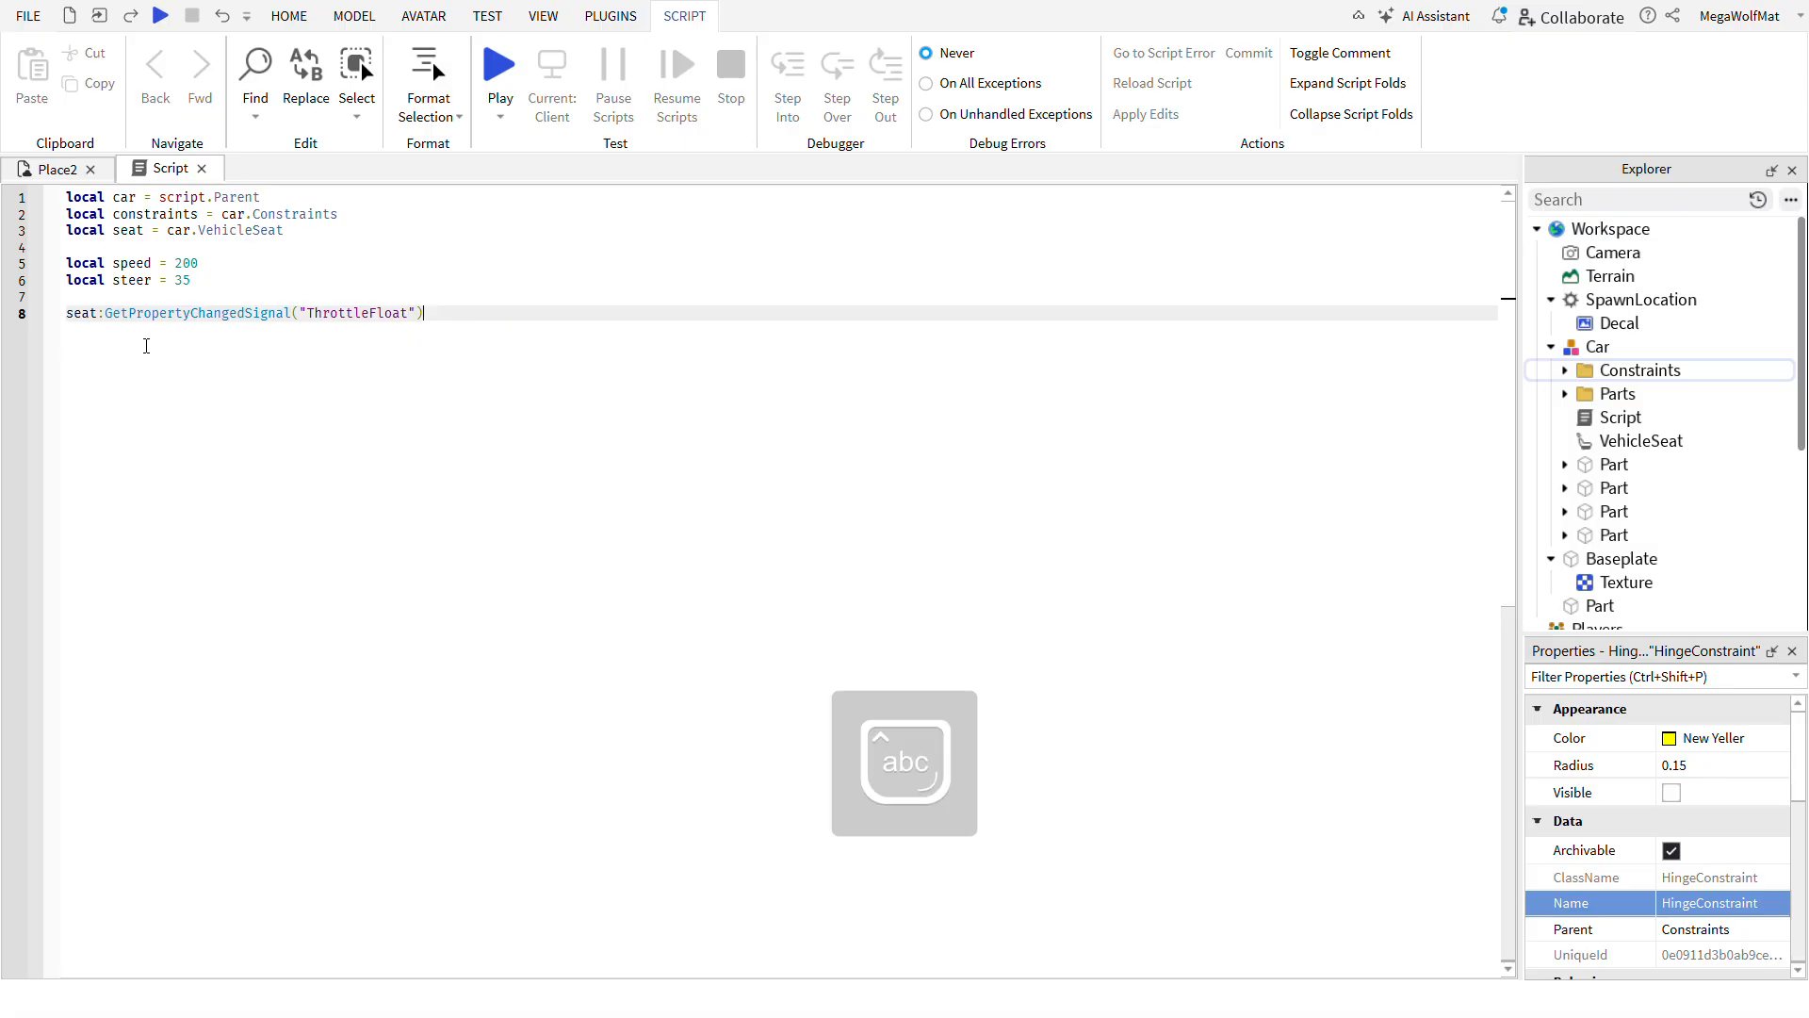
type(":Connect(function(")
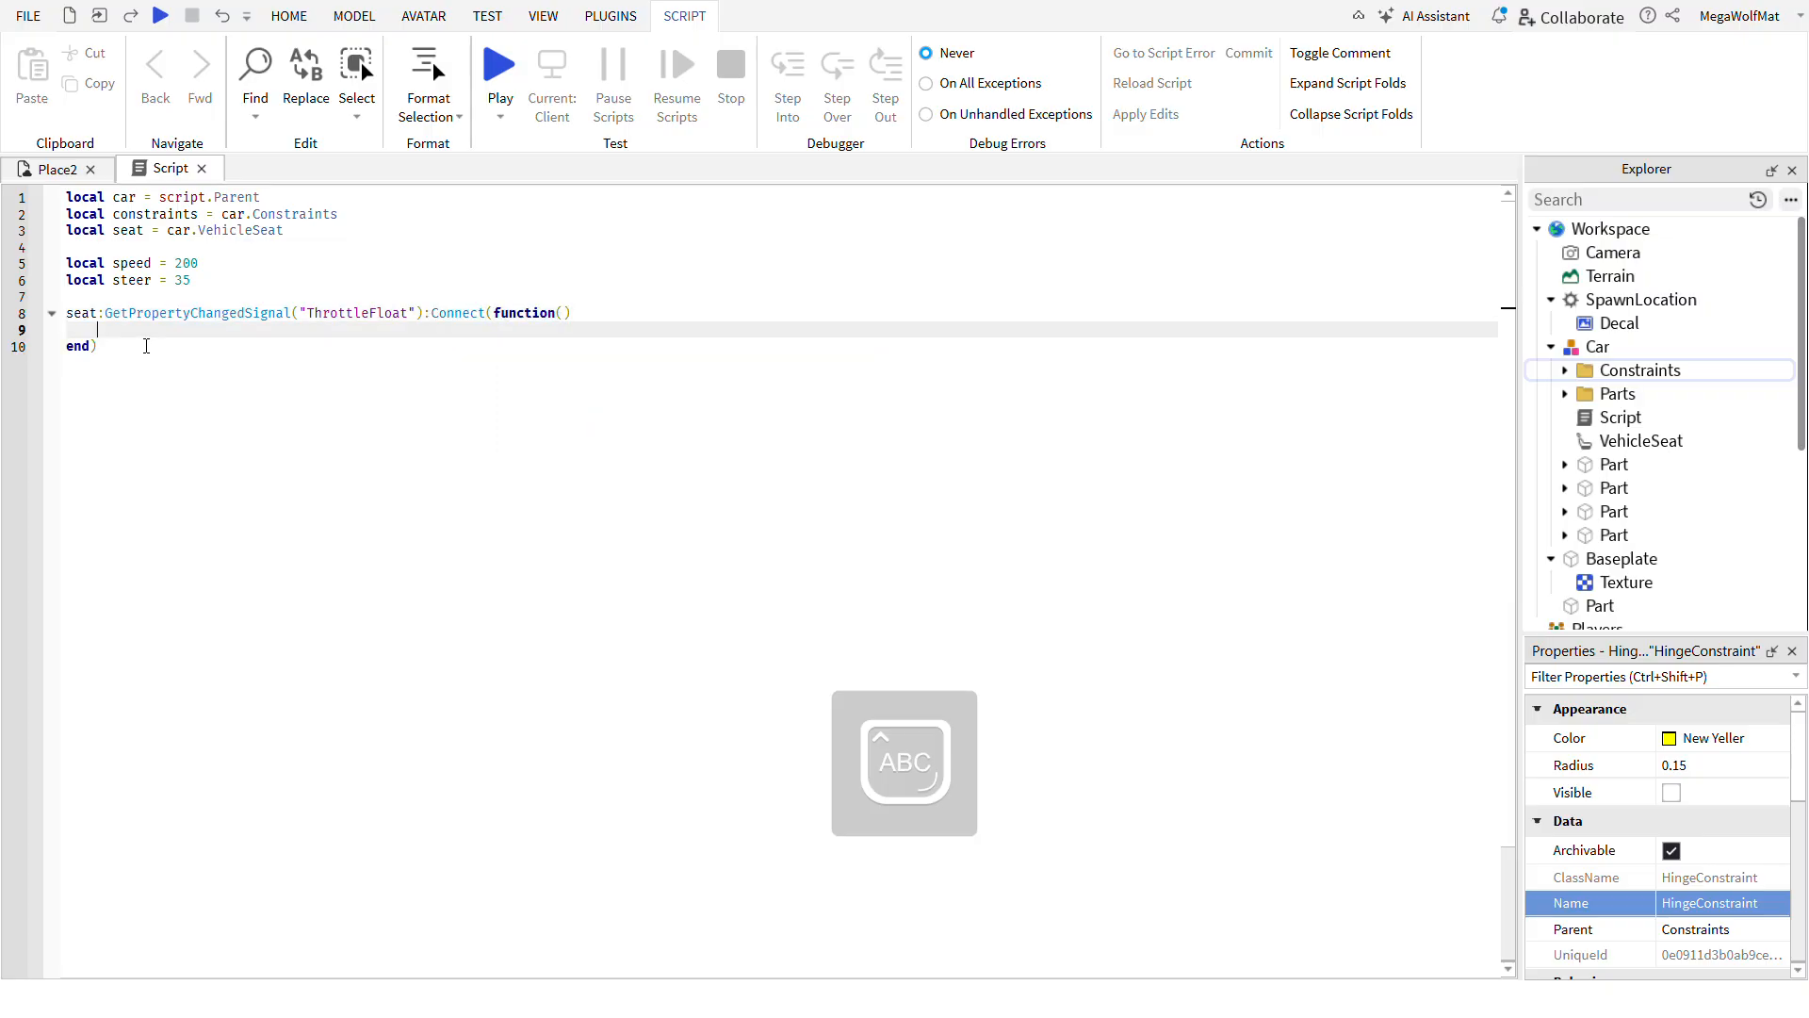
type("constraints.Throttle.TargetAngle = seat.ThrottleFloat * speed")
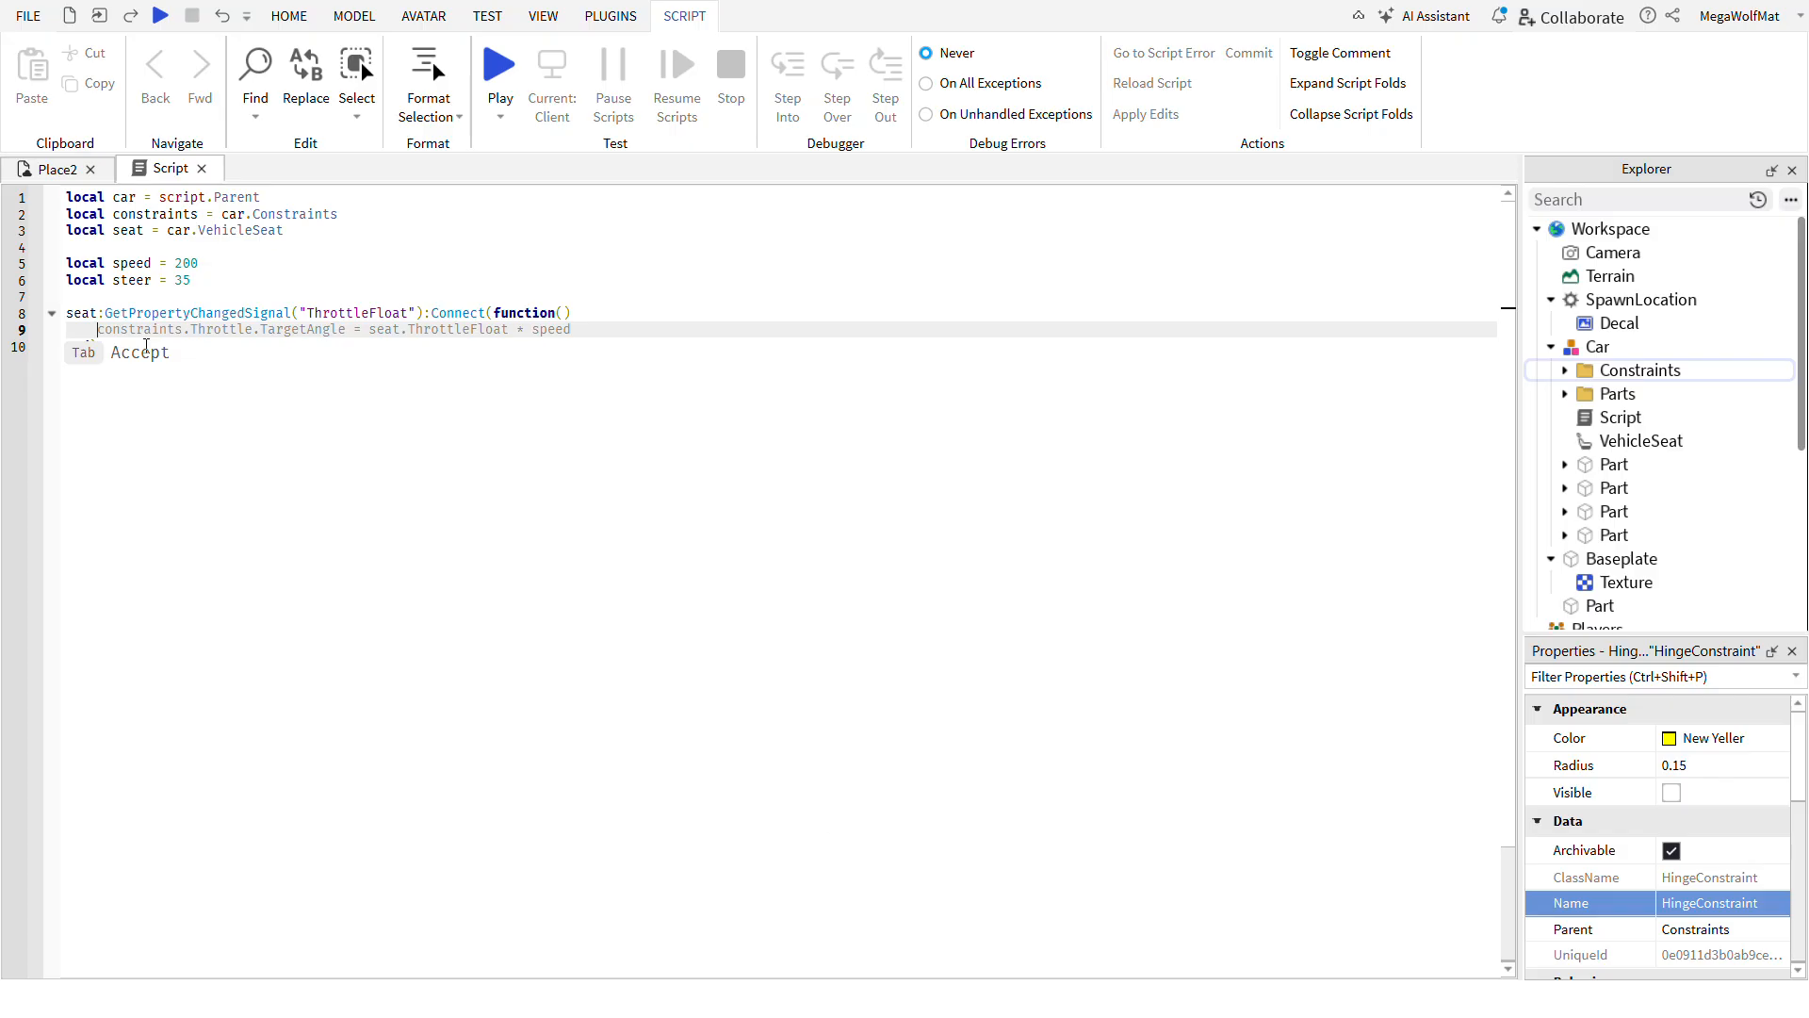
- Write a for i, constraint in pairs loop over constraints with an Engine name check
type("for i,")
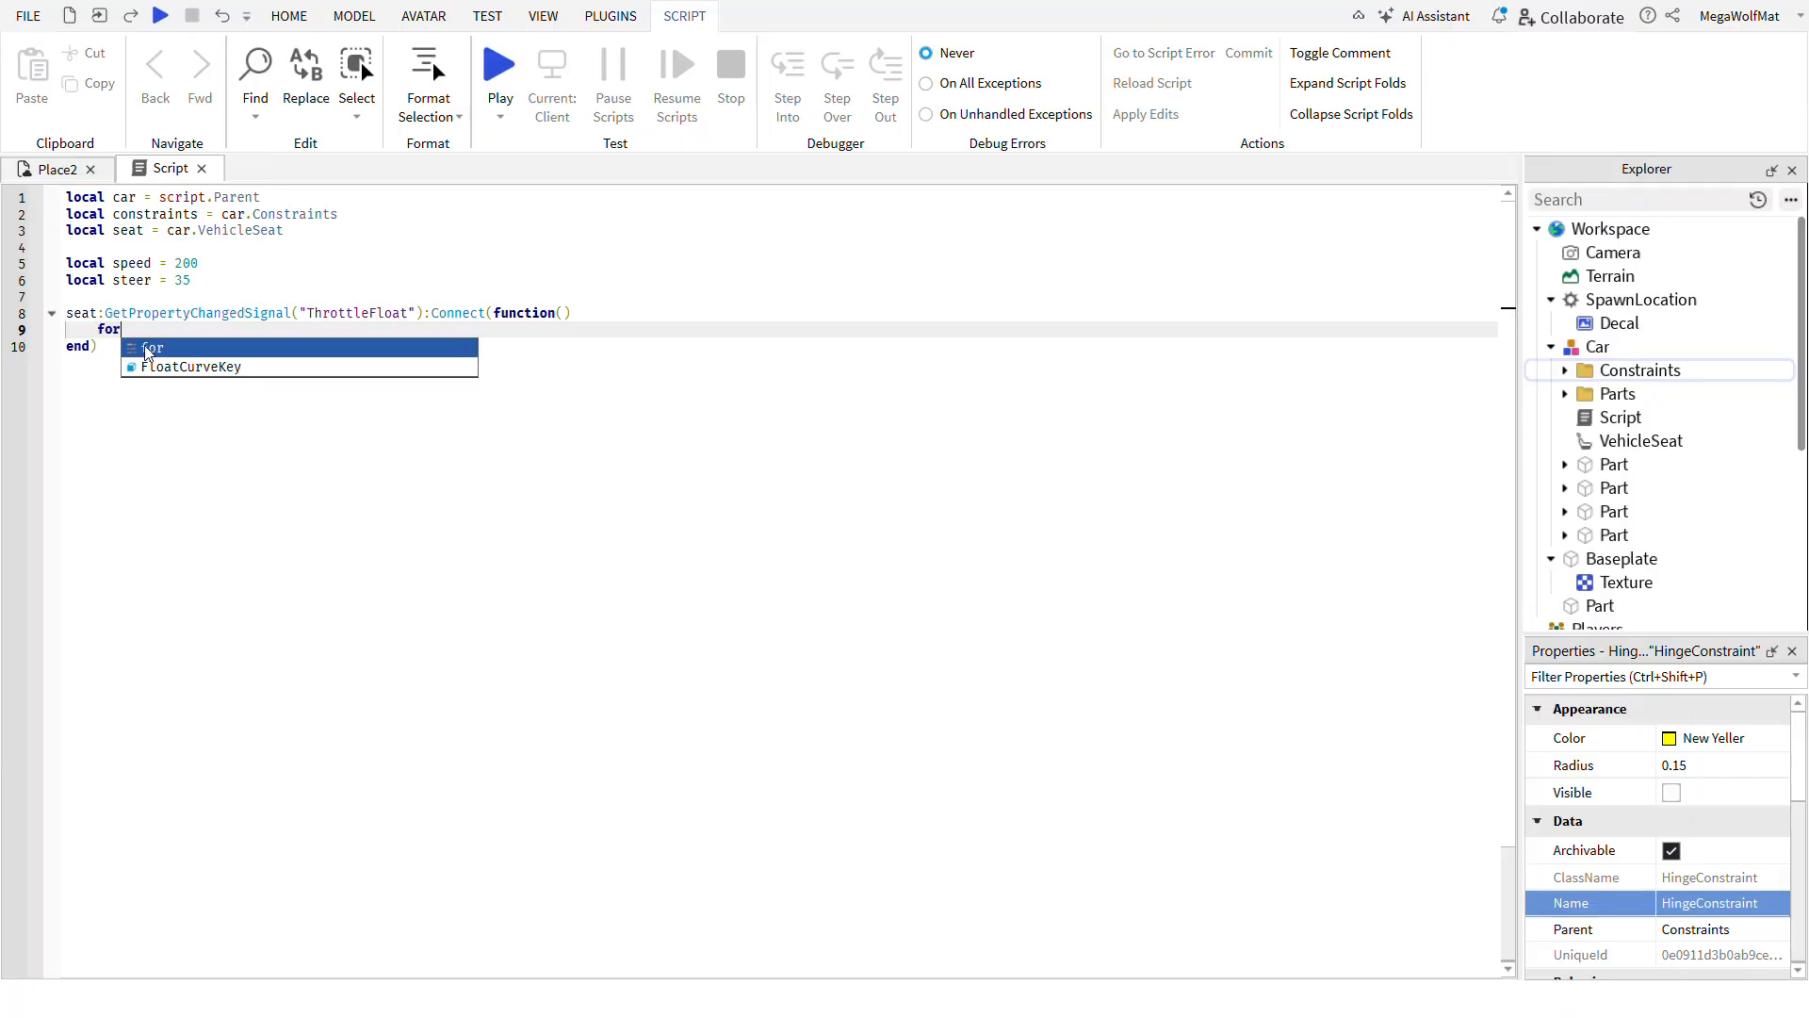
type("i, con")
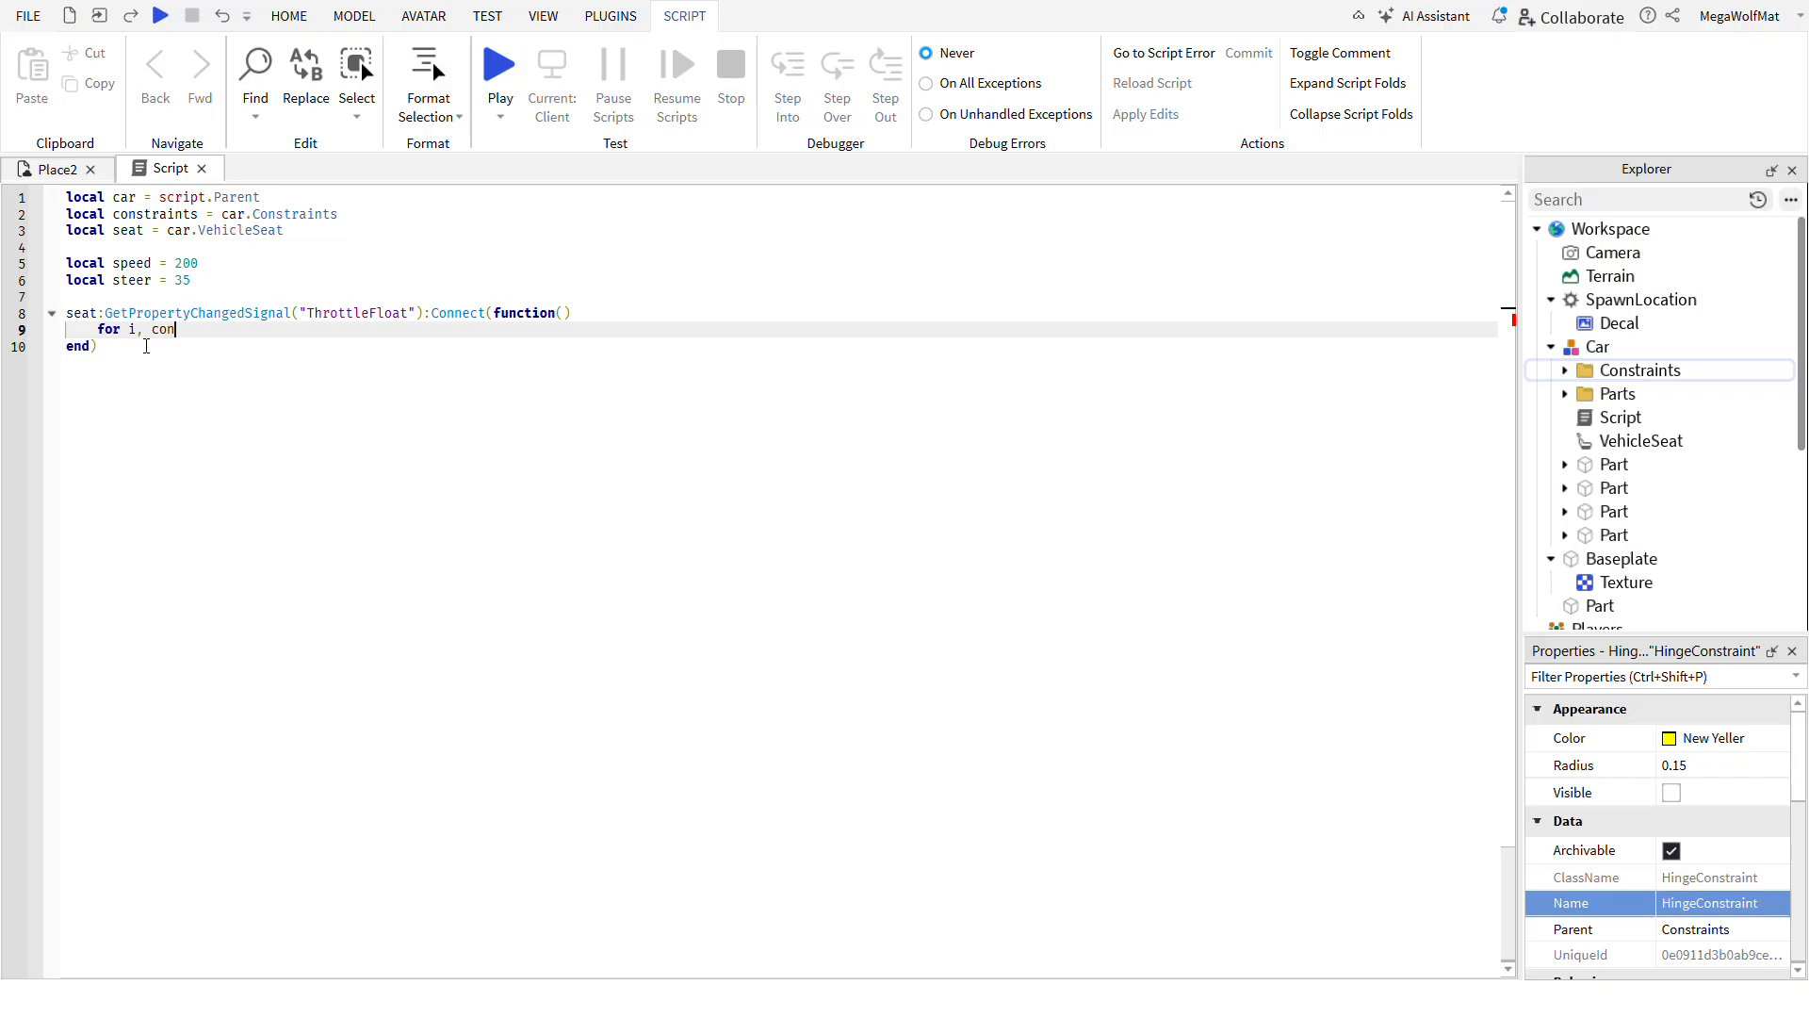
type("straint in pairs(constraints:GetChildren()) do")
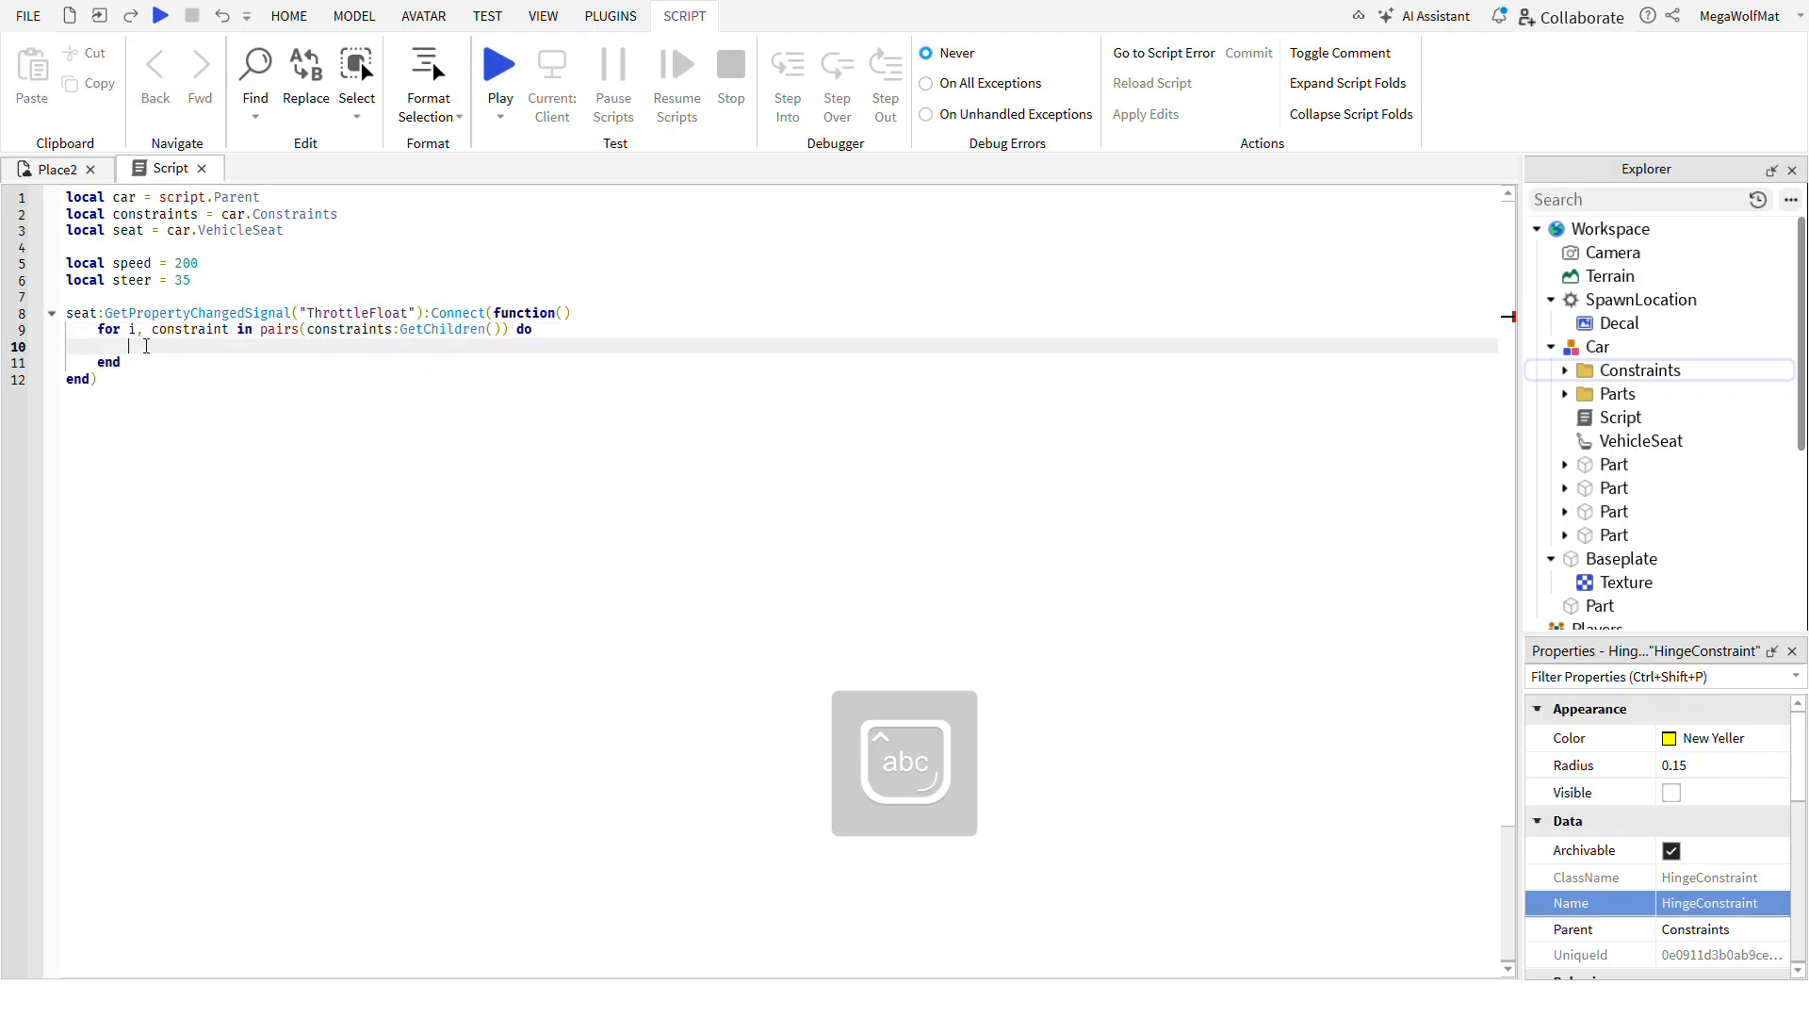
type("if constraint.Name == \"Engine\" then")
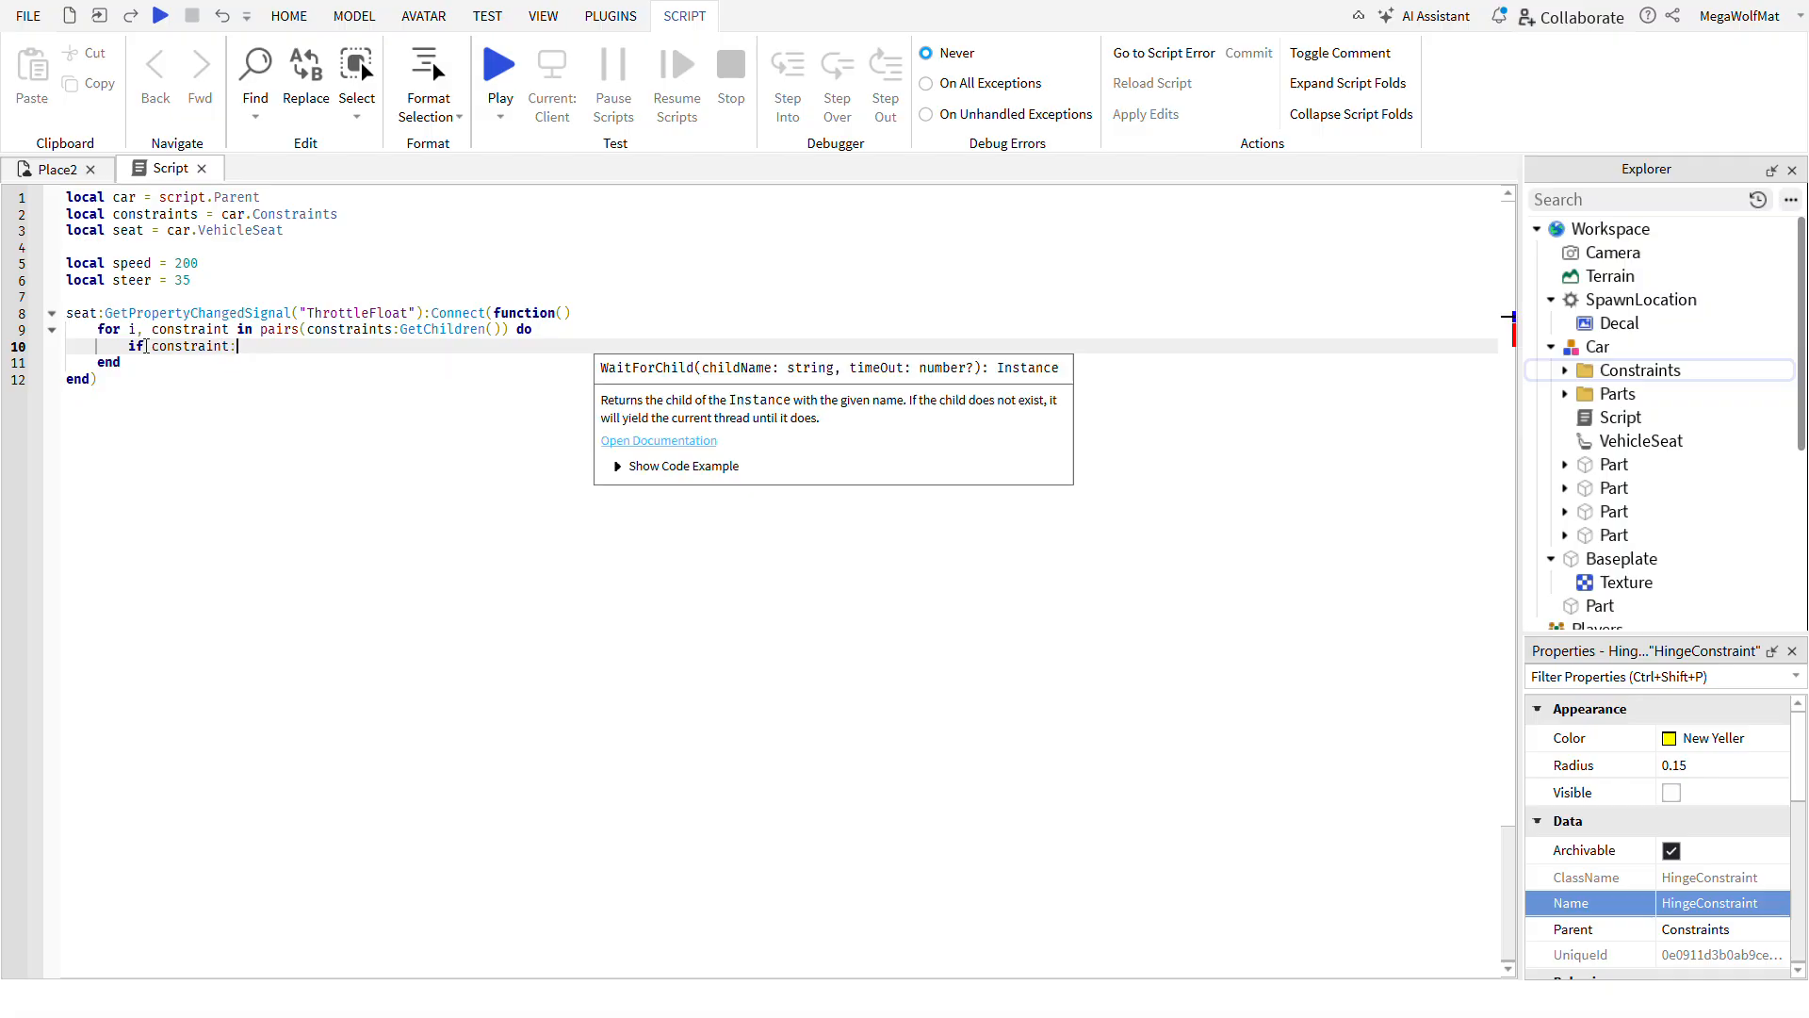
- Check IsA("HingeConstraint") and ActuatorType Motor in the loop, then playtest and stop
type("IsA(")
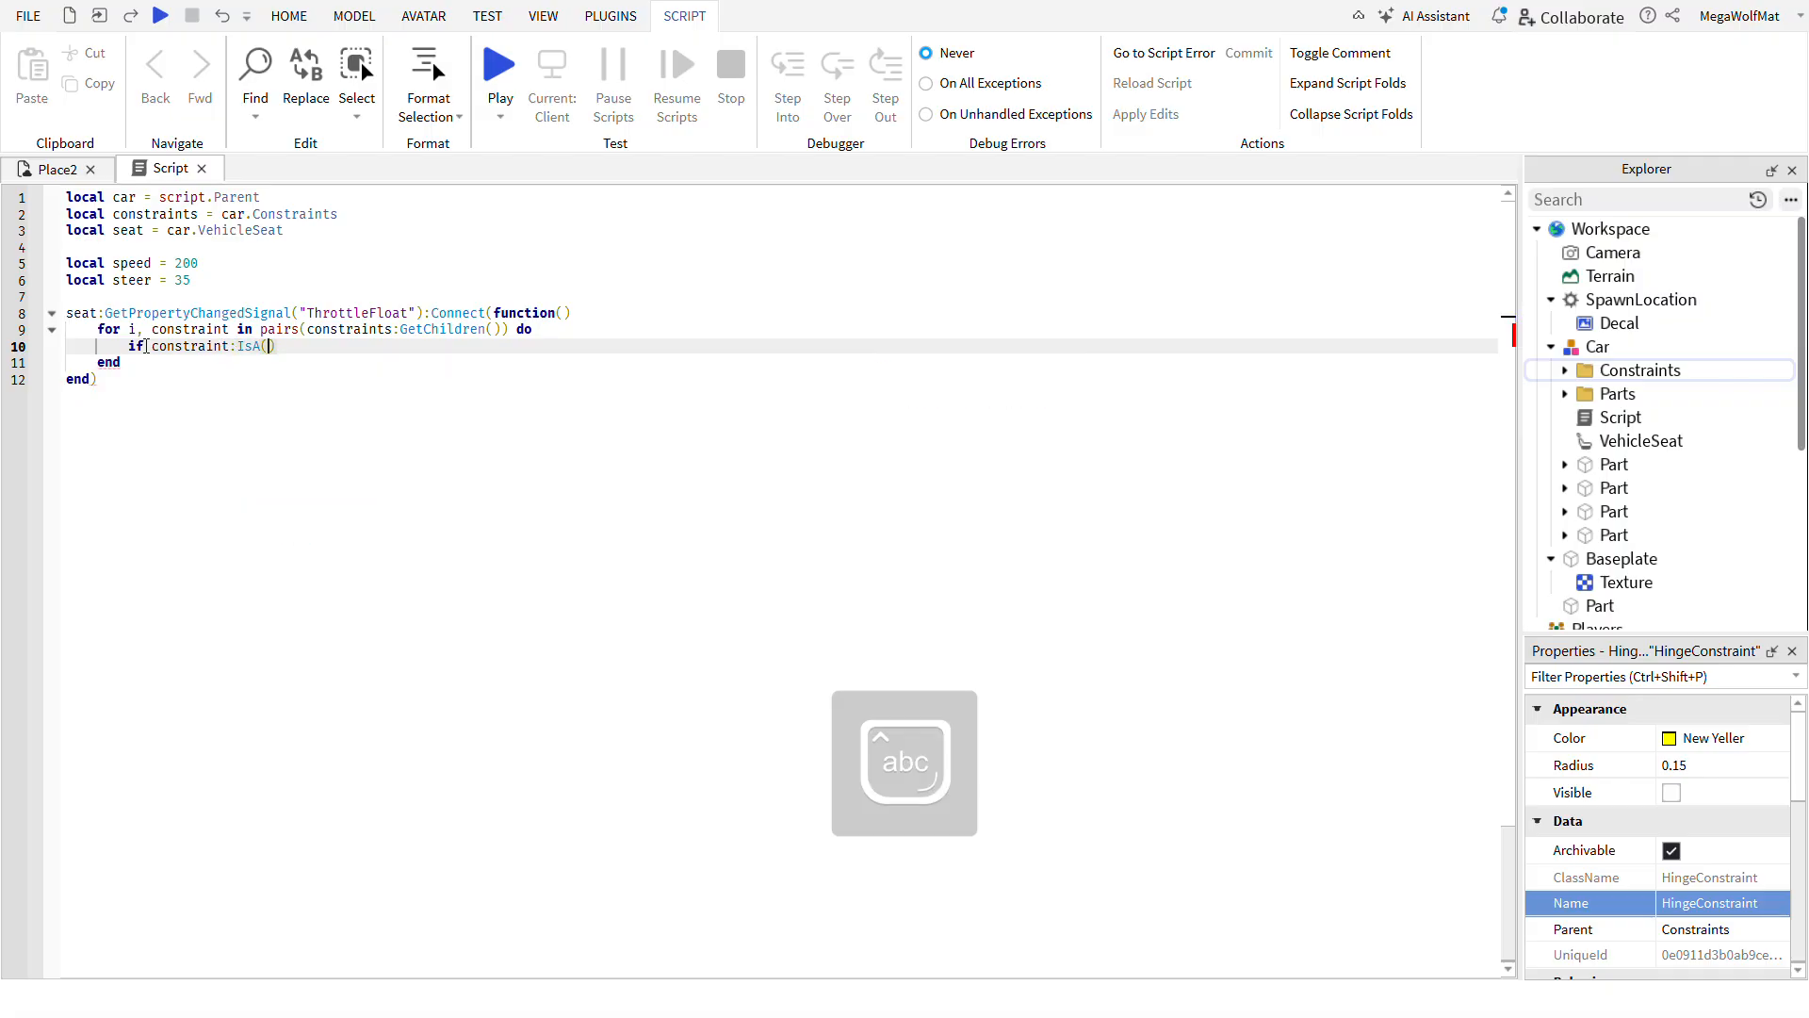
type("\"HingeConstraint\"")
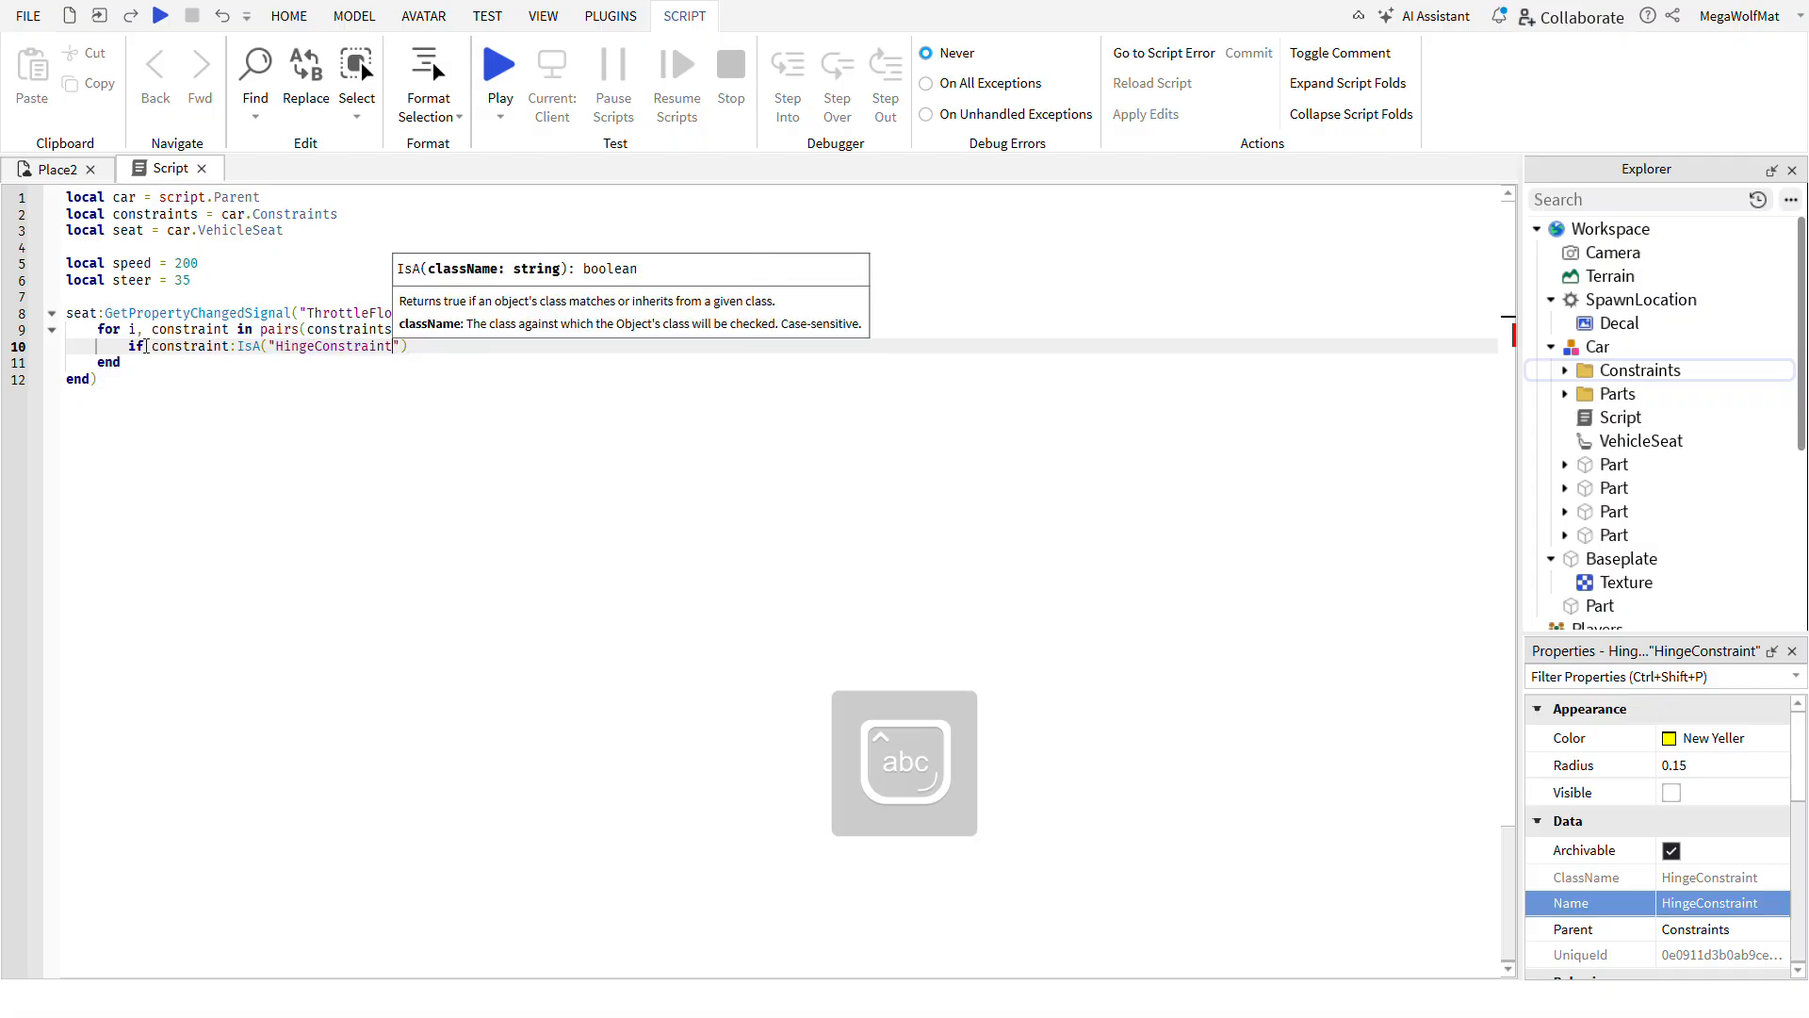
type("and constraint.ActuatorType == en")
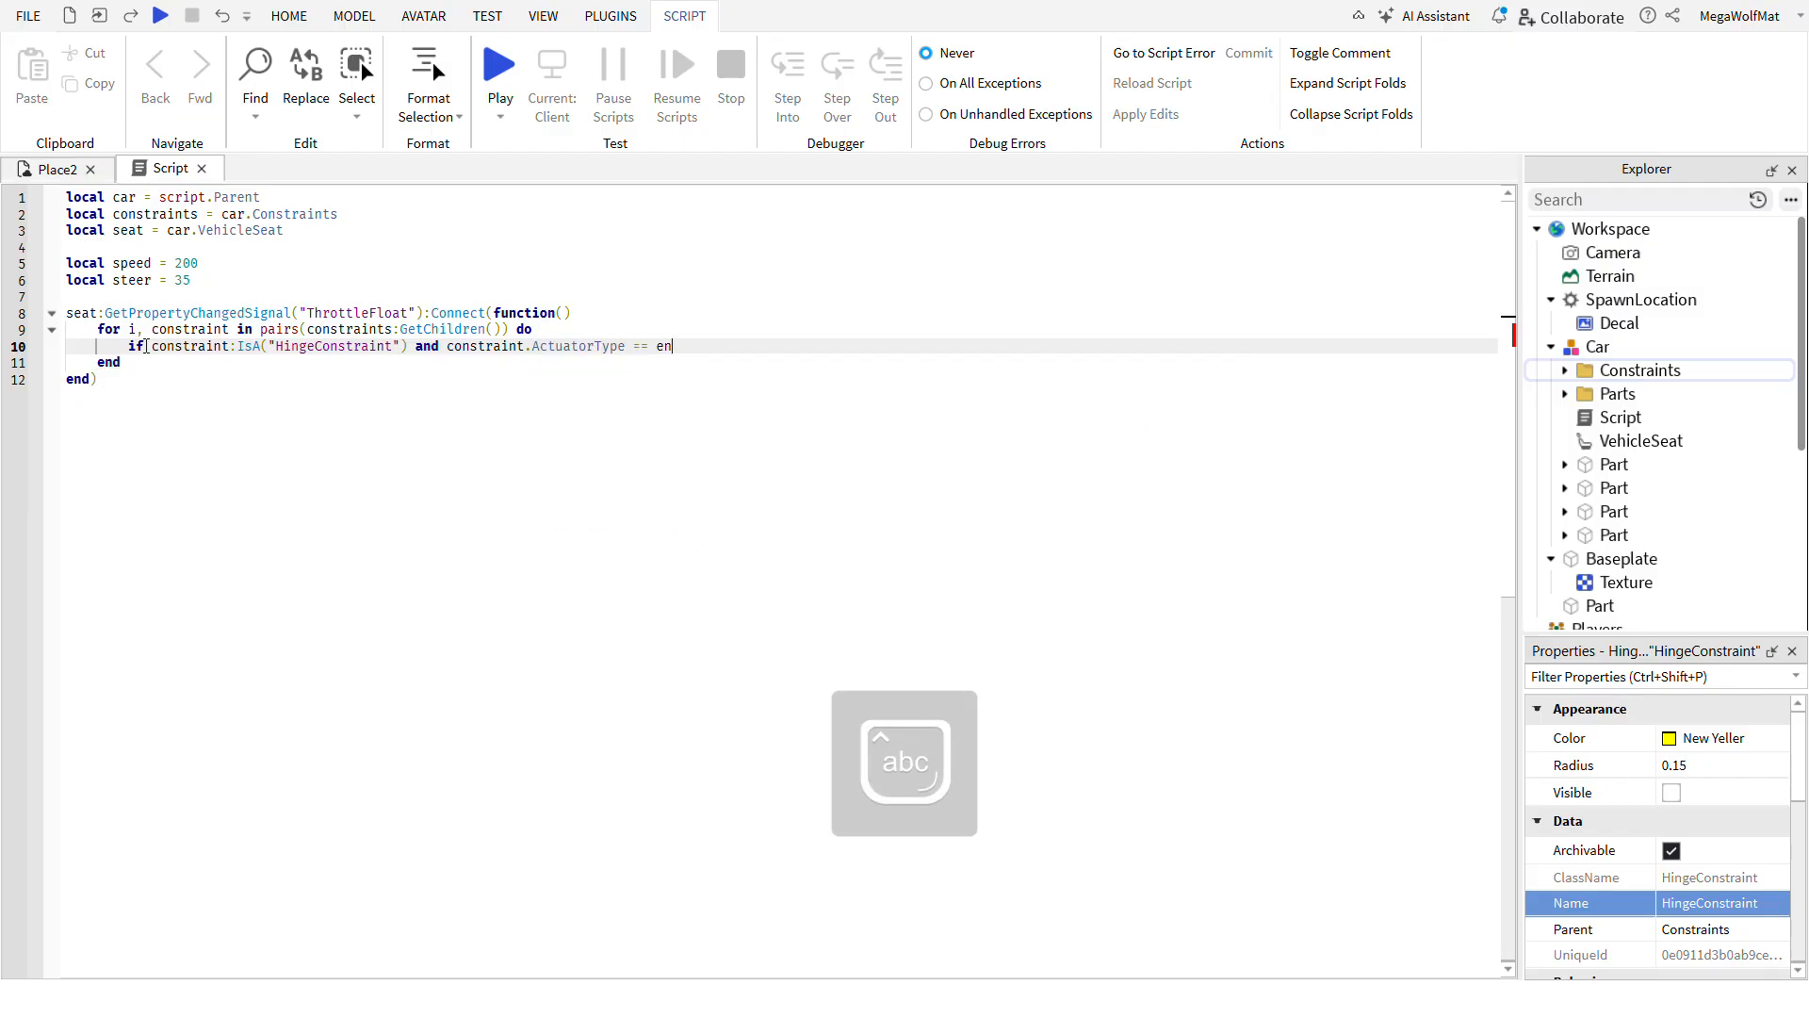
type("Enum.ActuatorType.Motor")
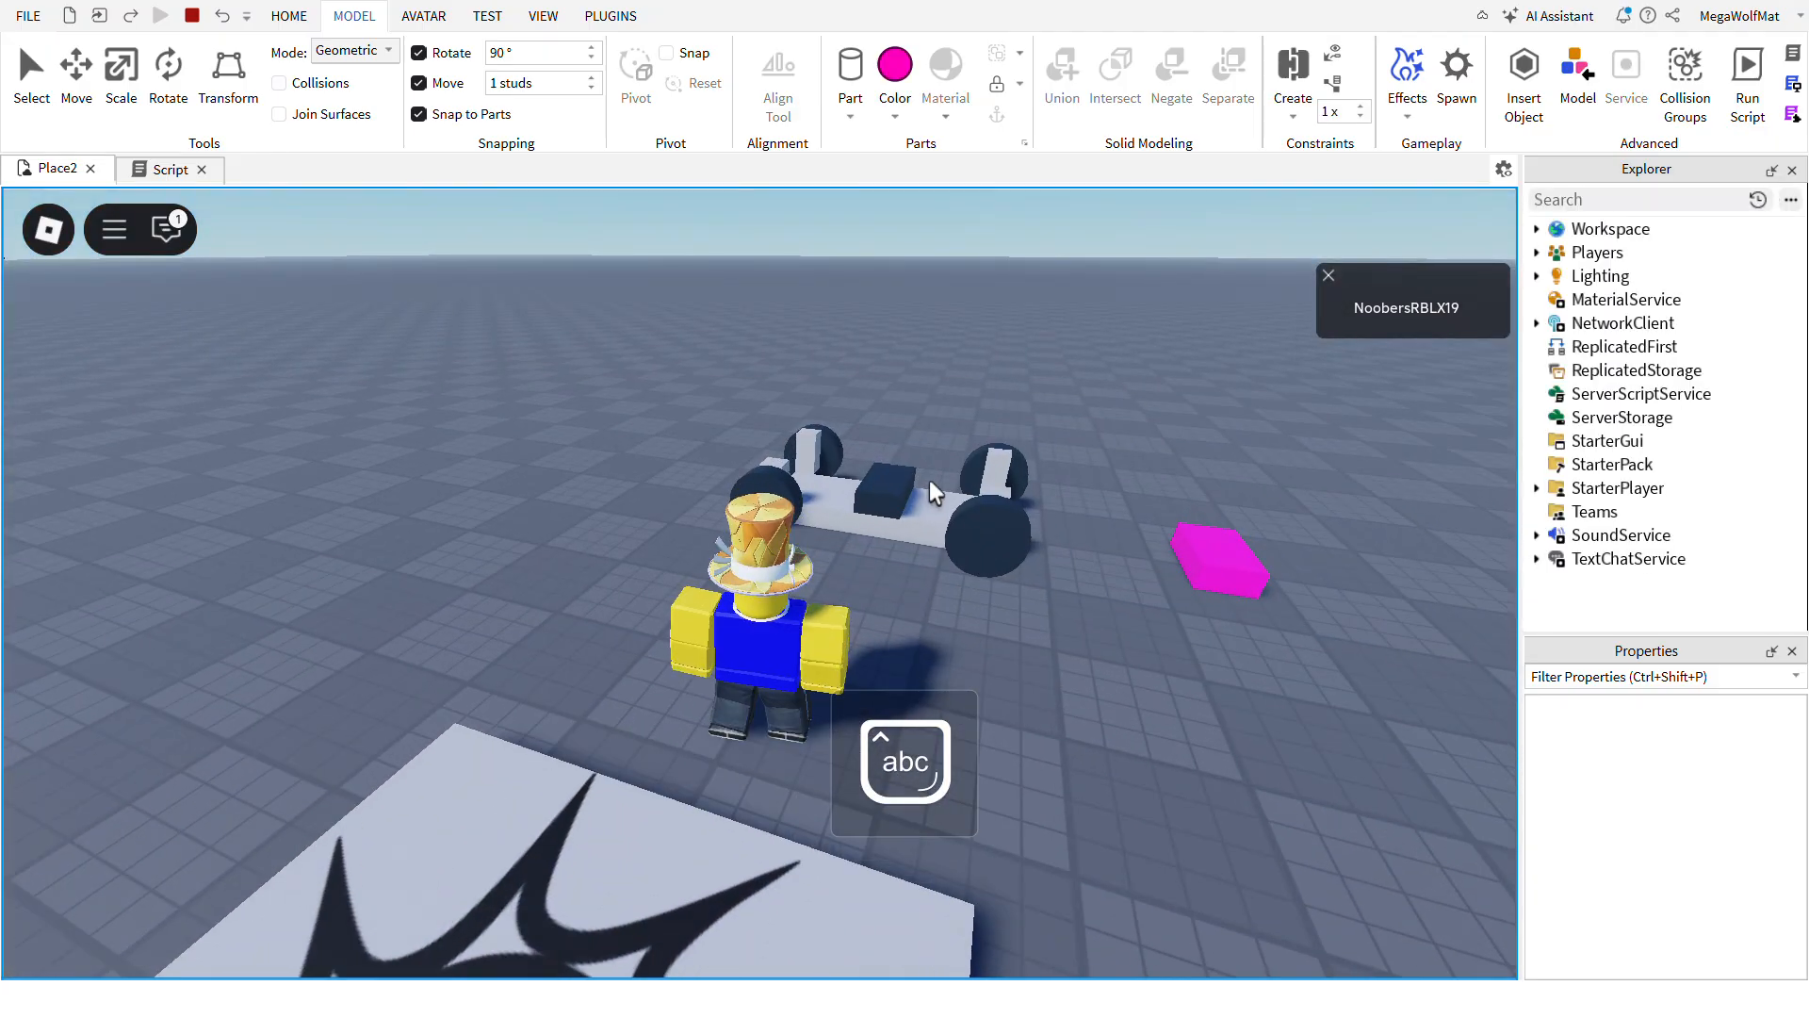
left_click(160, 15)
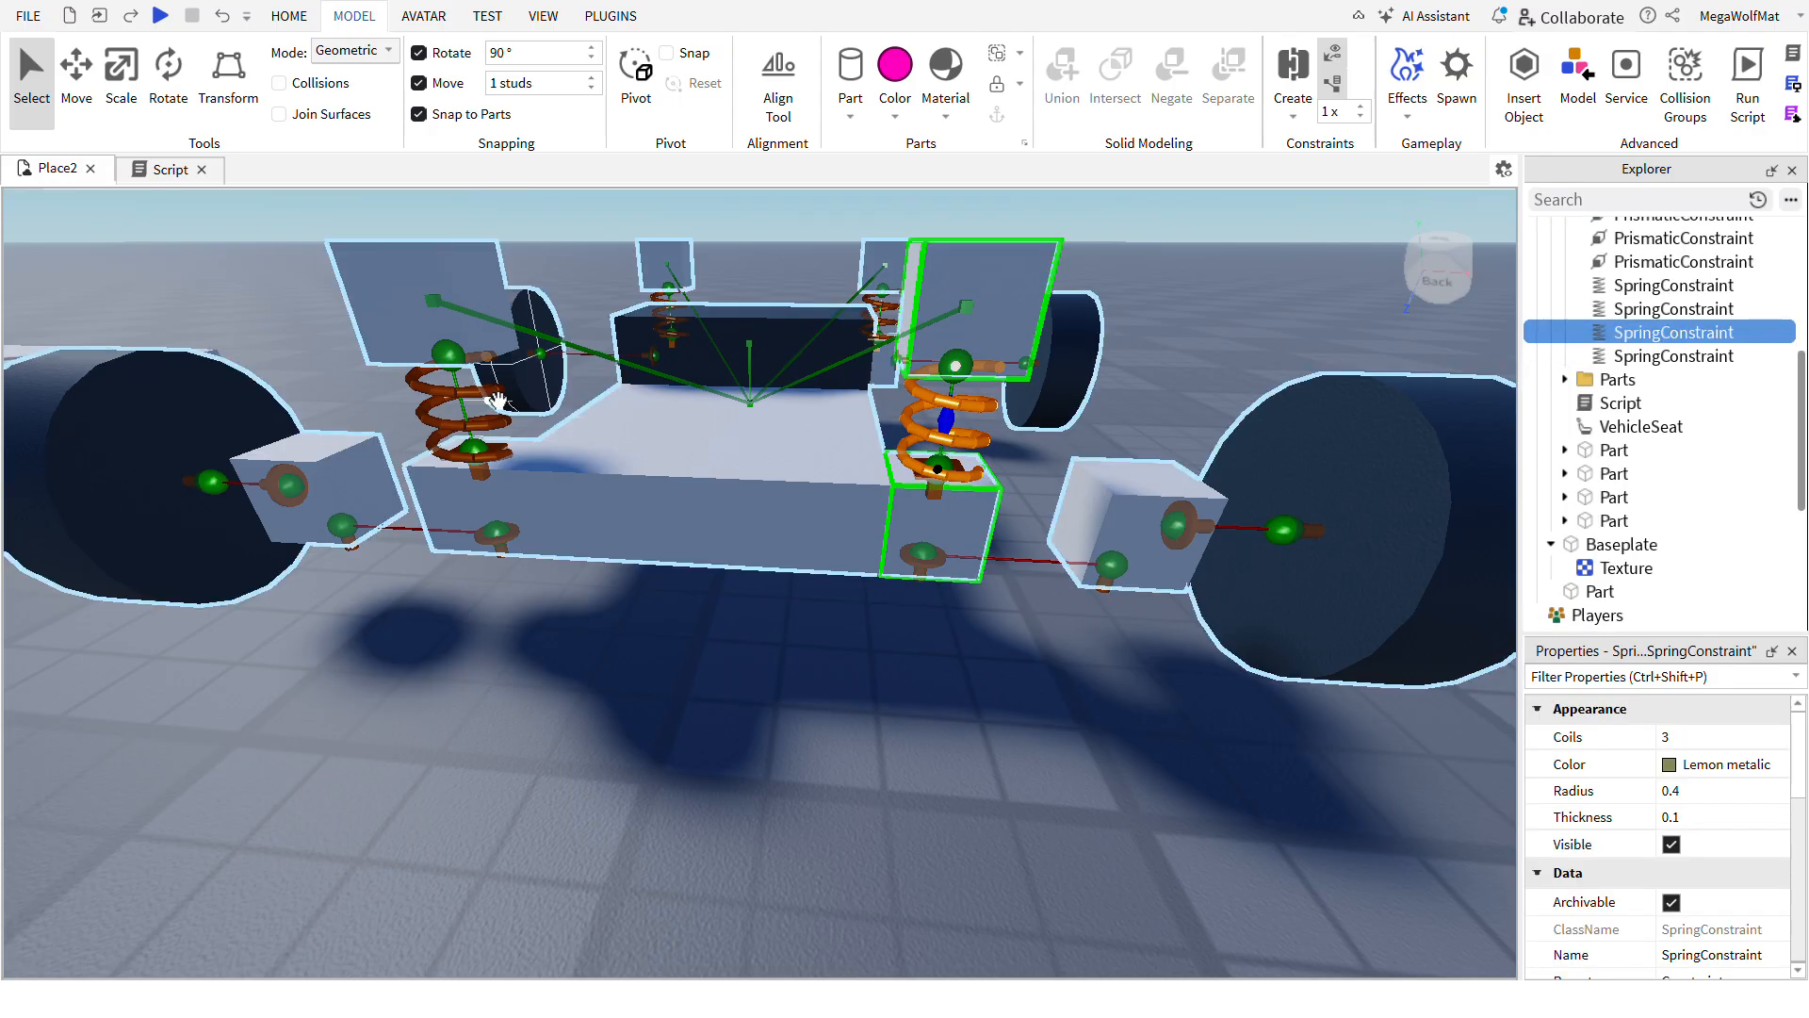
- Select all four spring constraints and enable length limits, showing damping 500, free length 2, stiffness 2500
left_click(1671, 307)
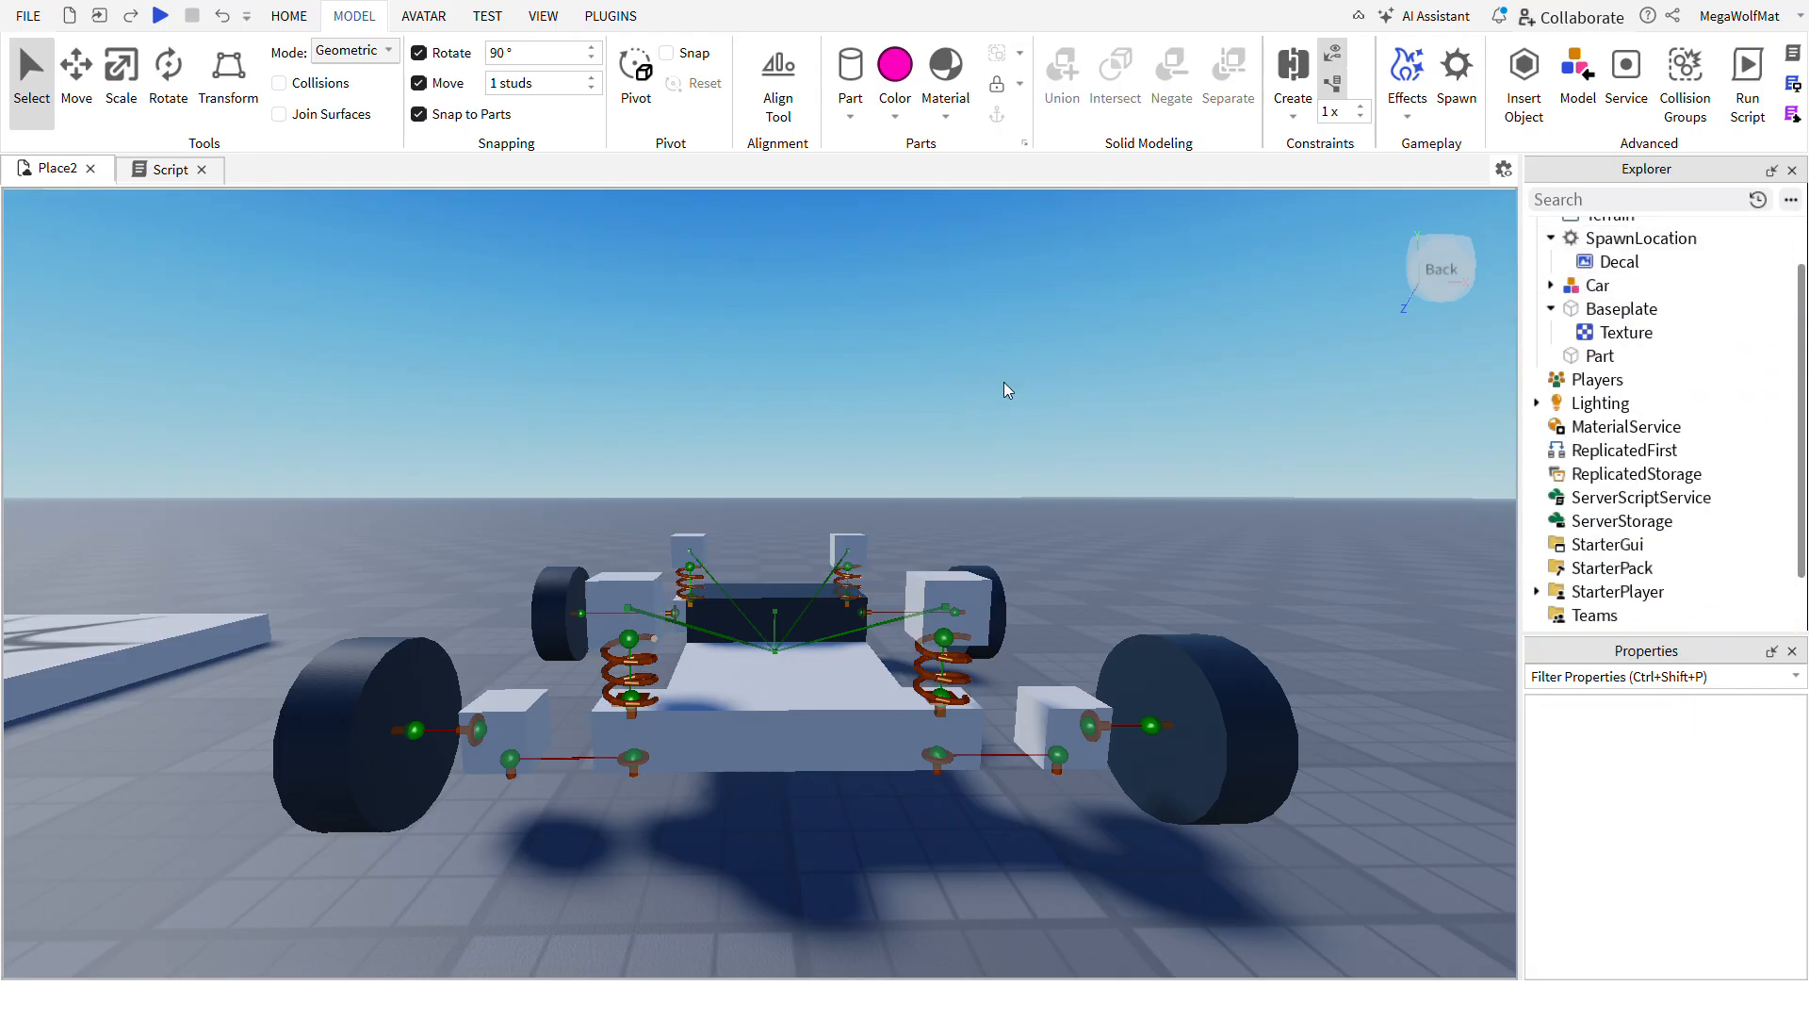
left_click(159, 15)
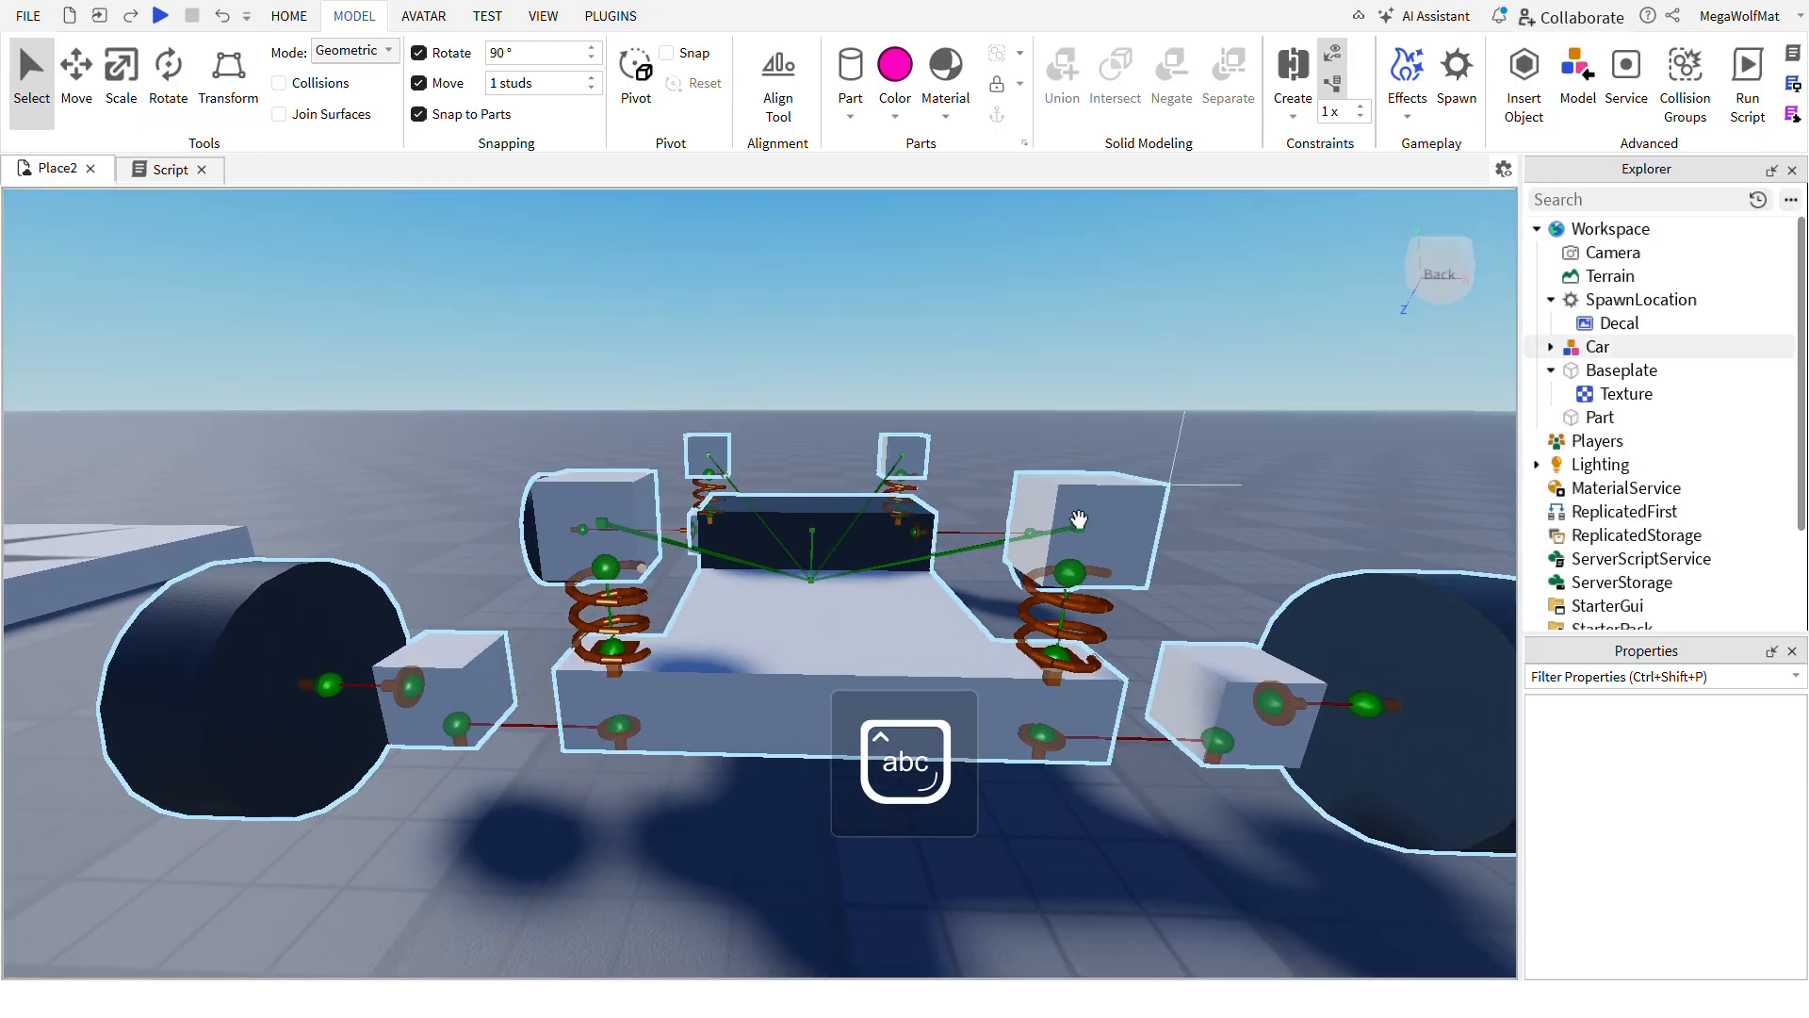
left_click(1551, 346)
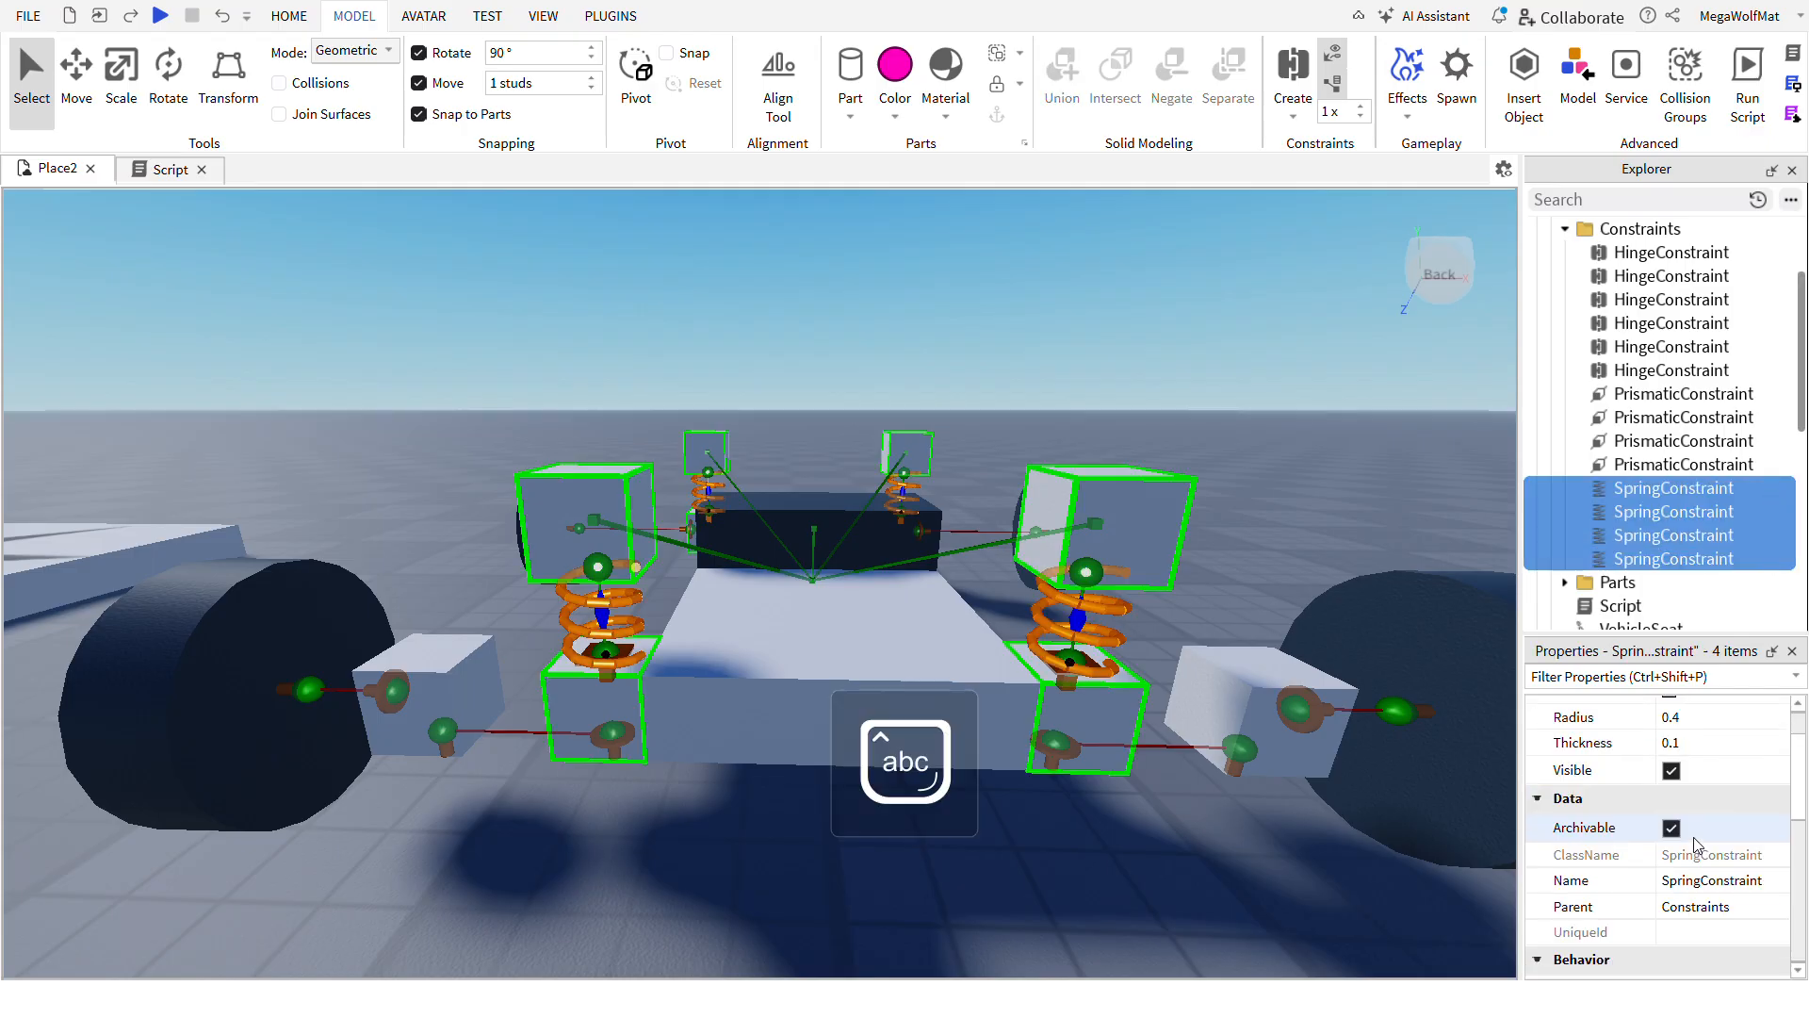
scroll("down", 3)
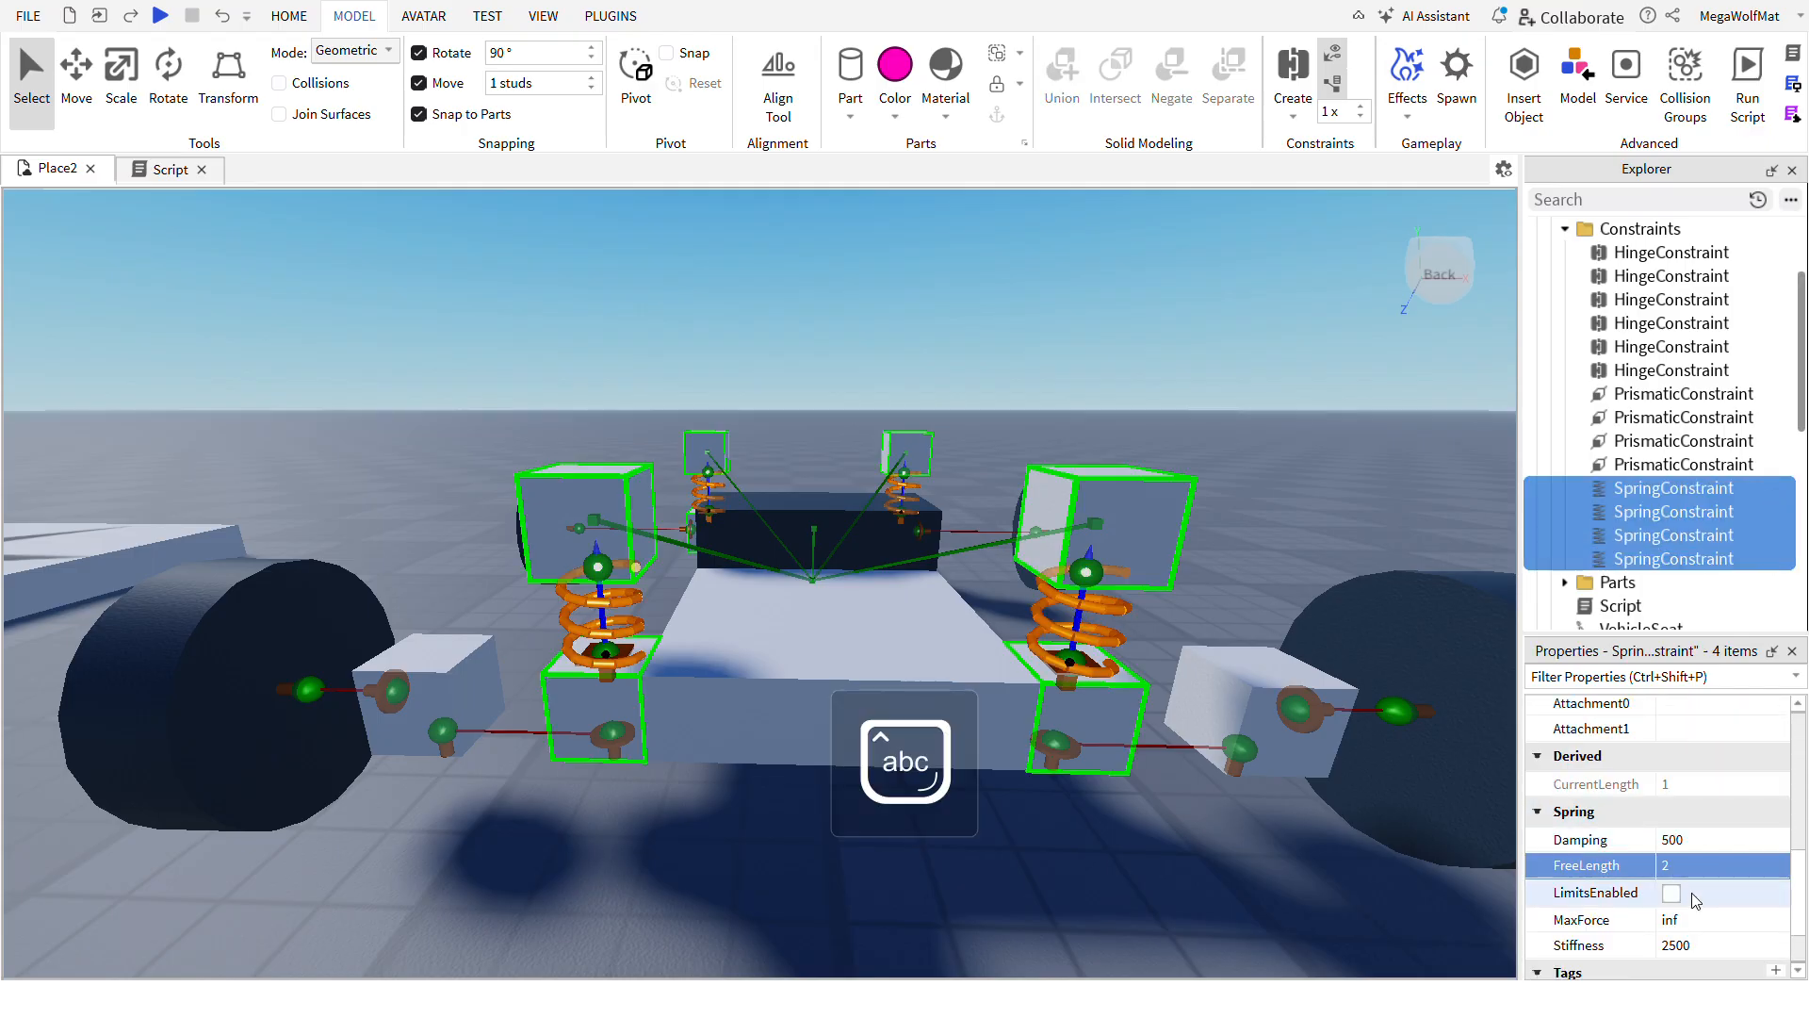
left_click(1670, 891)
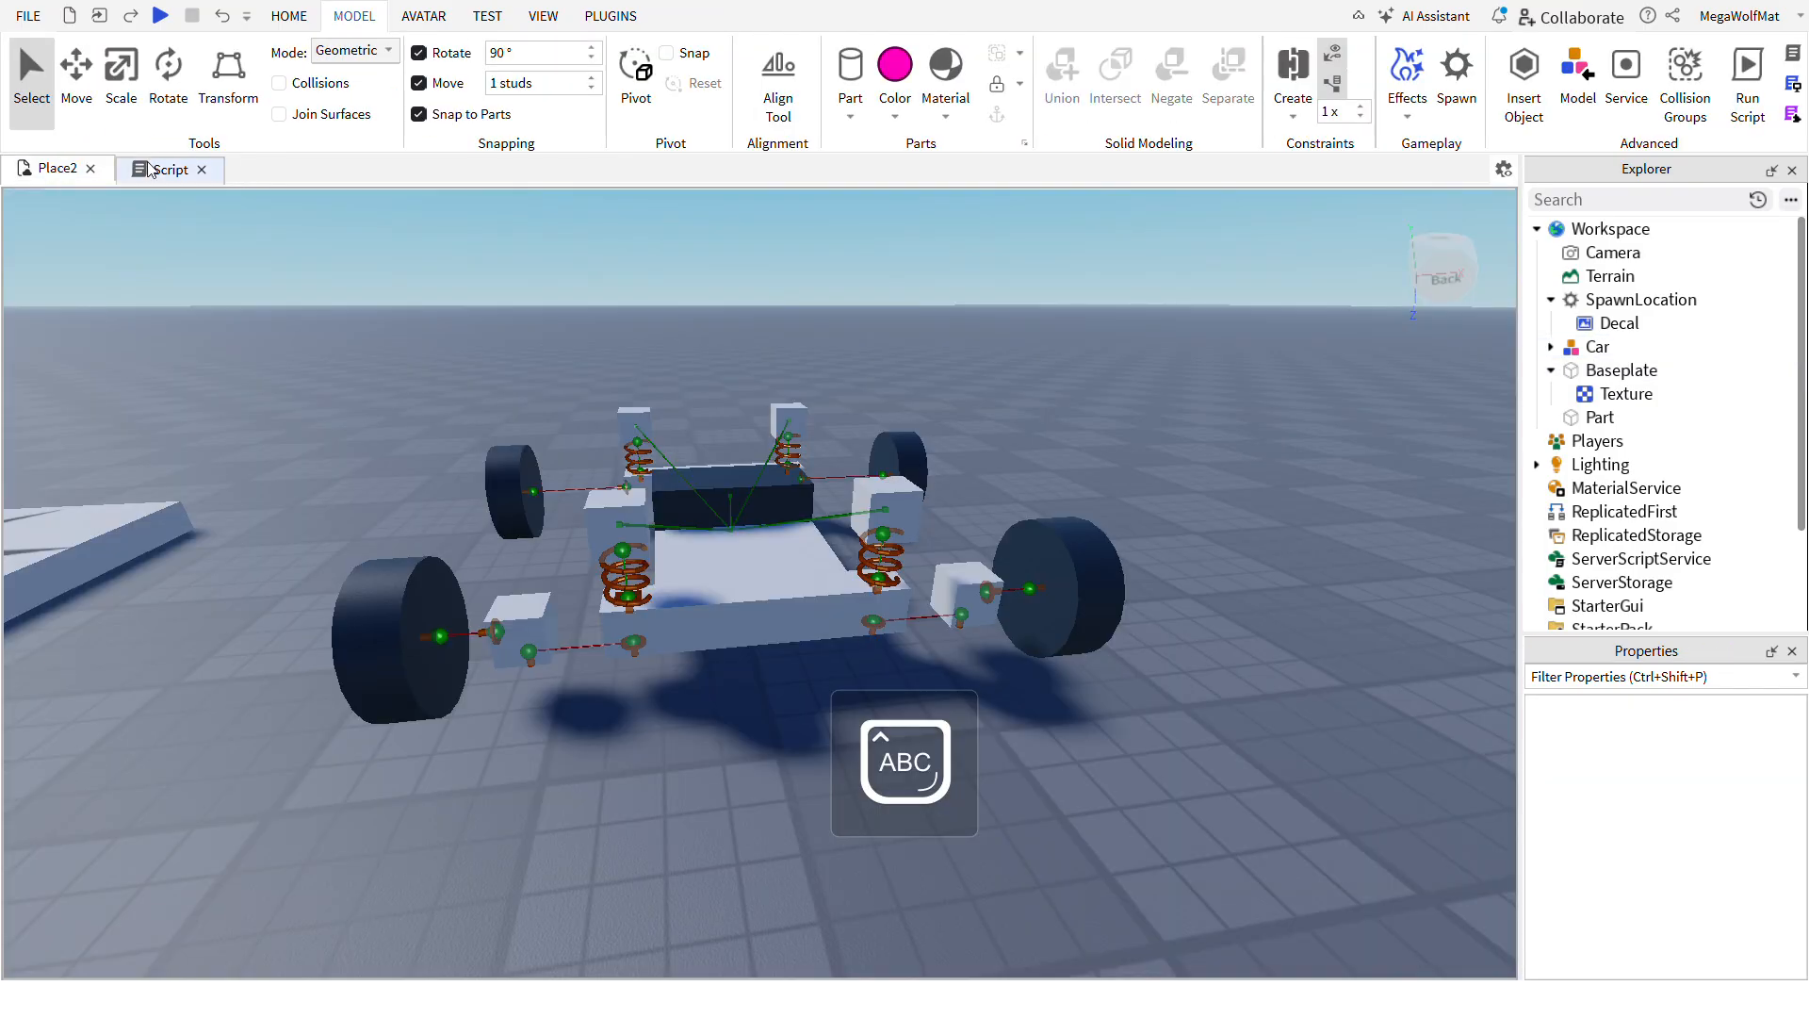
- Review the throttle code in the drive script and launch a playtest with the avatar seated
left_click(168, 168)
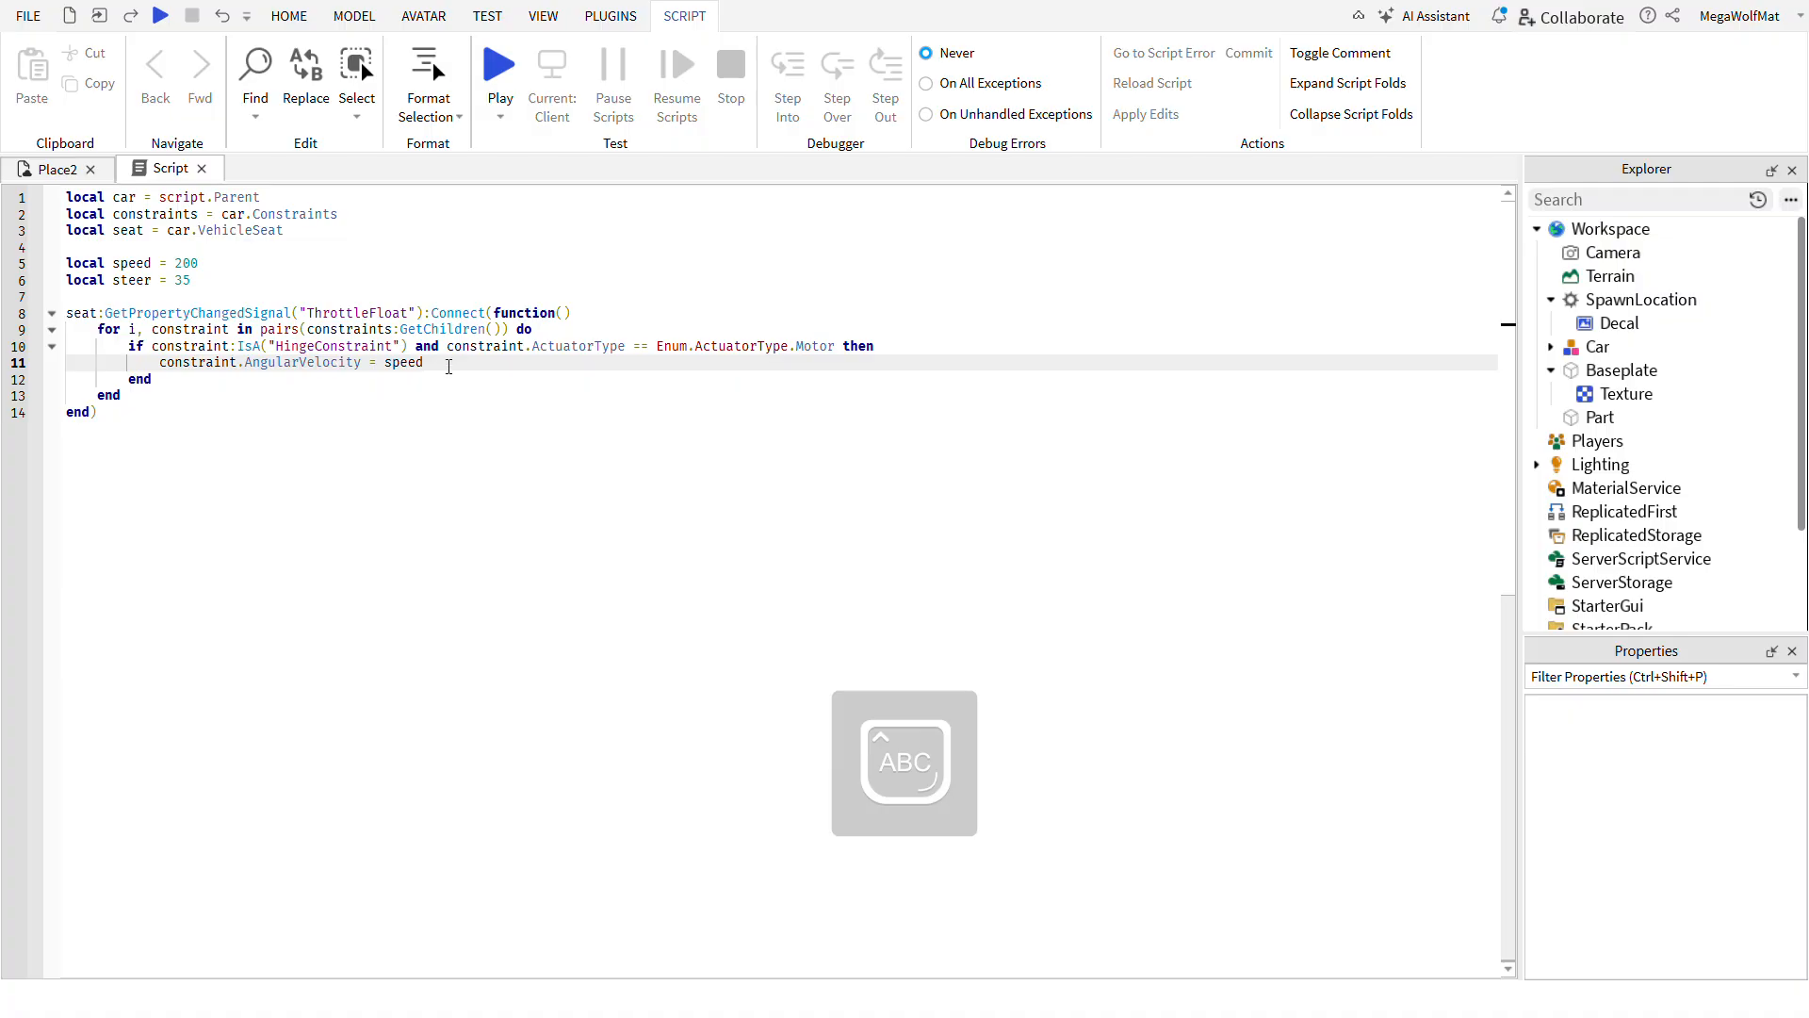
double_click(404, 362)
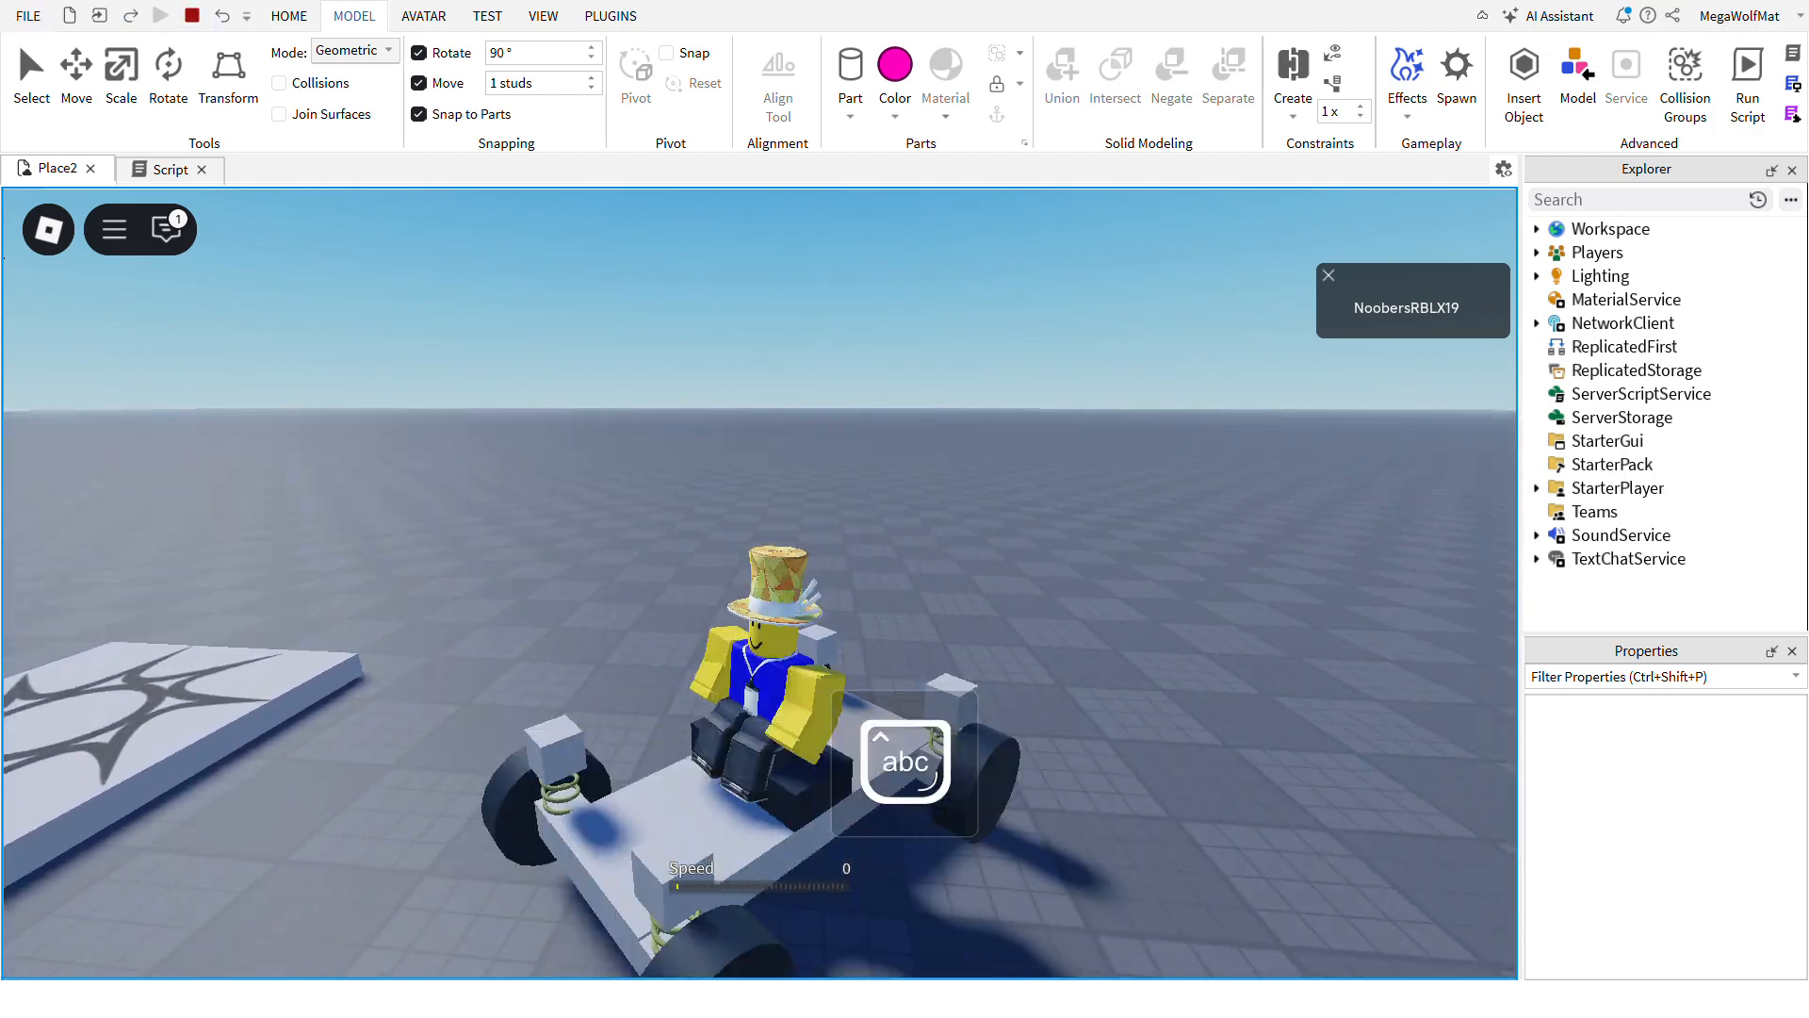
- Stop the playtest and return to editing the wheel hinge attachments
left_click(161, 15)
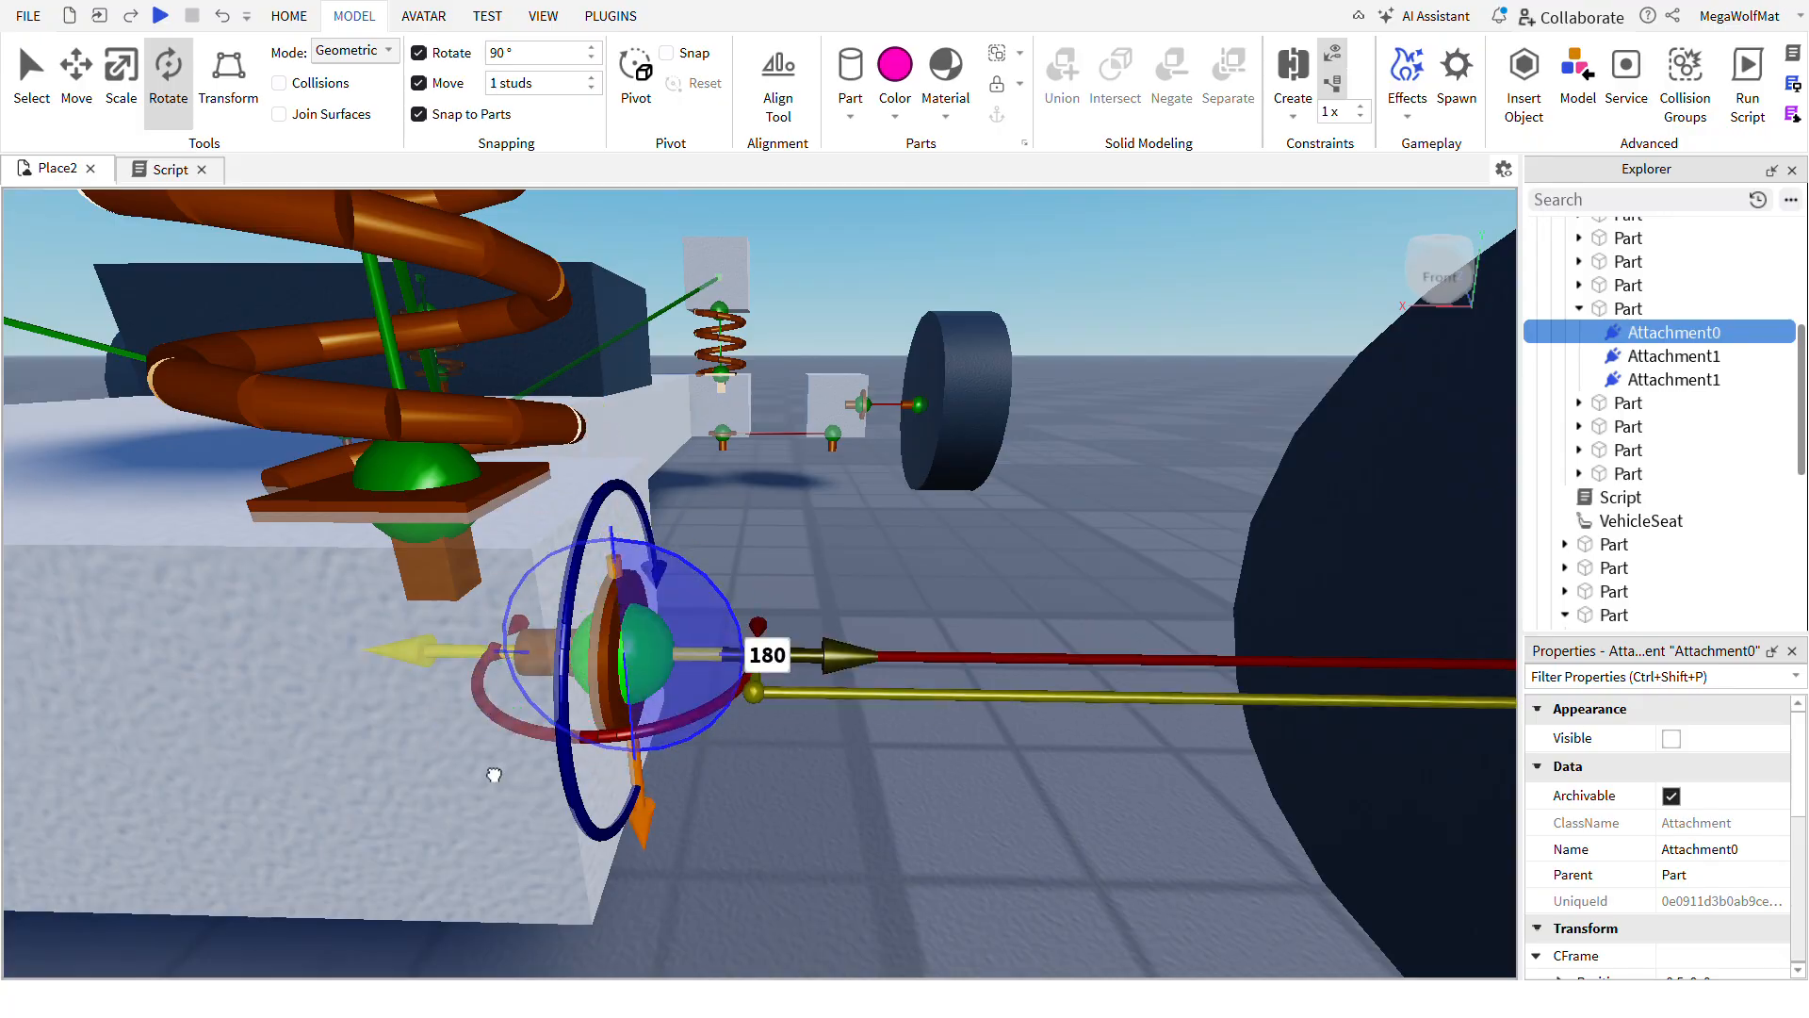
- Run a quick test of the car and bring the drive script back up
left_click(1662, 615)
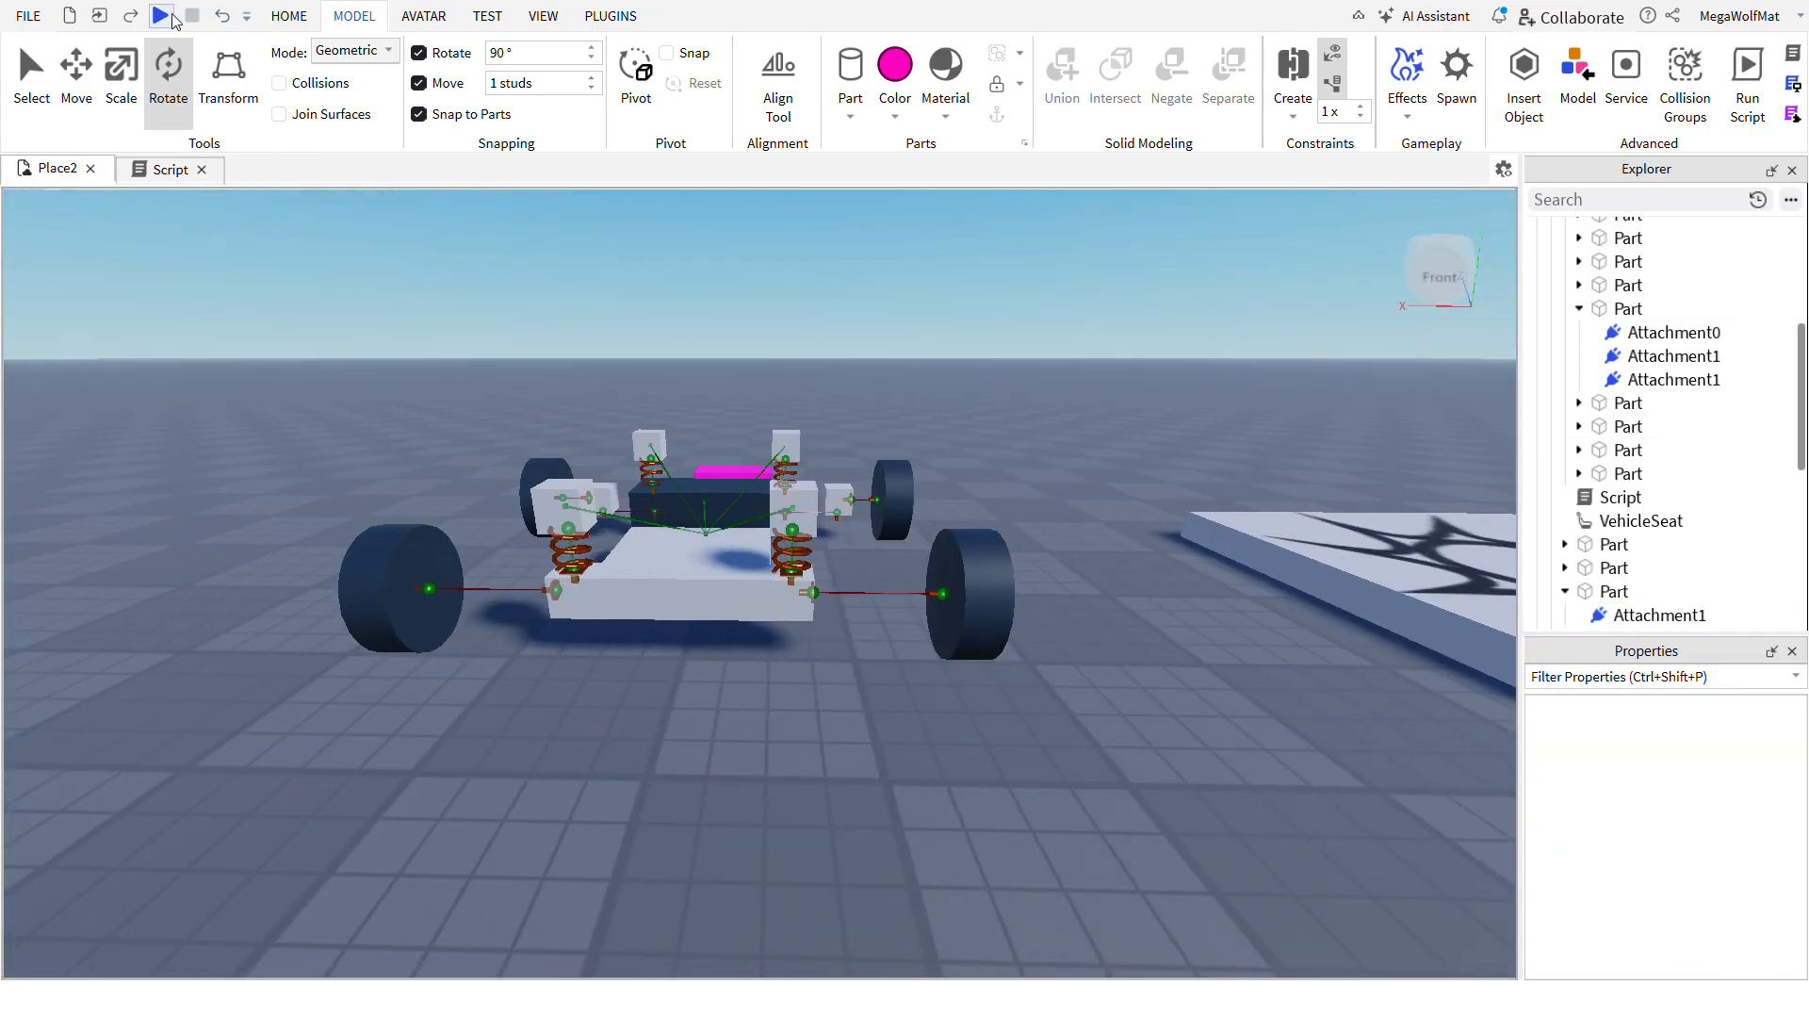
left_click(159, 15)
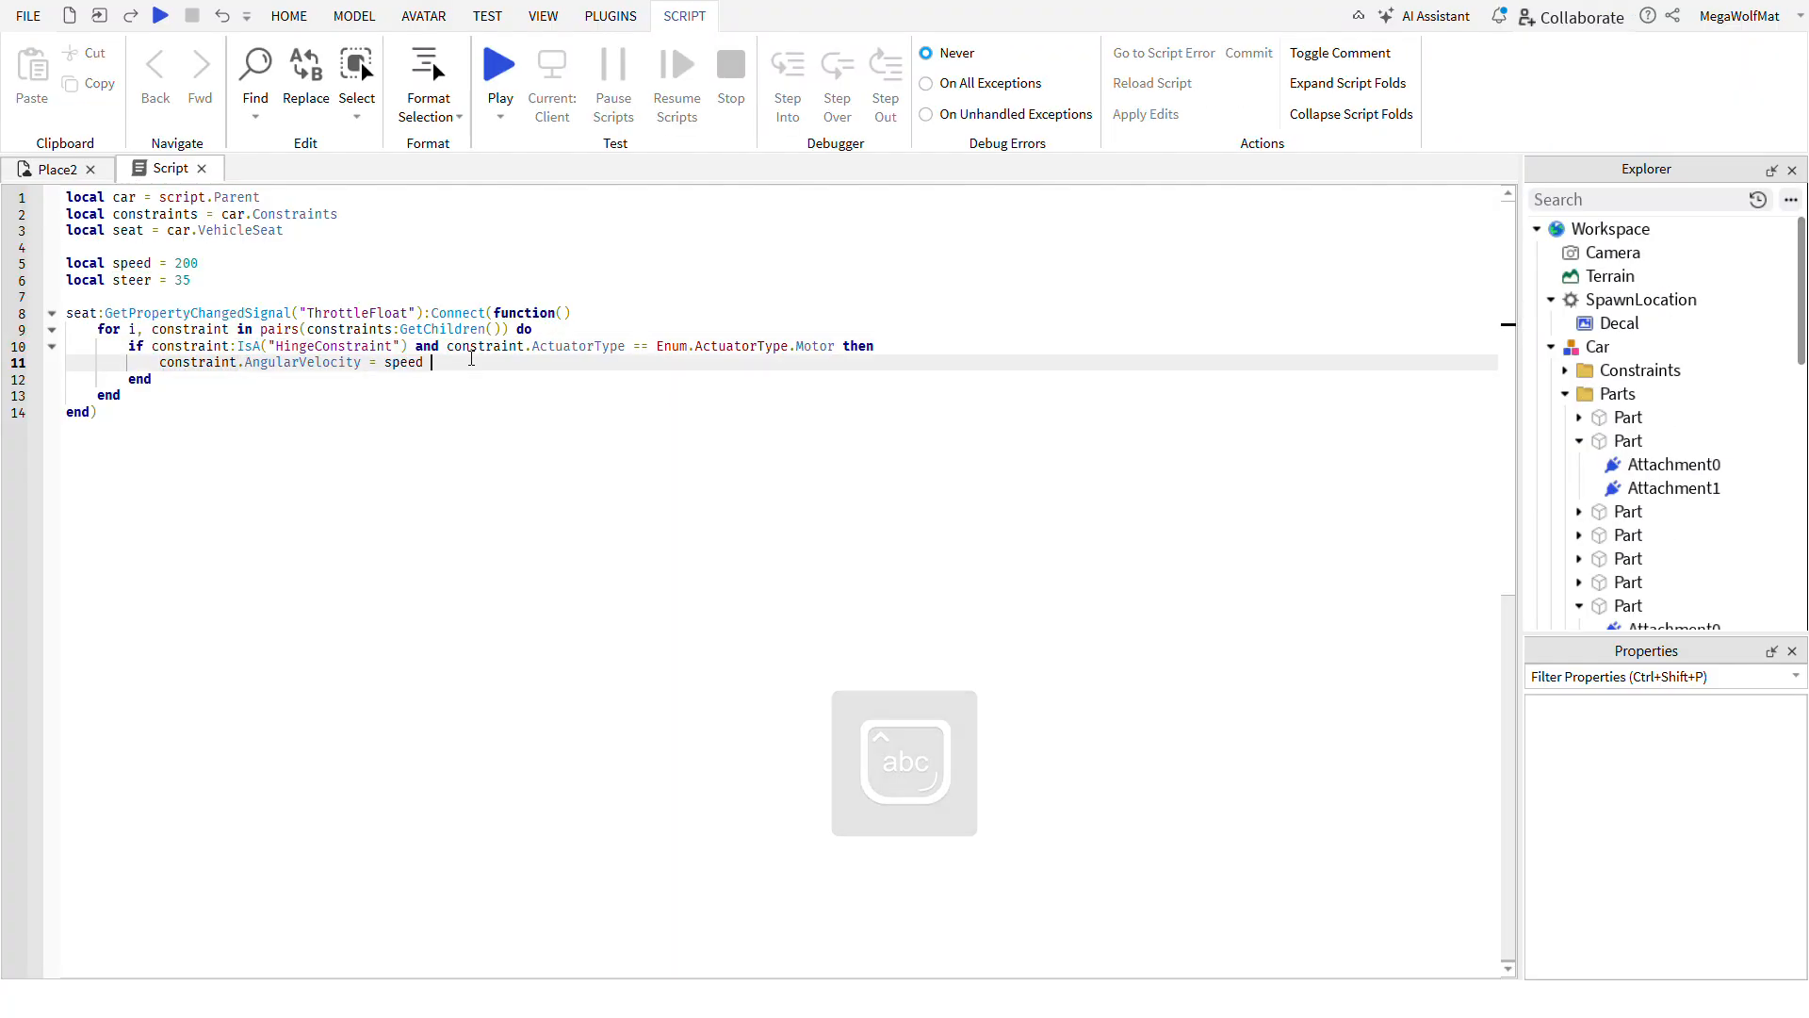
- Multiply the motor hinges' AngularVelocity by seat.ThrottleFloat
type("*")
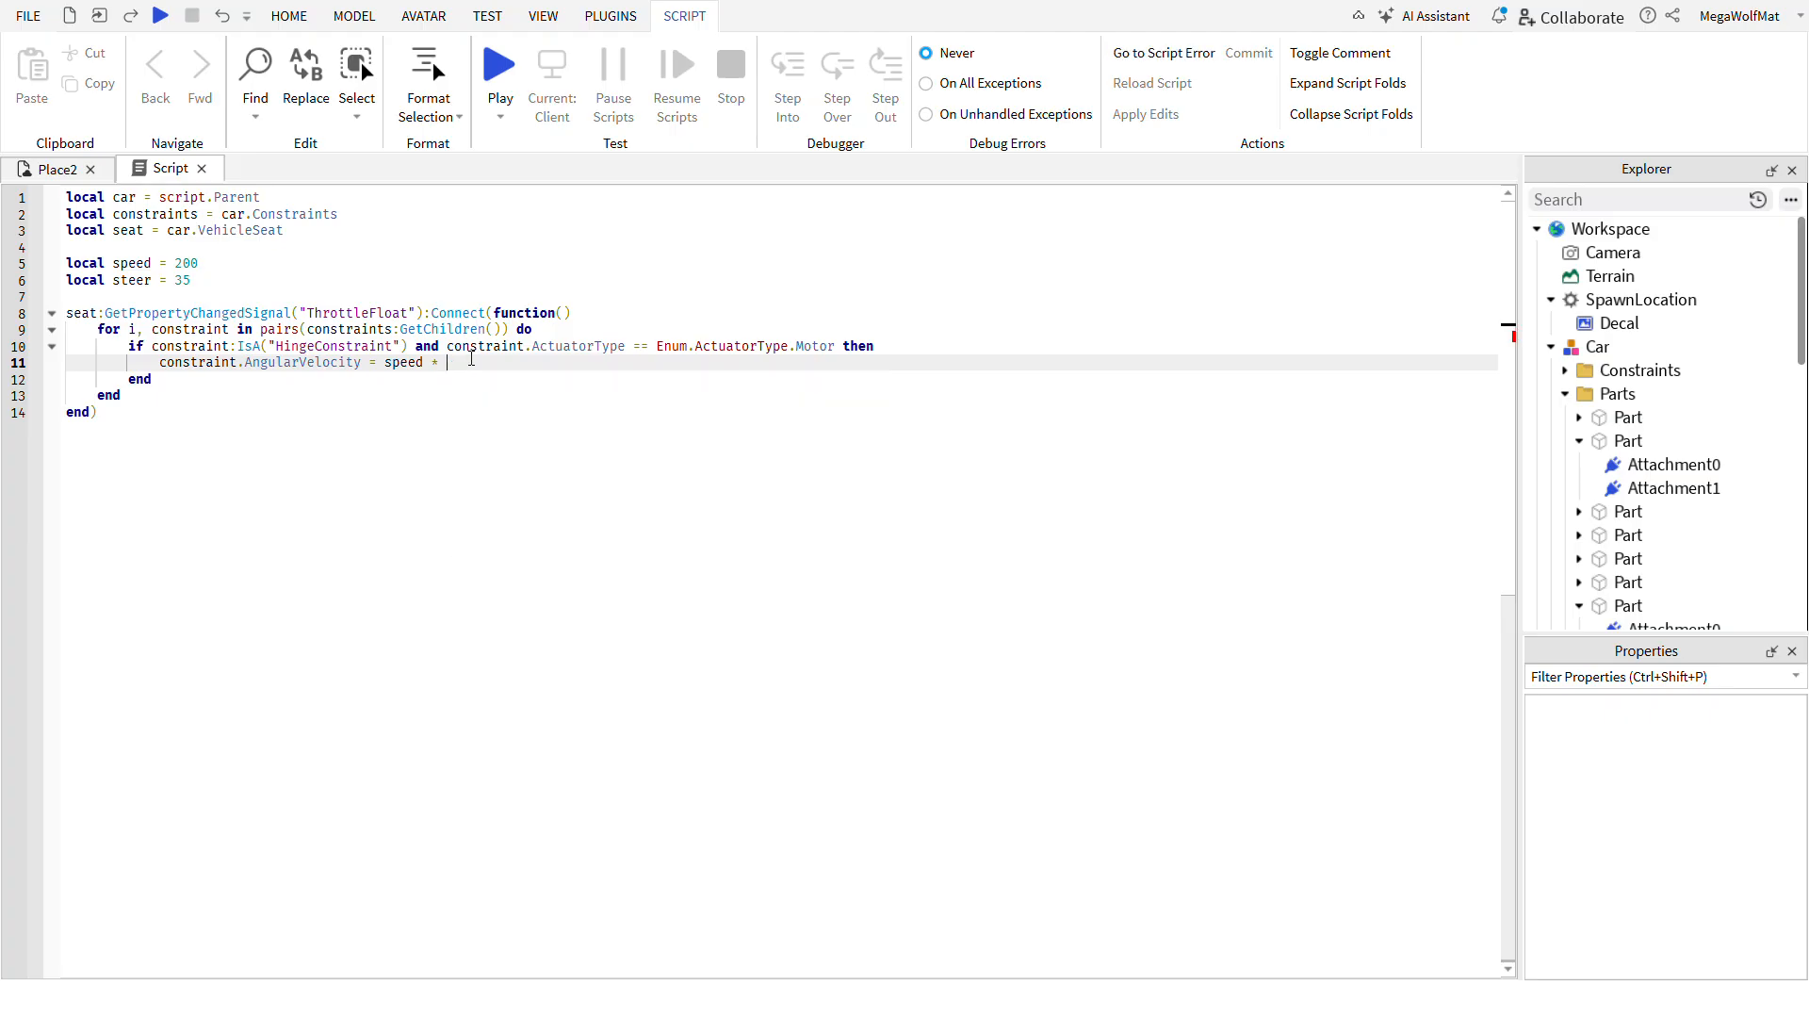
type("seat.Th")
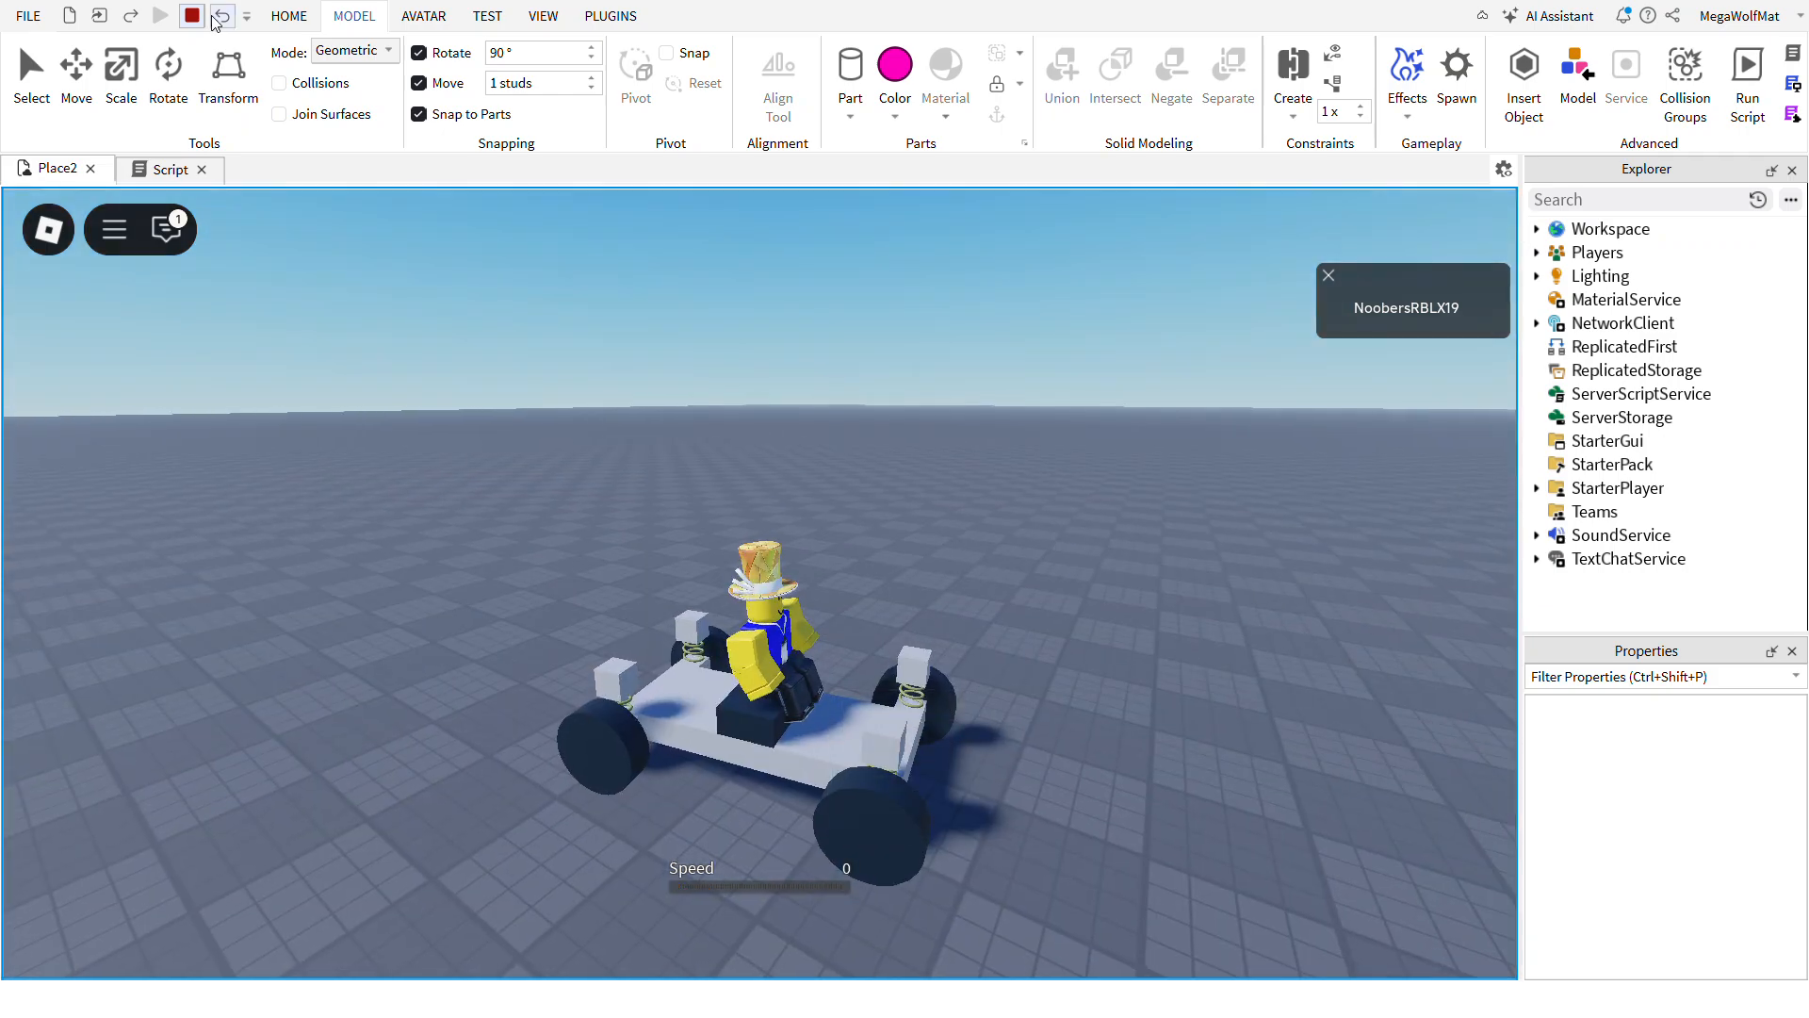
- Paste a copy of the throttle handler, change it to SteerFloat and Servo, and start constraint.TargetAngle
left_click(169, 168)
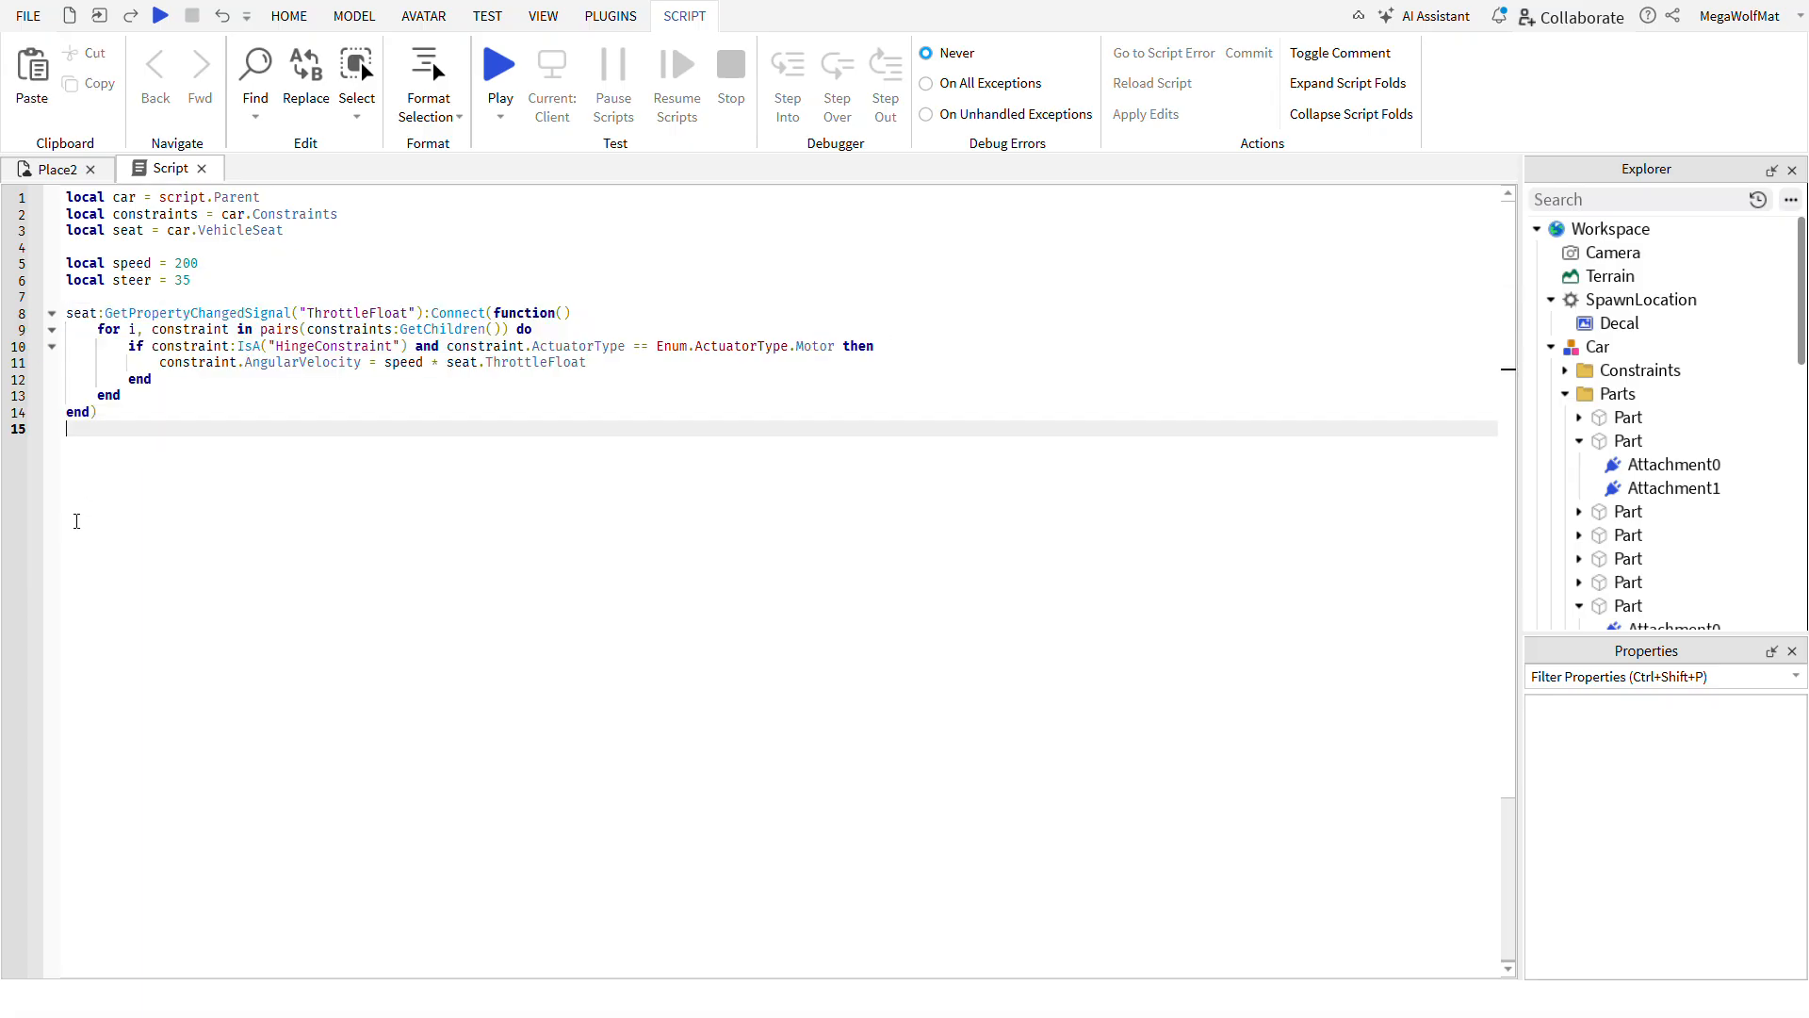
key("ctrl+v")
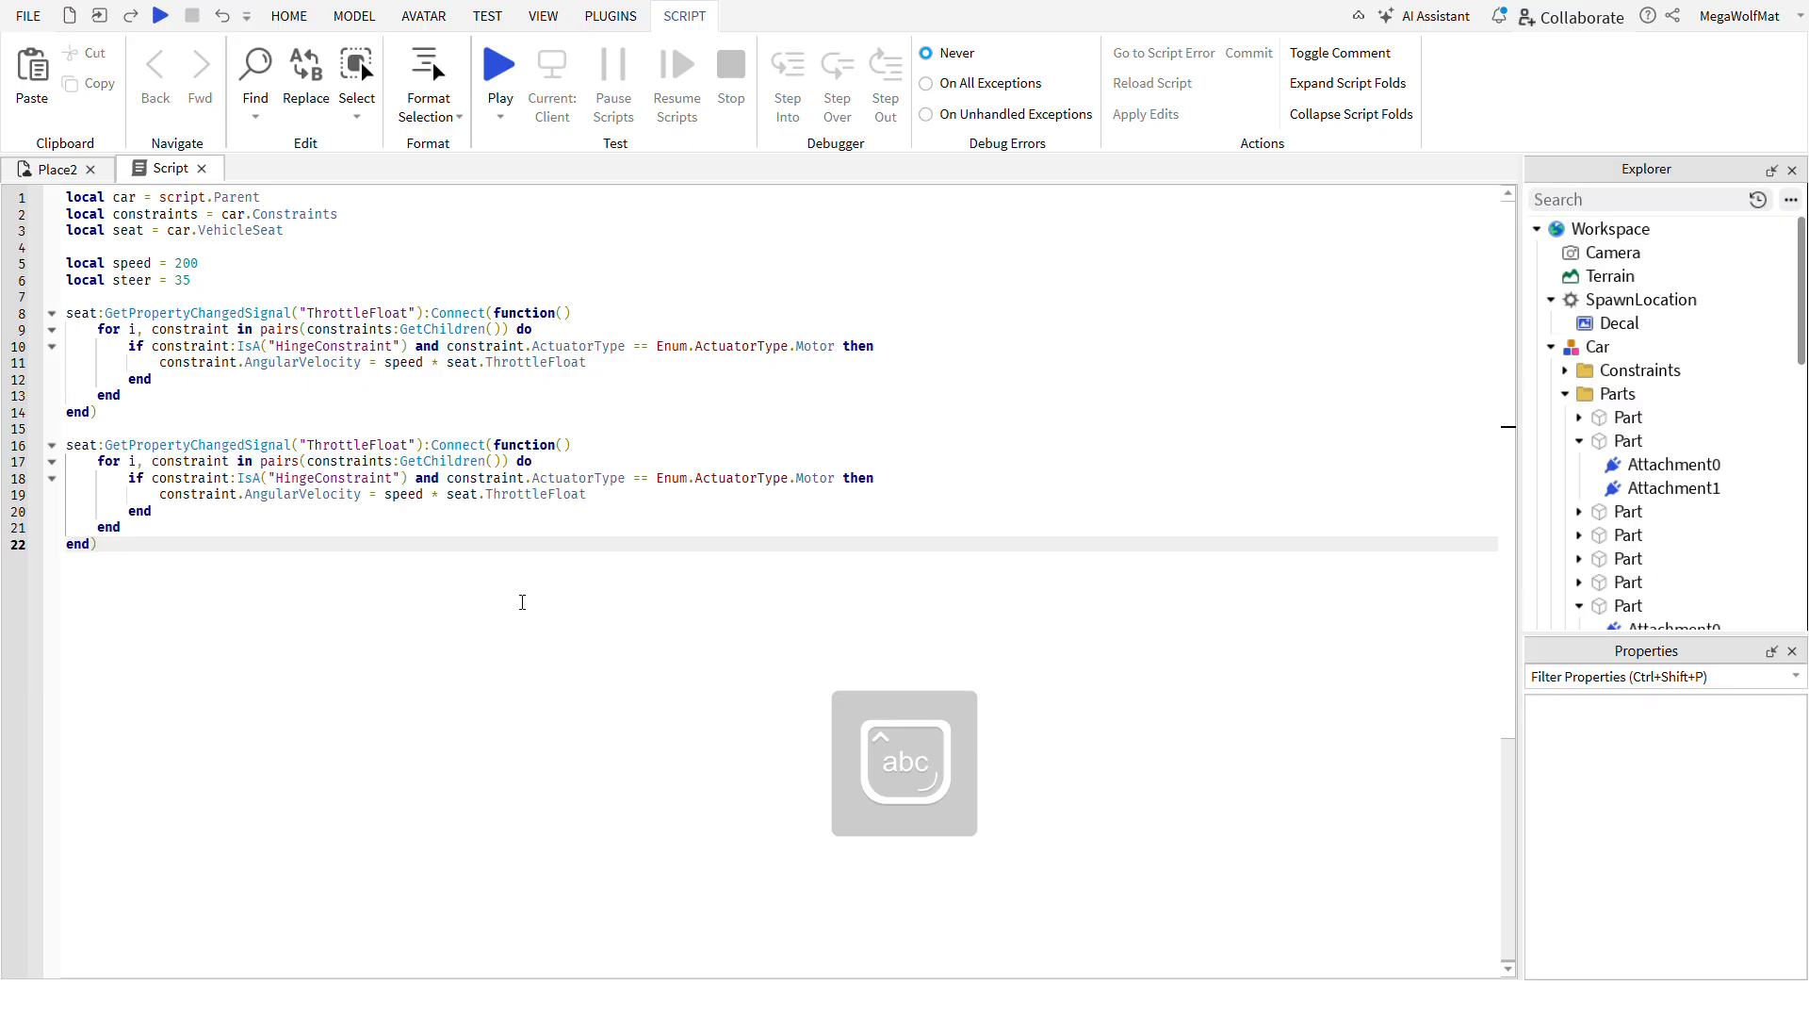
type("Sre")
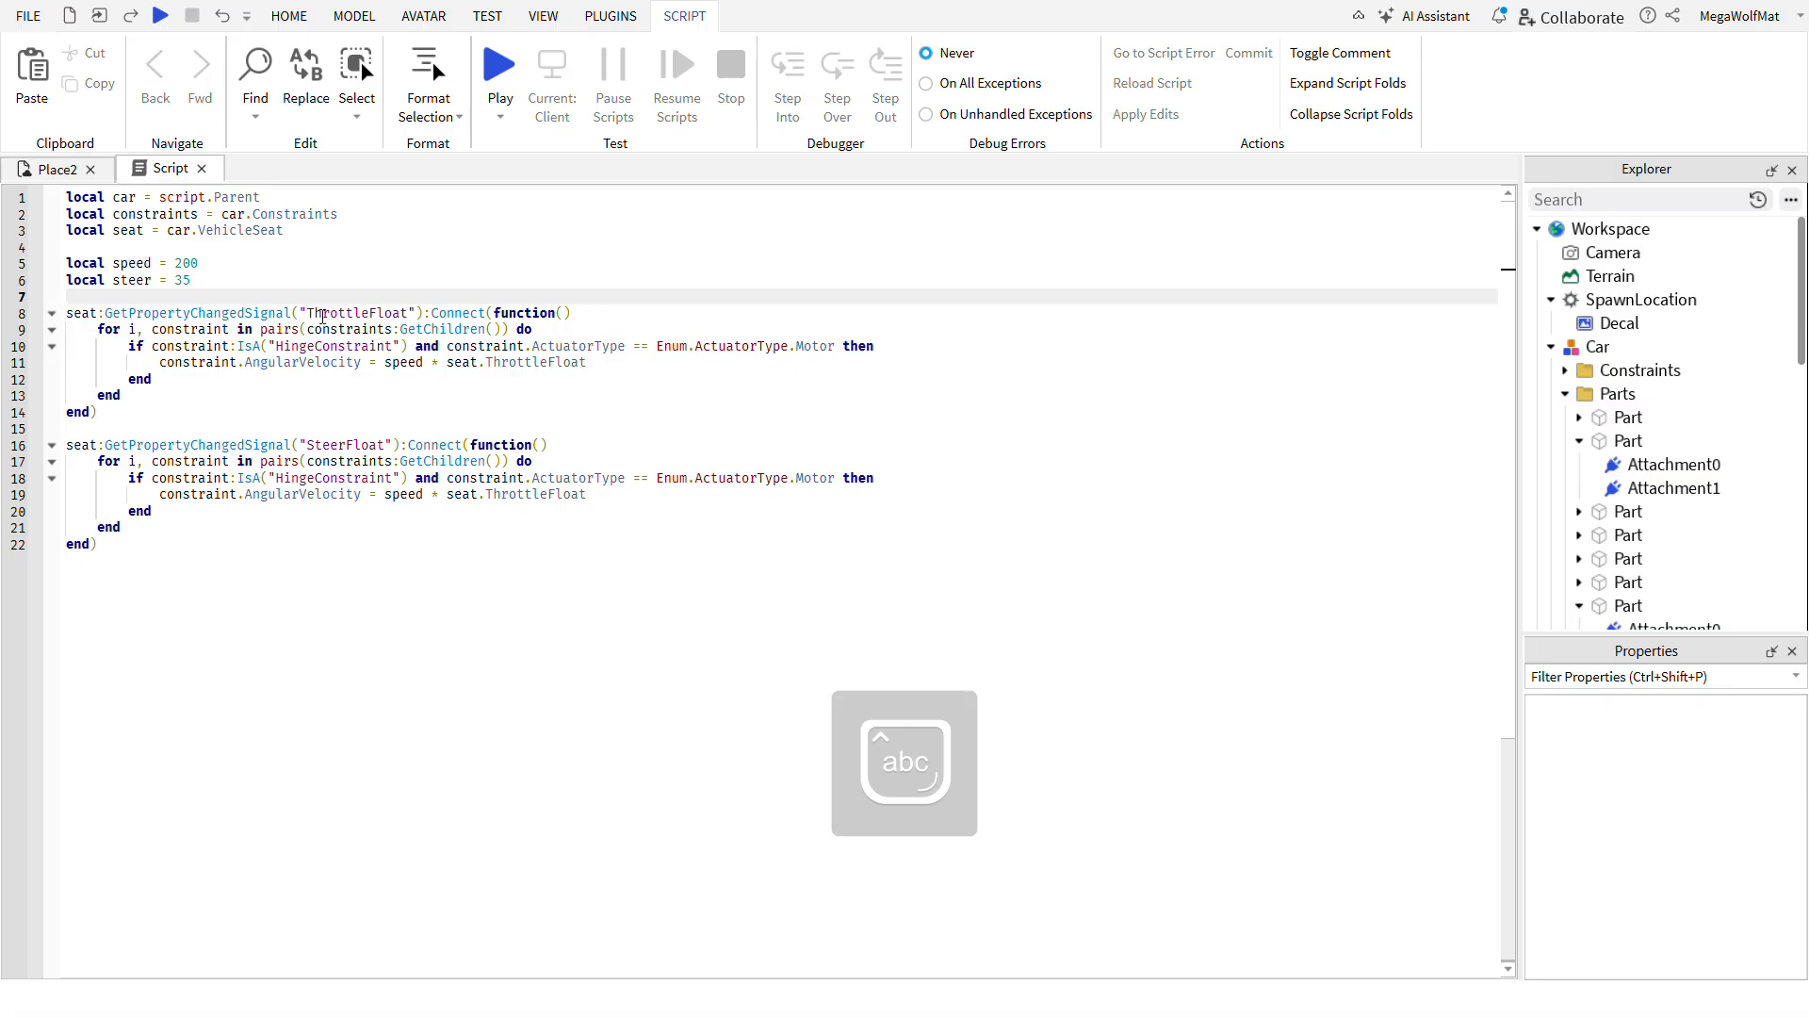
double_click(347, 445)
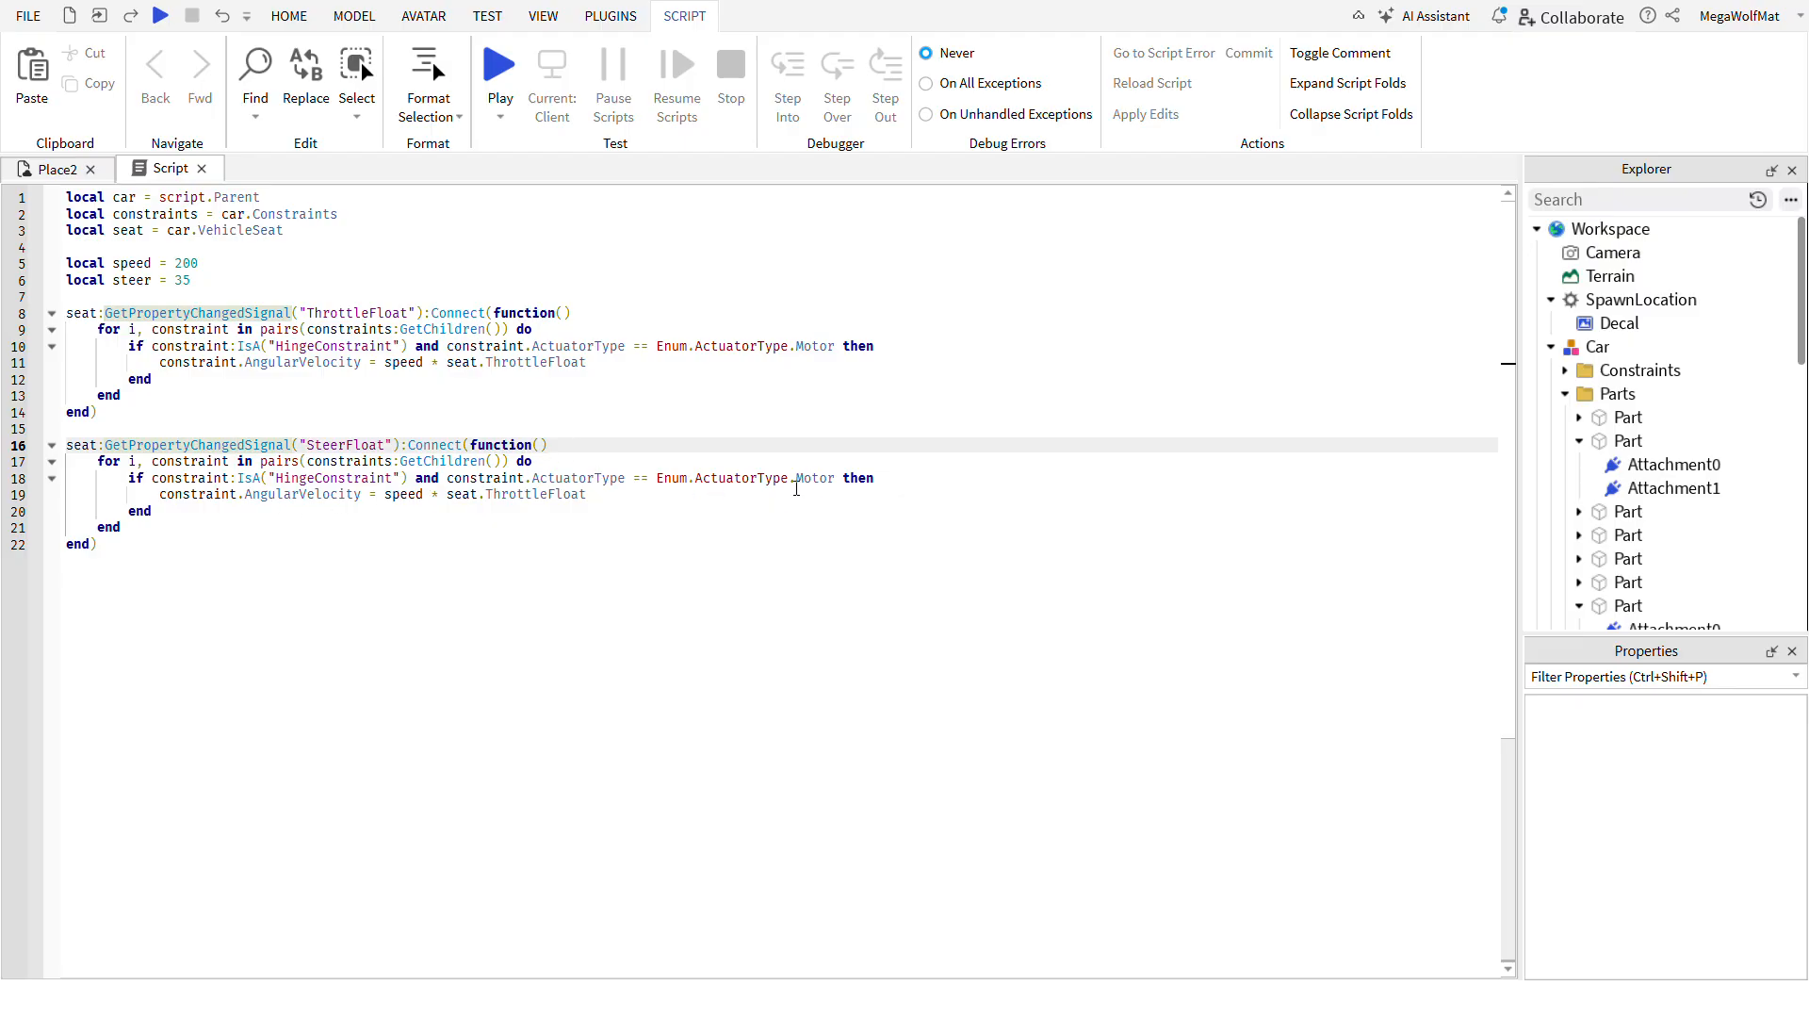
type("Servo")
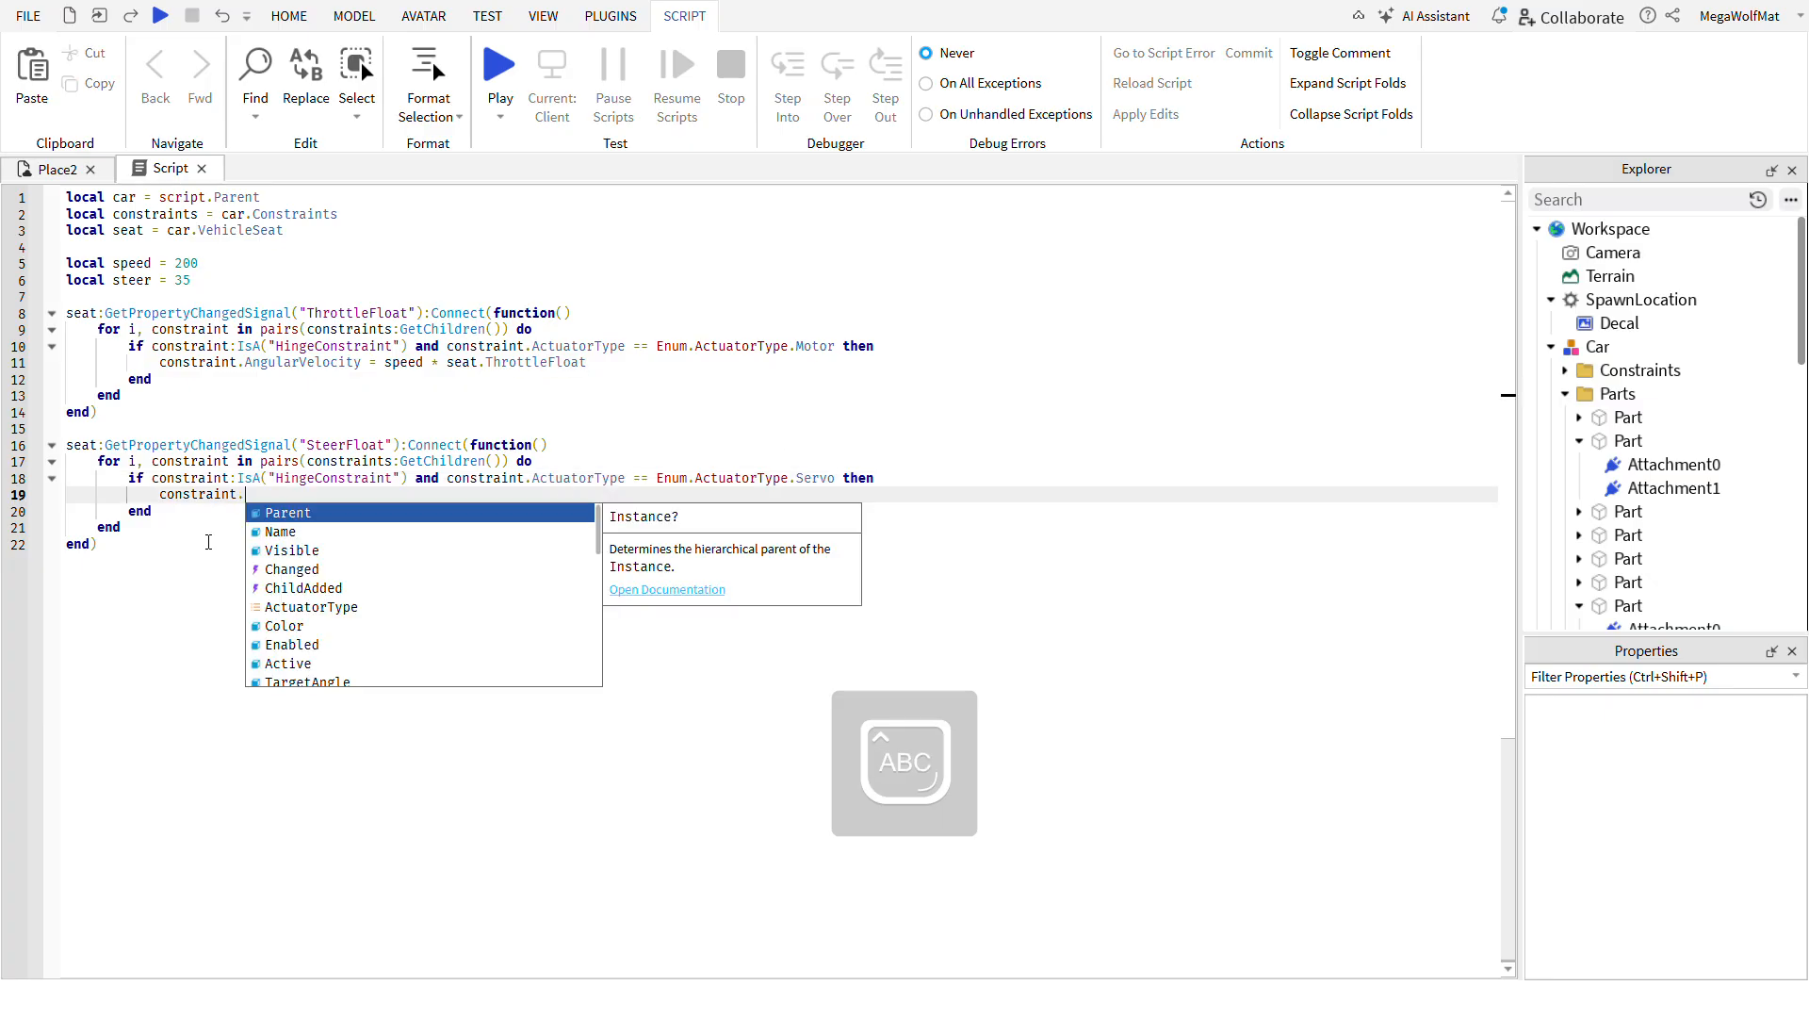
type("TargetAngle.")
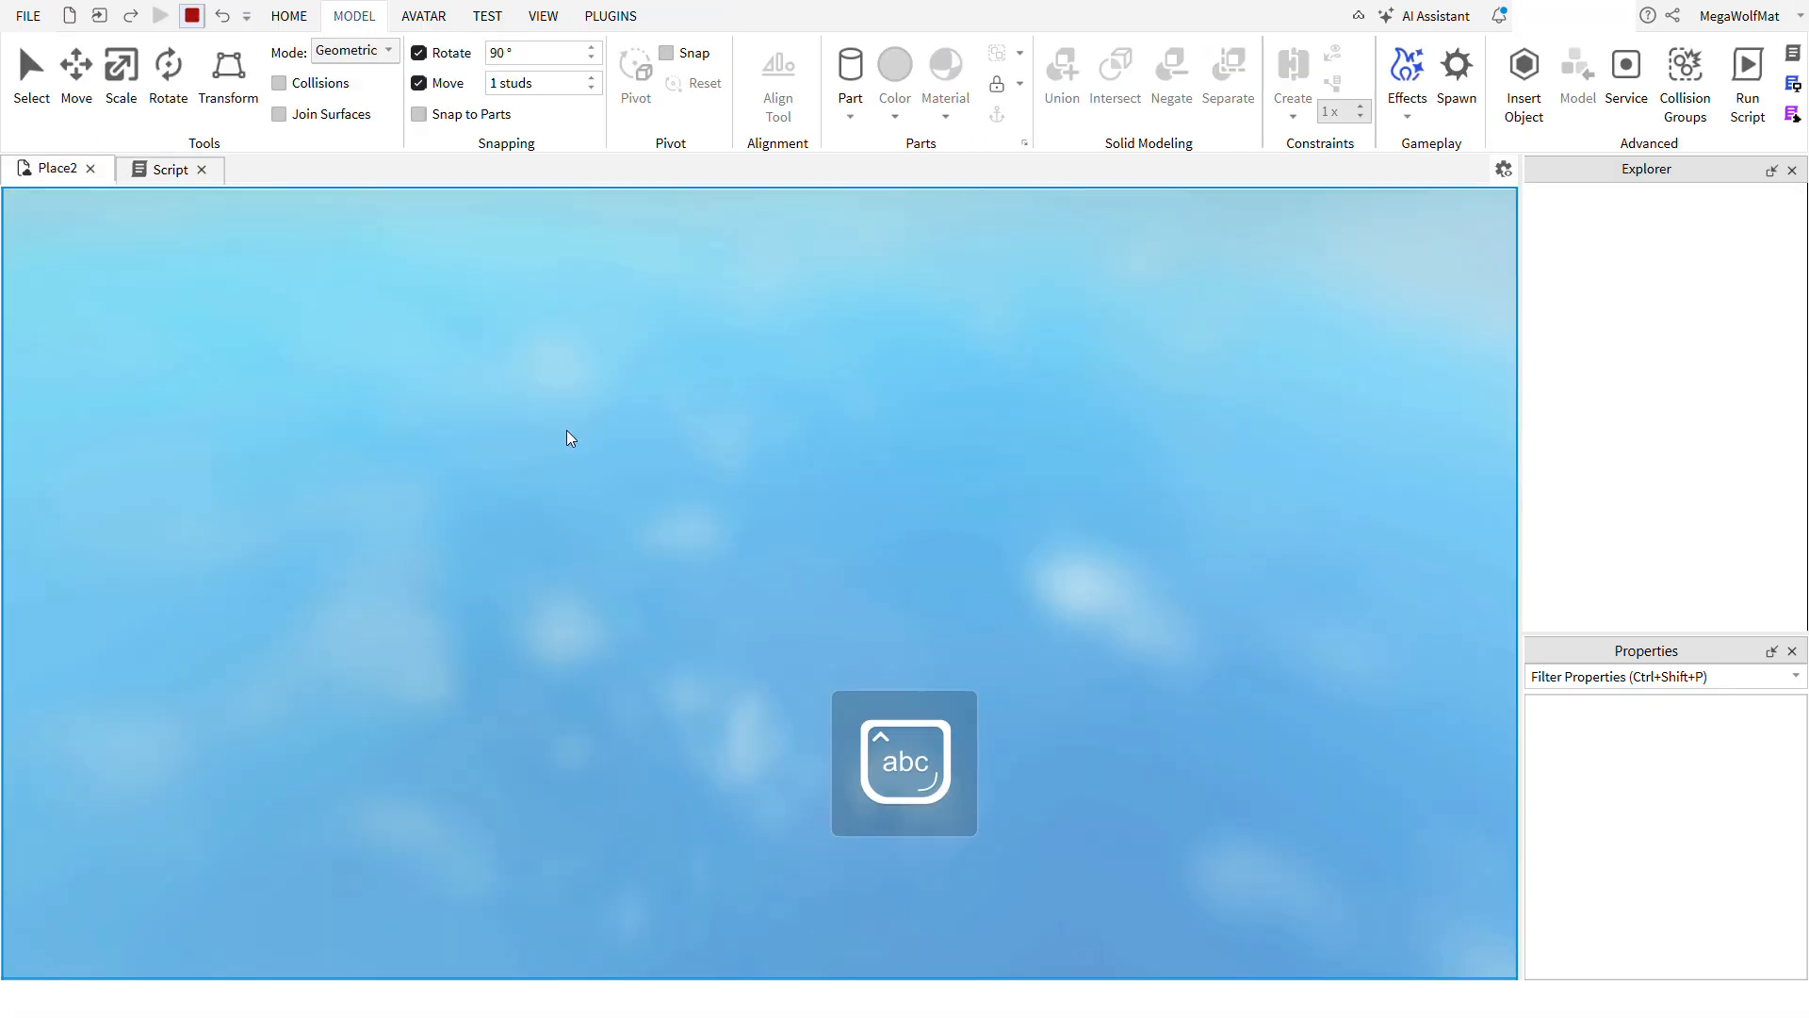
- Stop the test and make the selected car parts massless, viewed from above
left_click(158, 15)
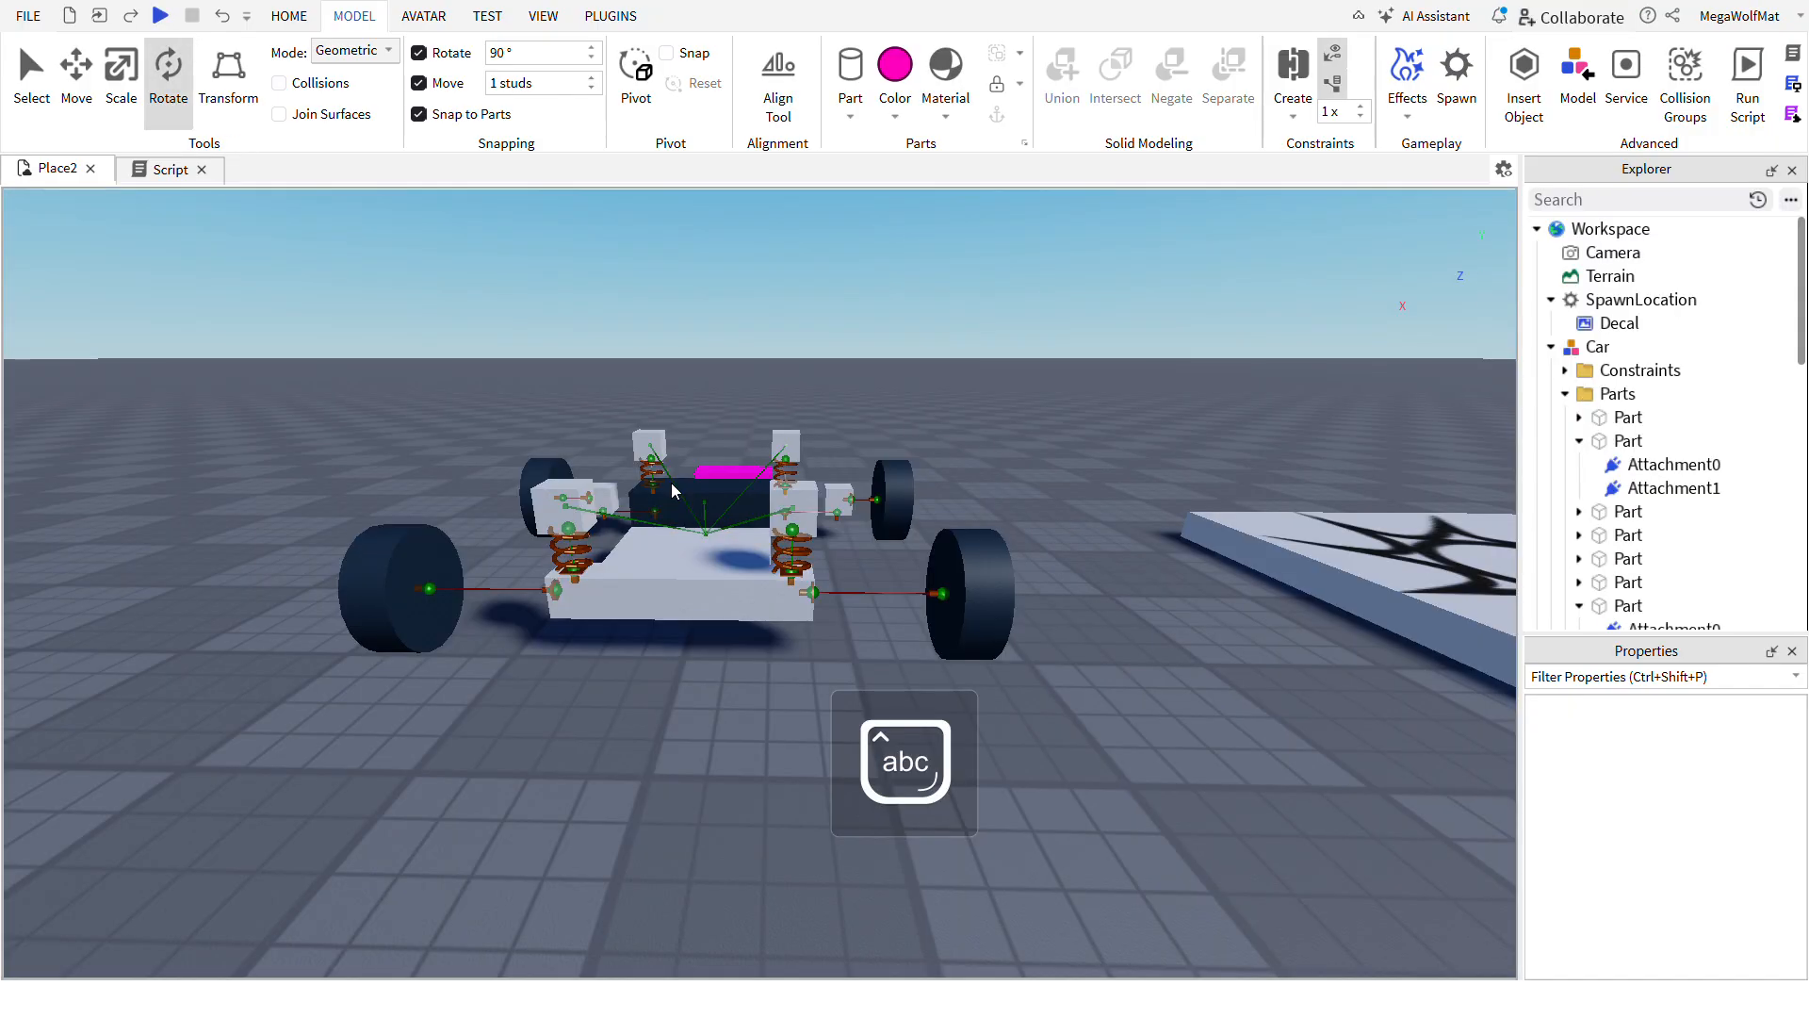
left_click_drag(673, 490, 1010, 381)
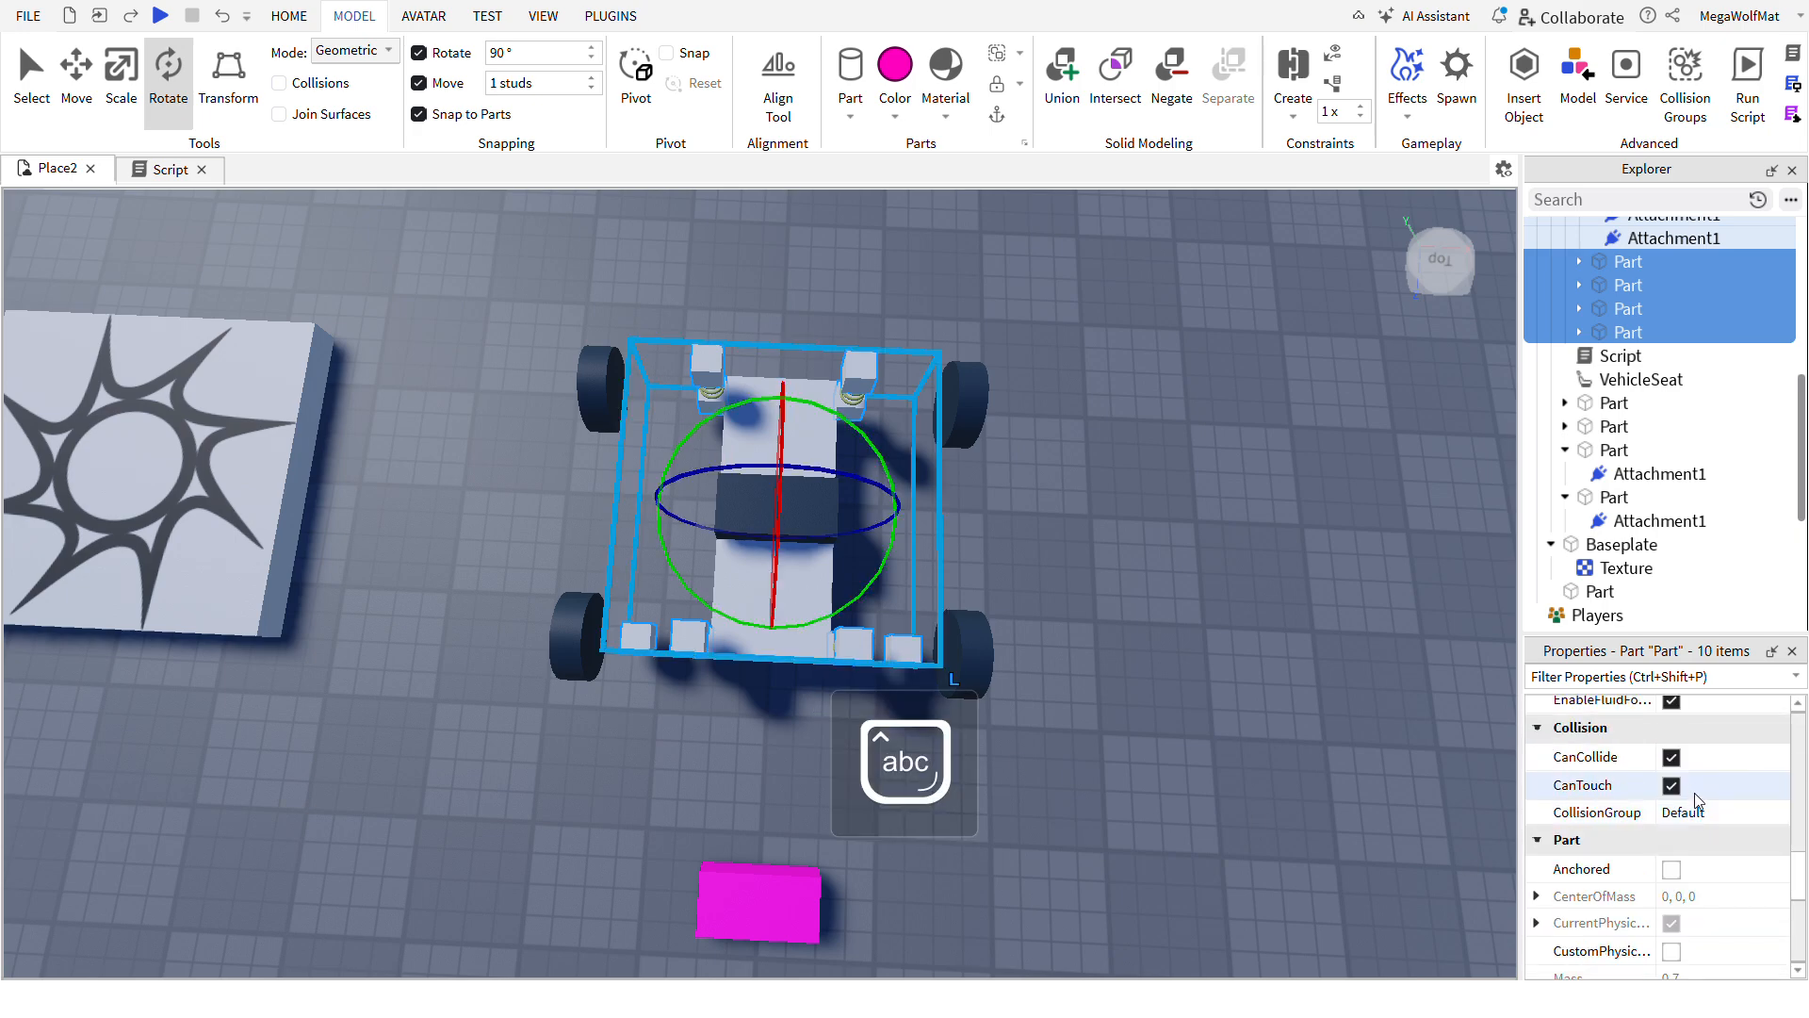
scroll("down", 3)
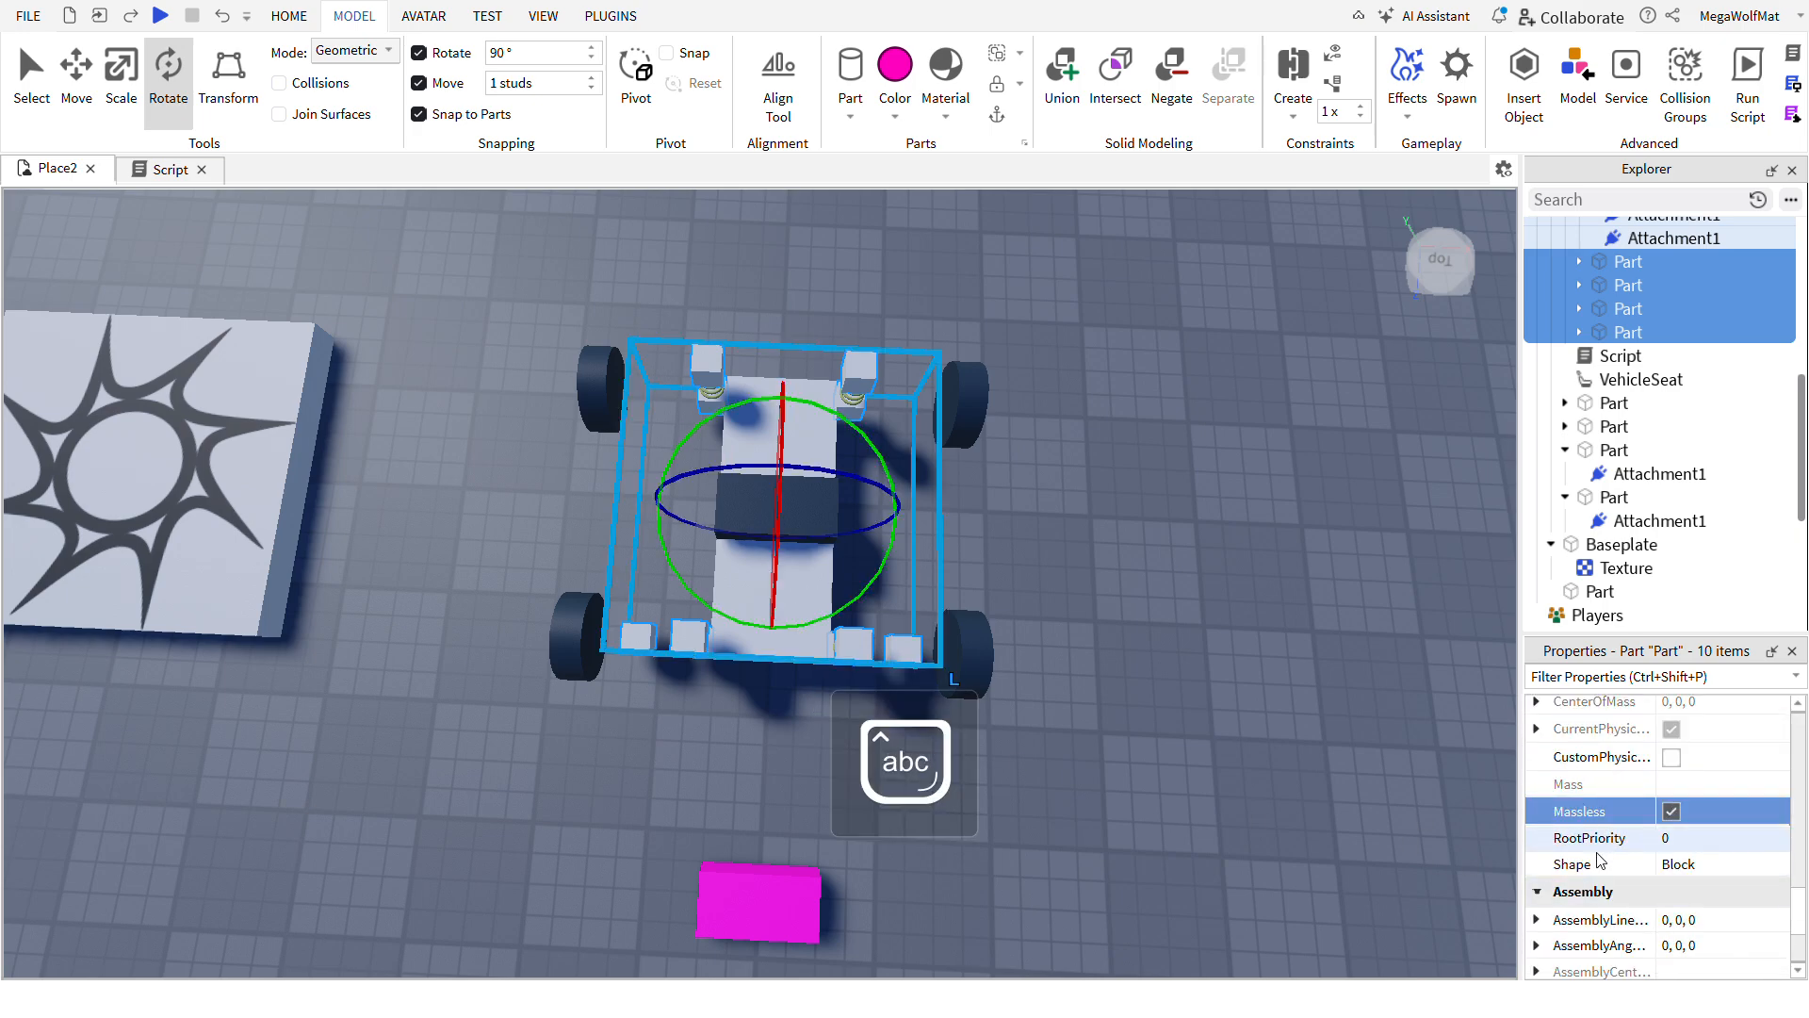
left_click(1289, 75)
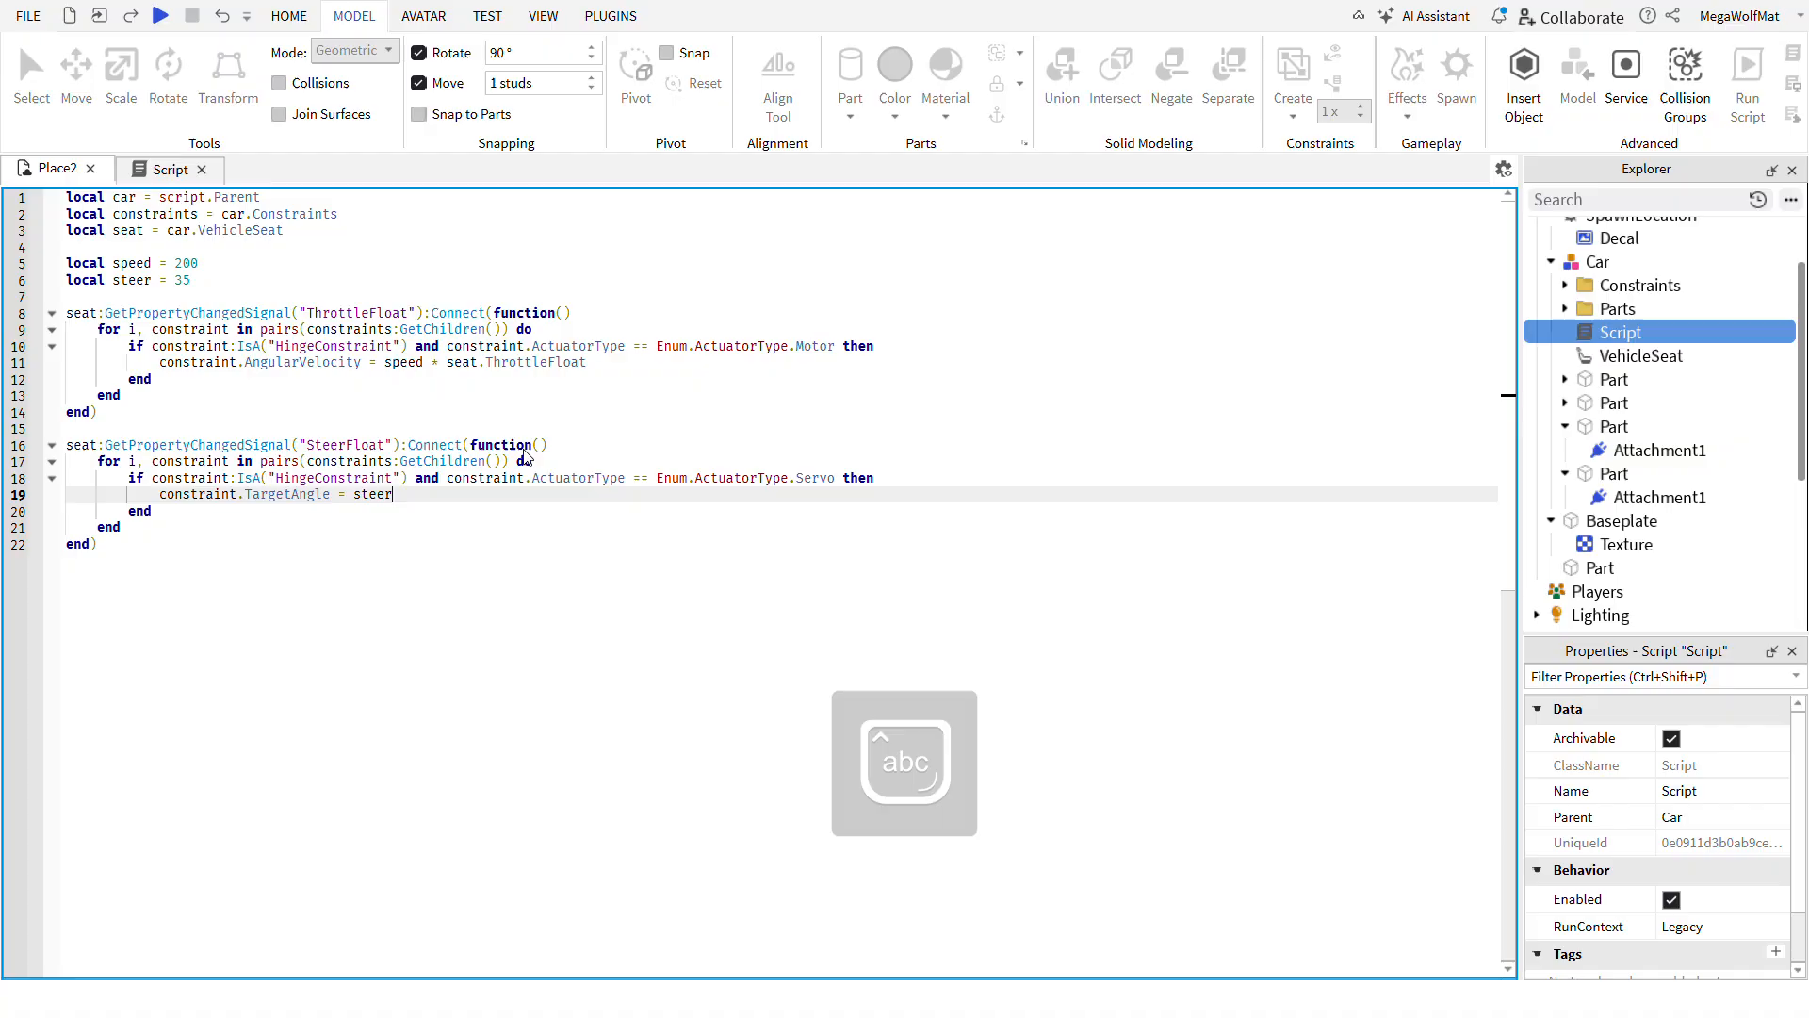
- Set the servo line to constraint.TargetAngle = steer * seat.SteerFloat
left_click(160, 16)
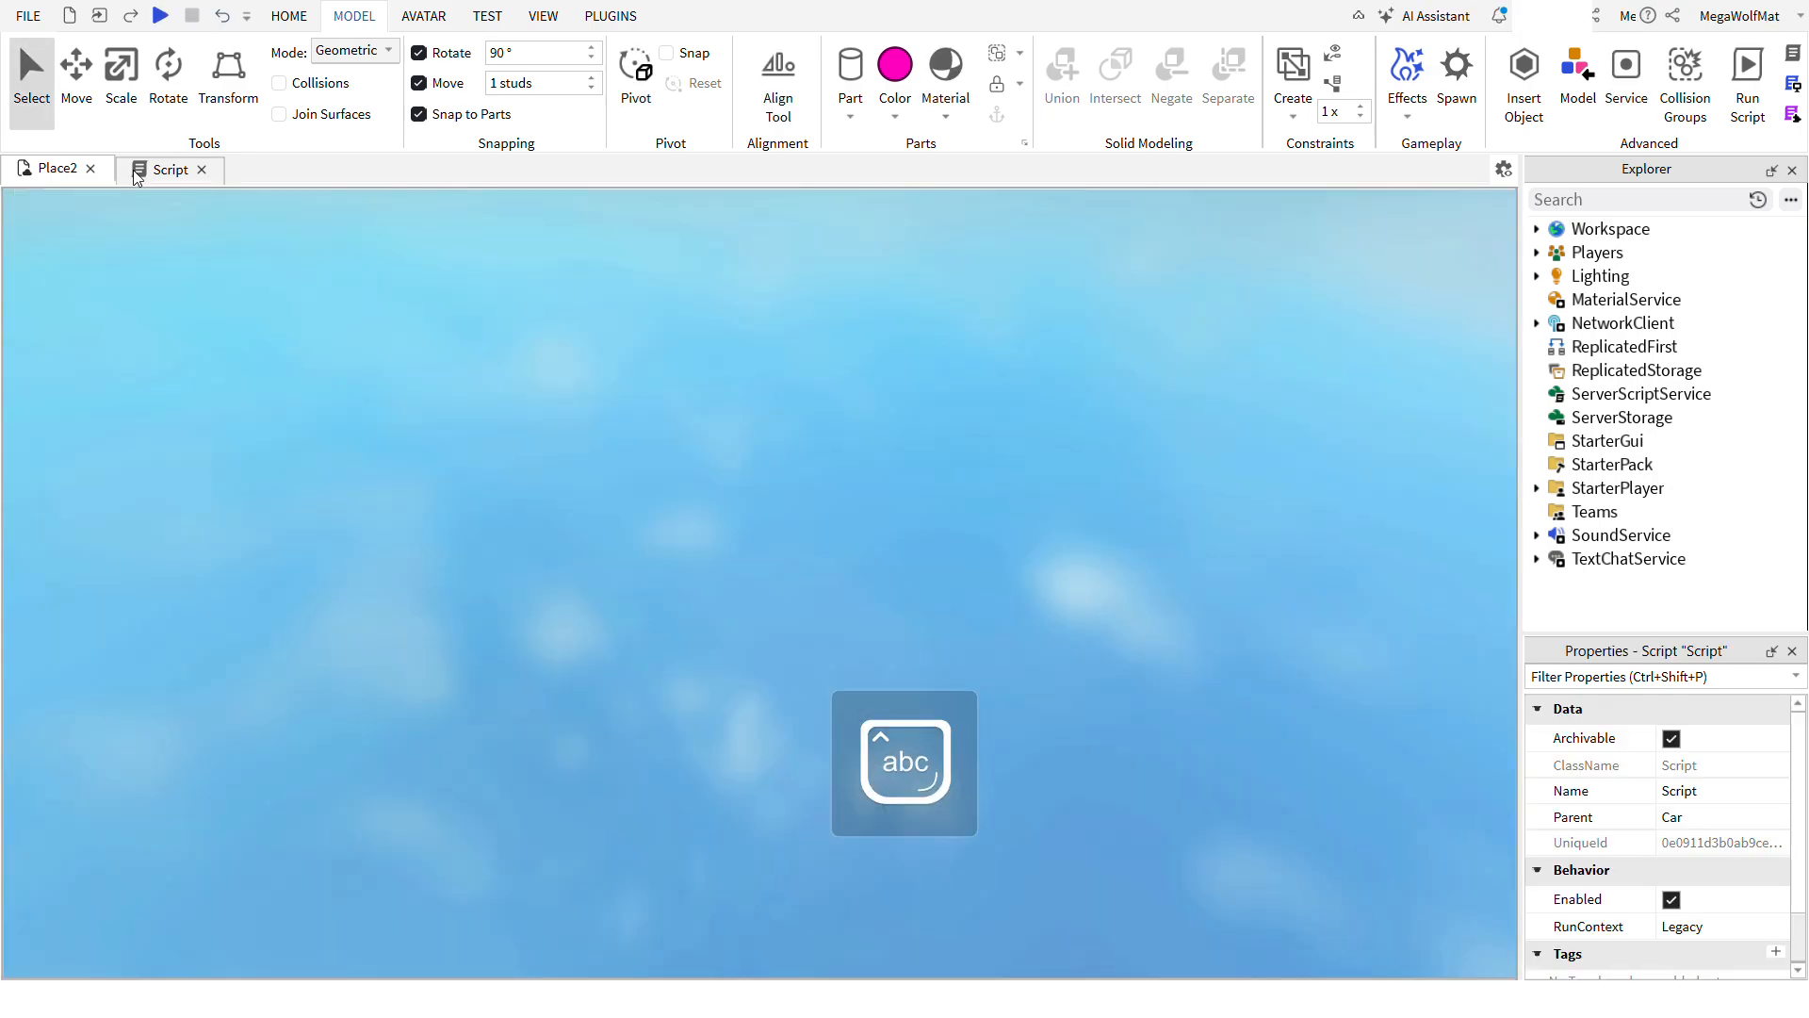
left_click(169, 168)
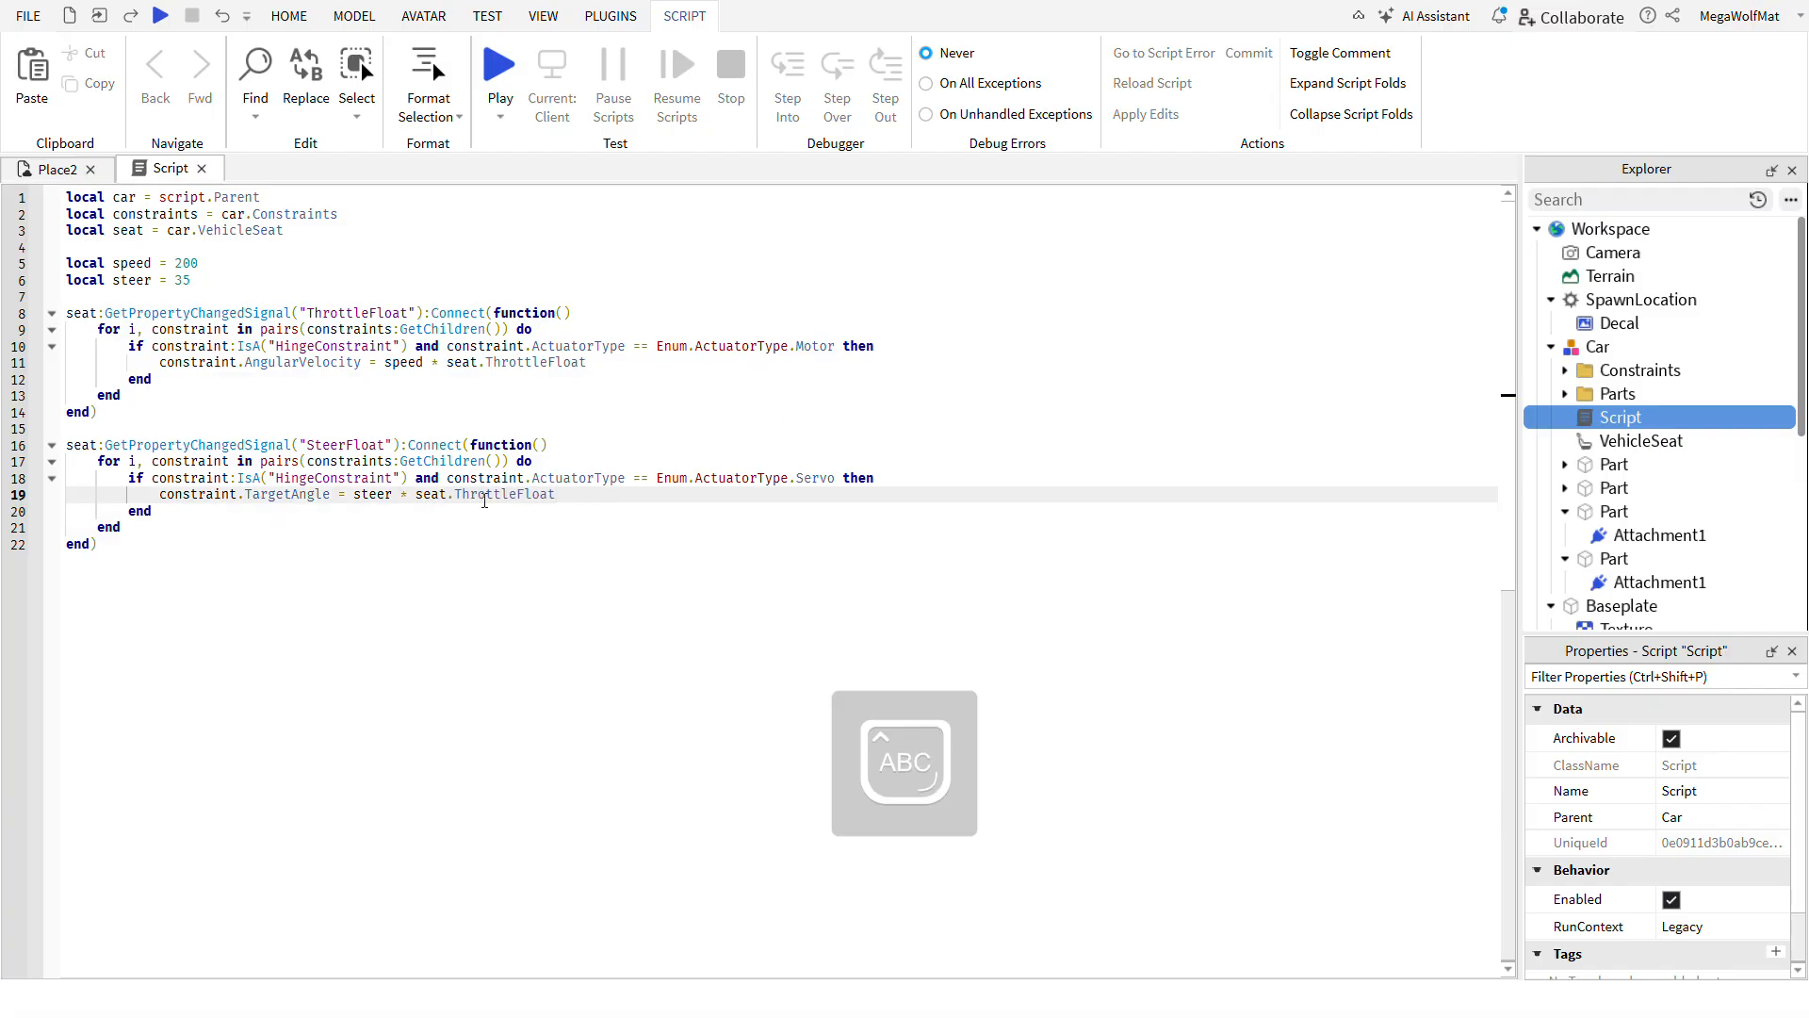
type("SteerFloat")
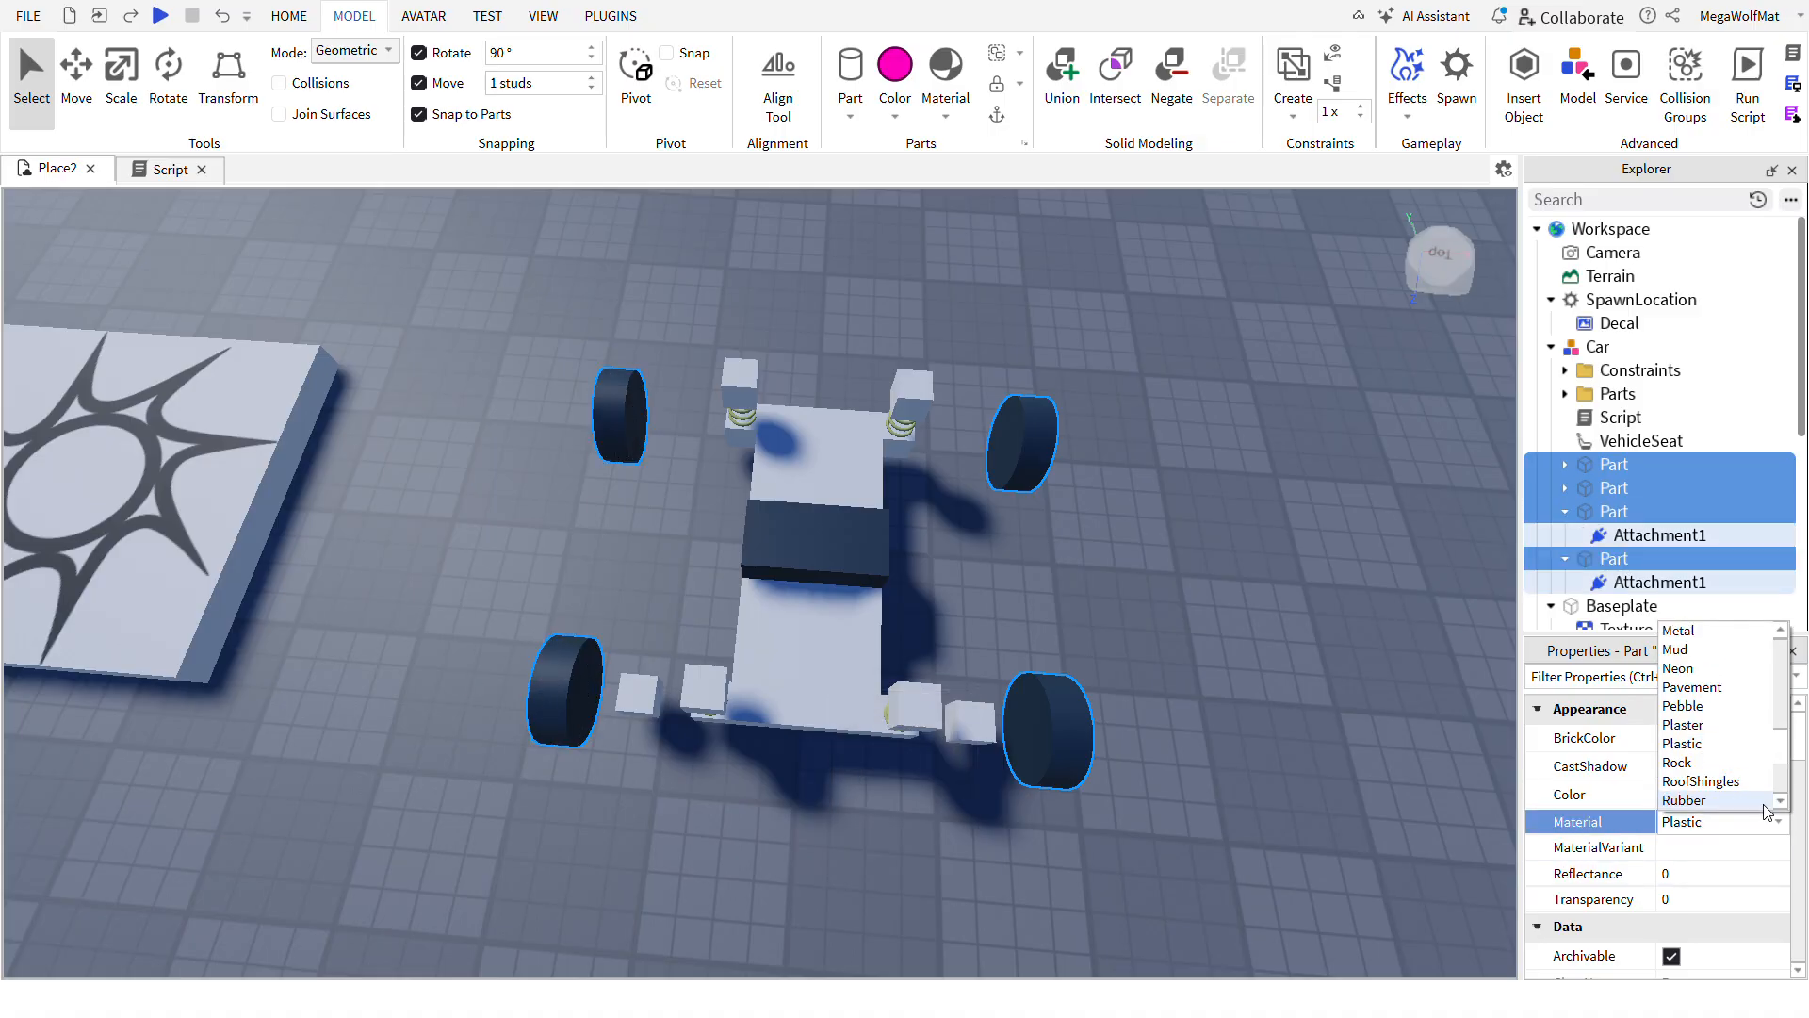
- Set the wheels' material to Rubber, playtest the car to speed 187, then reselect the Car model
left_click(1691, 799)
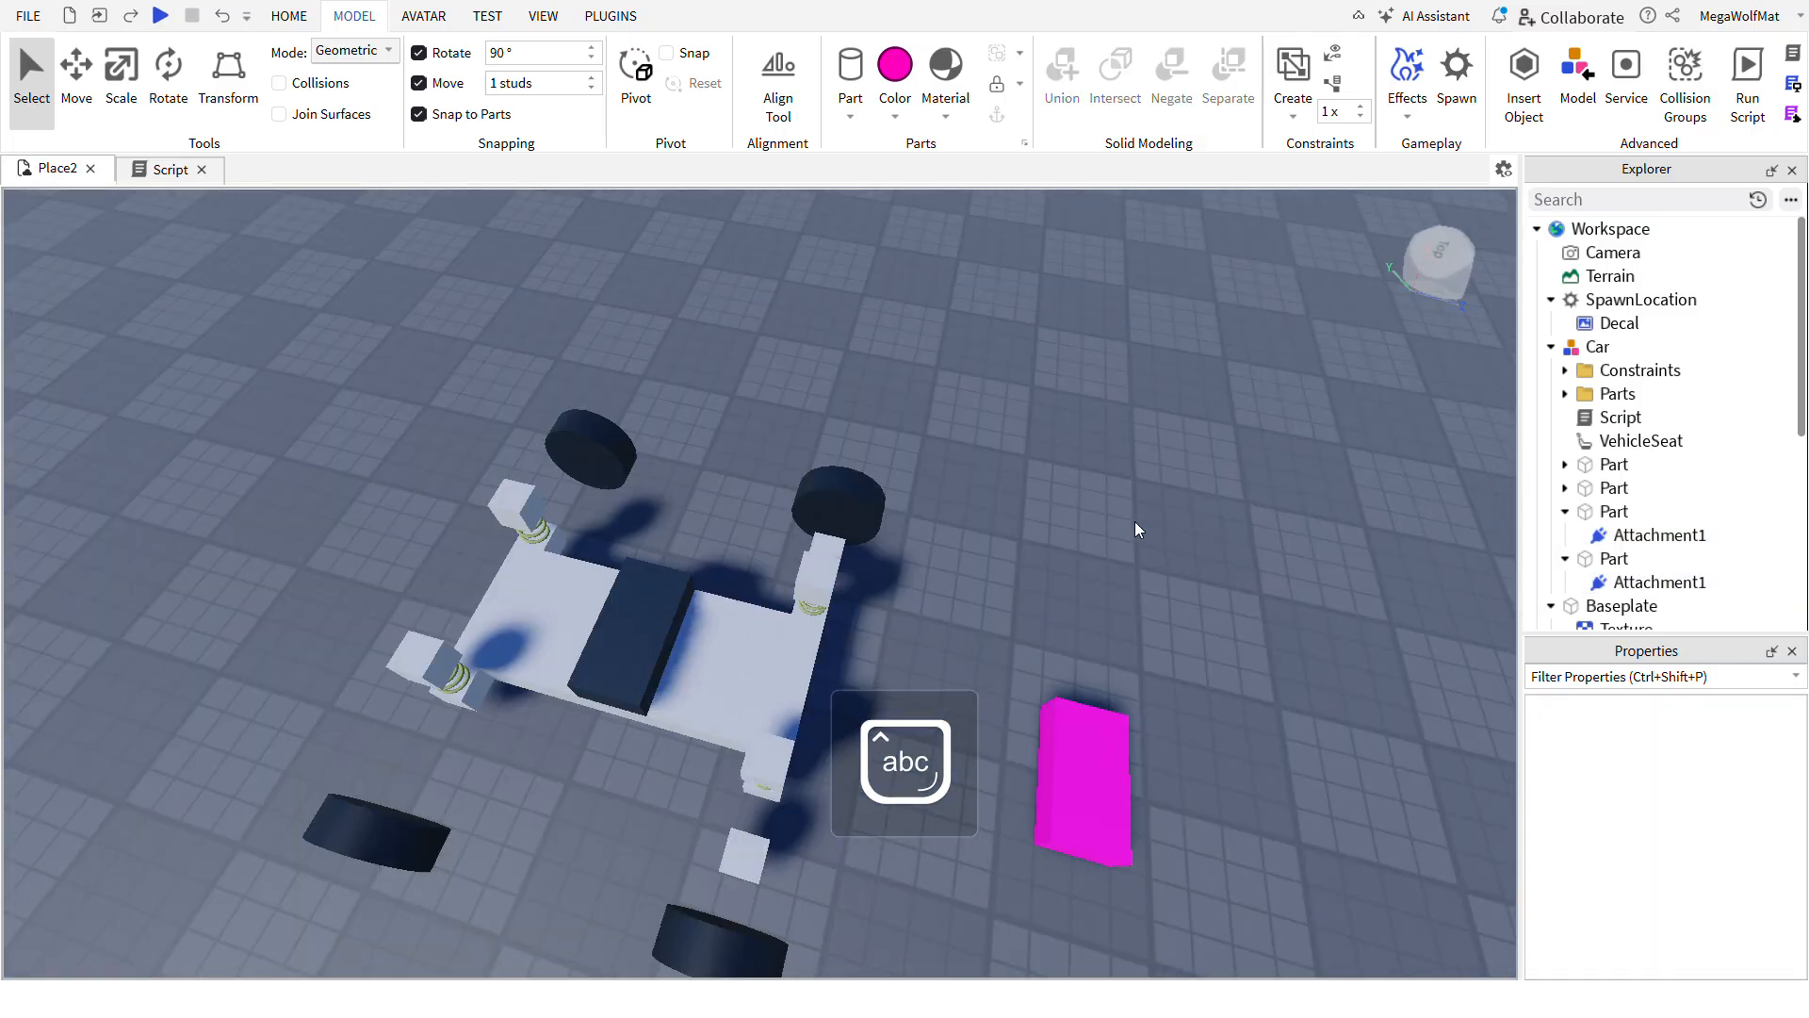
left_click(158, 15)
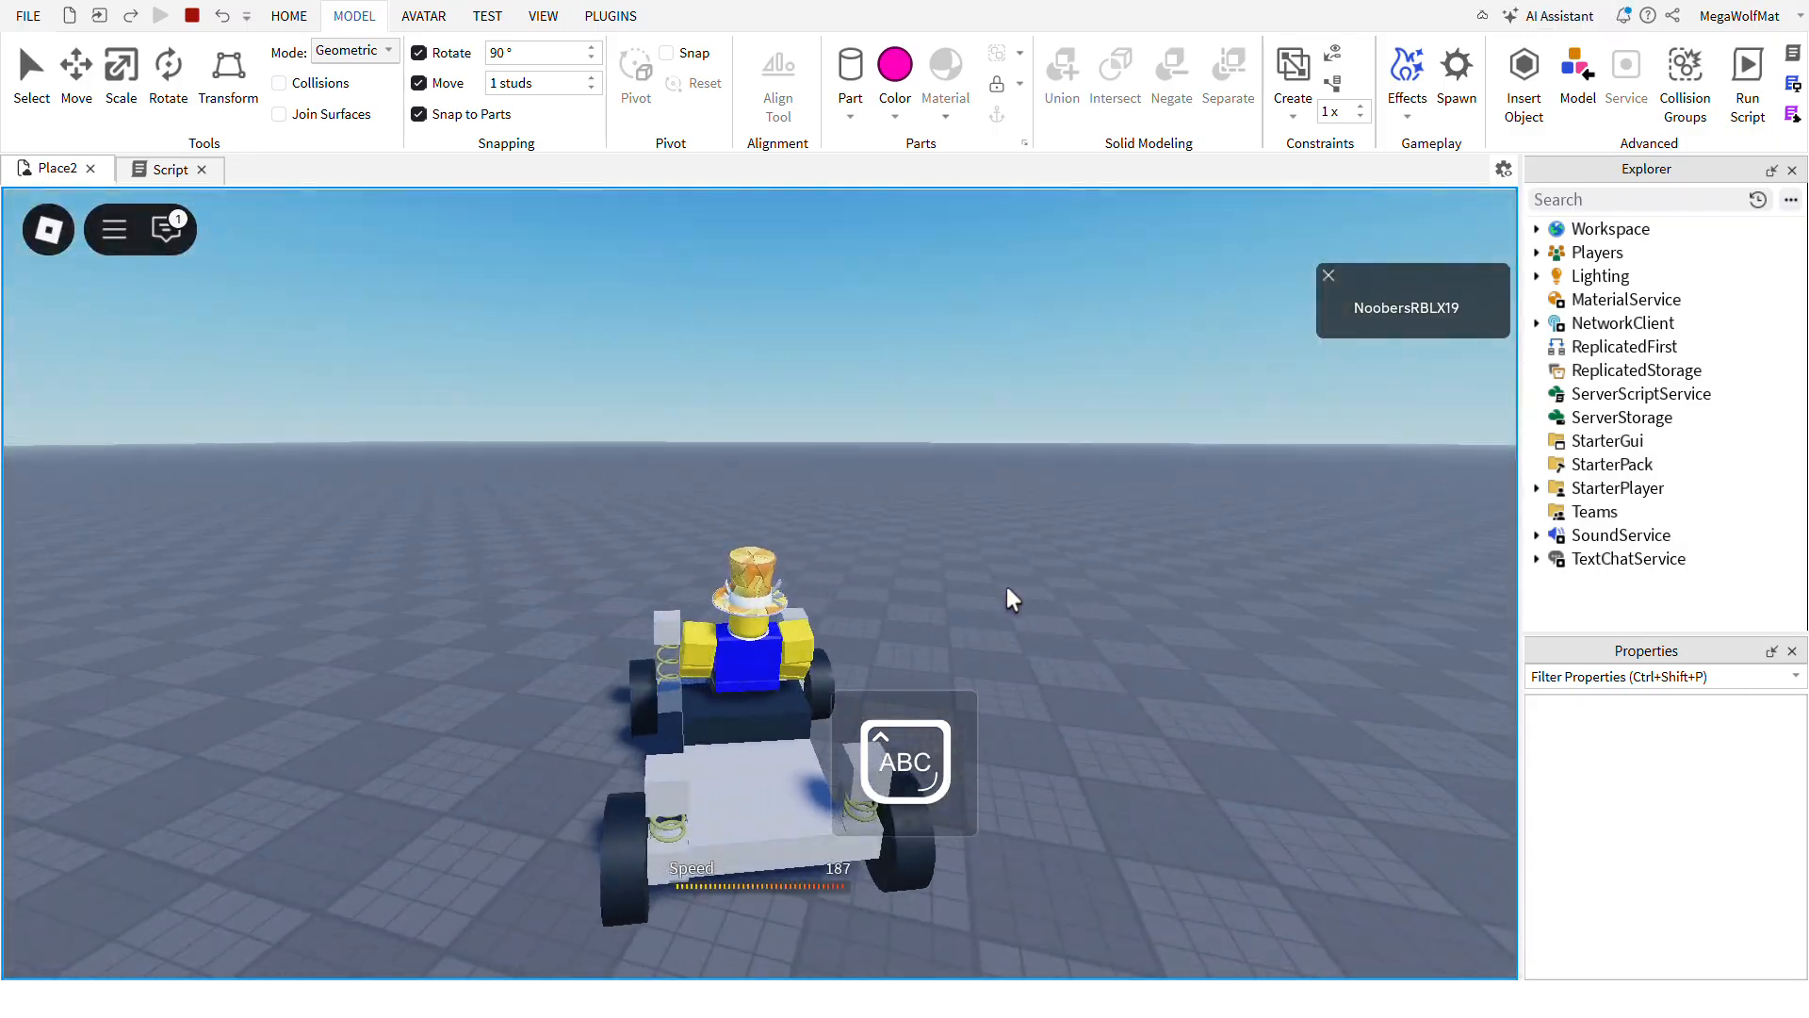
left_click(158, 15)
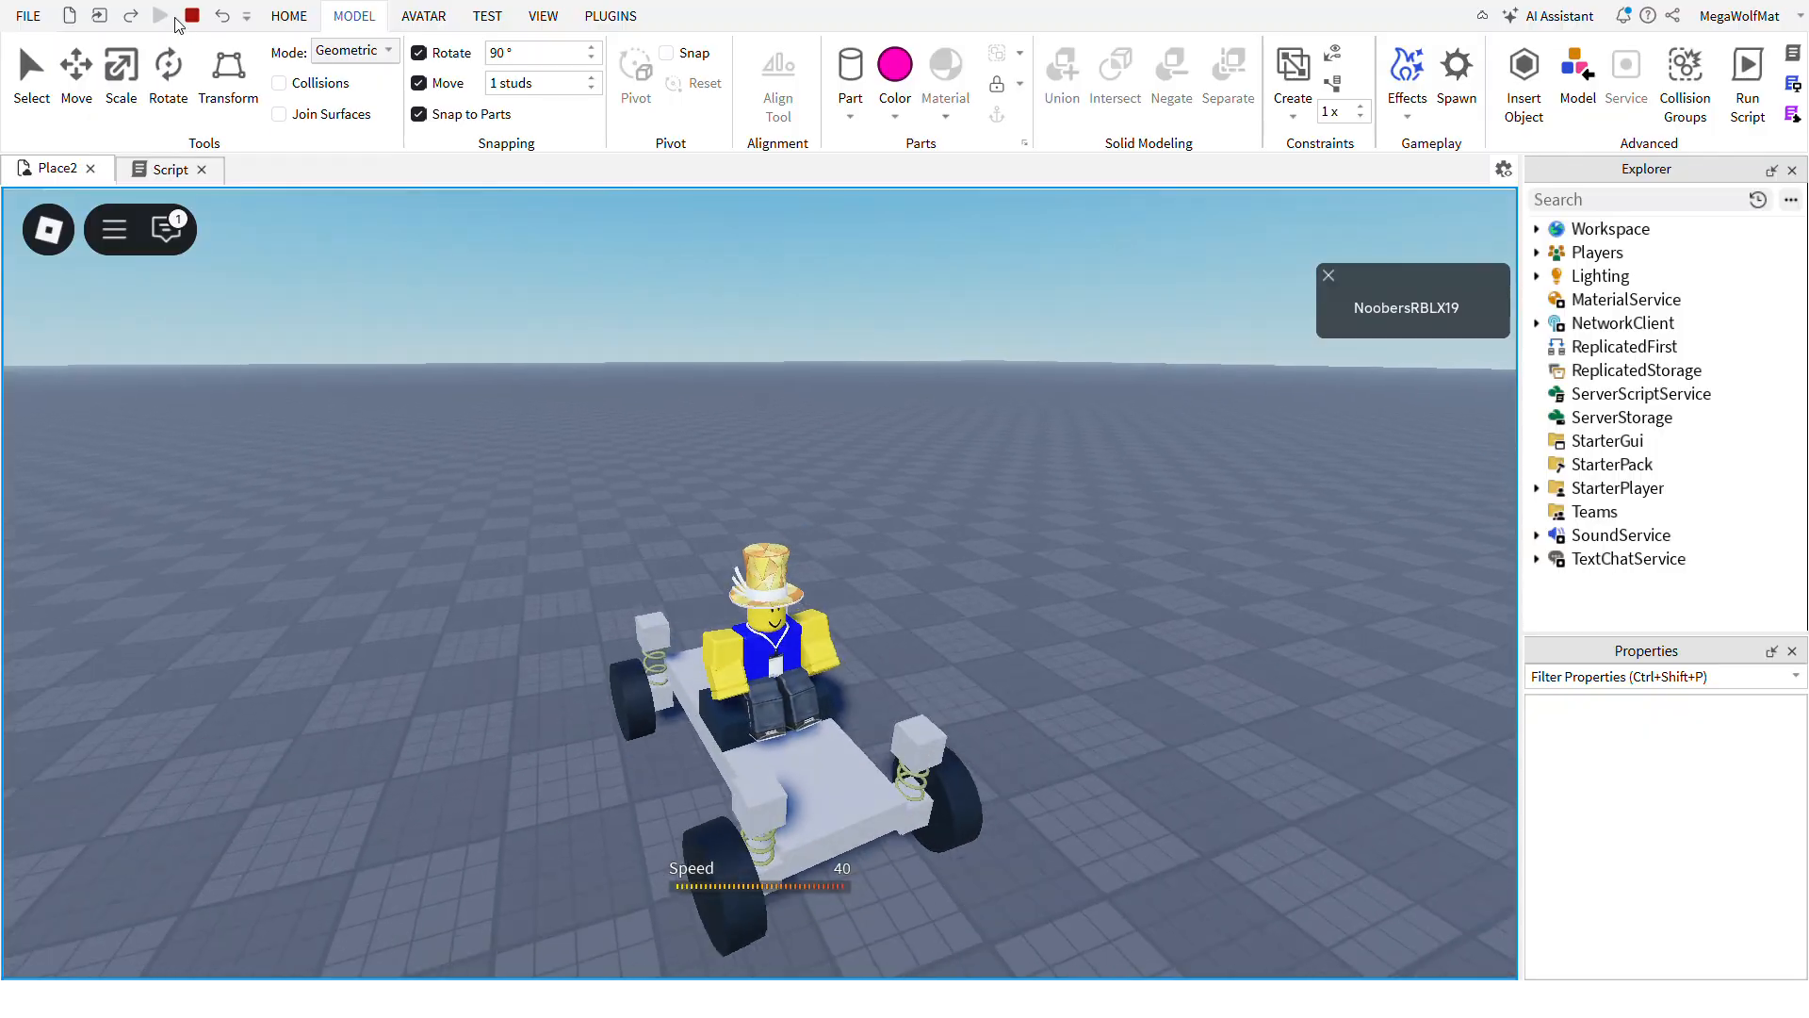
left_click(158, 15)
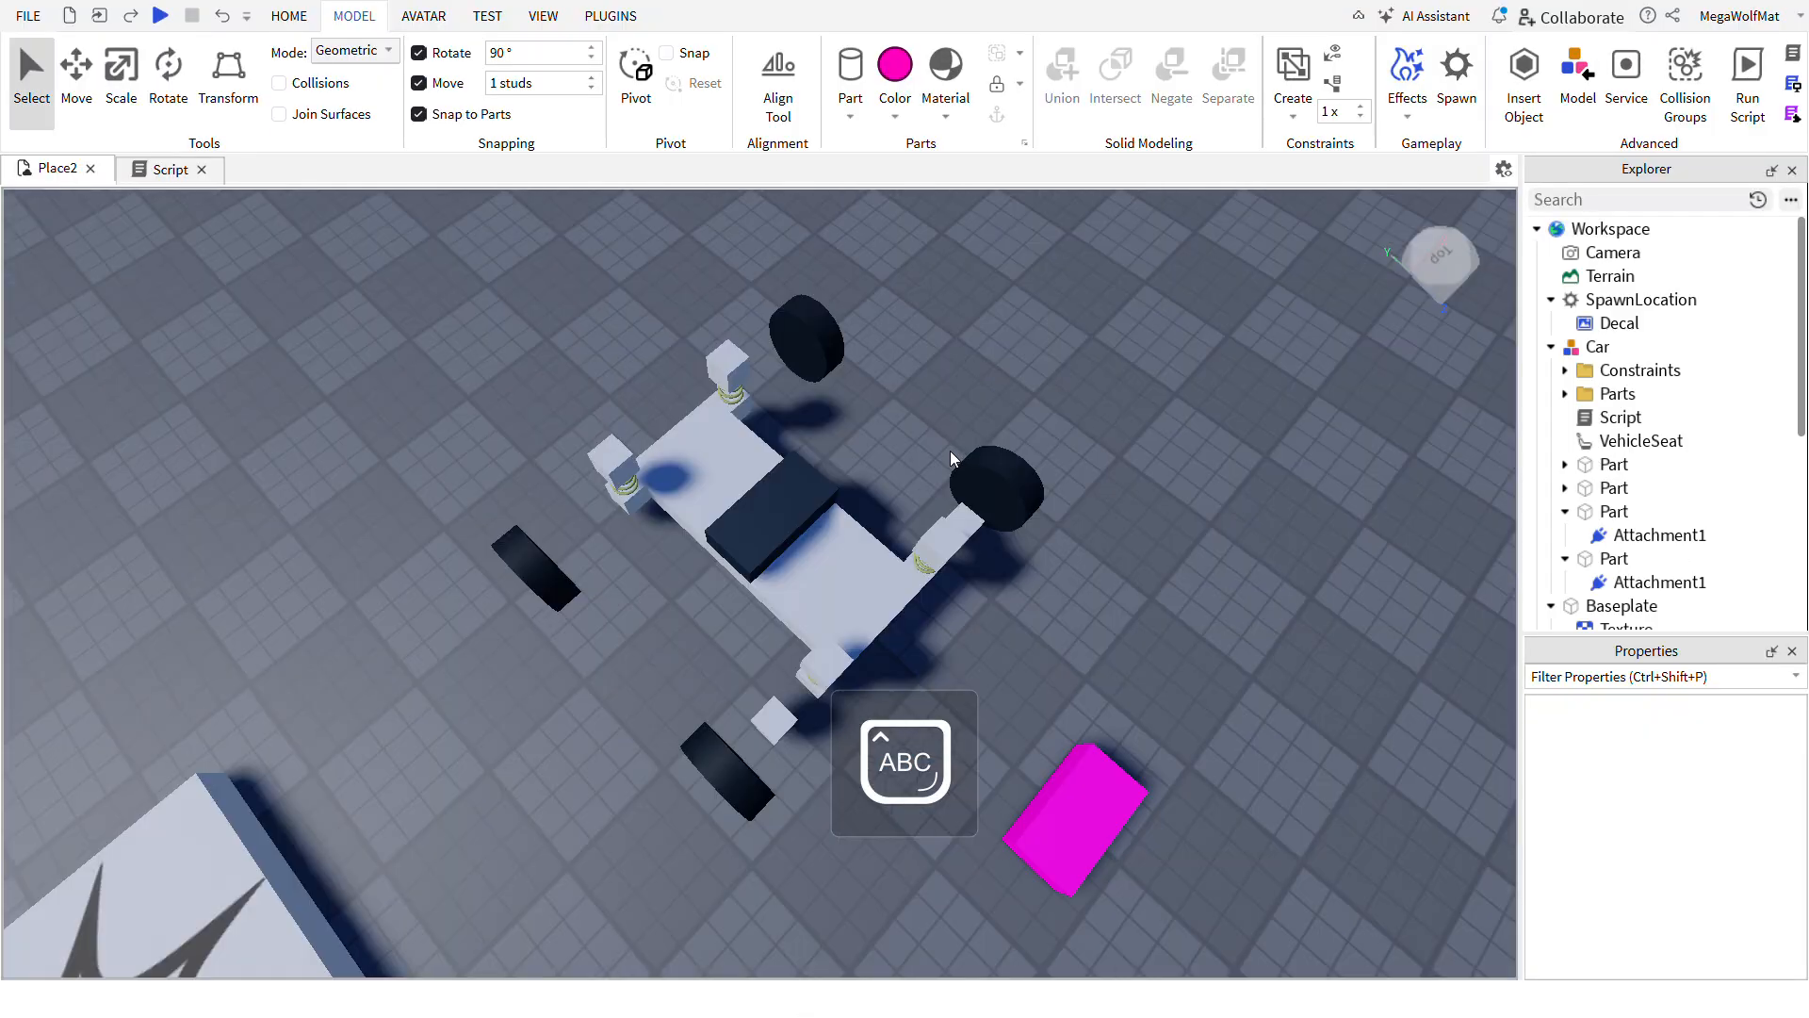
left_click(1598, 347)
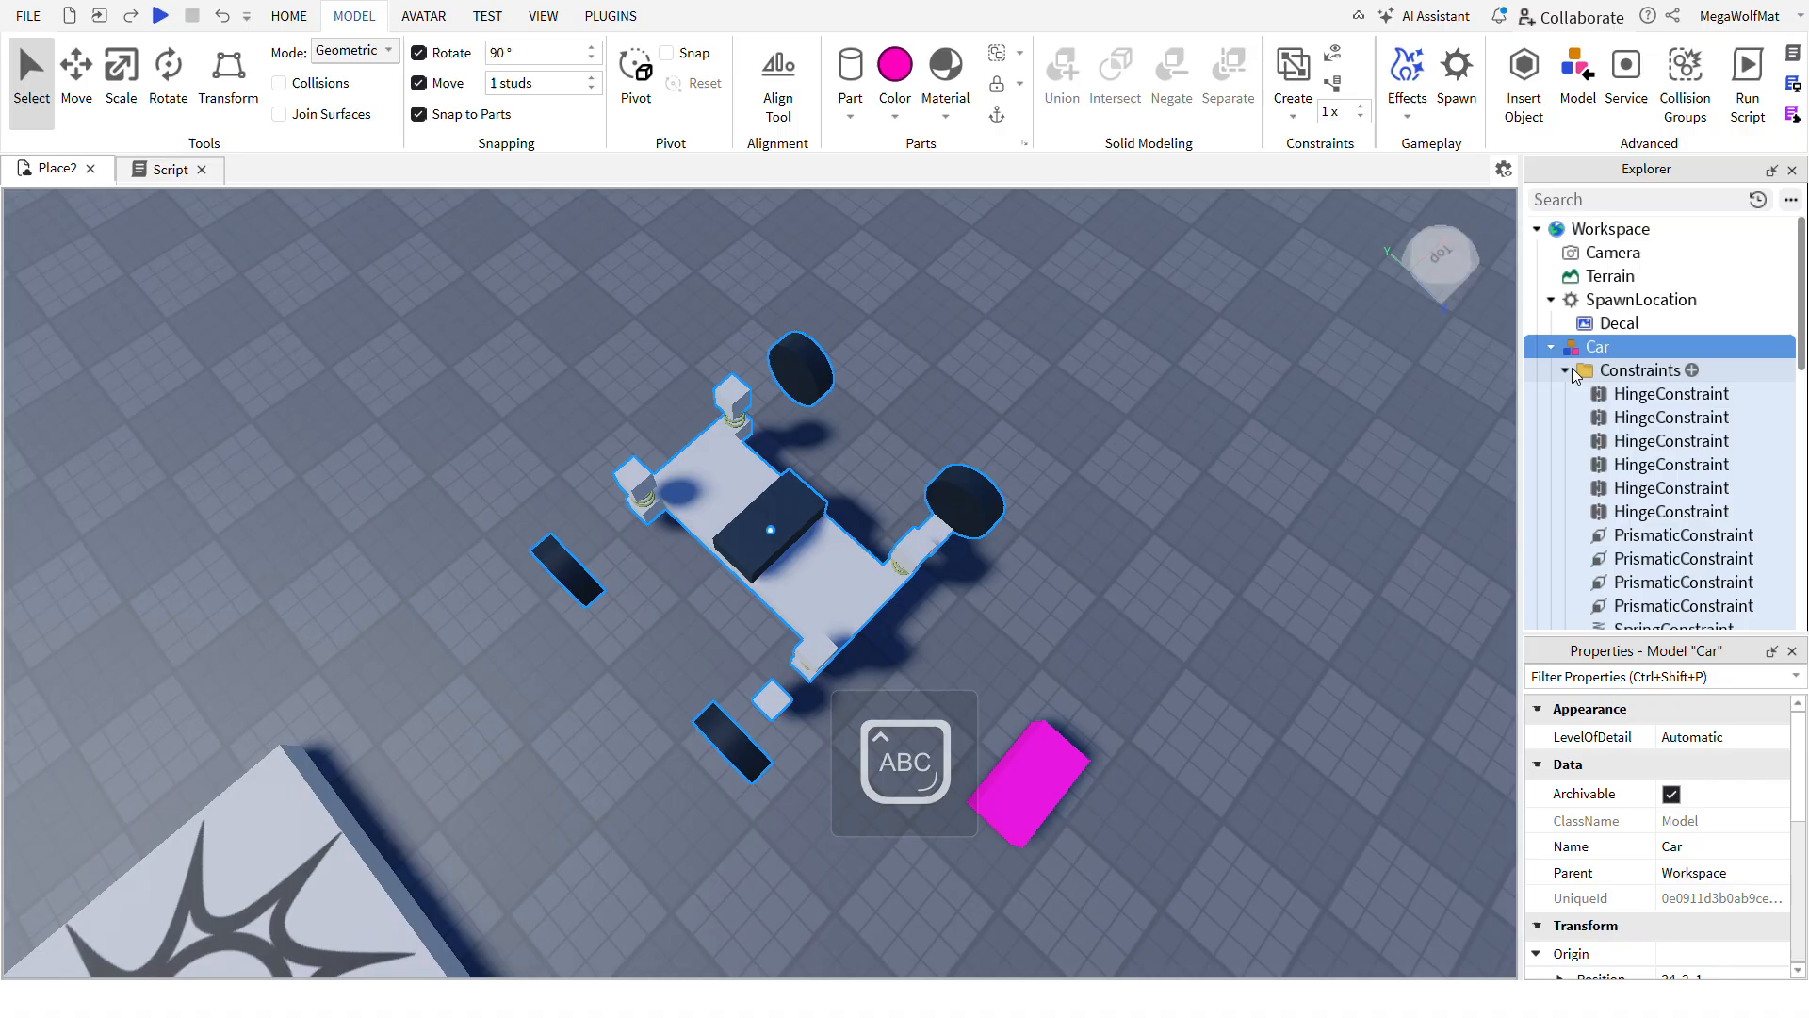
- Set the four motor hinges' MotorMaxTorque to 2000 and launch a new playtest
left_click(1670, 441)
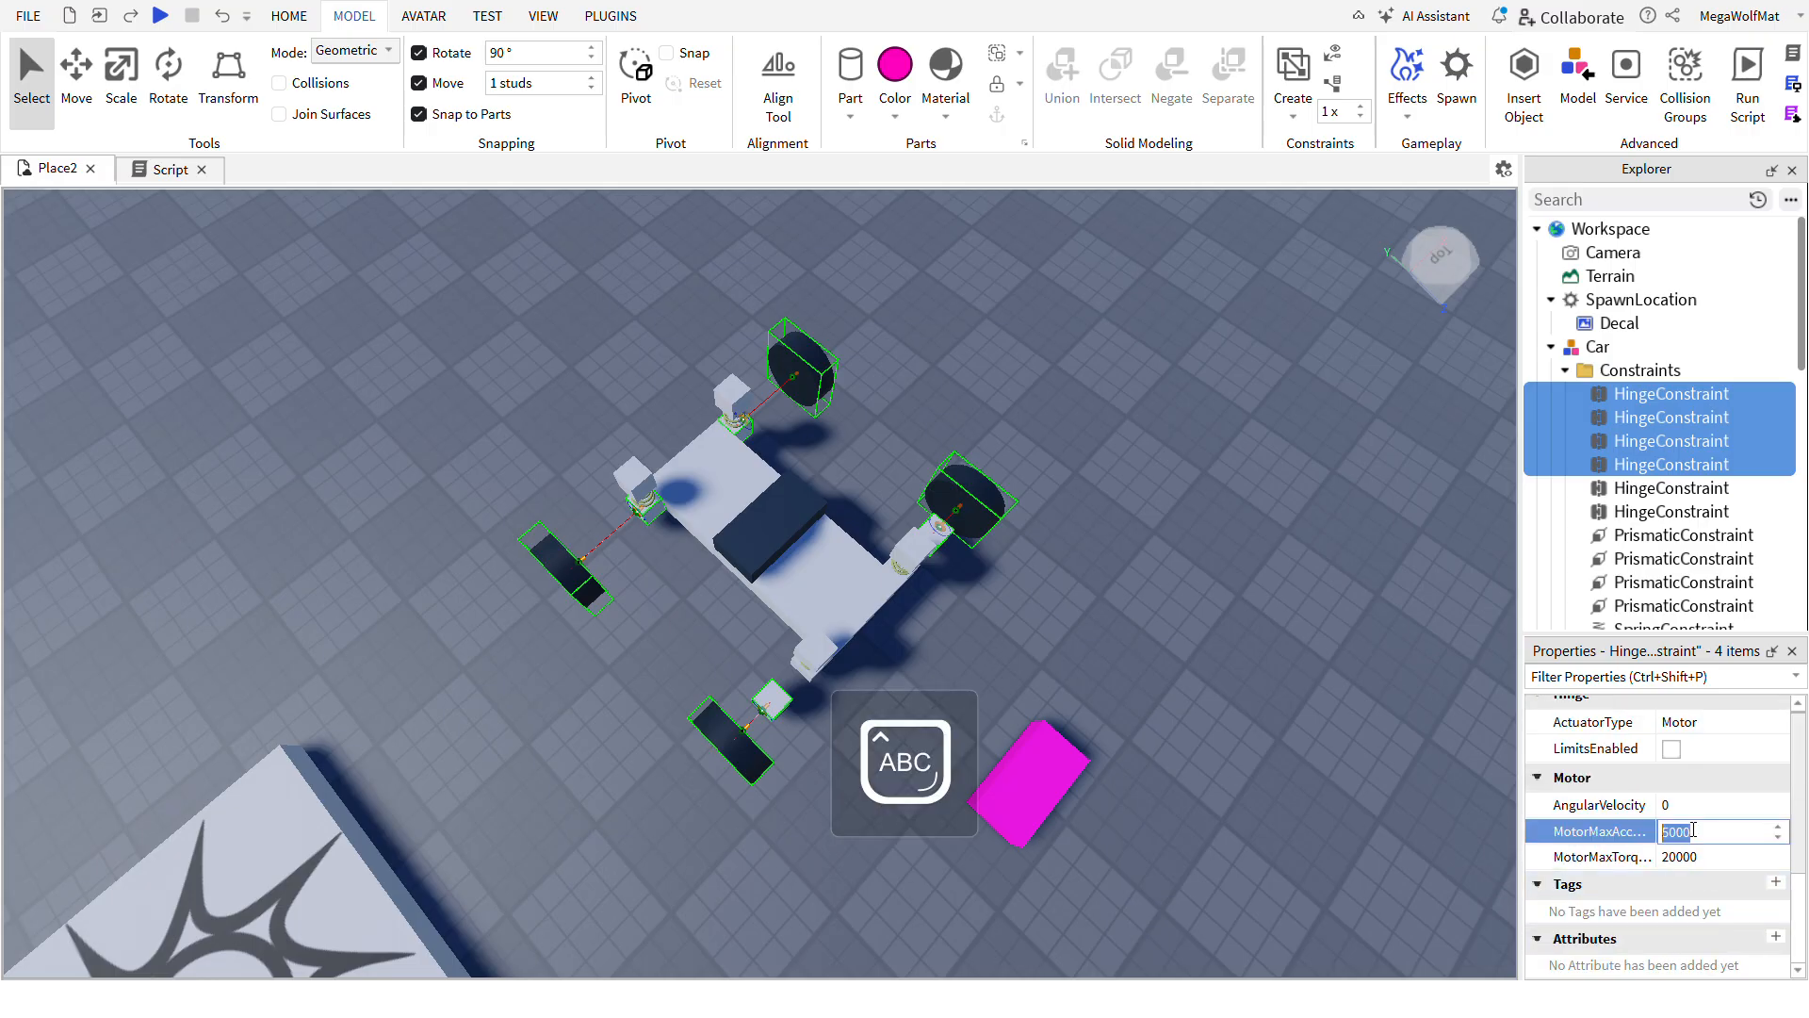
left_click(1719, 855)
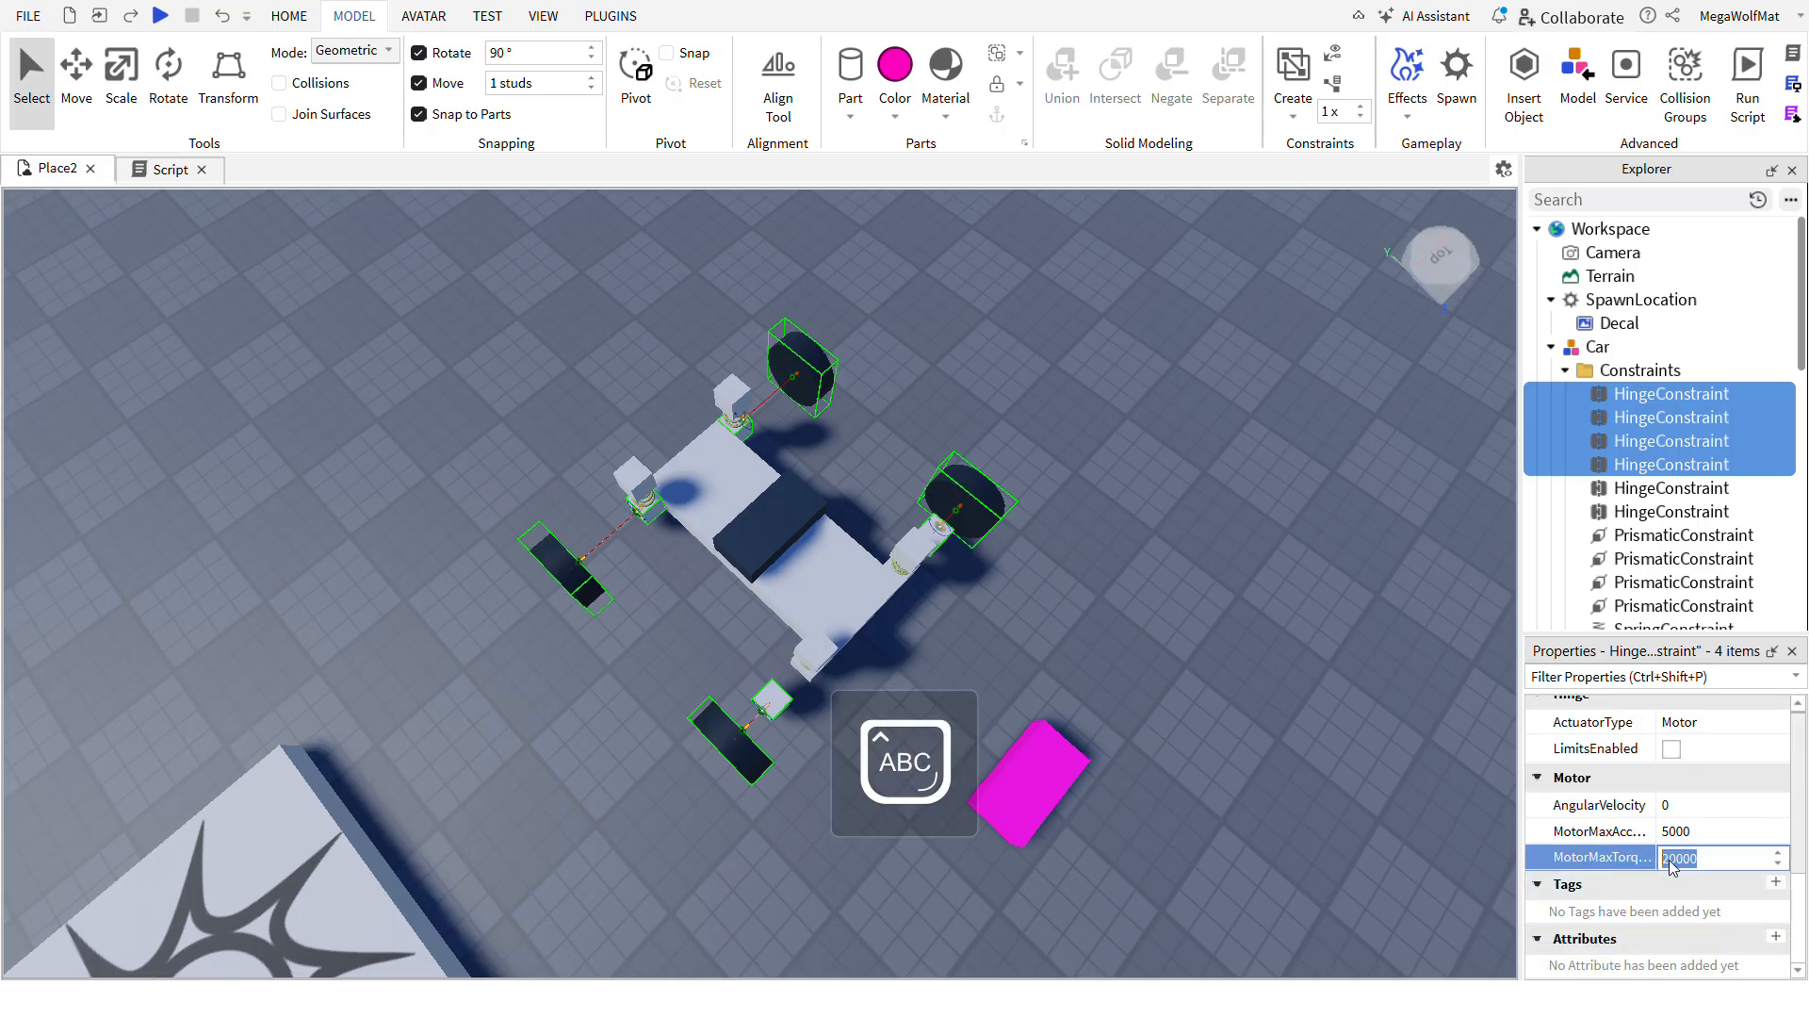
type("2000")
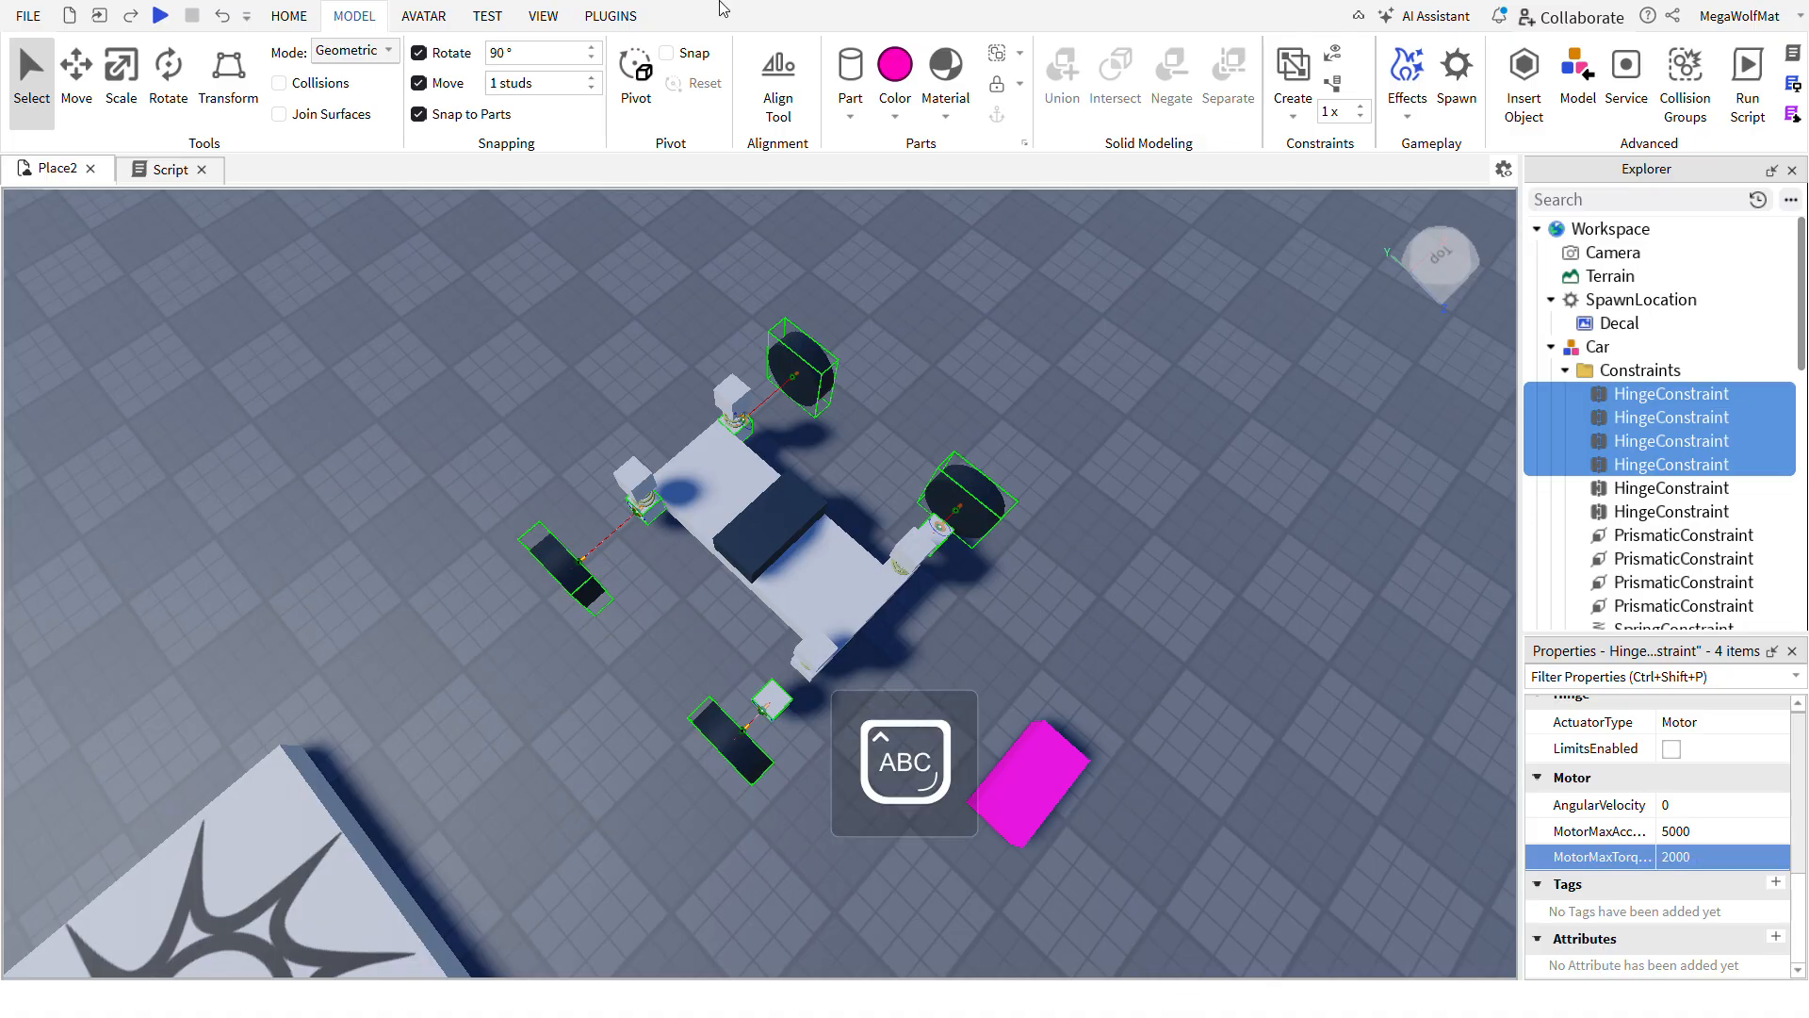
left_click(158, 17)
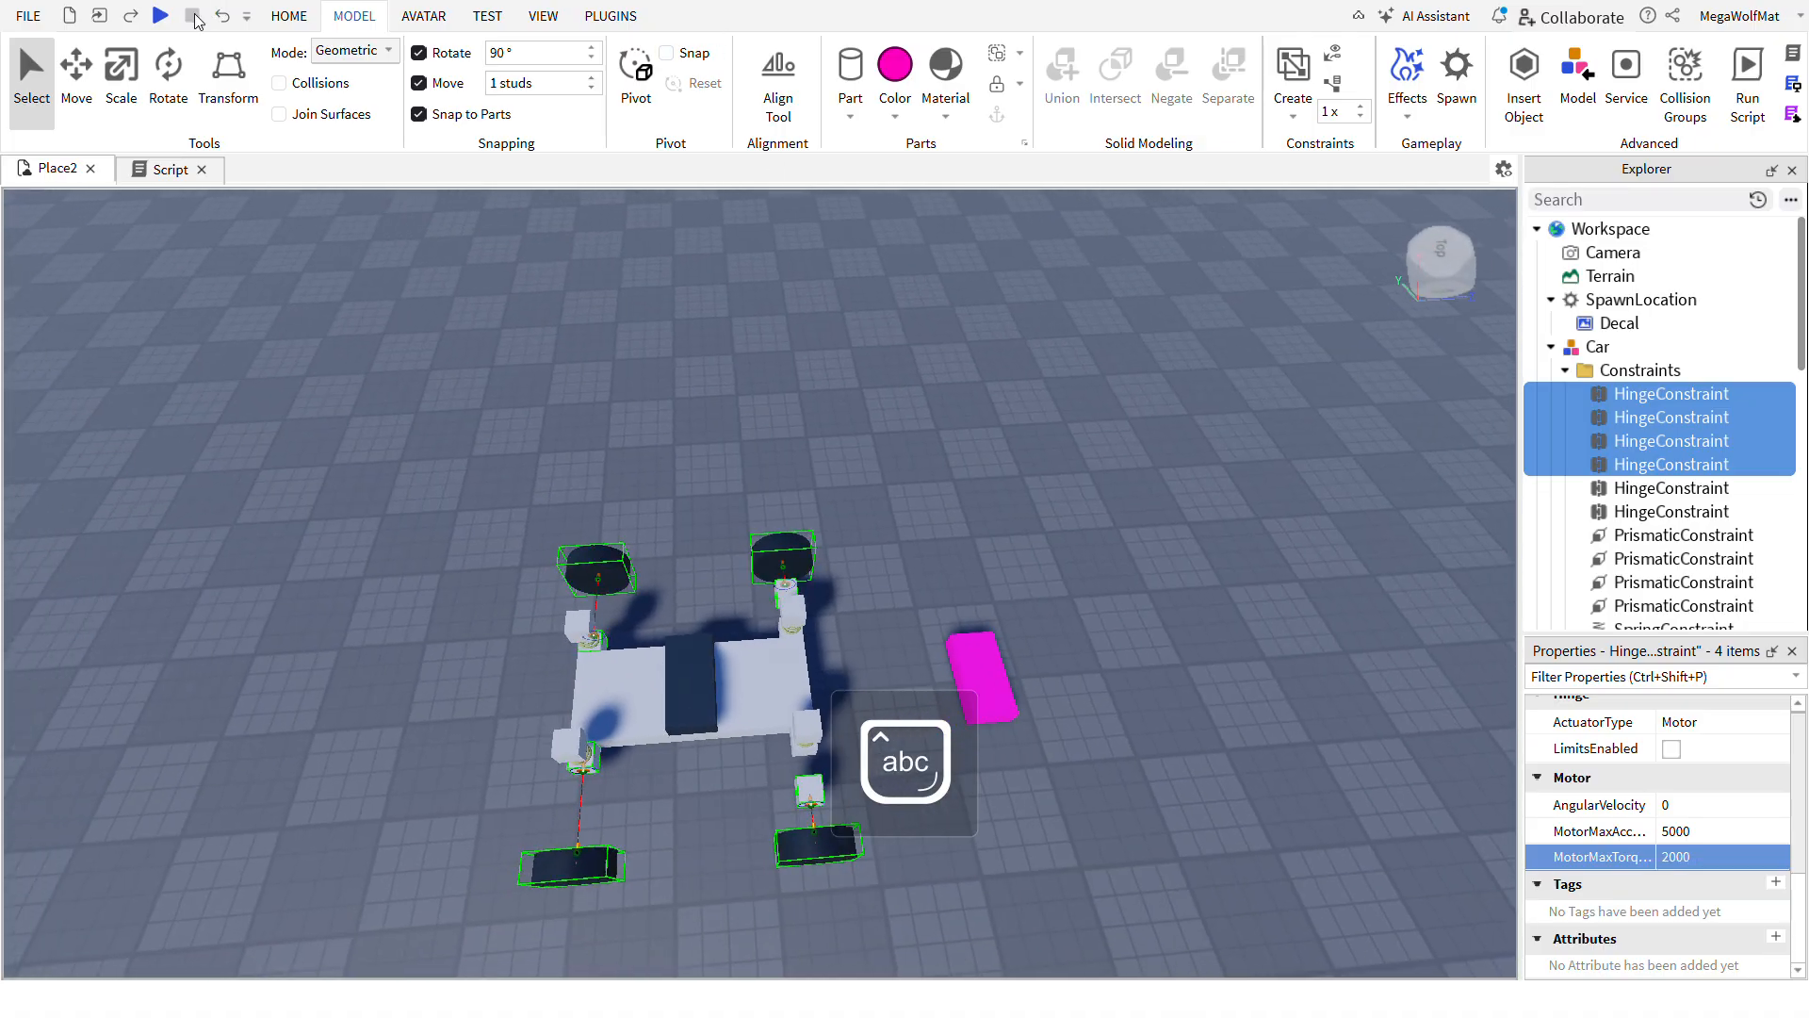
left_click(158, 15)
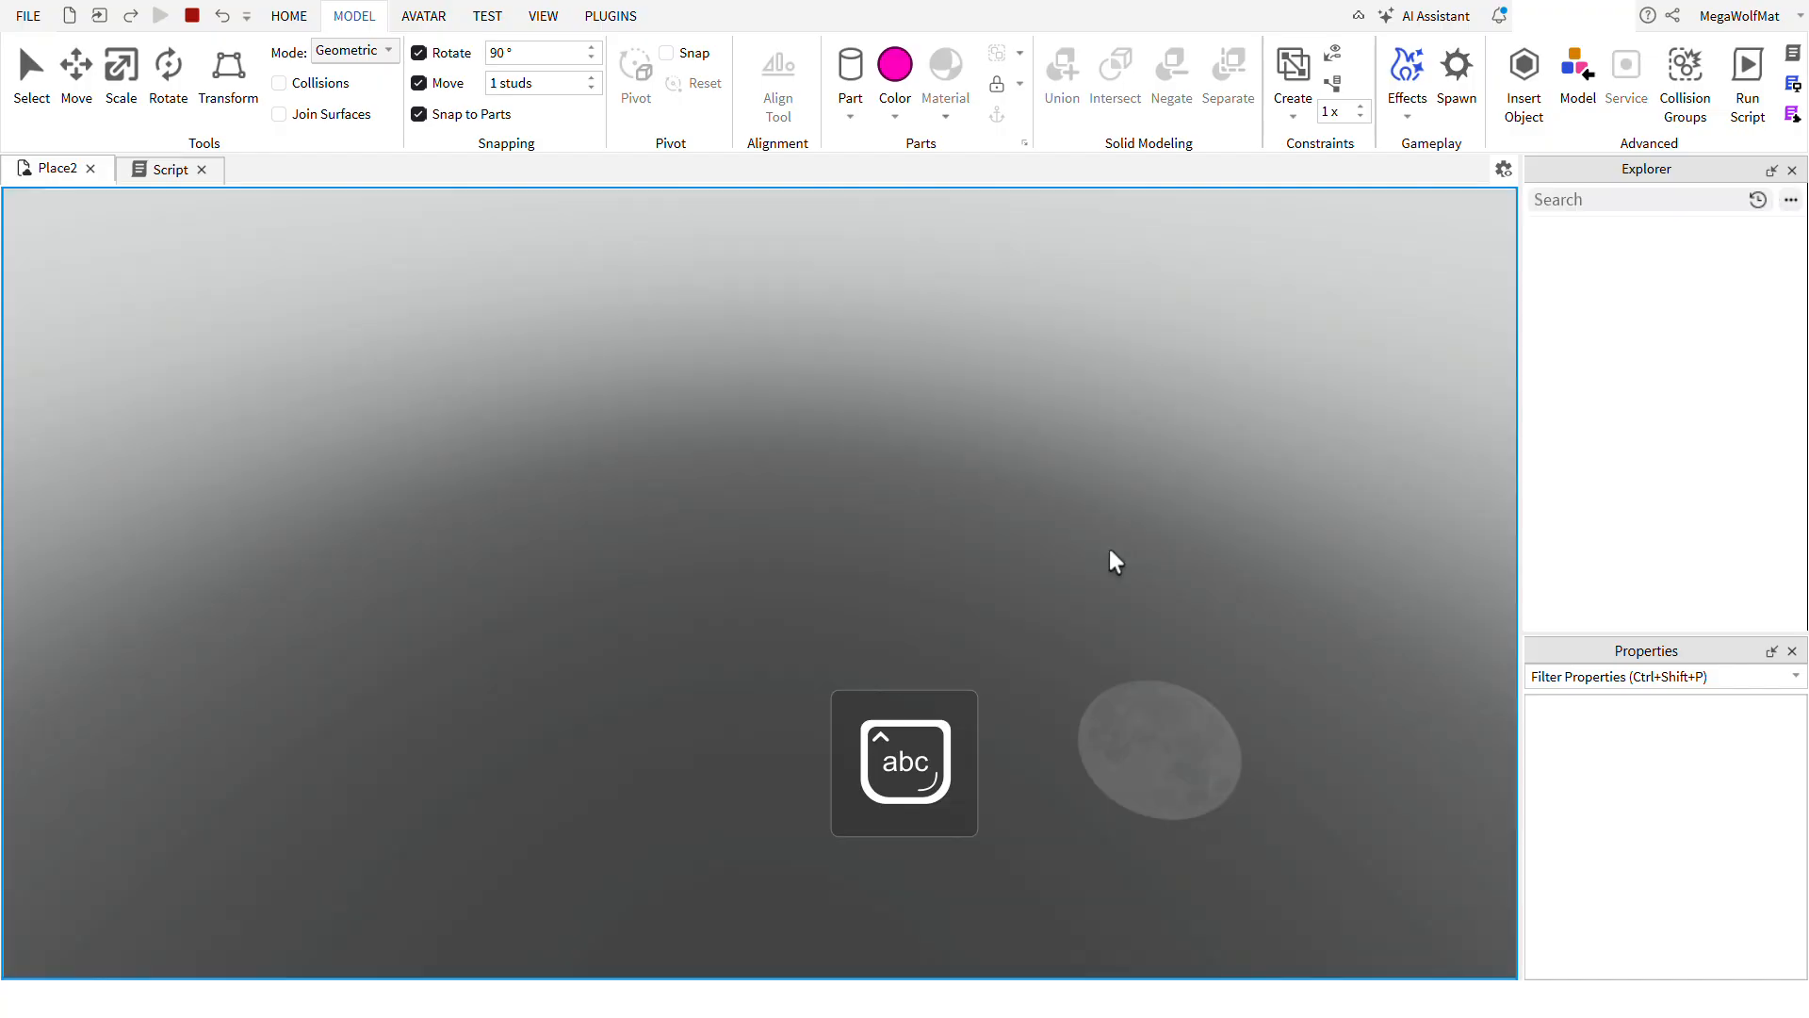